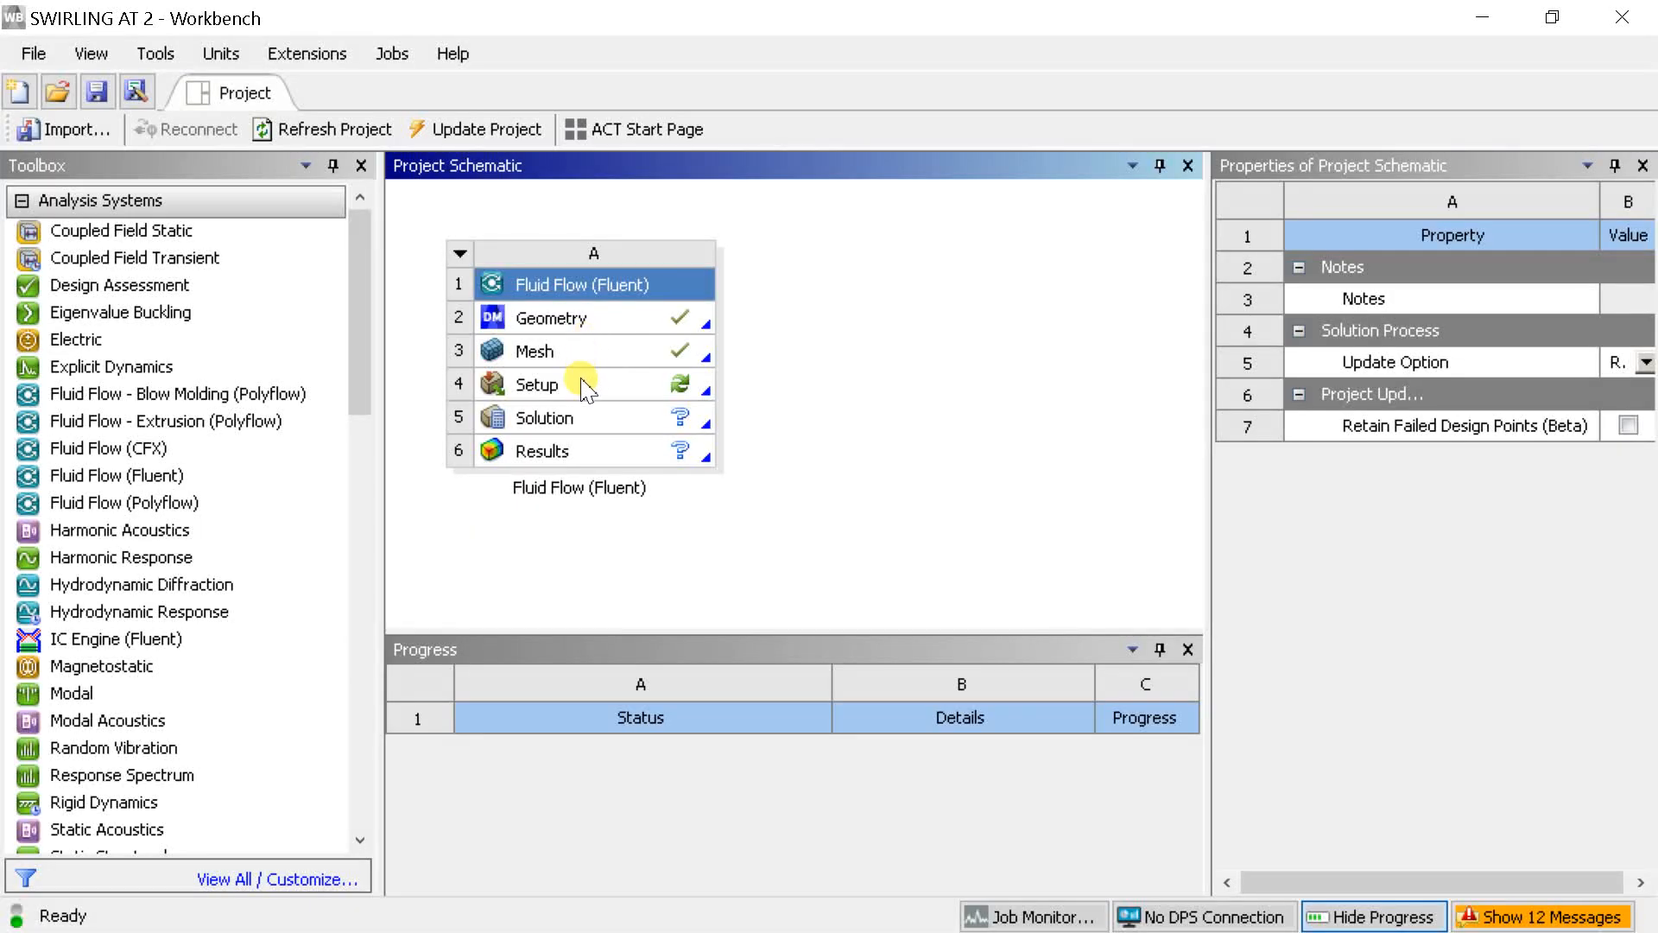
Step: Launch Fluent from the Workbench Setup cell, accepting the launcher settings
right_click(535, 383)
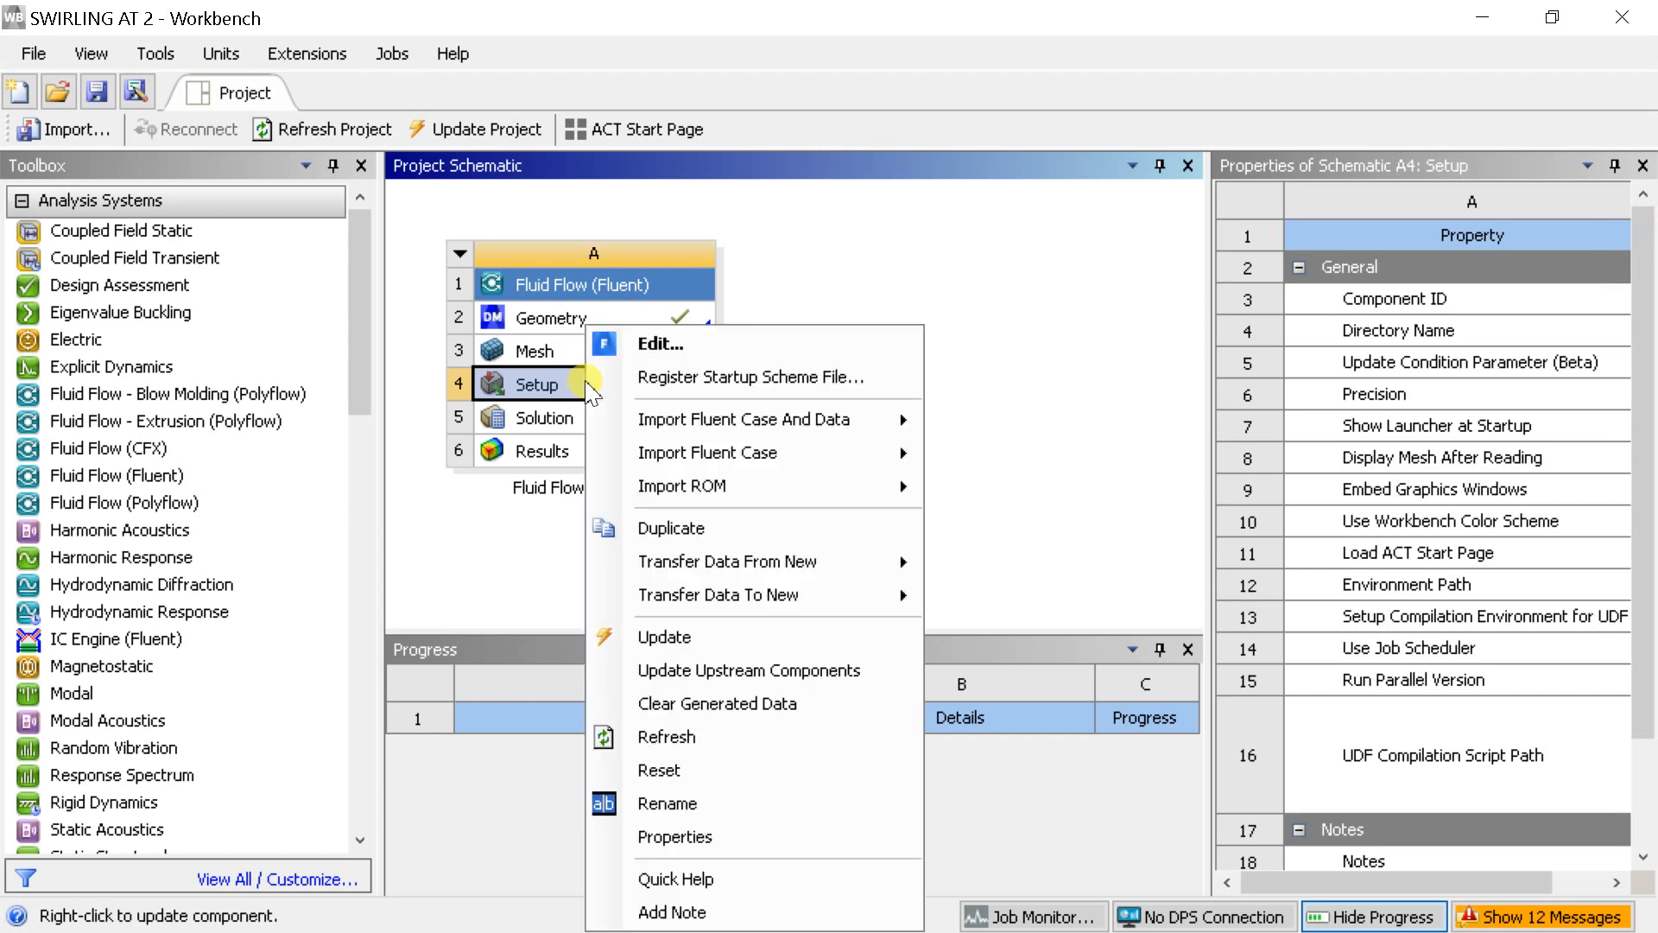
click(658, 343)
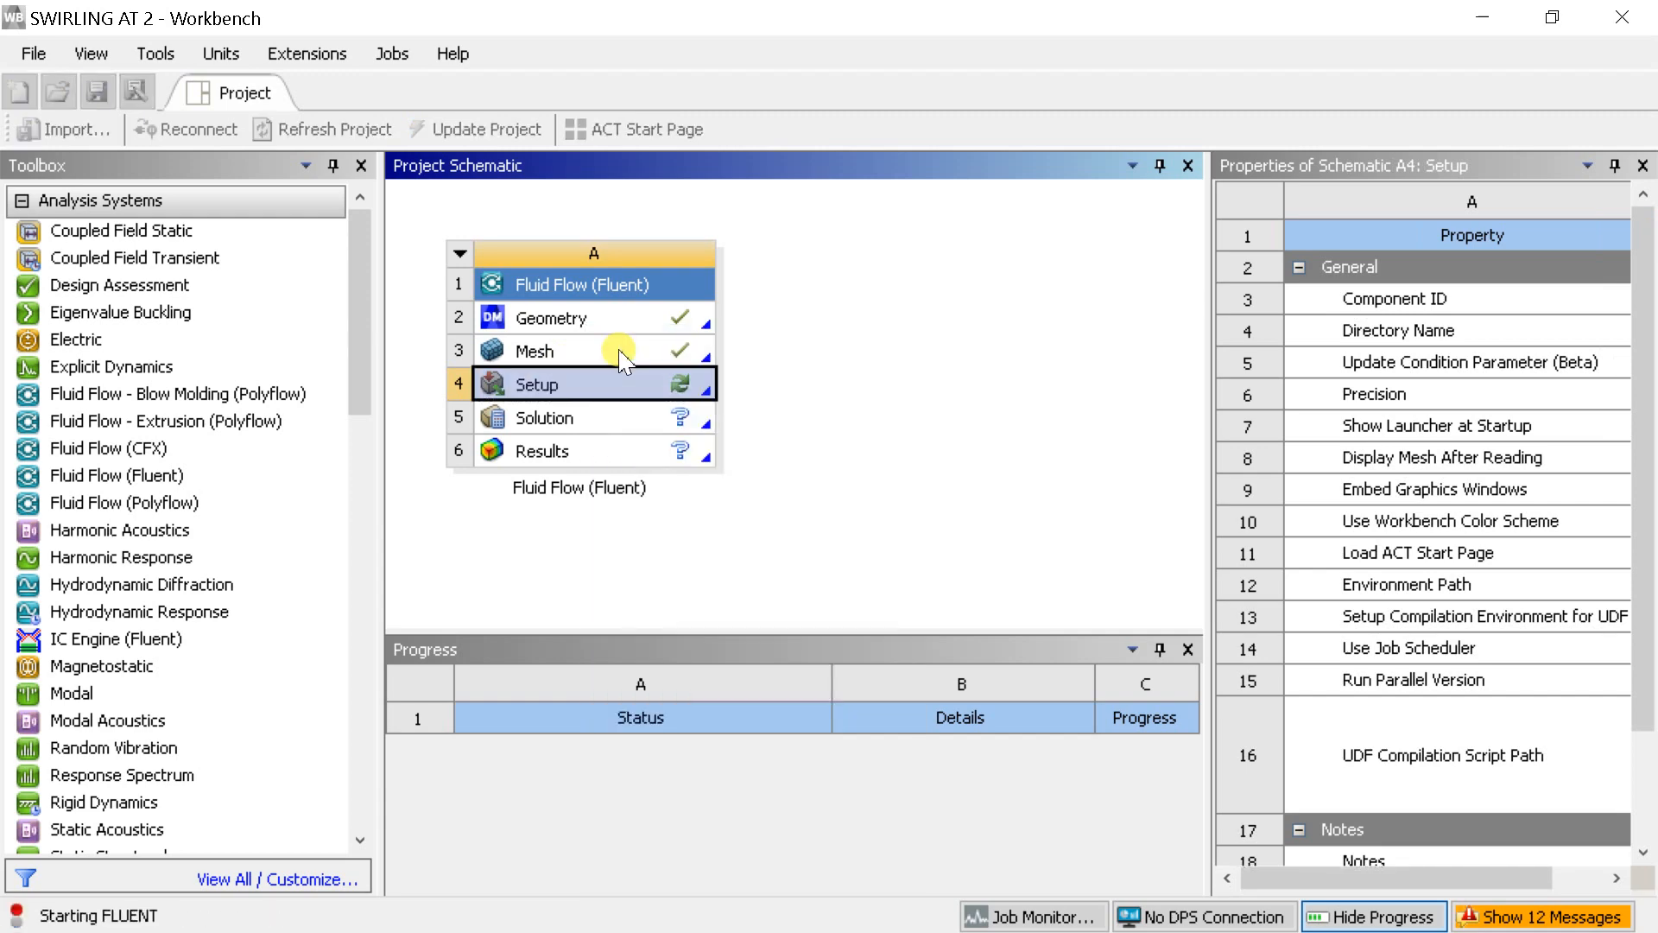
double_click(535, 384)
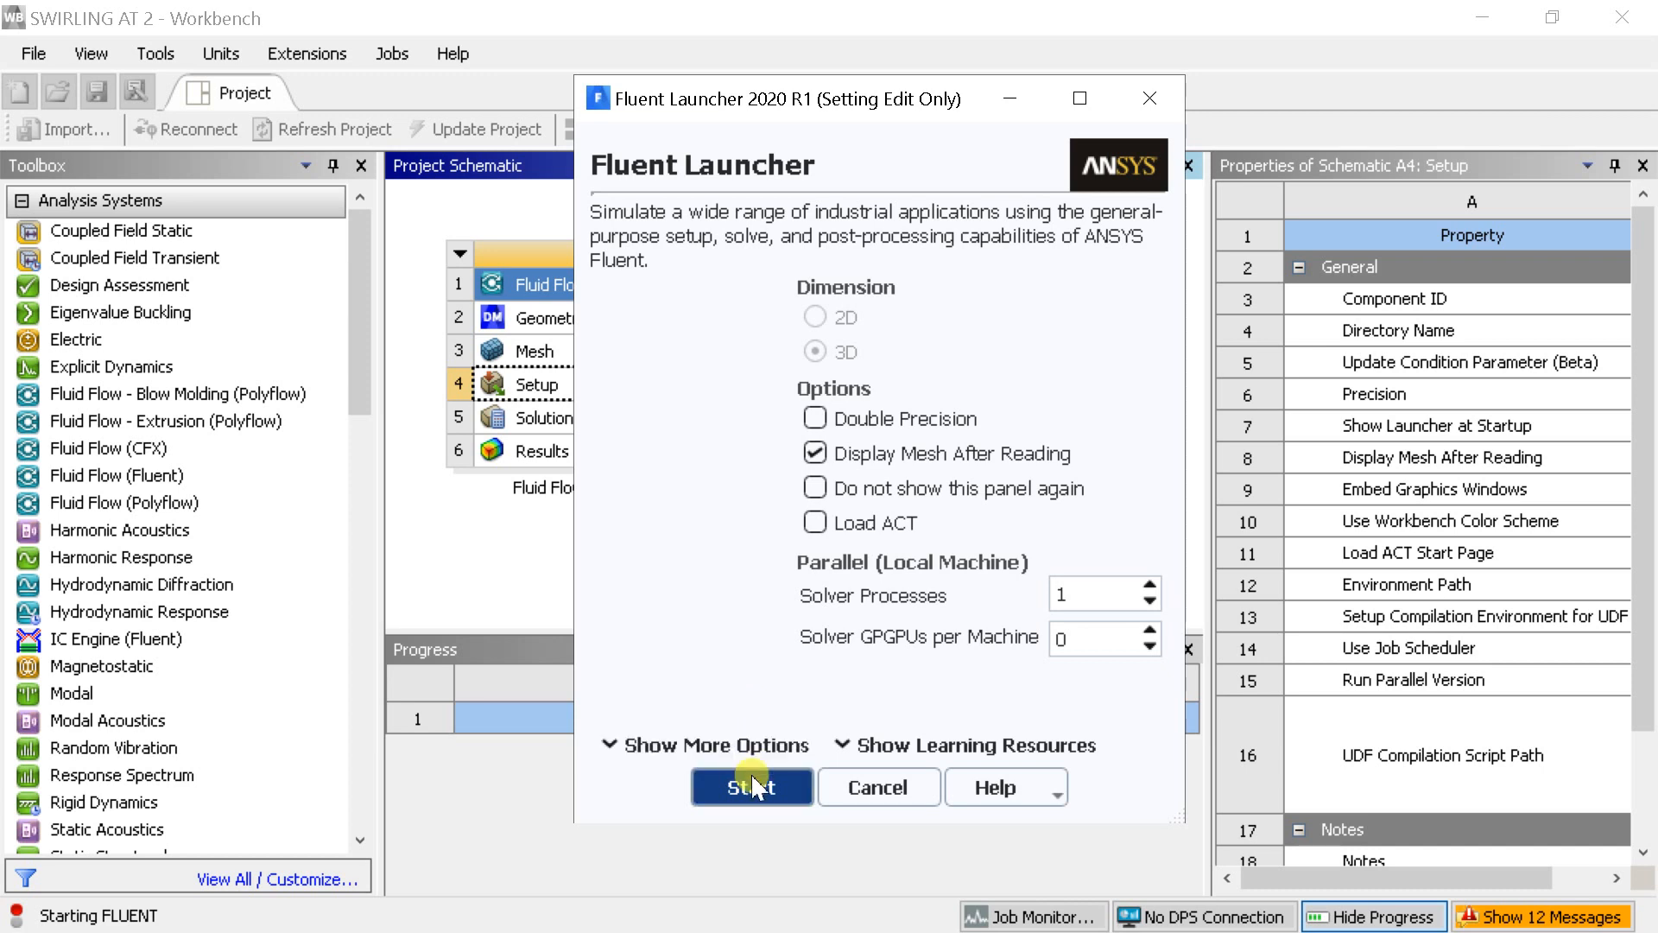
click(751, 788)
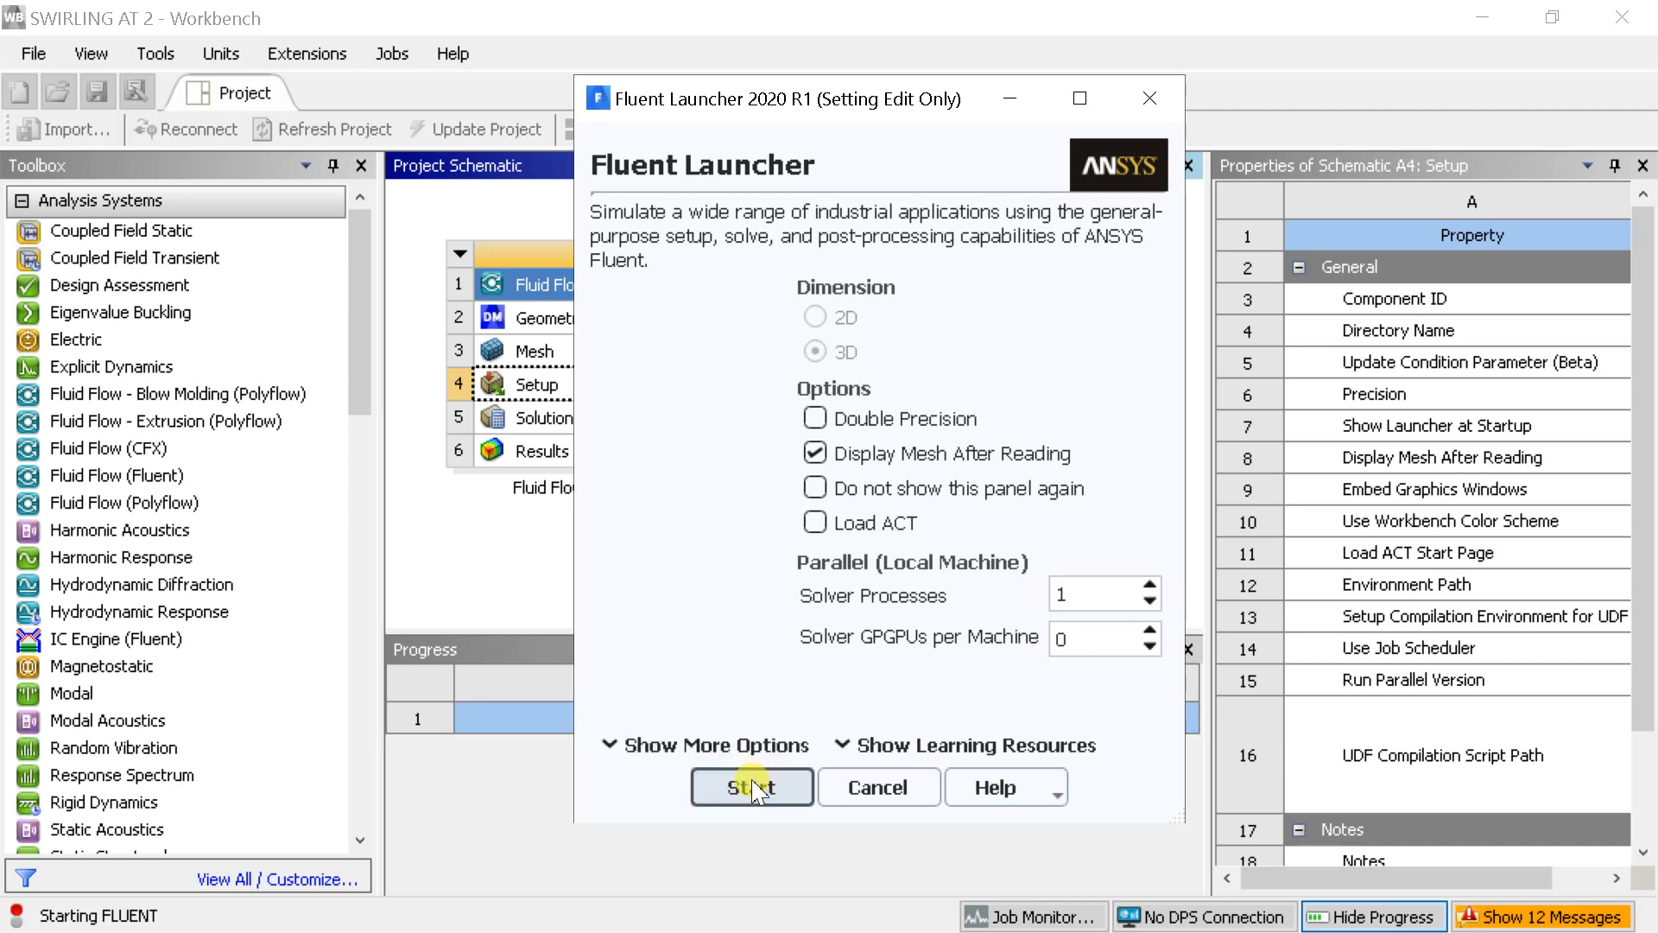
click(751, 788)
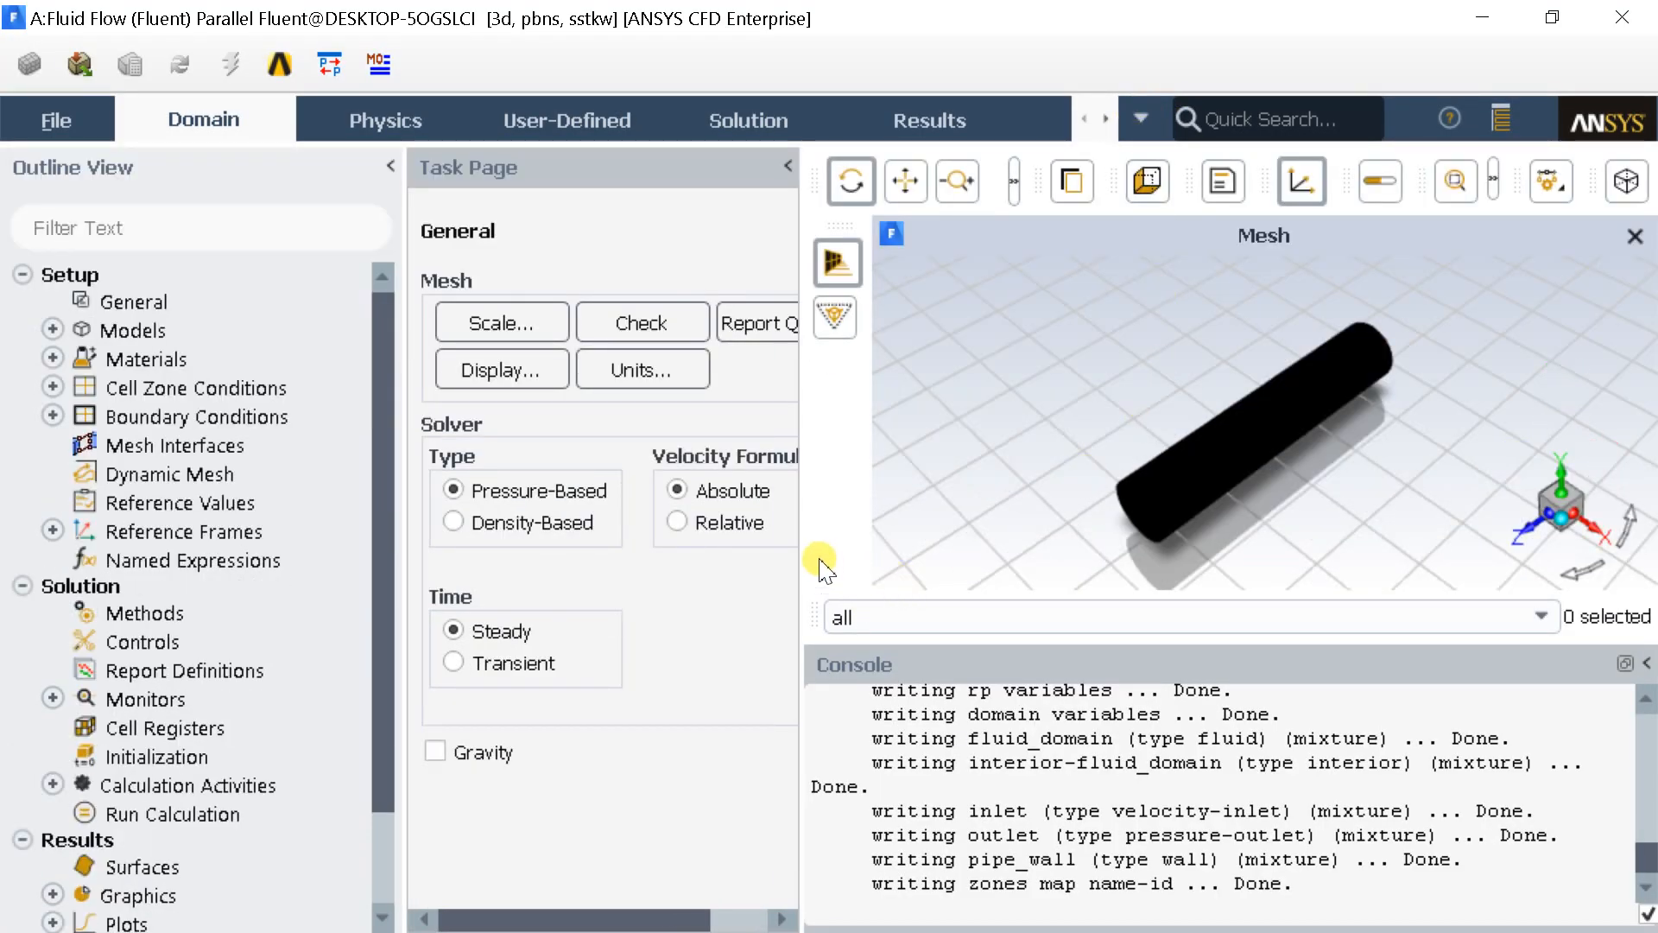
mouse_move(836, 525)
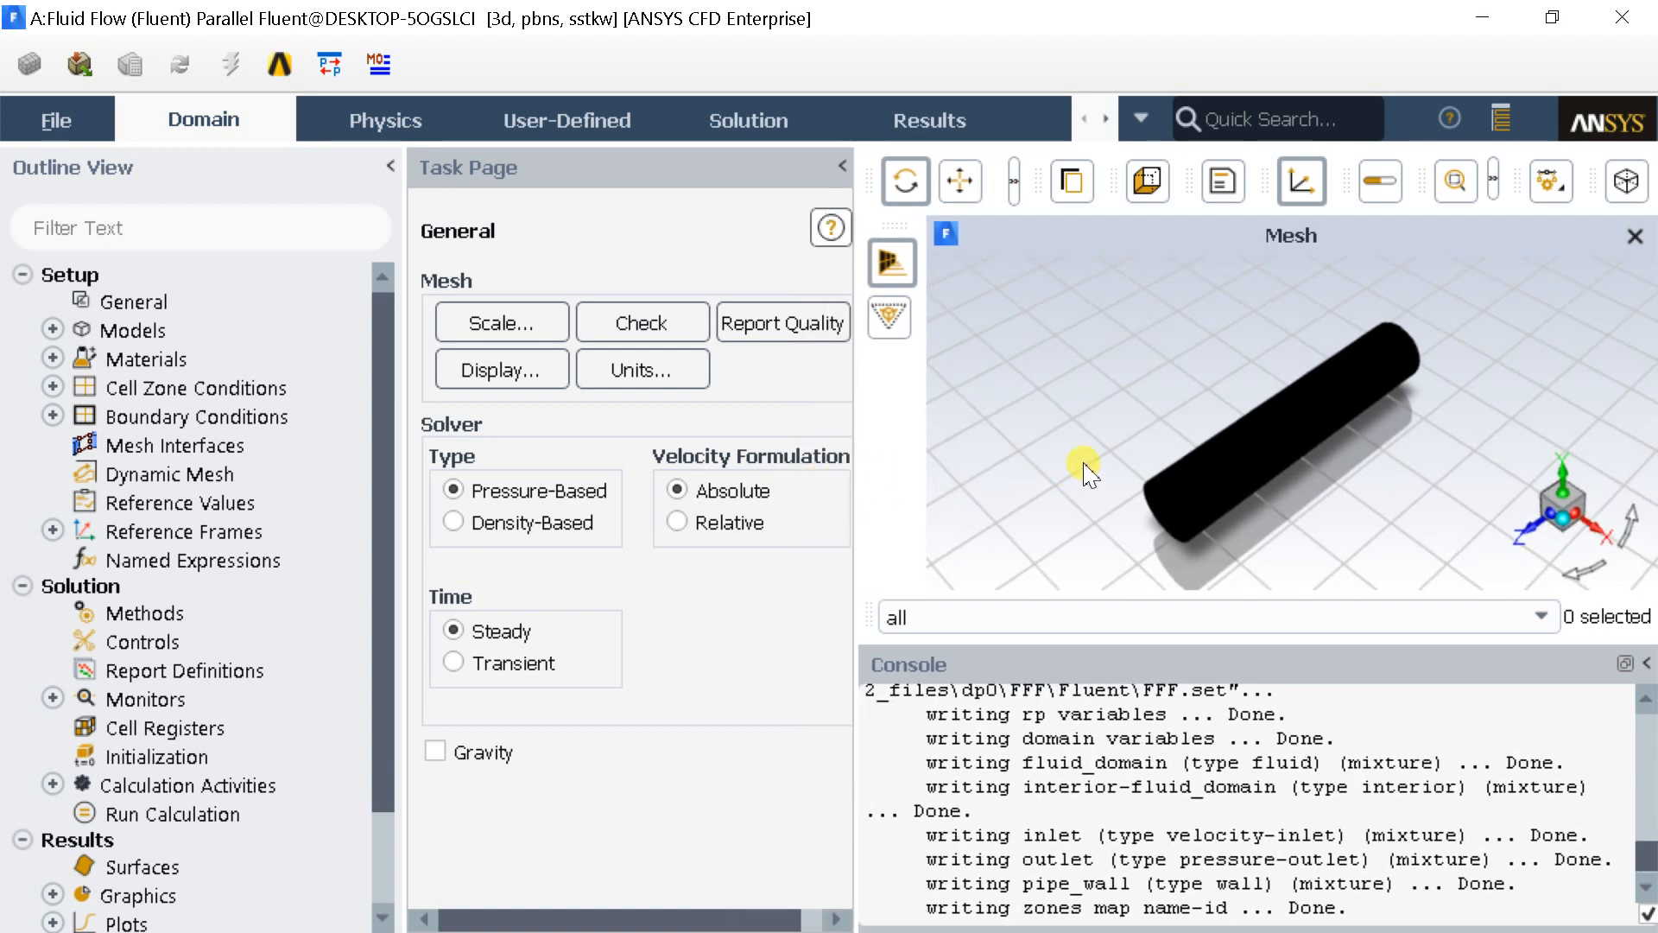
Step: Check the mesh, report its quality in the console, and set the solver time to Transient
click(641, 323)
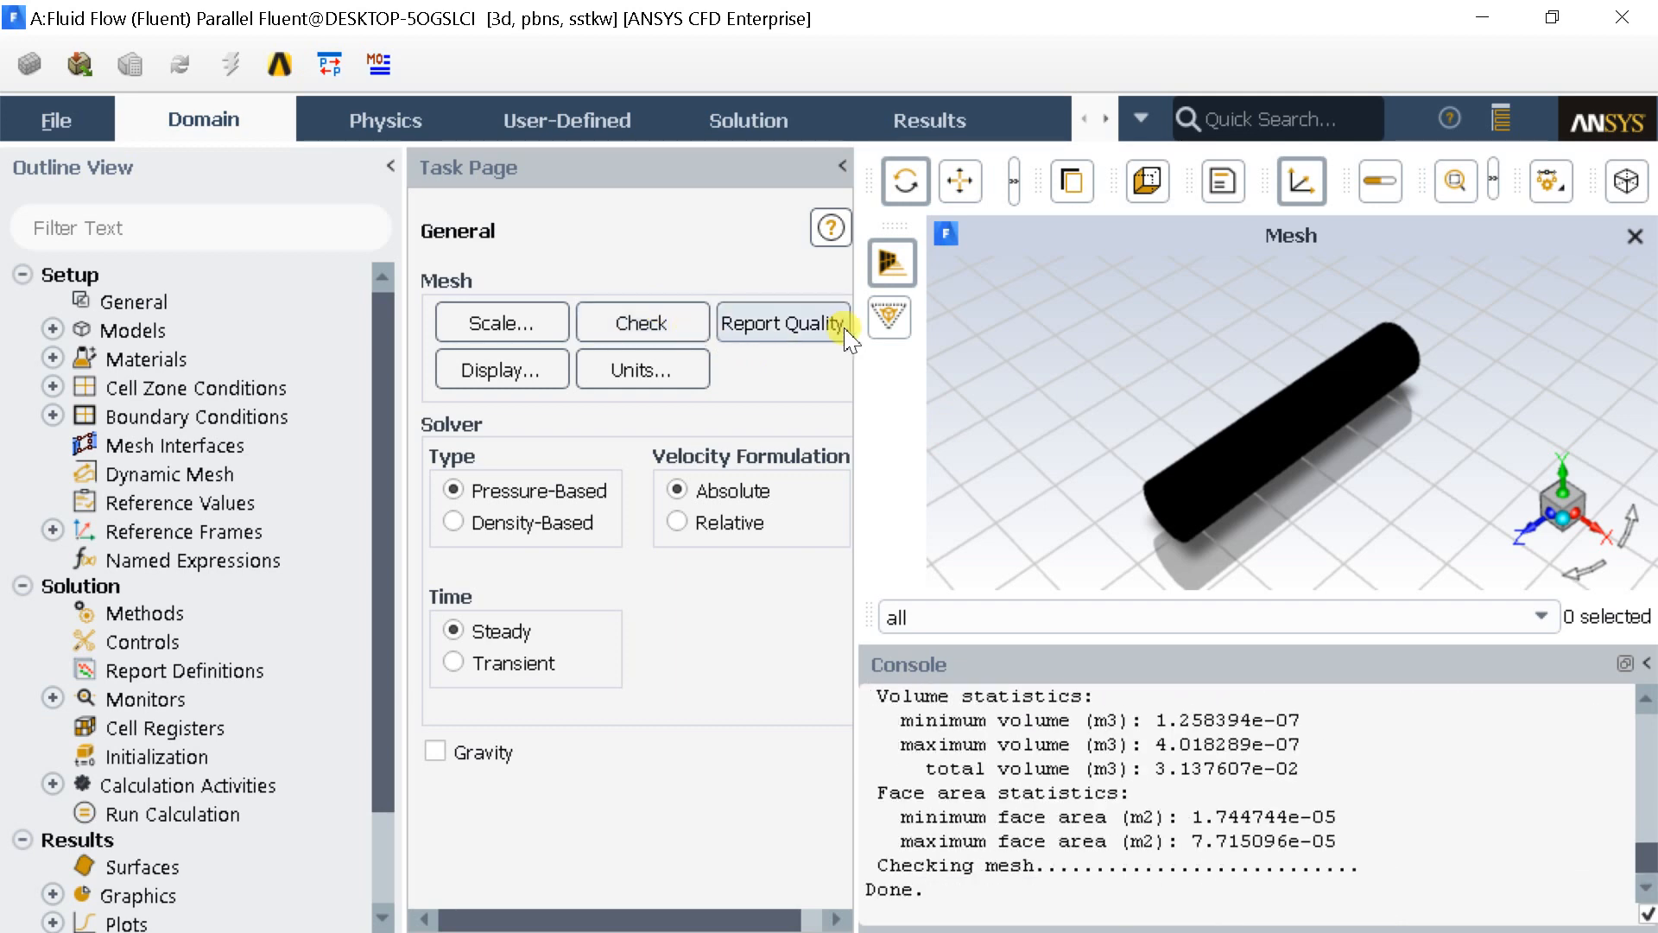
click(782, 323)
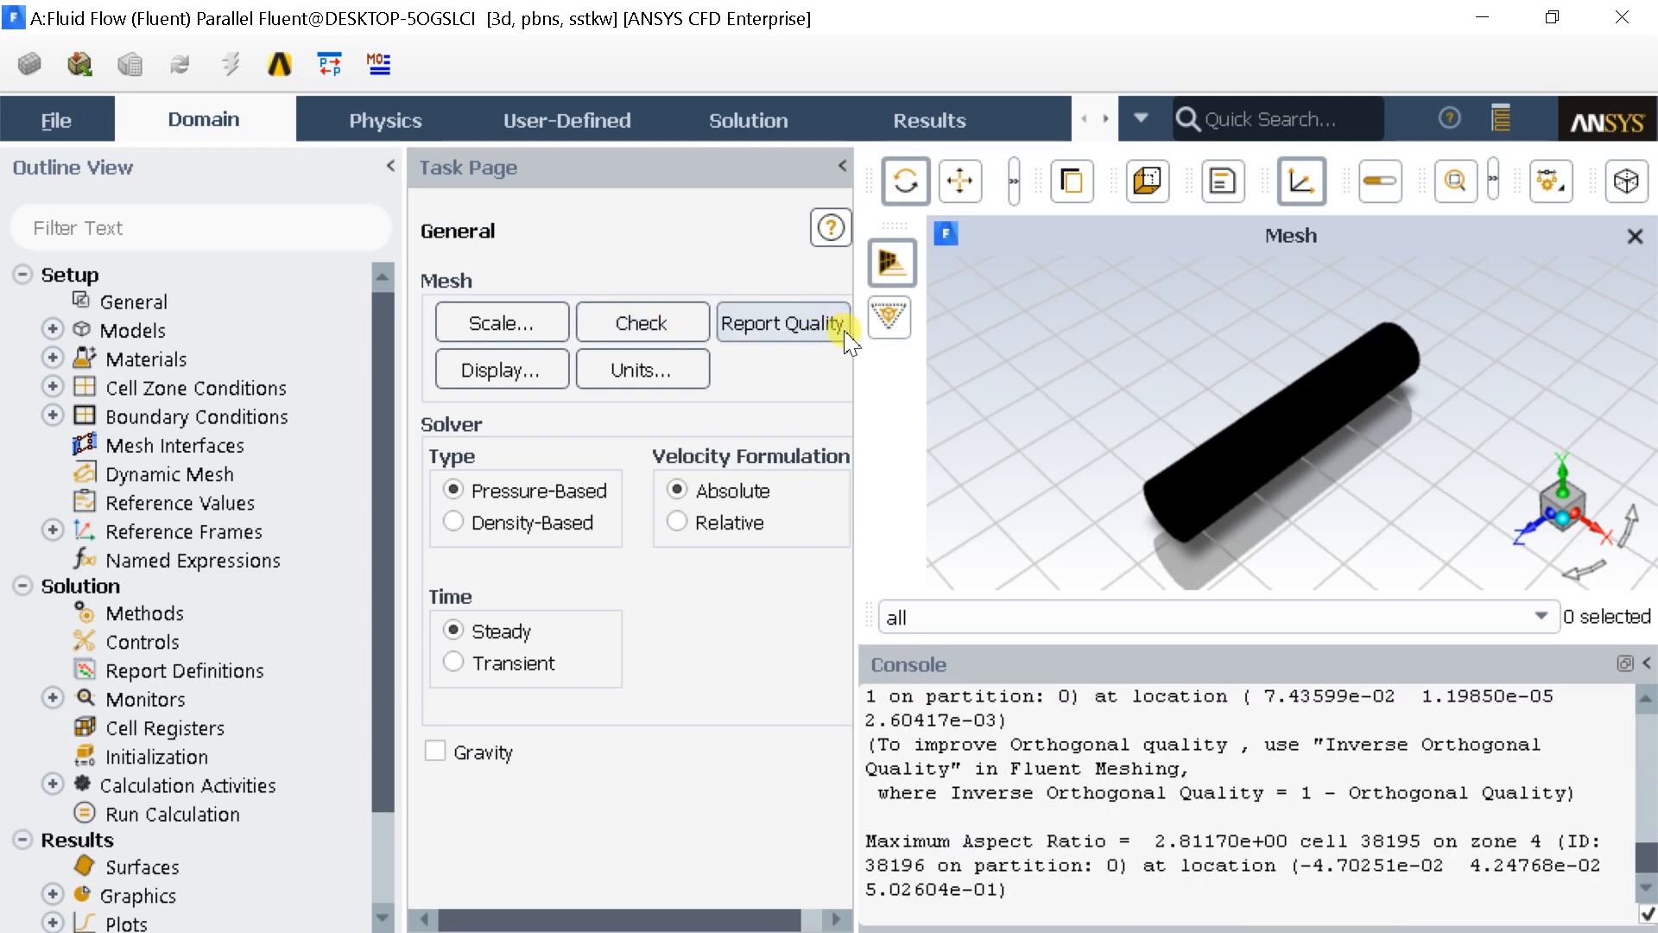
click(783, 321)
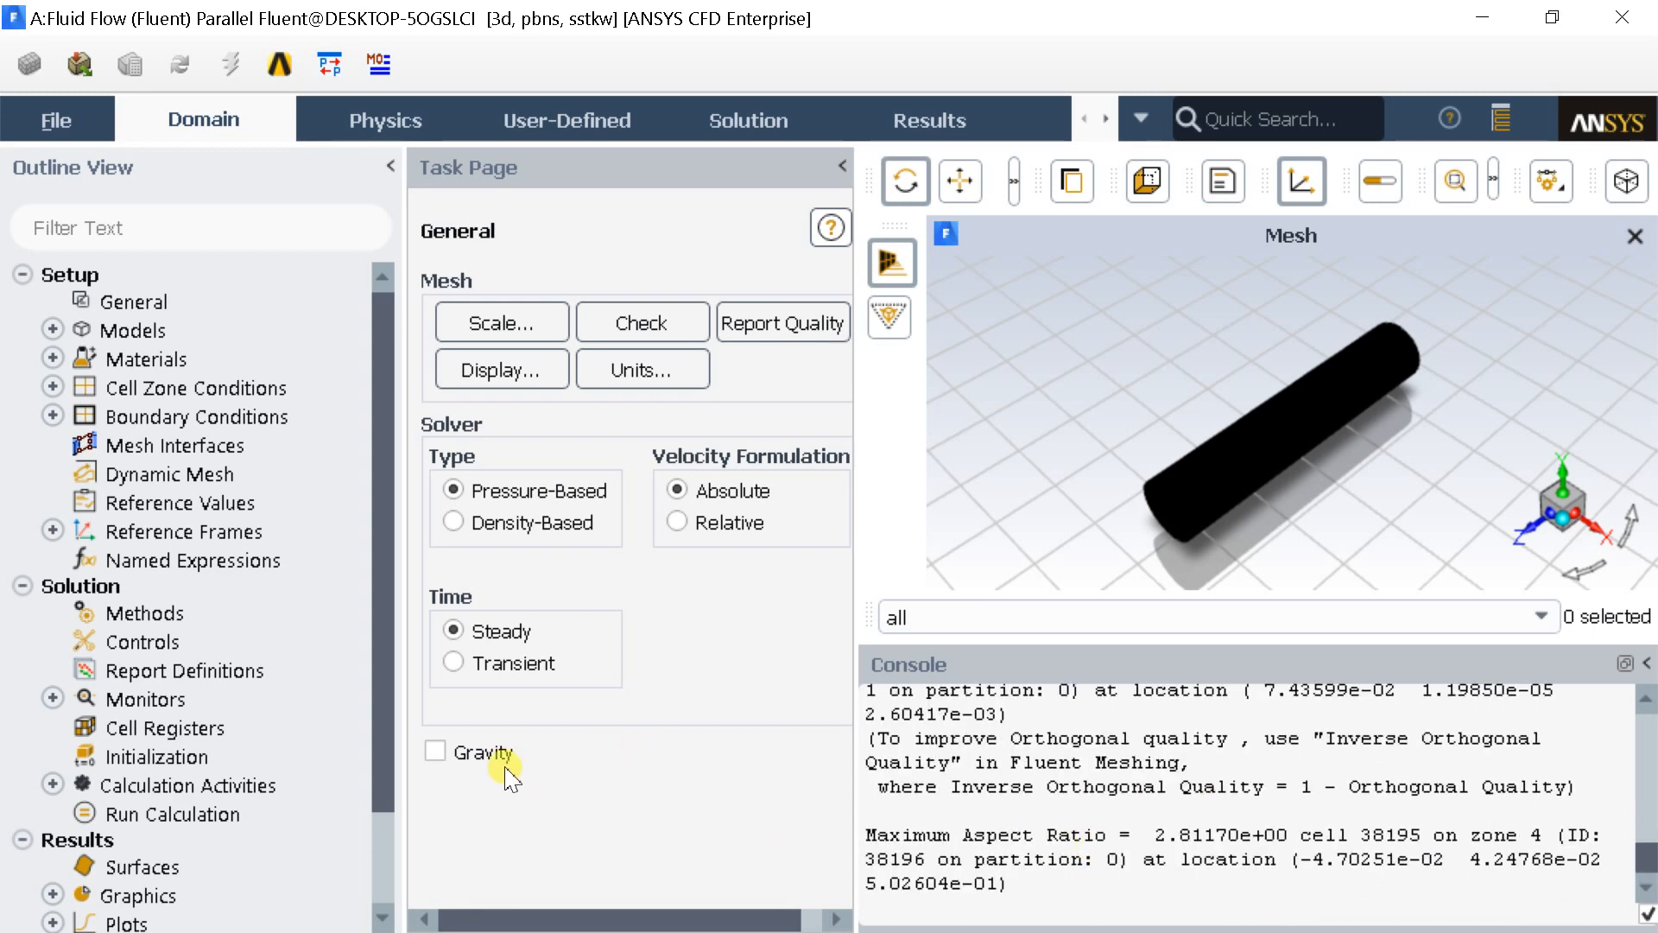
click(454, 663)
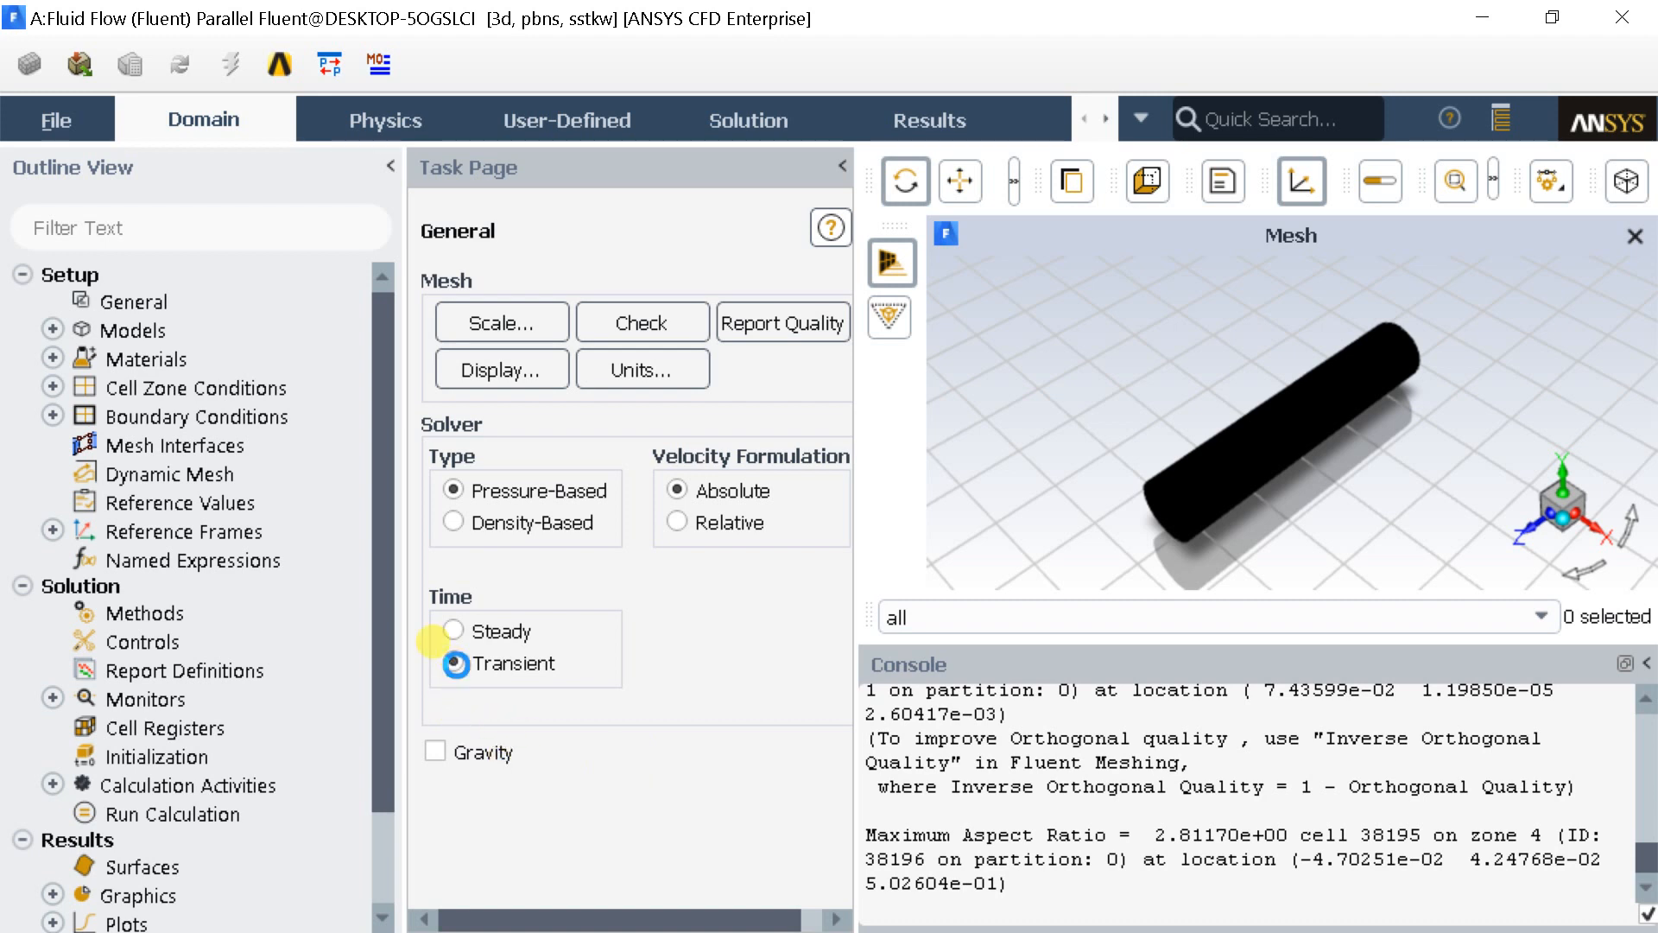
click(454, 663)
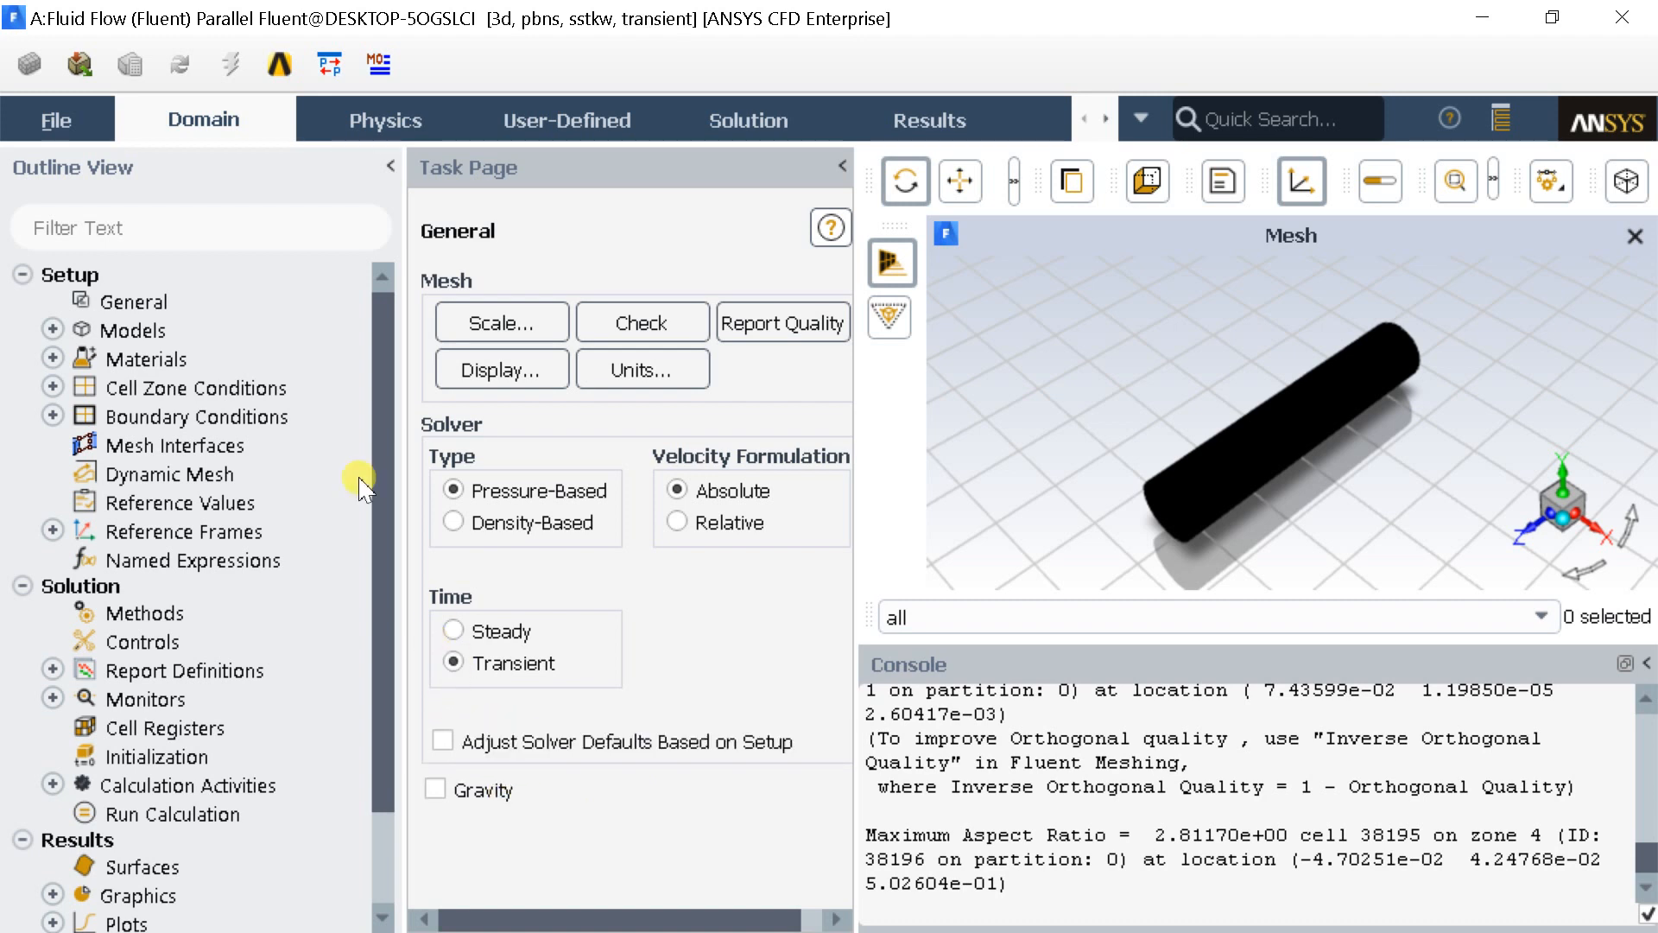
click(138, 329)
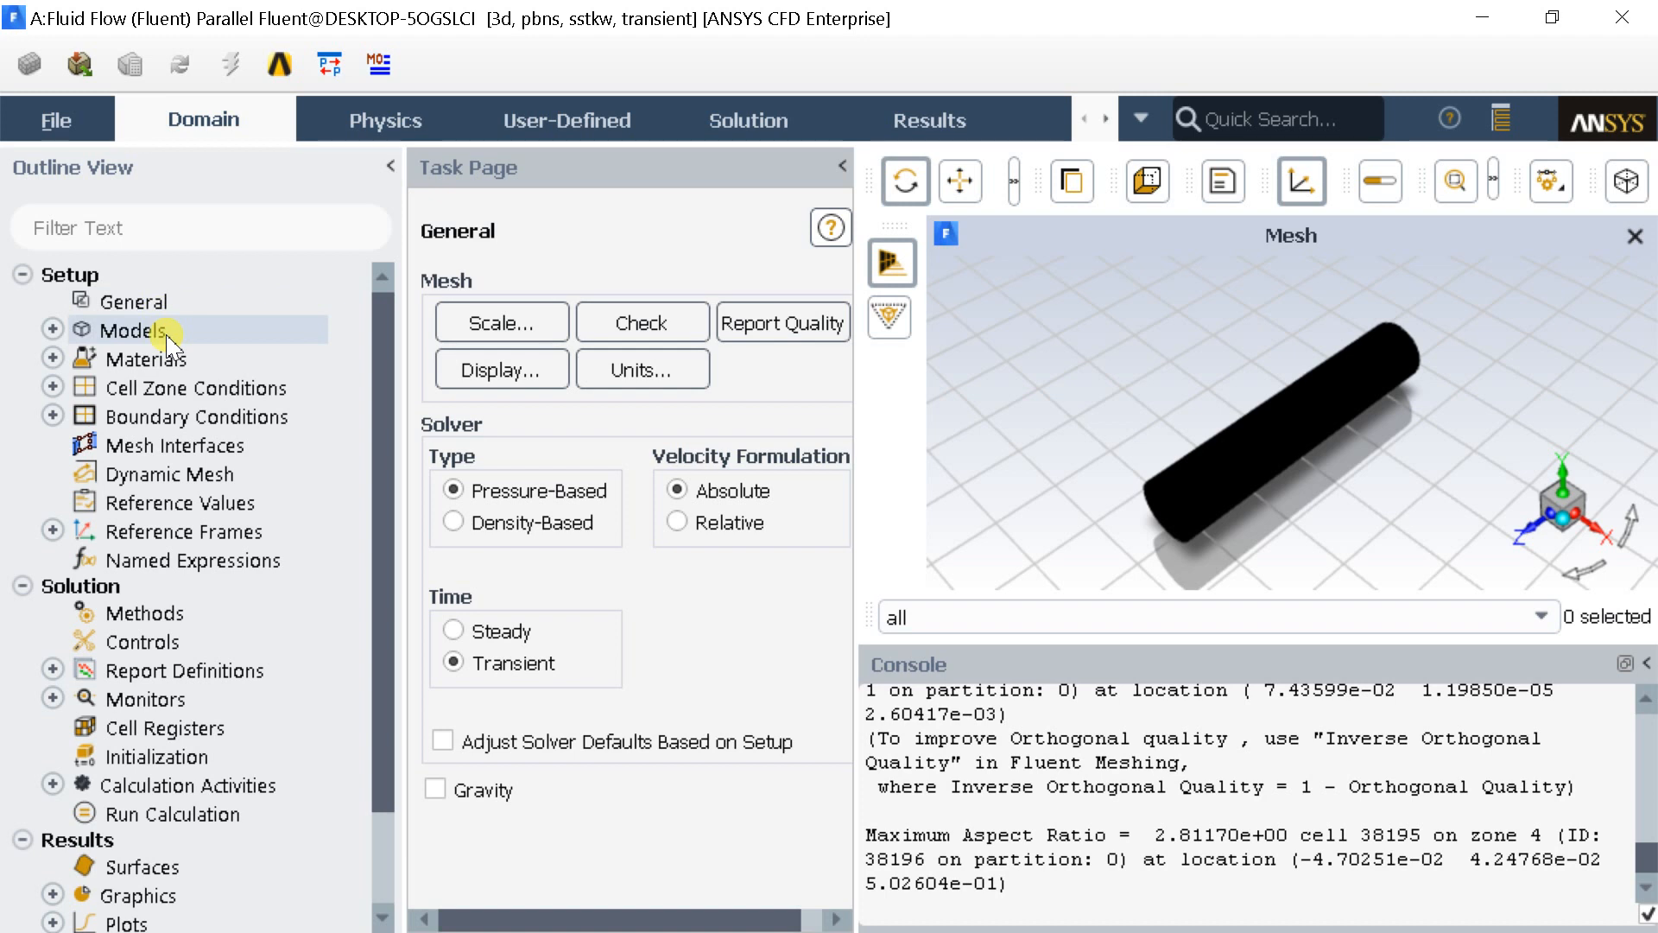
Step: Copy water-liquid from the Fluent database into the case as a fluid material alongside air
click(149, 359)
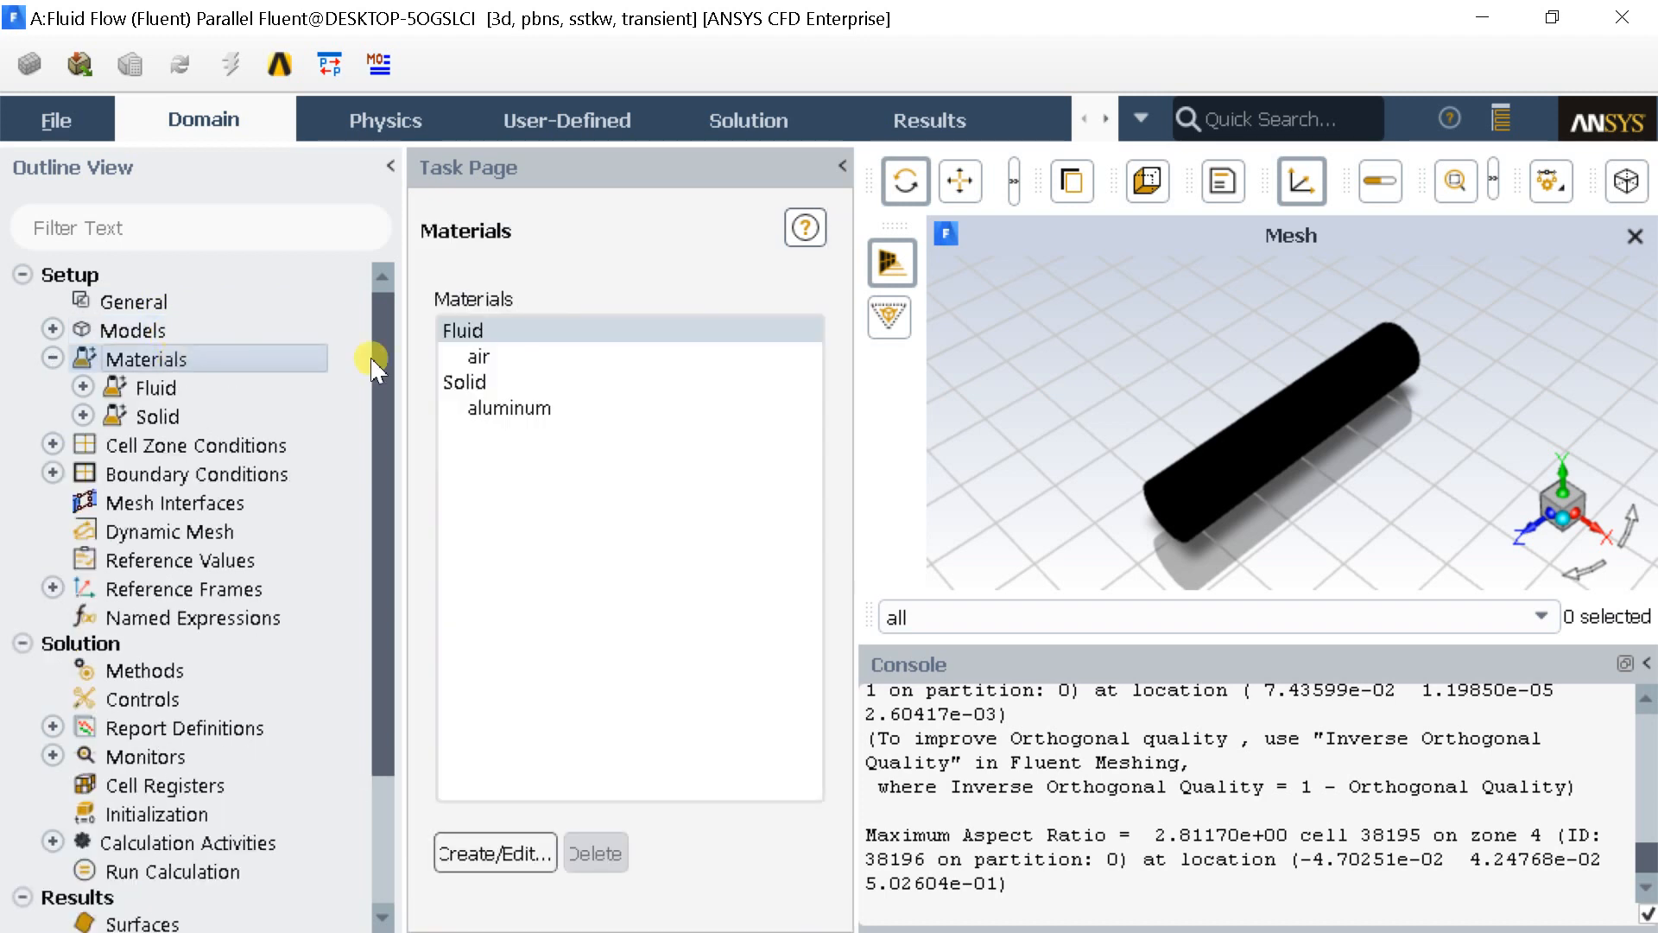
double_click(463, 330)
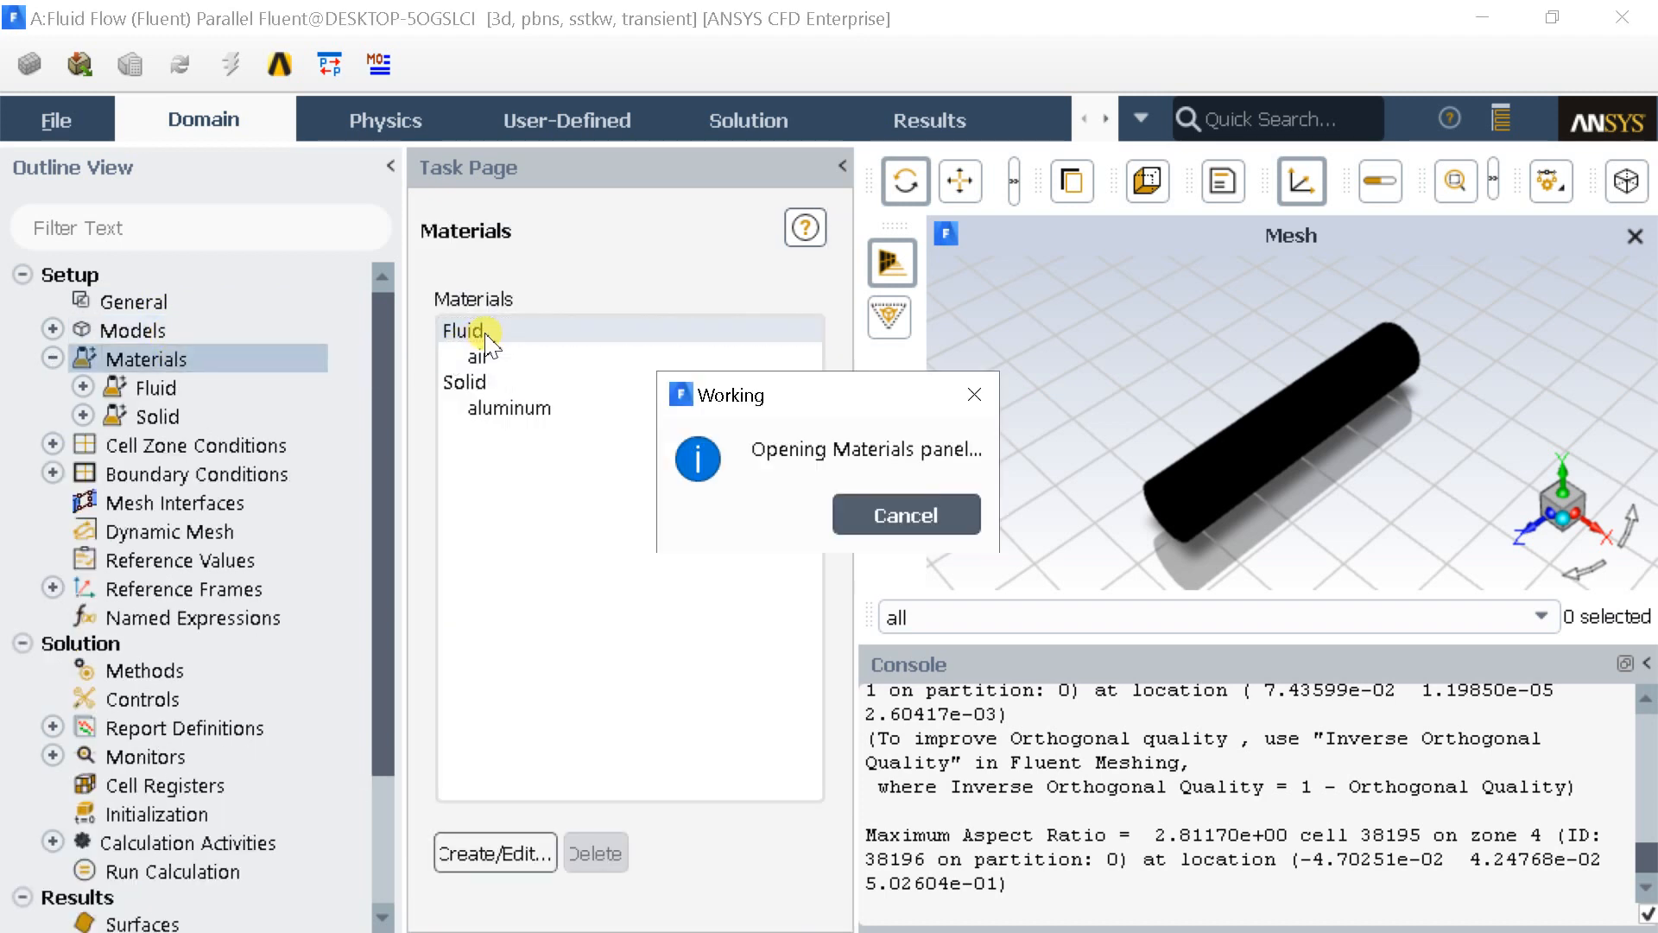
click(494, 852)
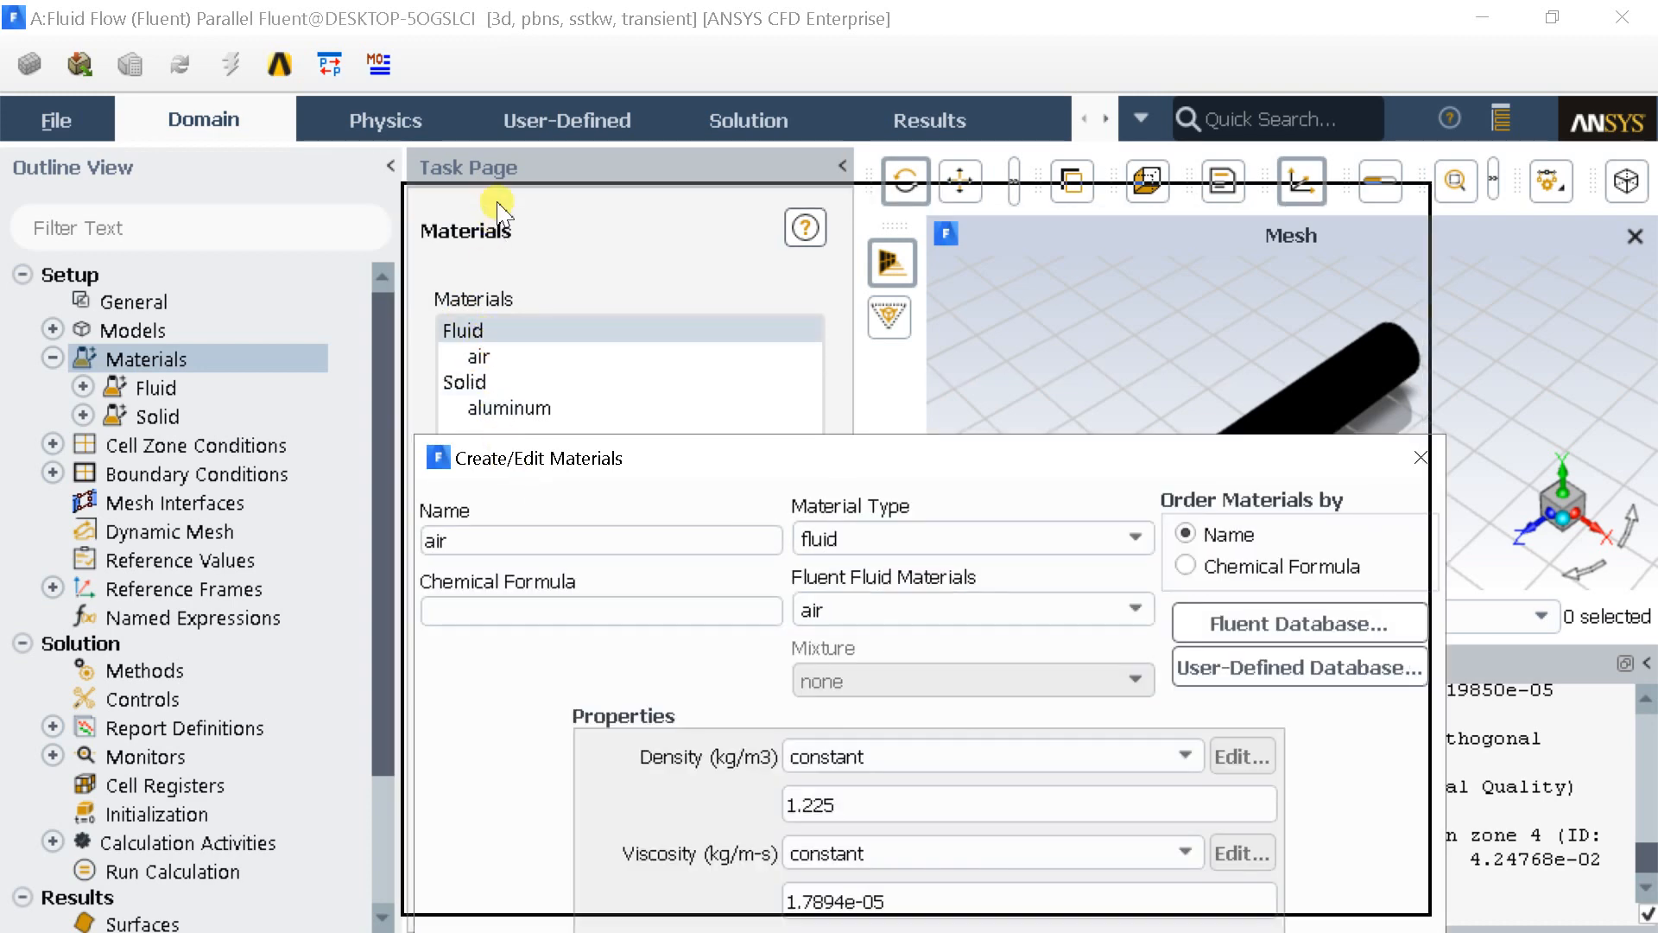
click(1299, 622)
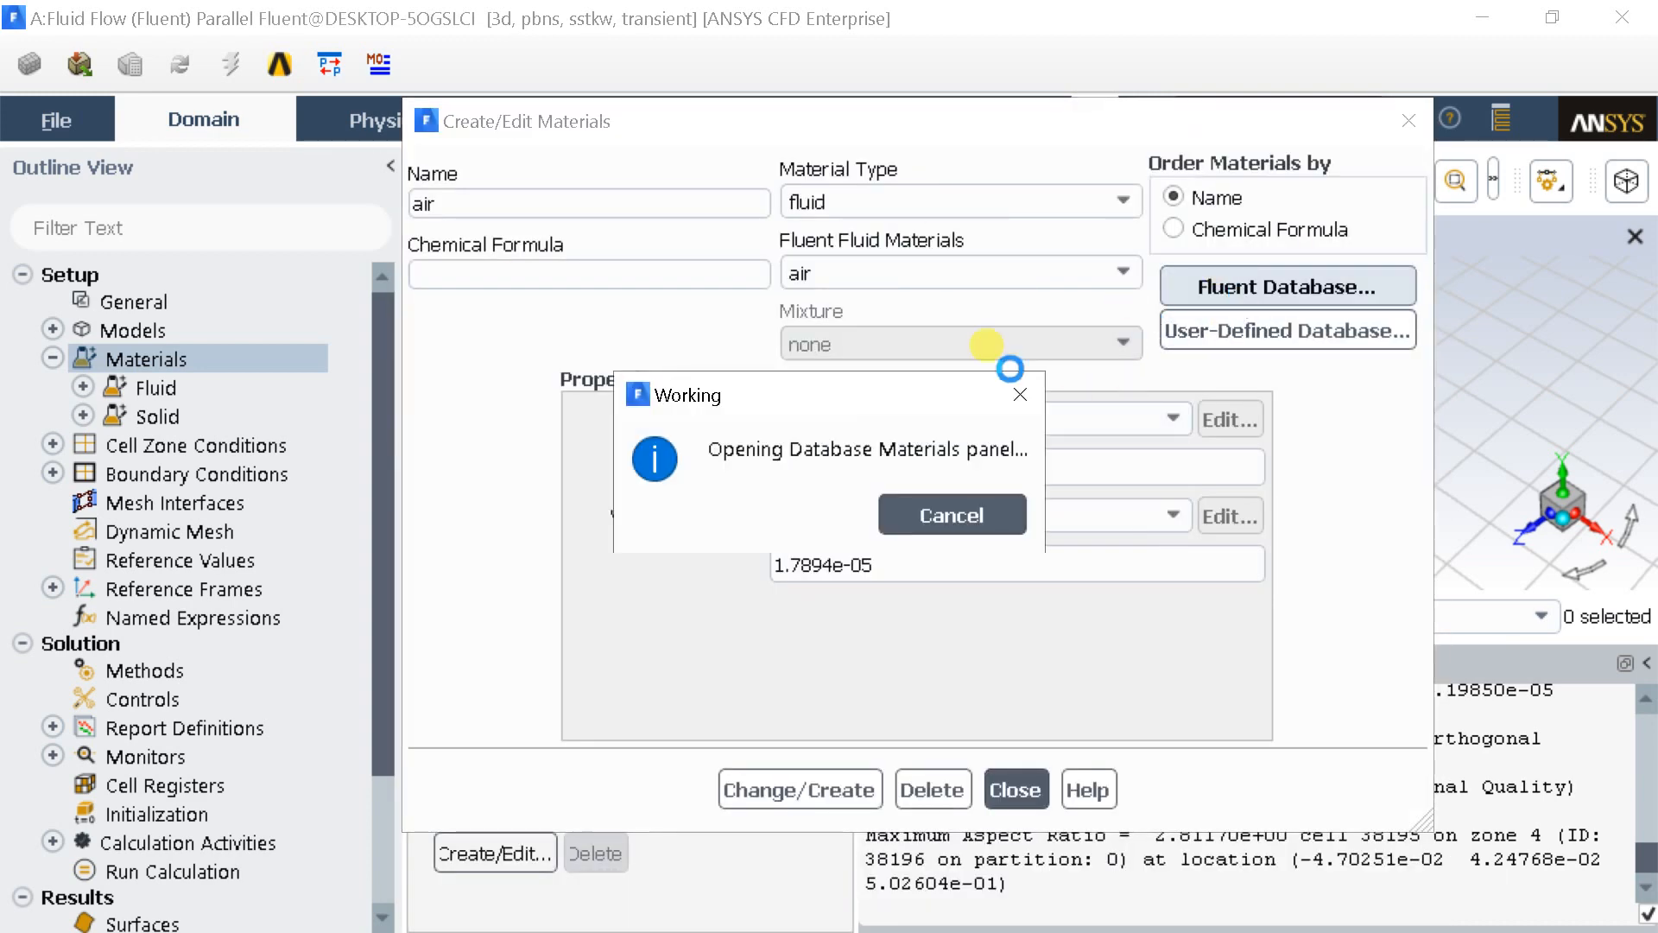
click(1285, 285)
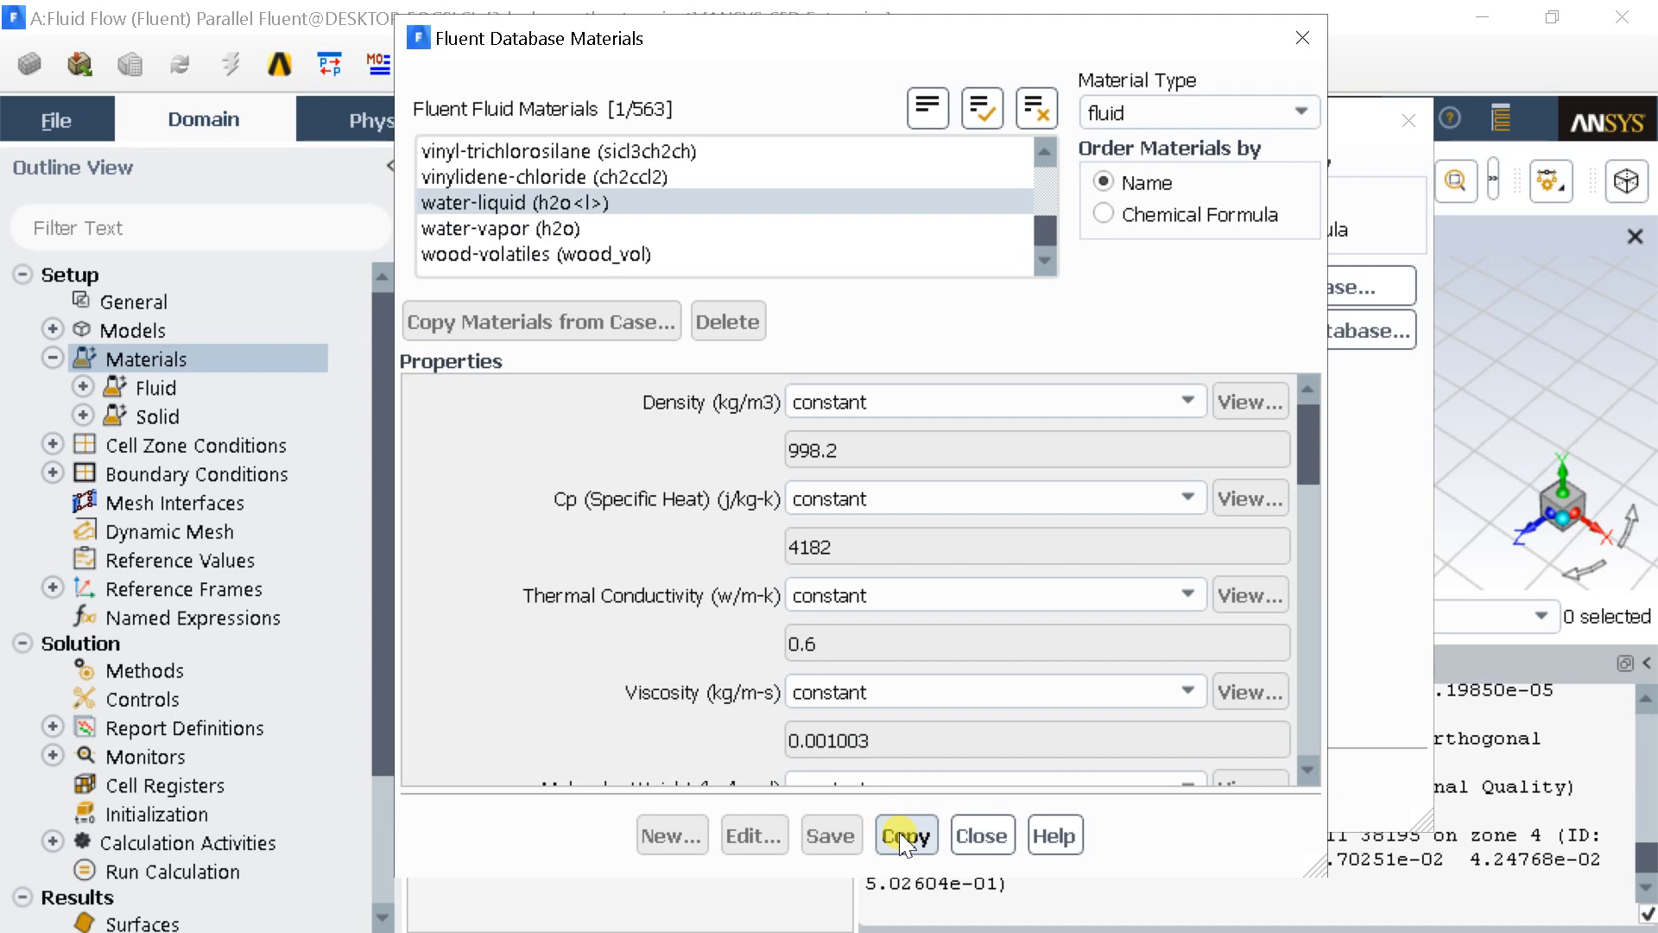
click(903, 835)
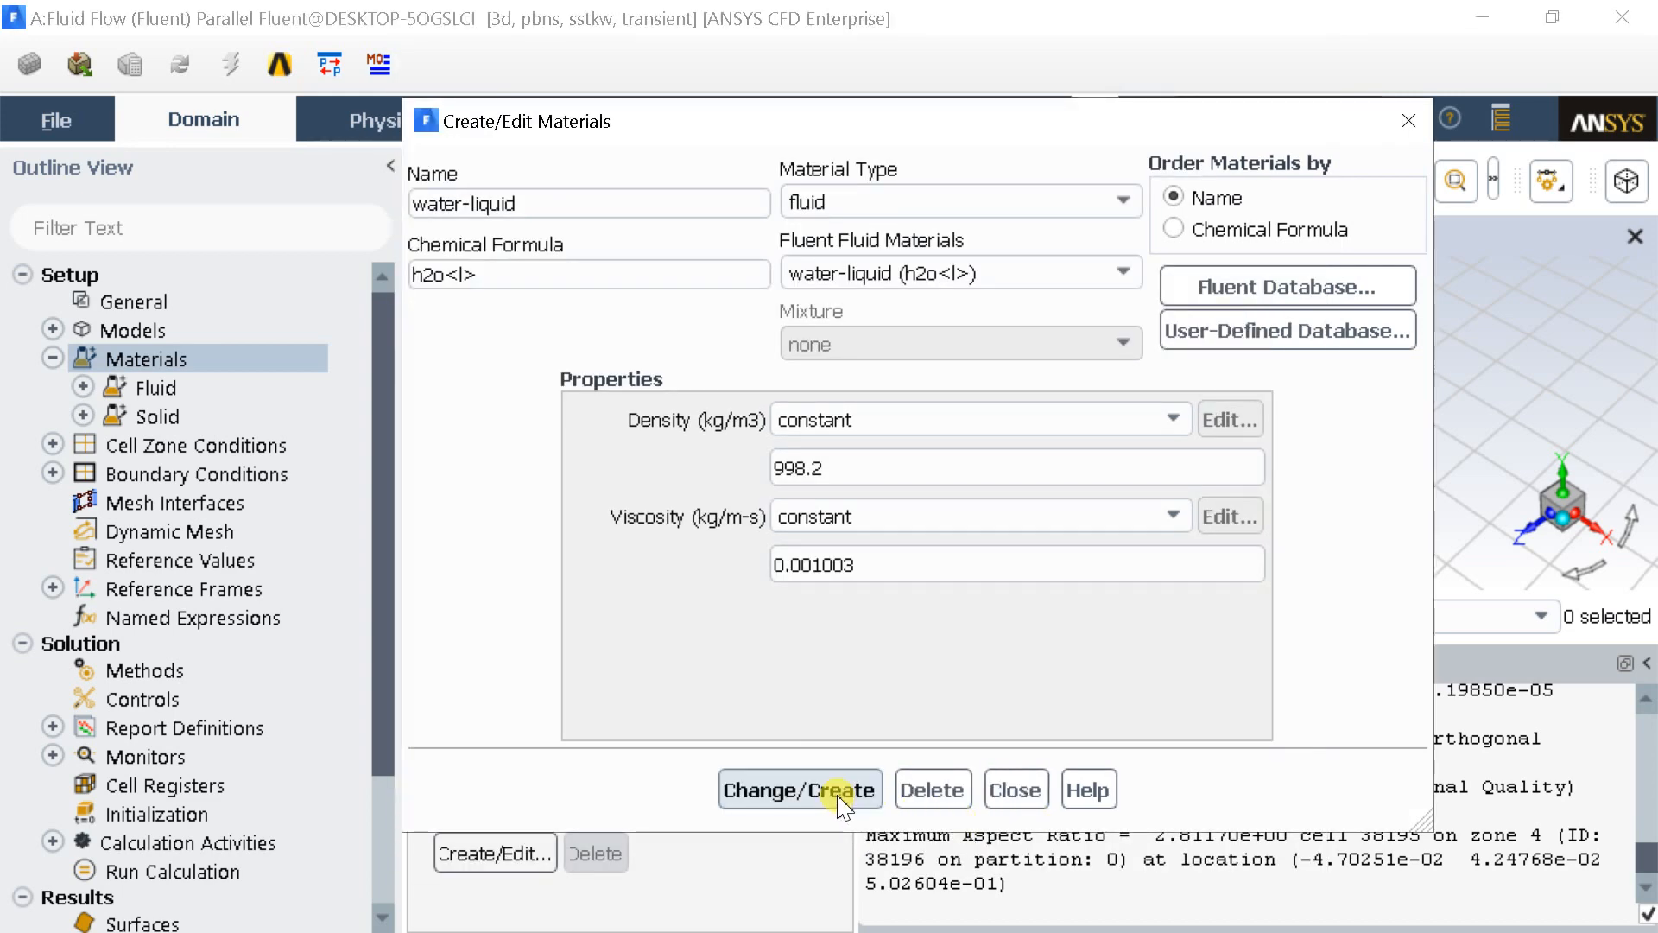
click(1012, 789)
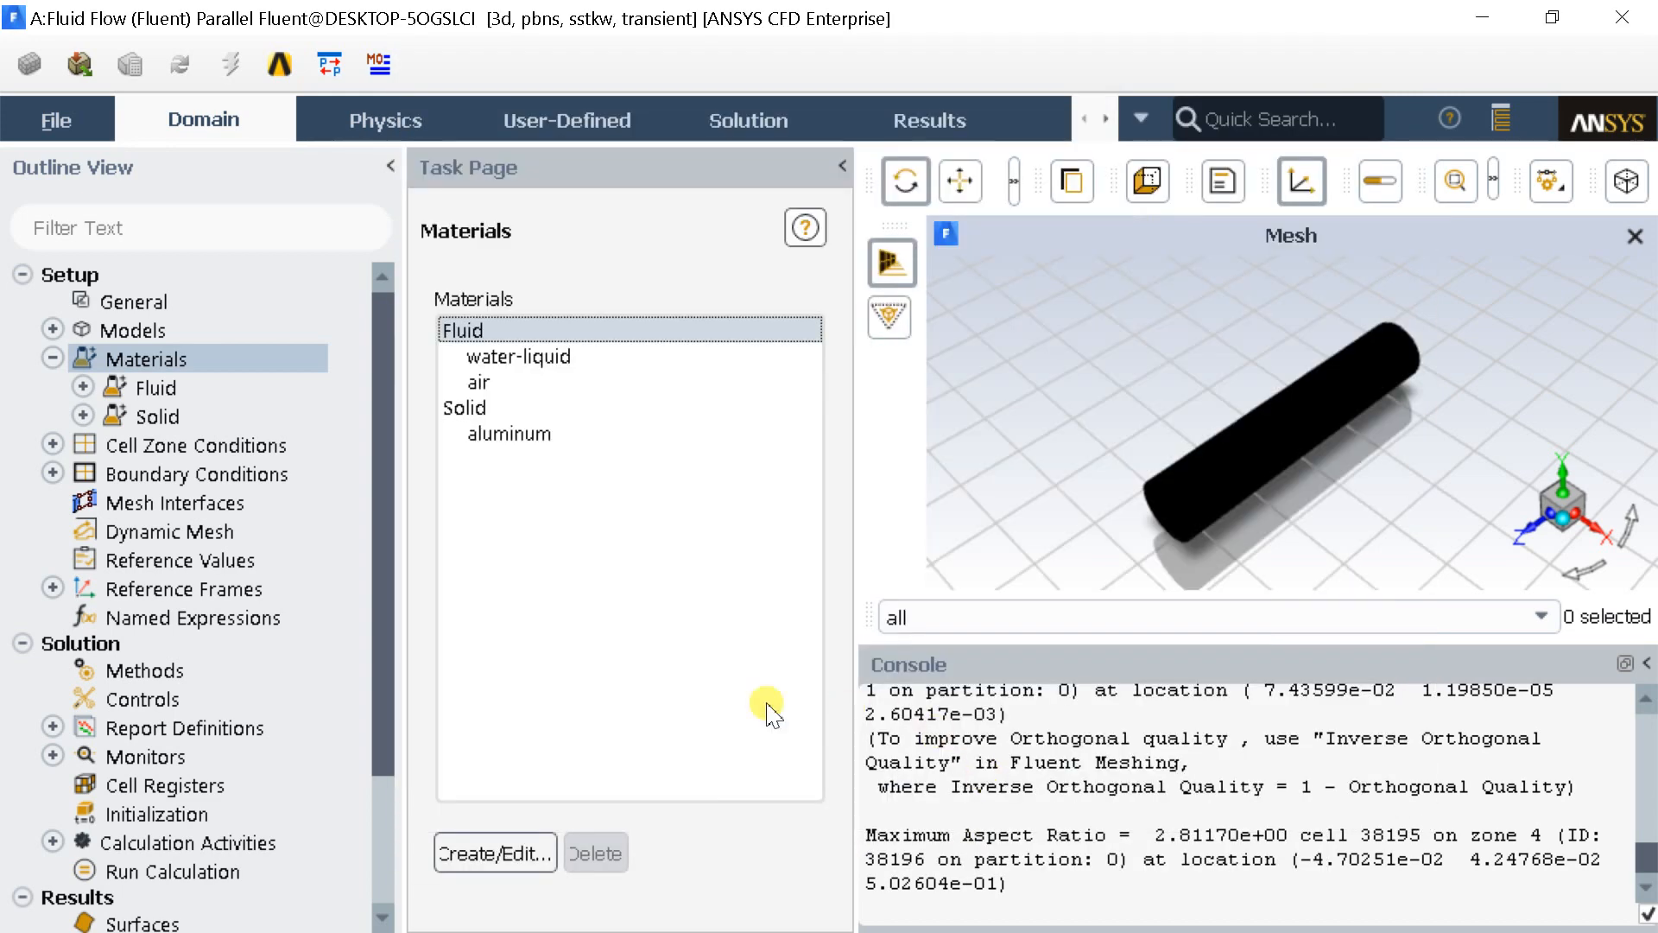
click(518, 356)
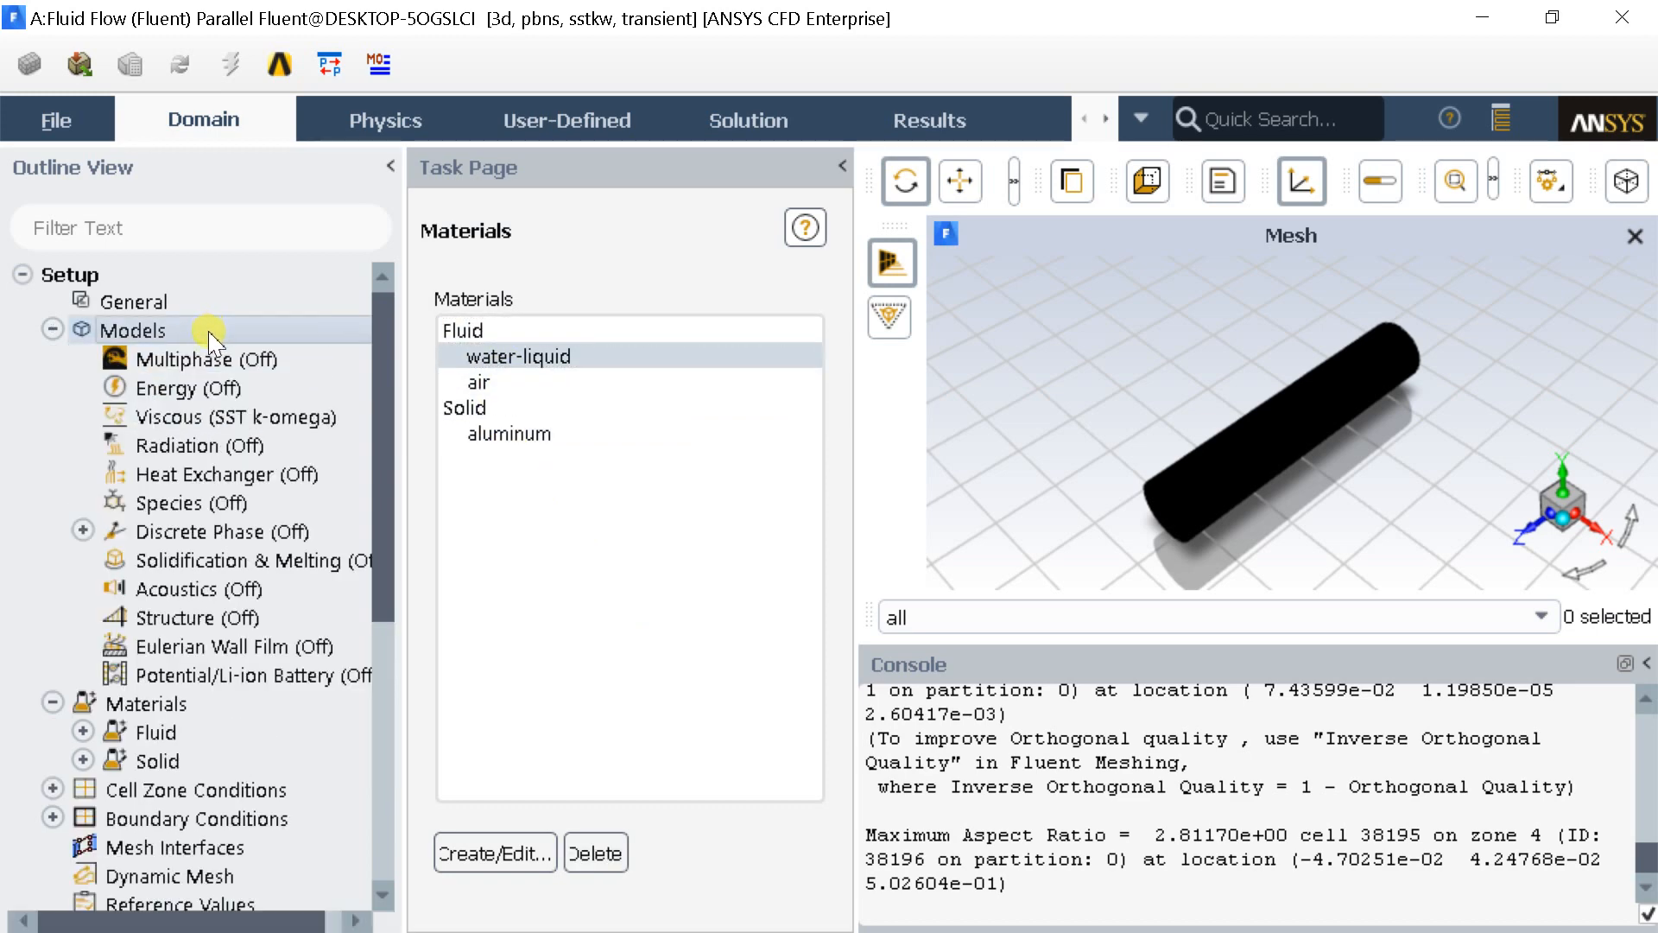
Step: Enable the Volume of Fluid multiphase model with implicit volume fraction formulation and apply it
click(134, 330)
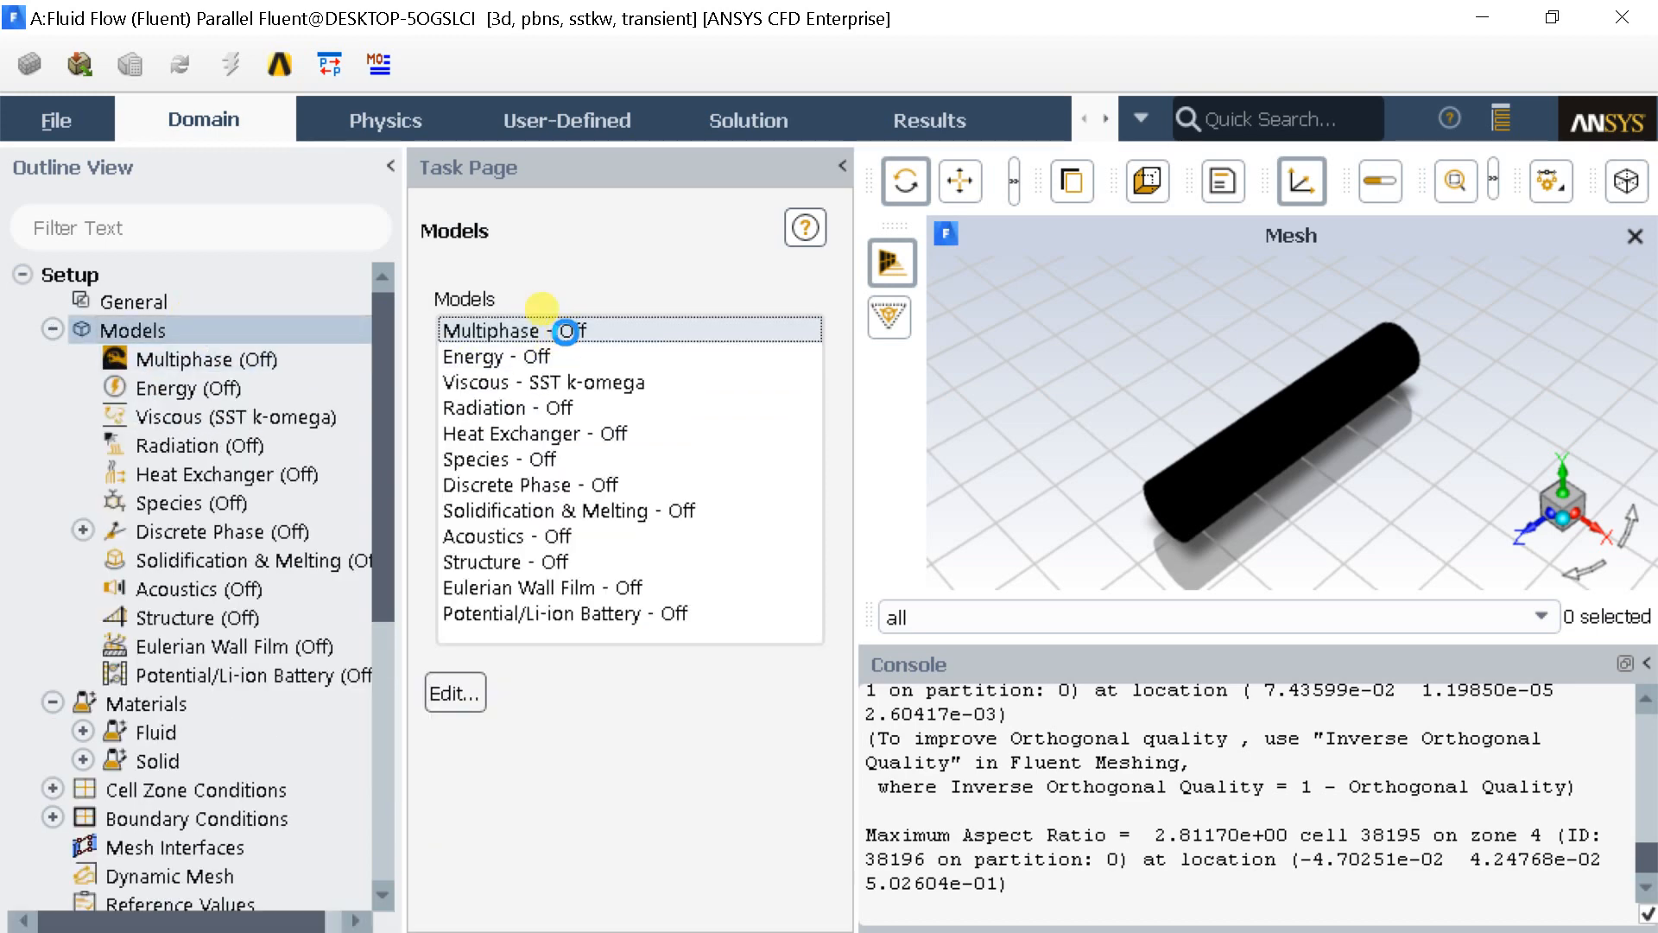
double_click(488, 330)
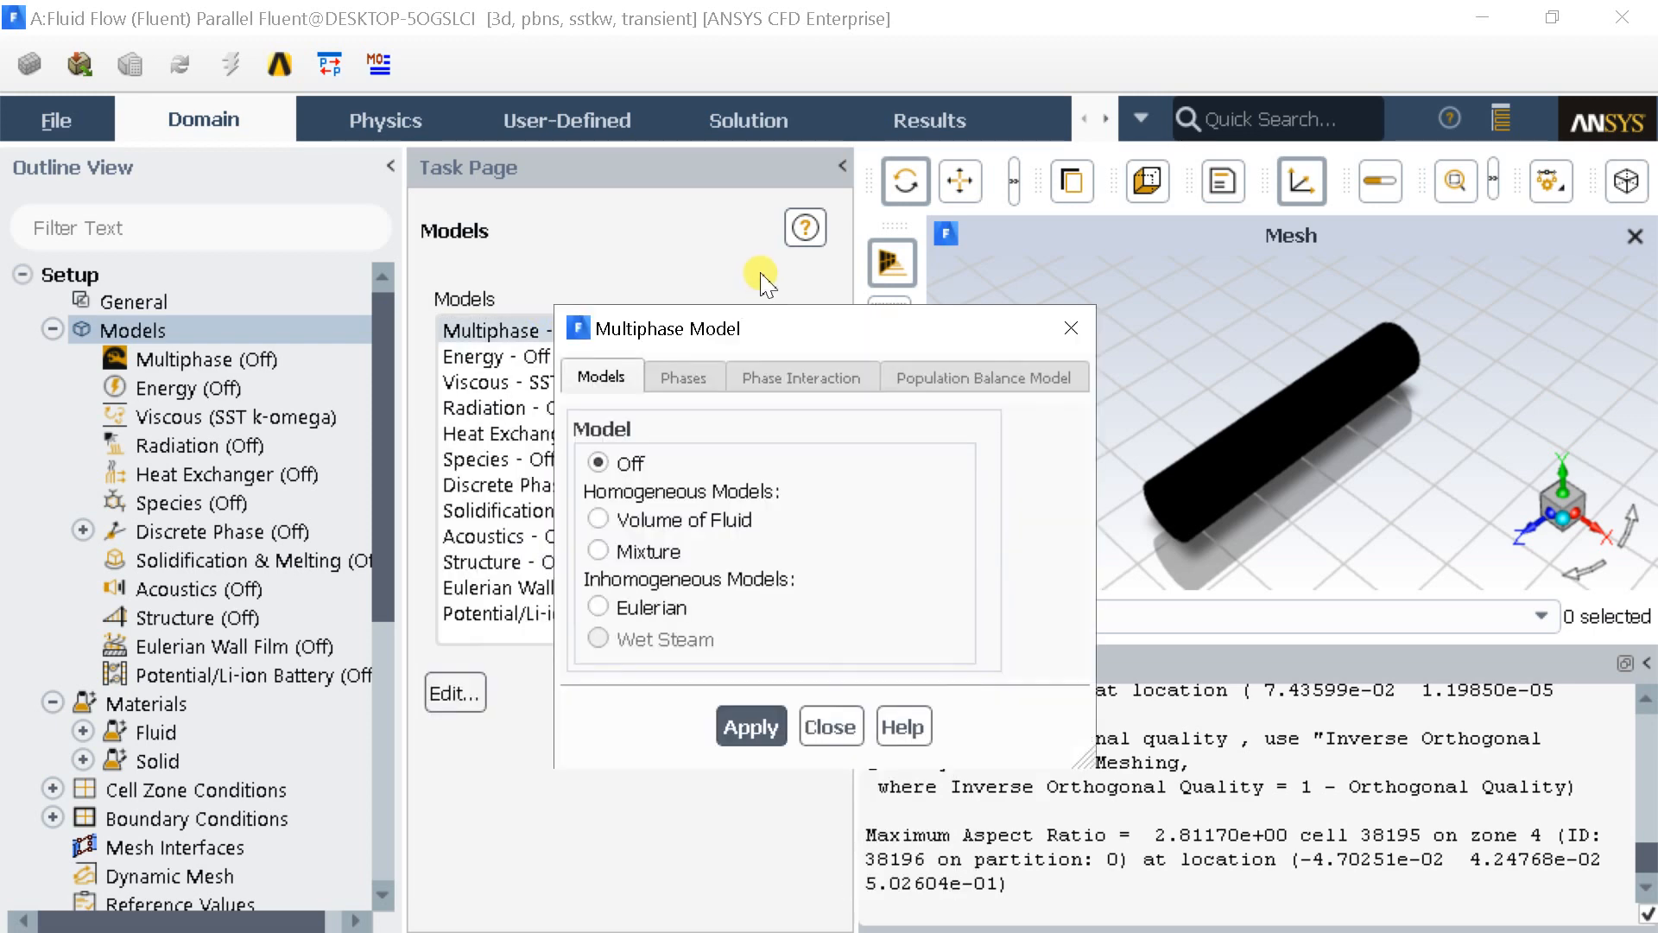
click(598, 520)
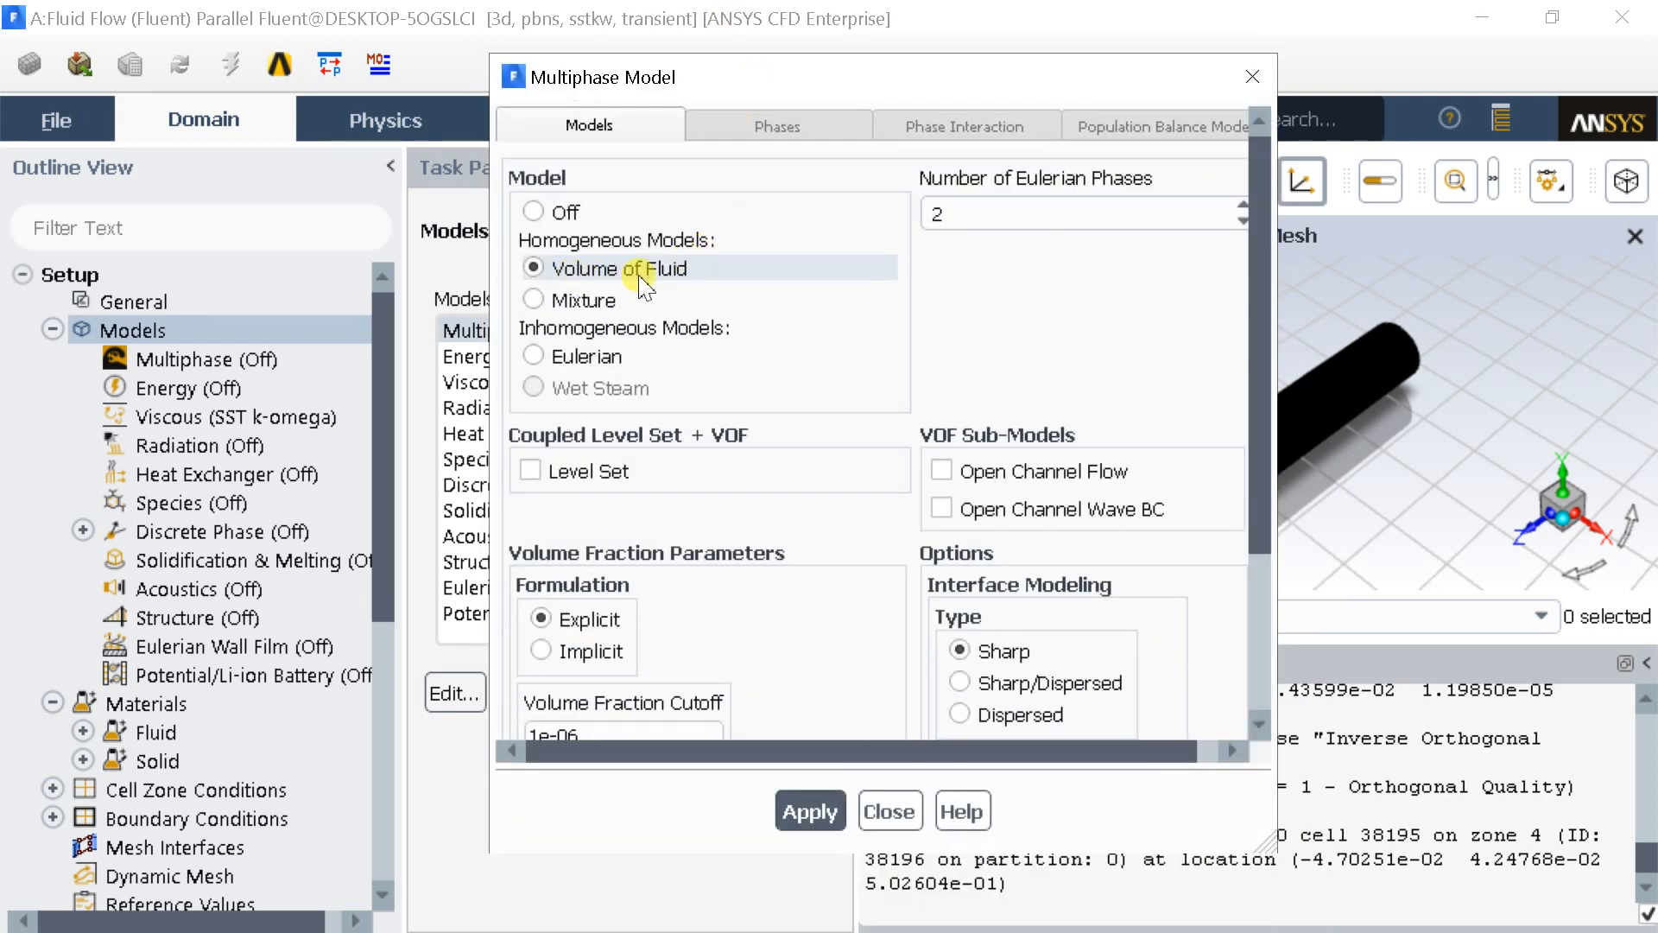
scroll(down, 3)
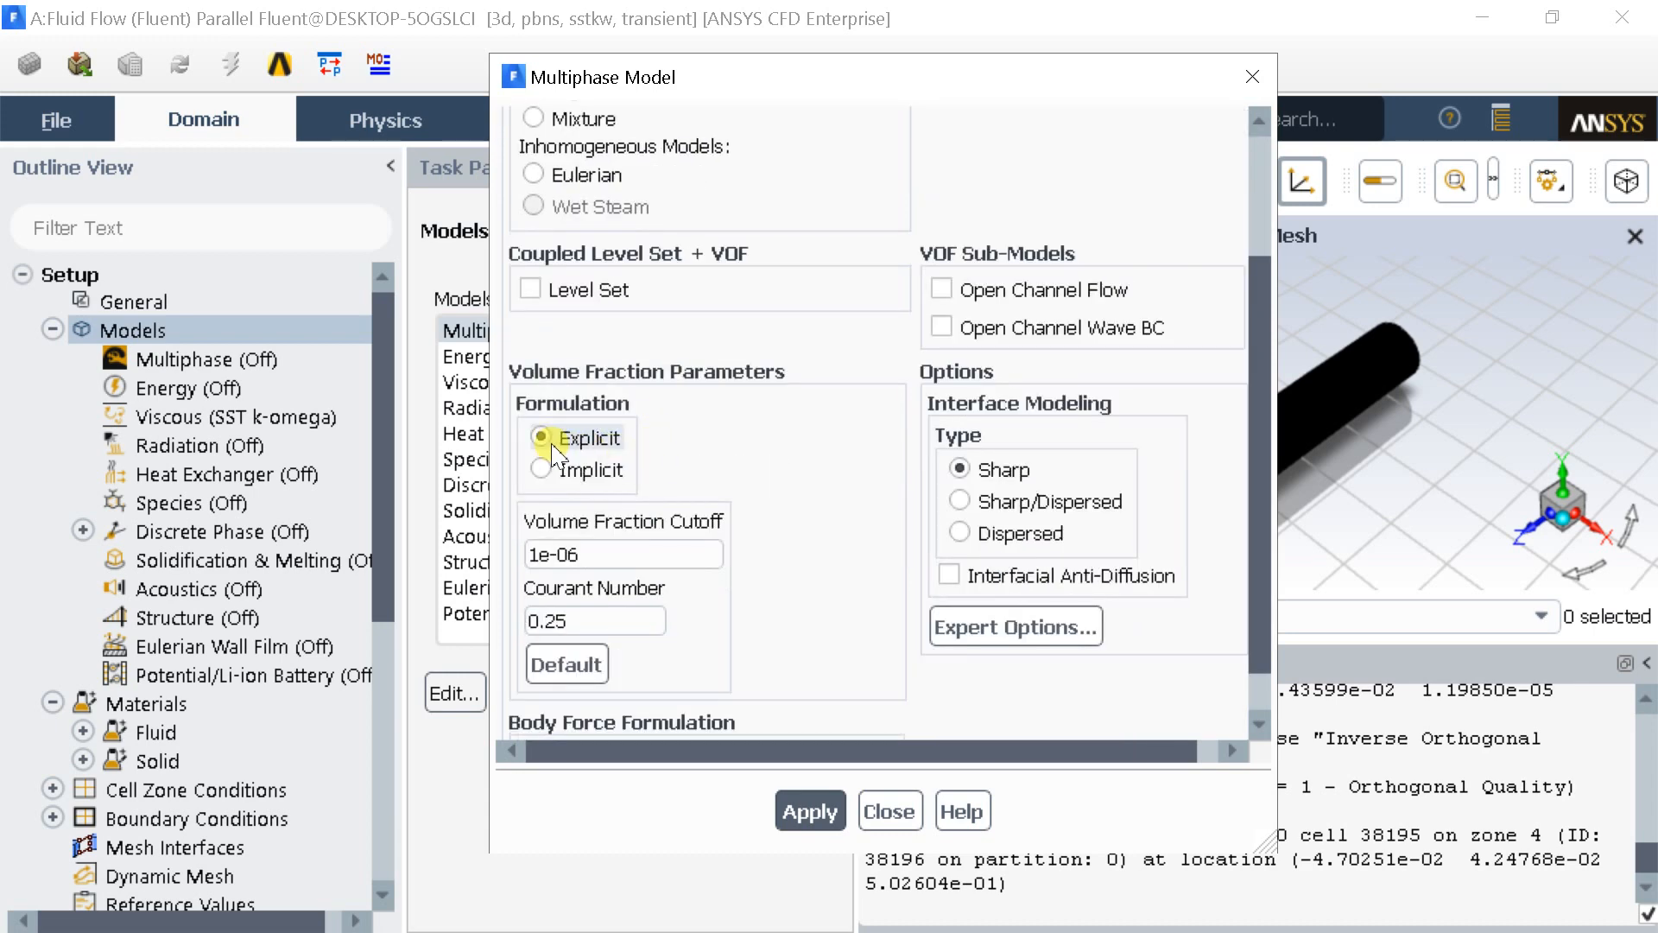
scroll(down, 3)
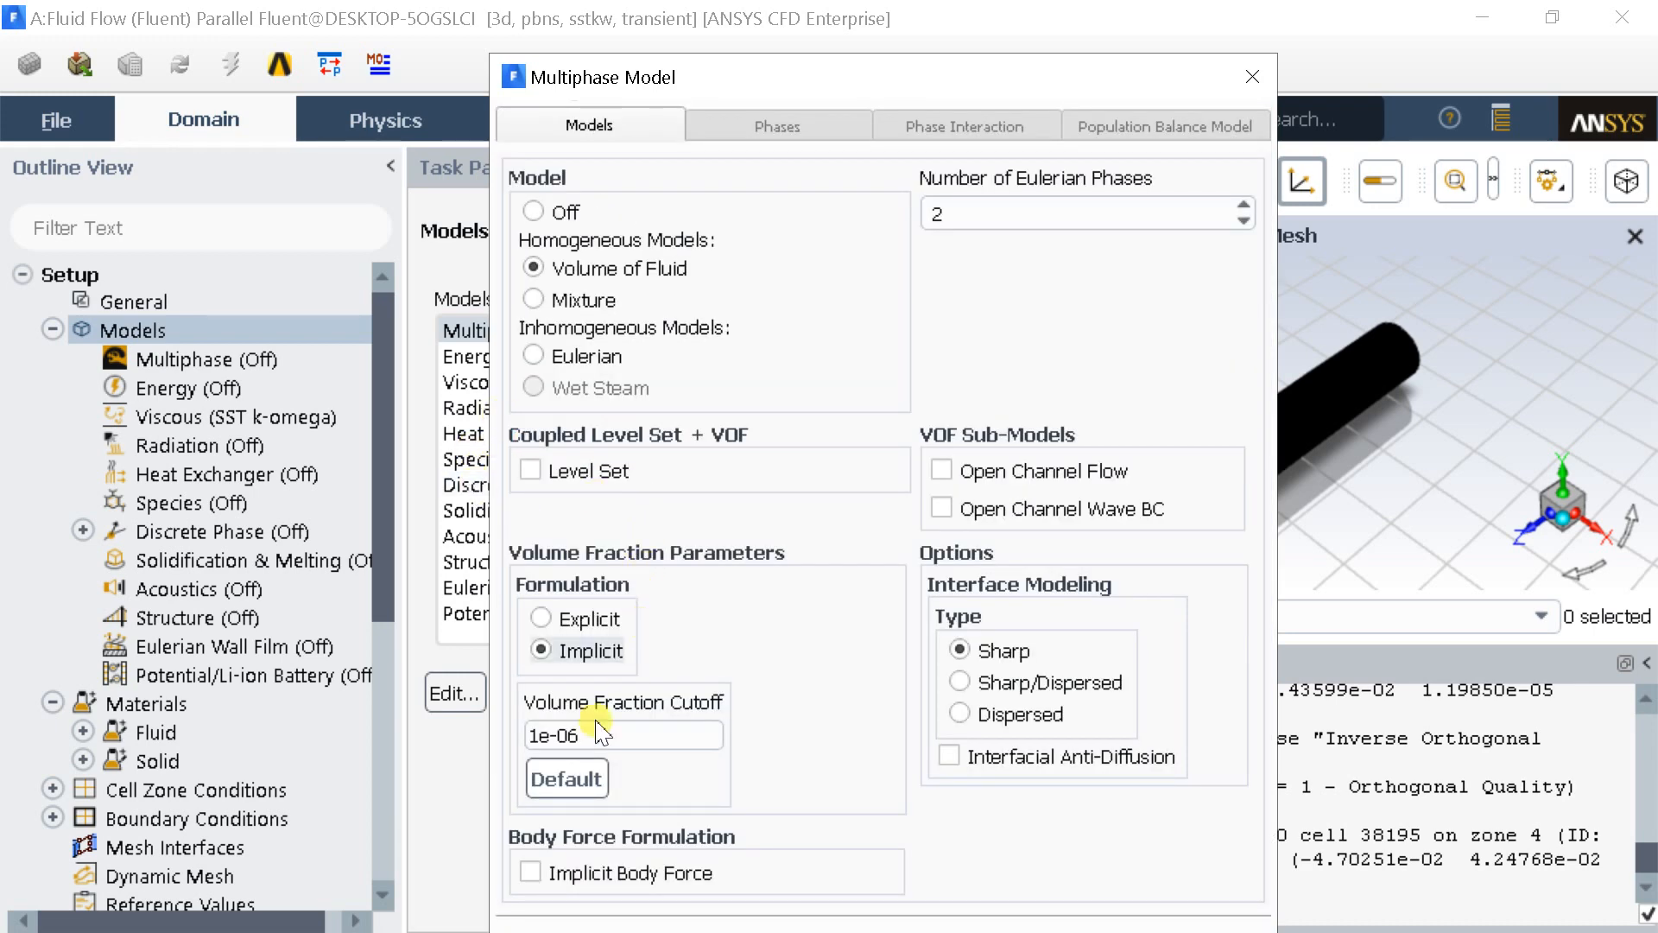
click(531, 872)
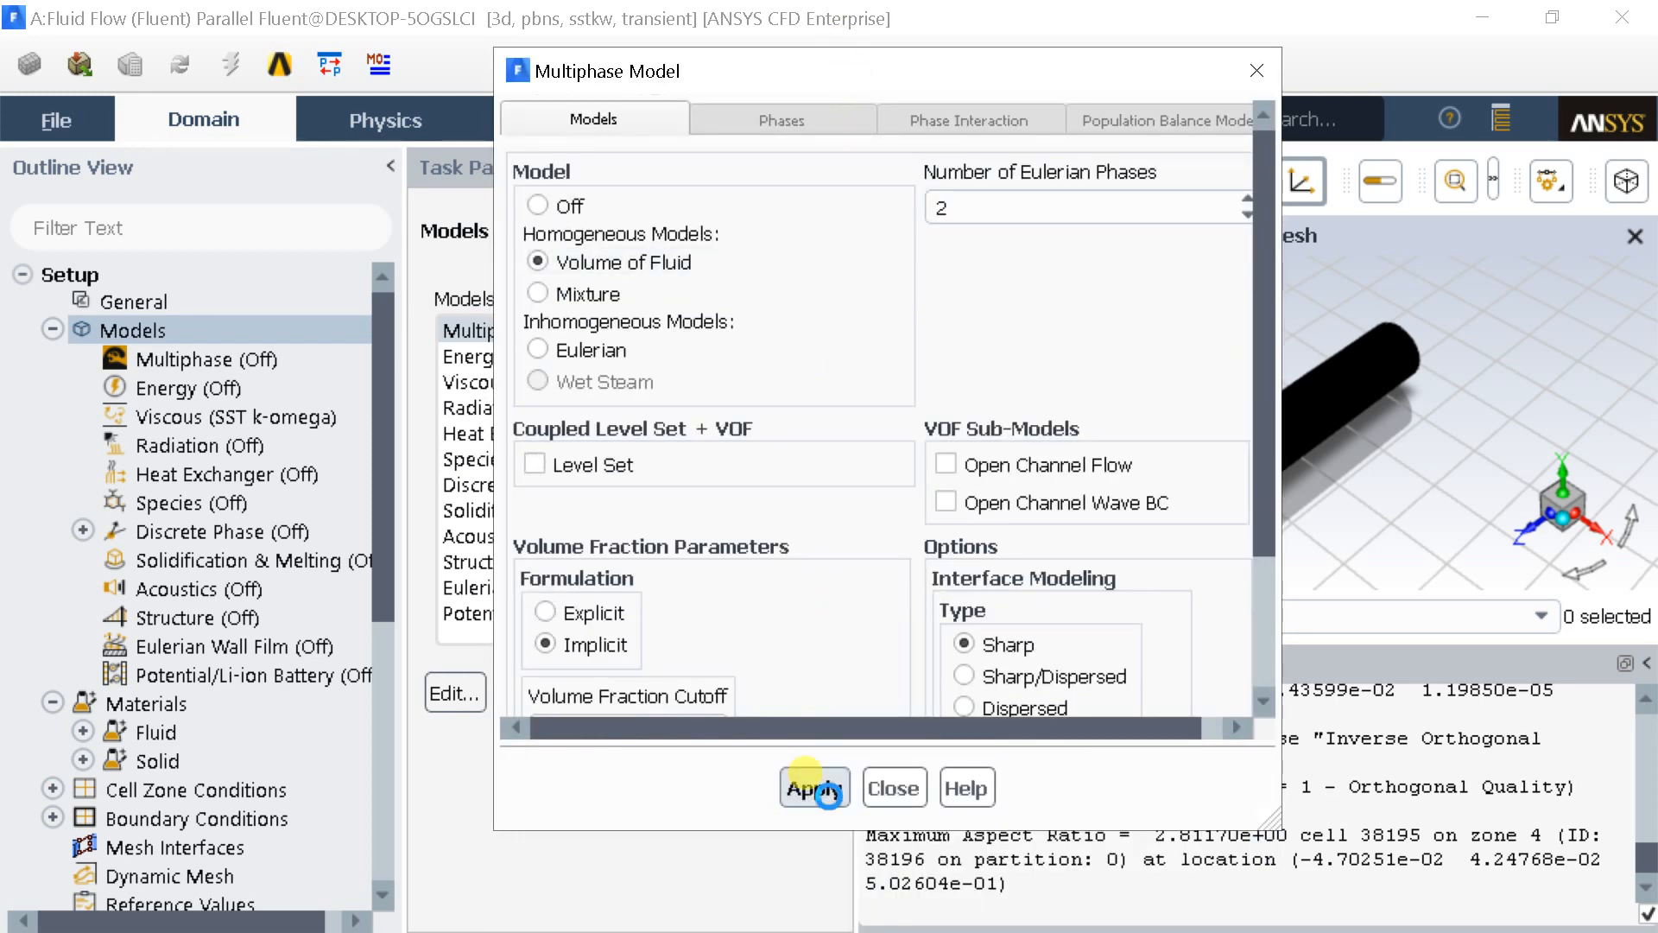
click(814, 788)
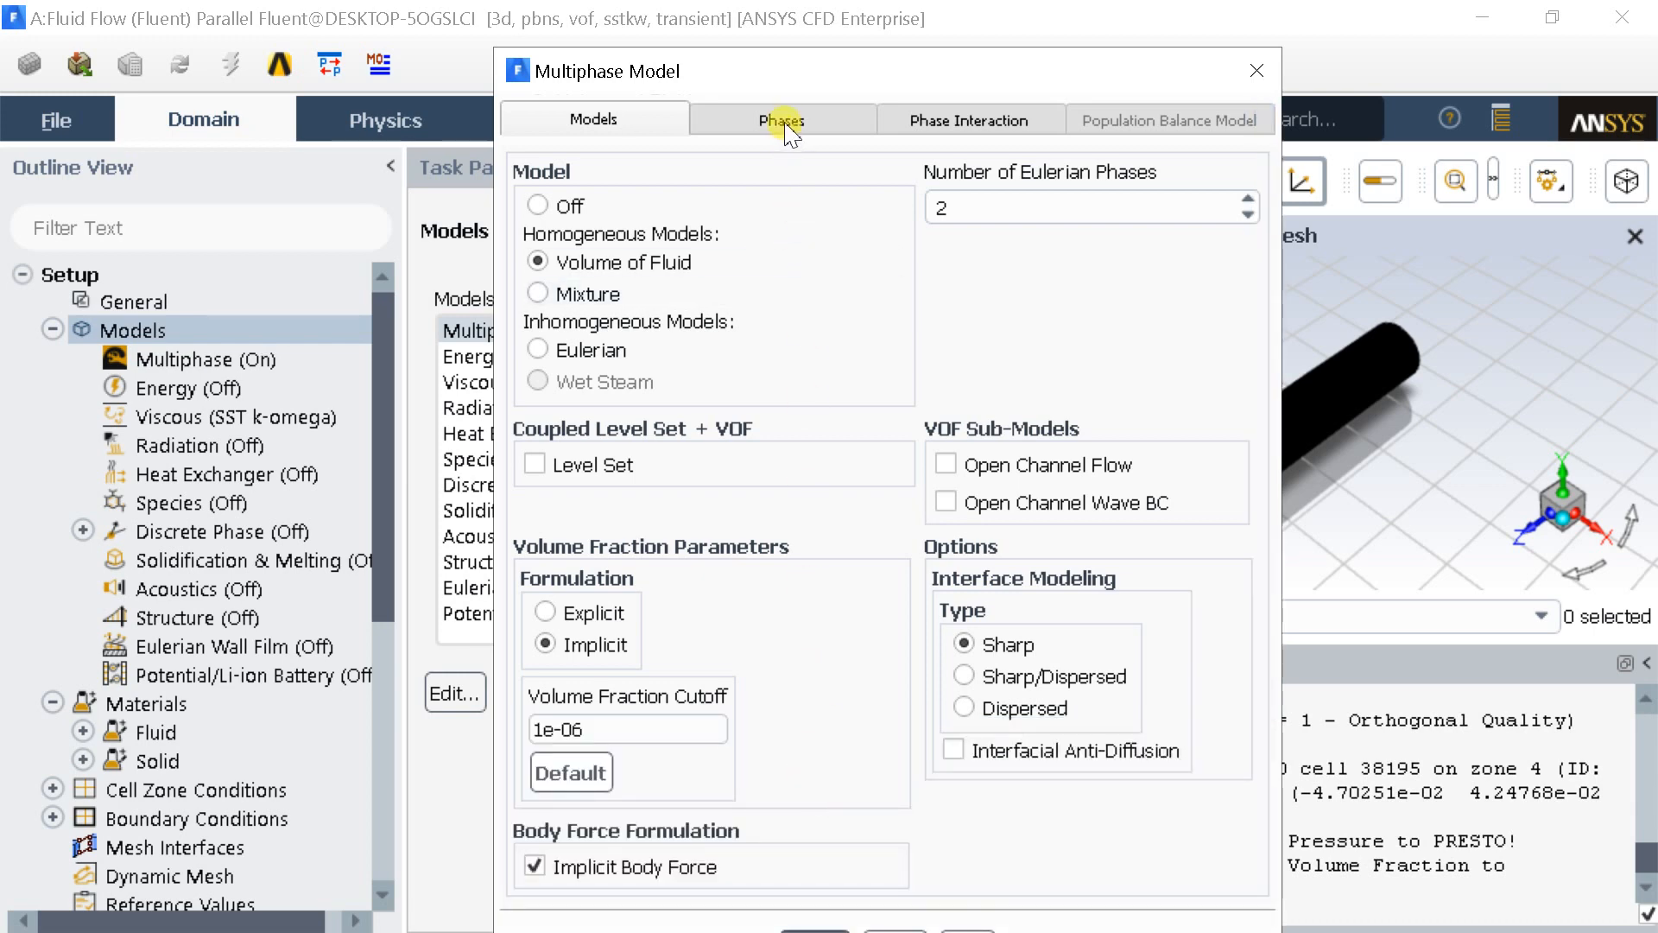
click(780, 119)
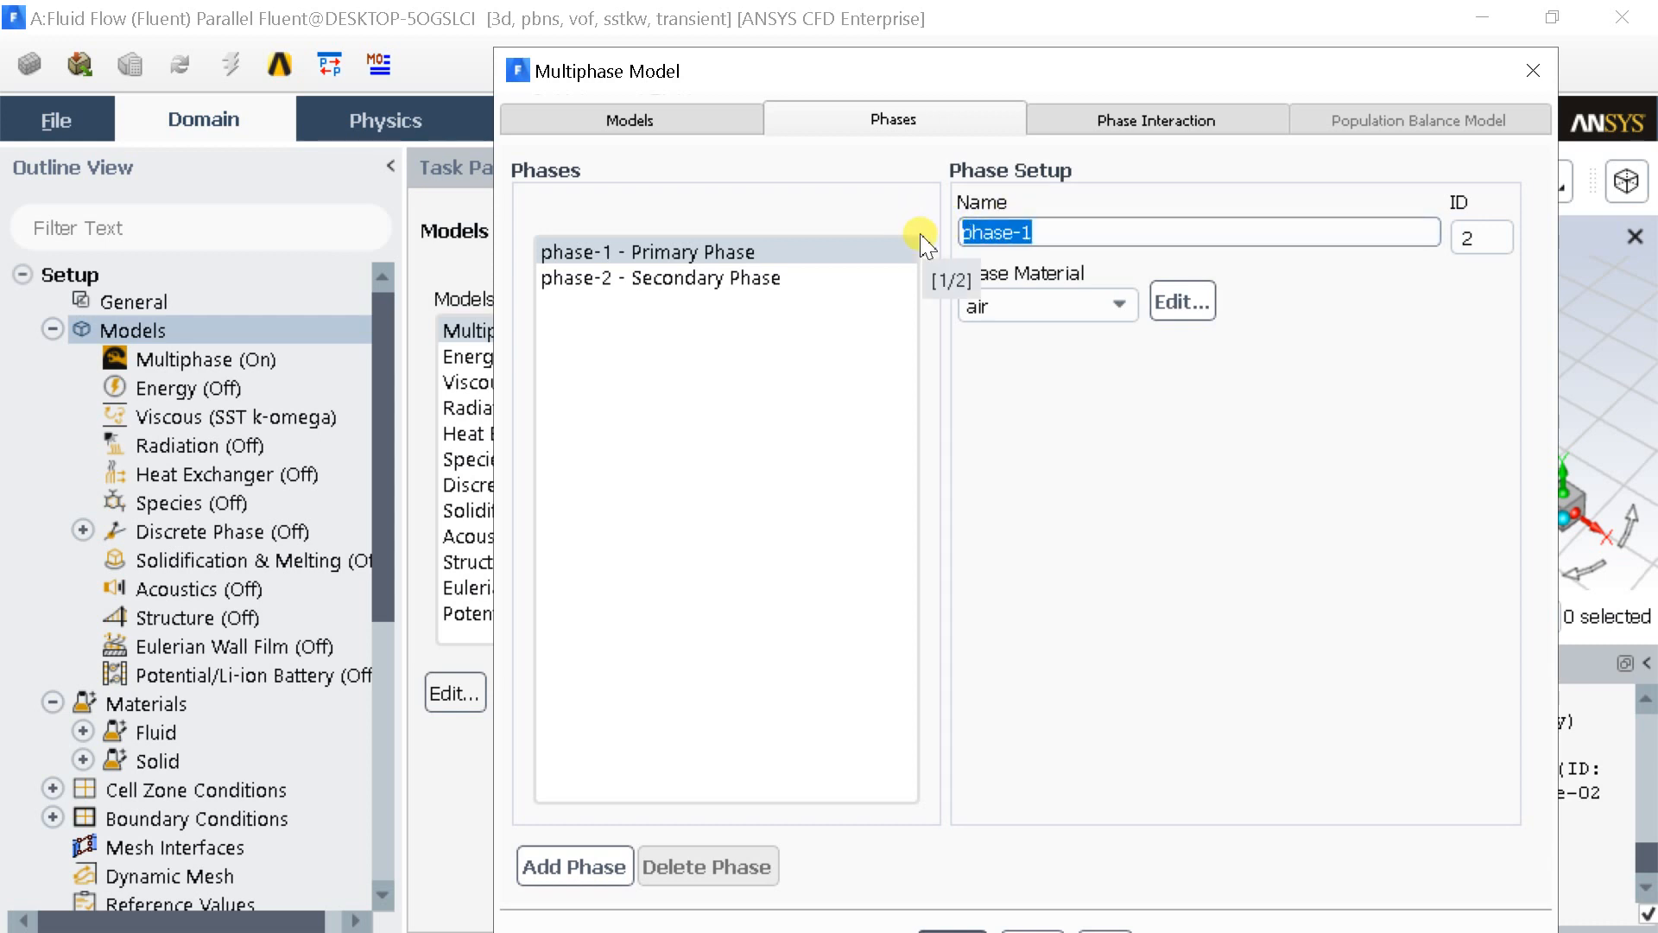
Step: Name the primary phase air and the secondary phase water, then close the multiphase settings
text(air)
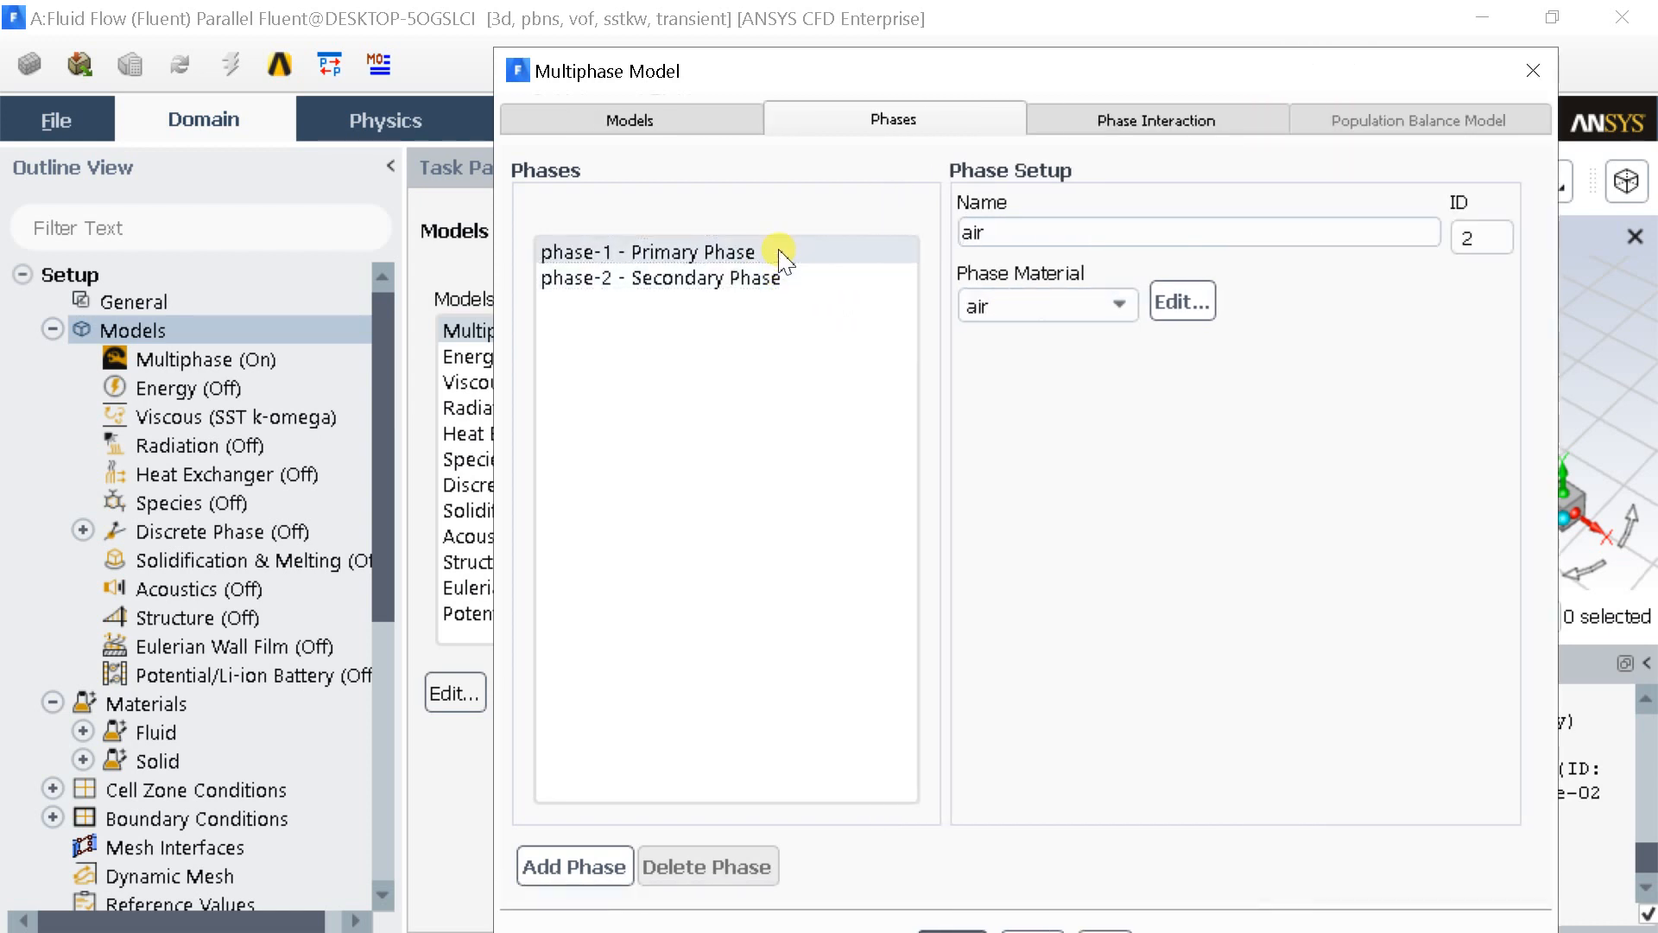
click(660, 276)
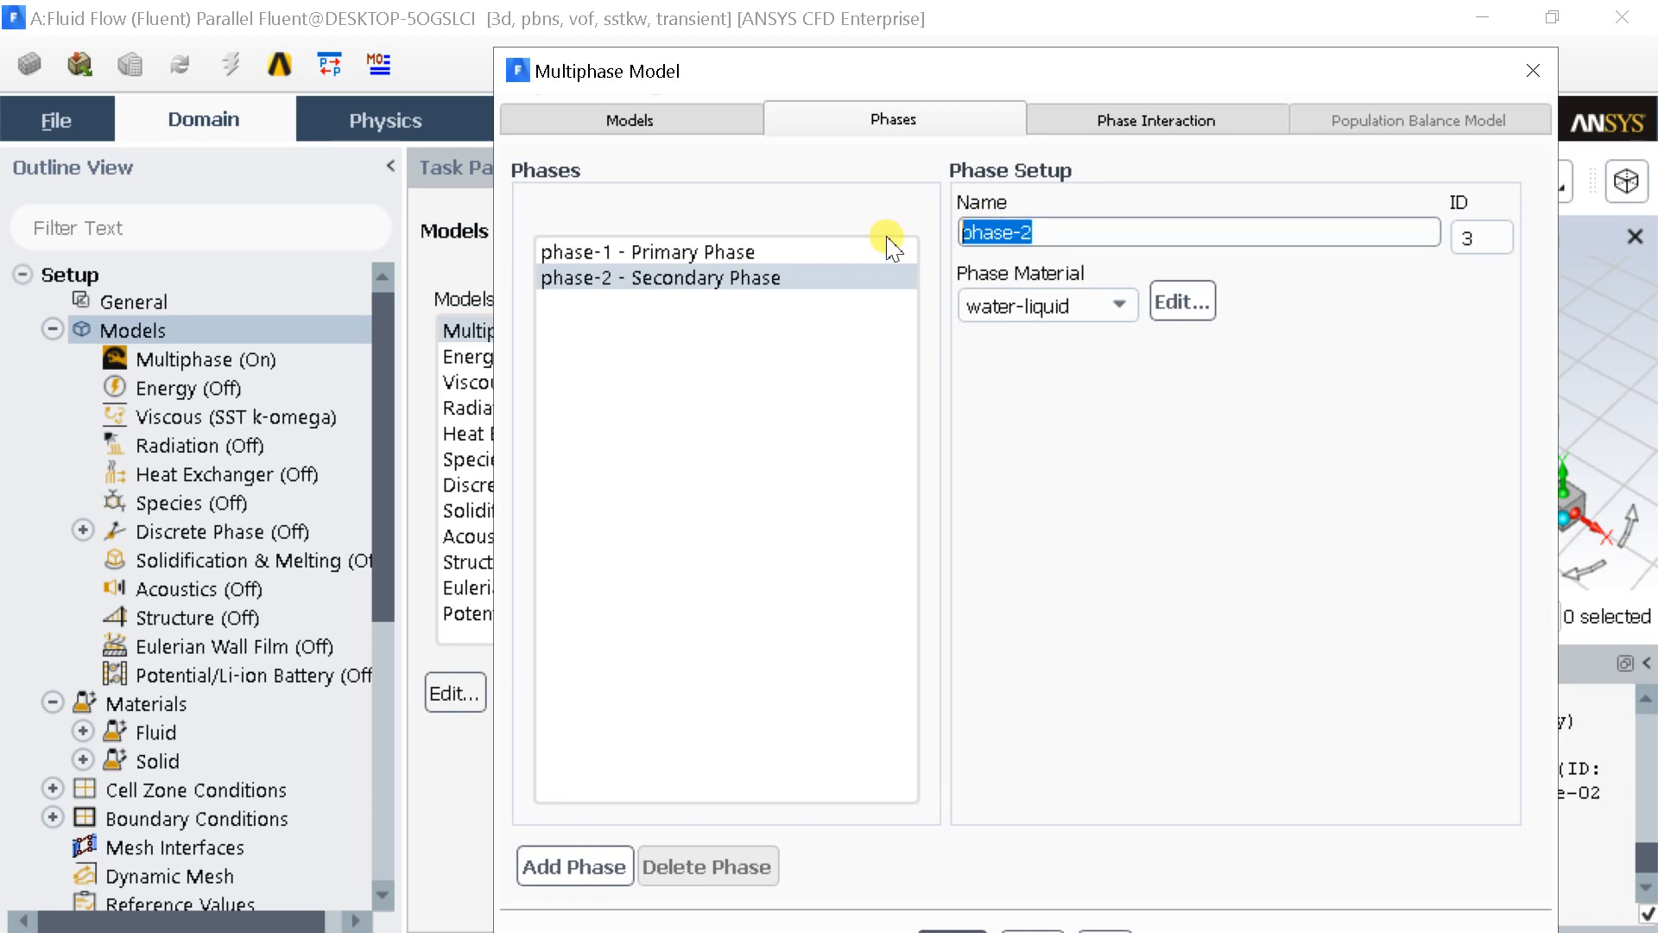
text(water)
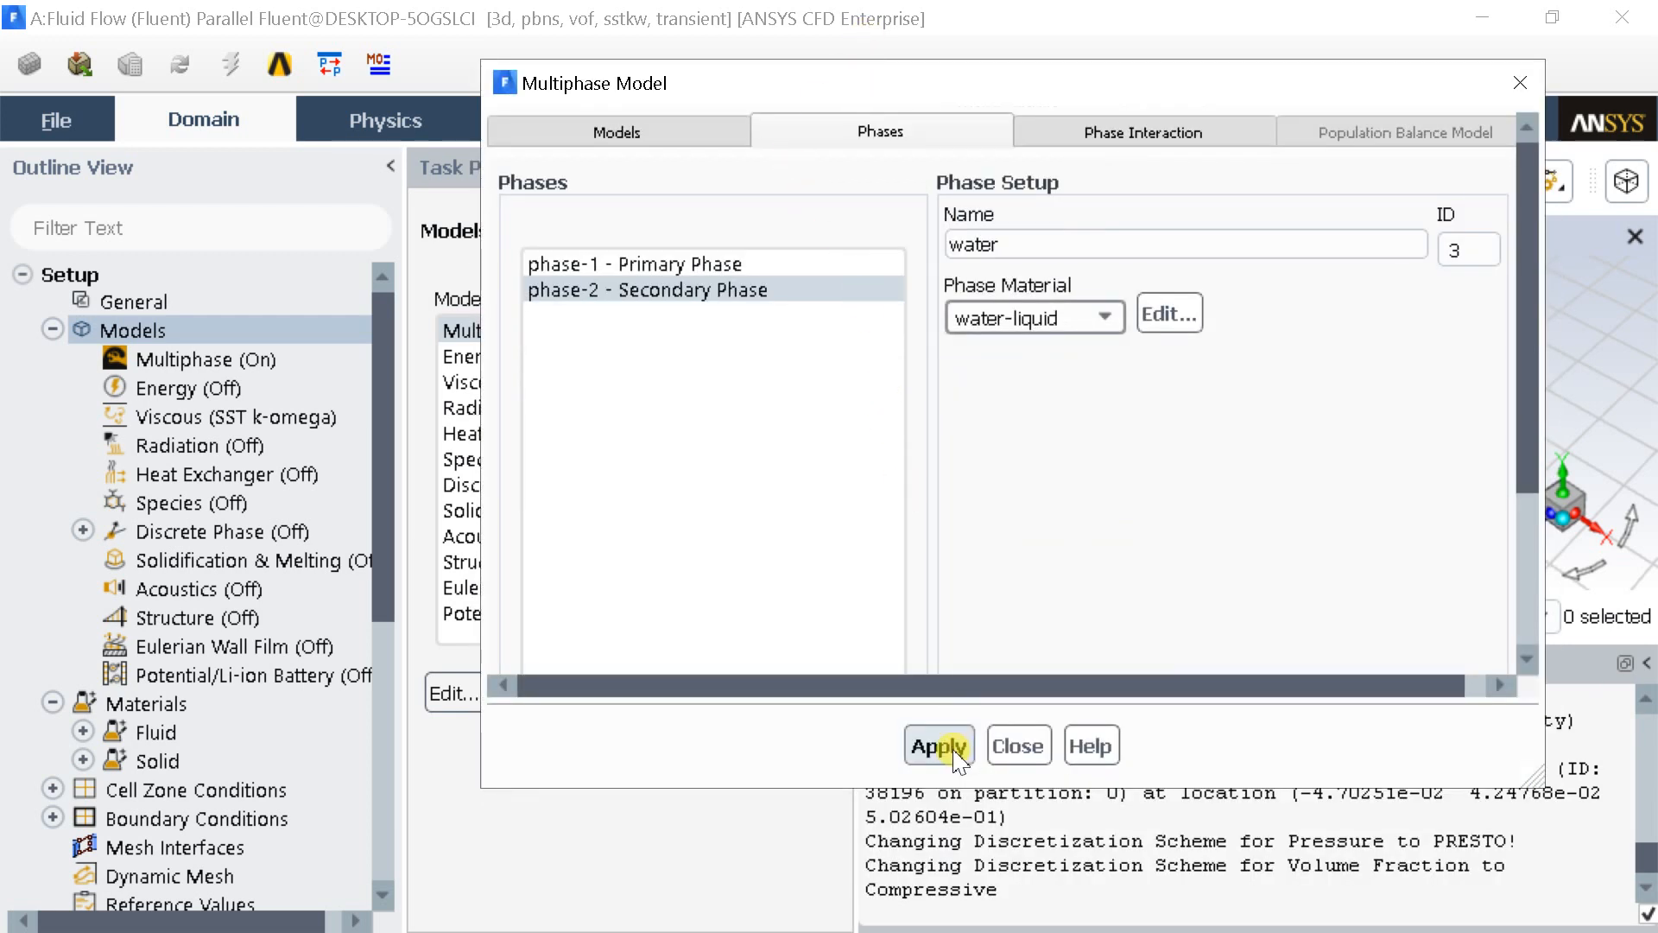
click(934, 744)
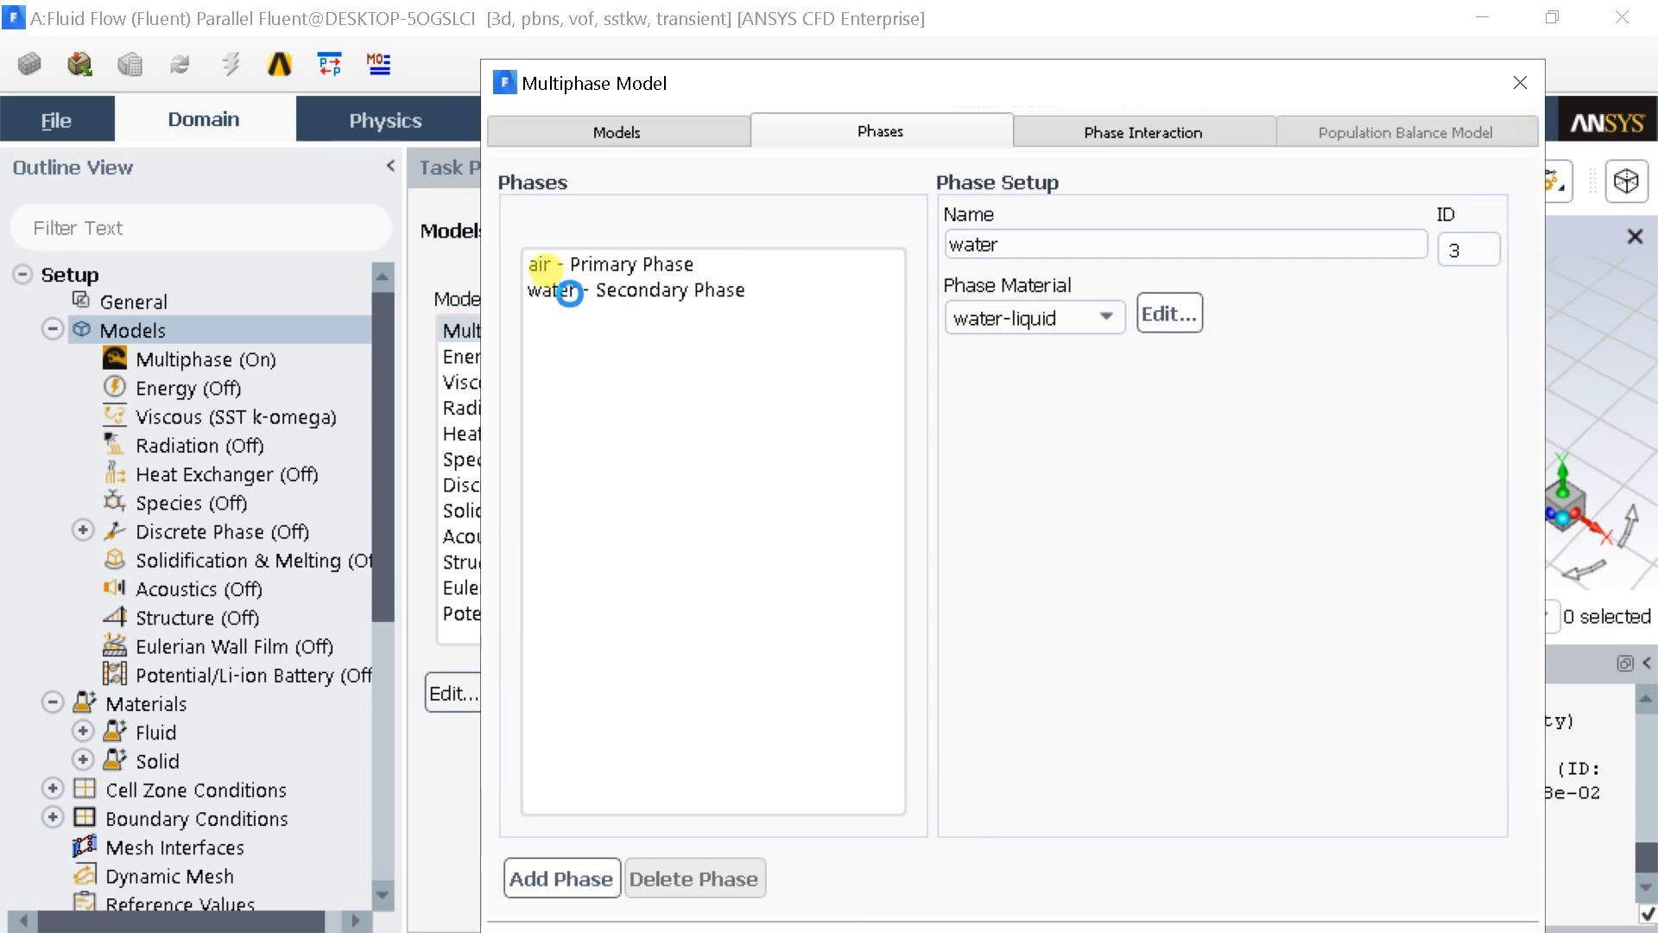
click(638, 291)
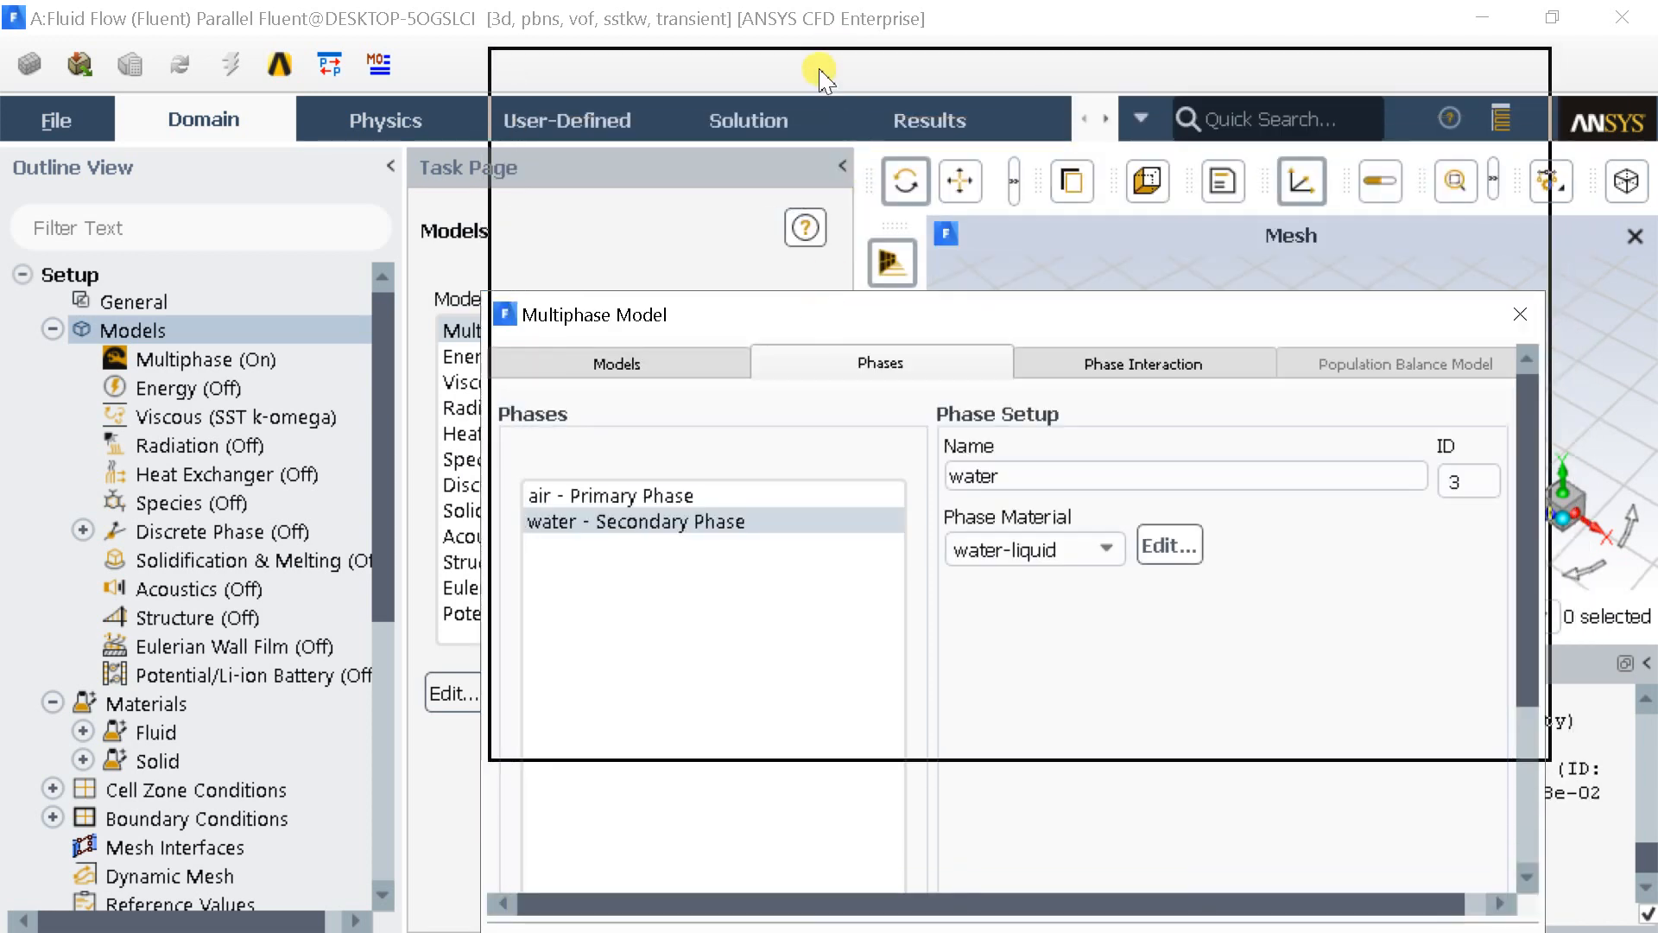
click(1520, 314)
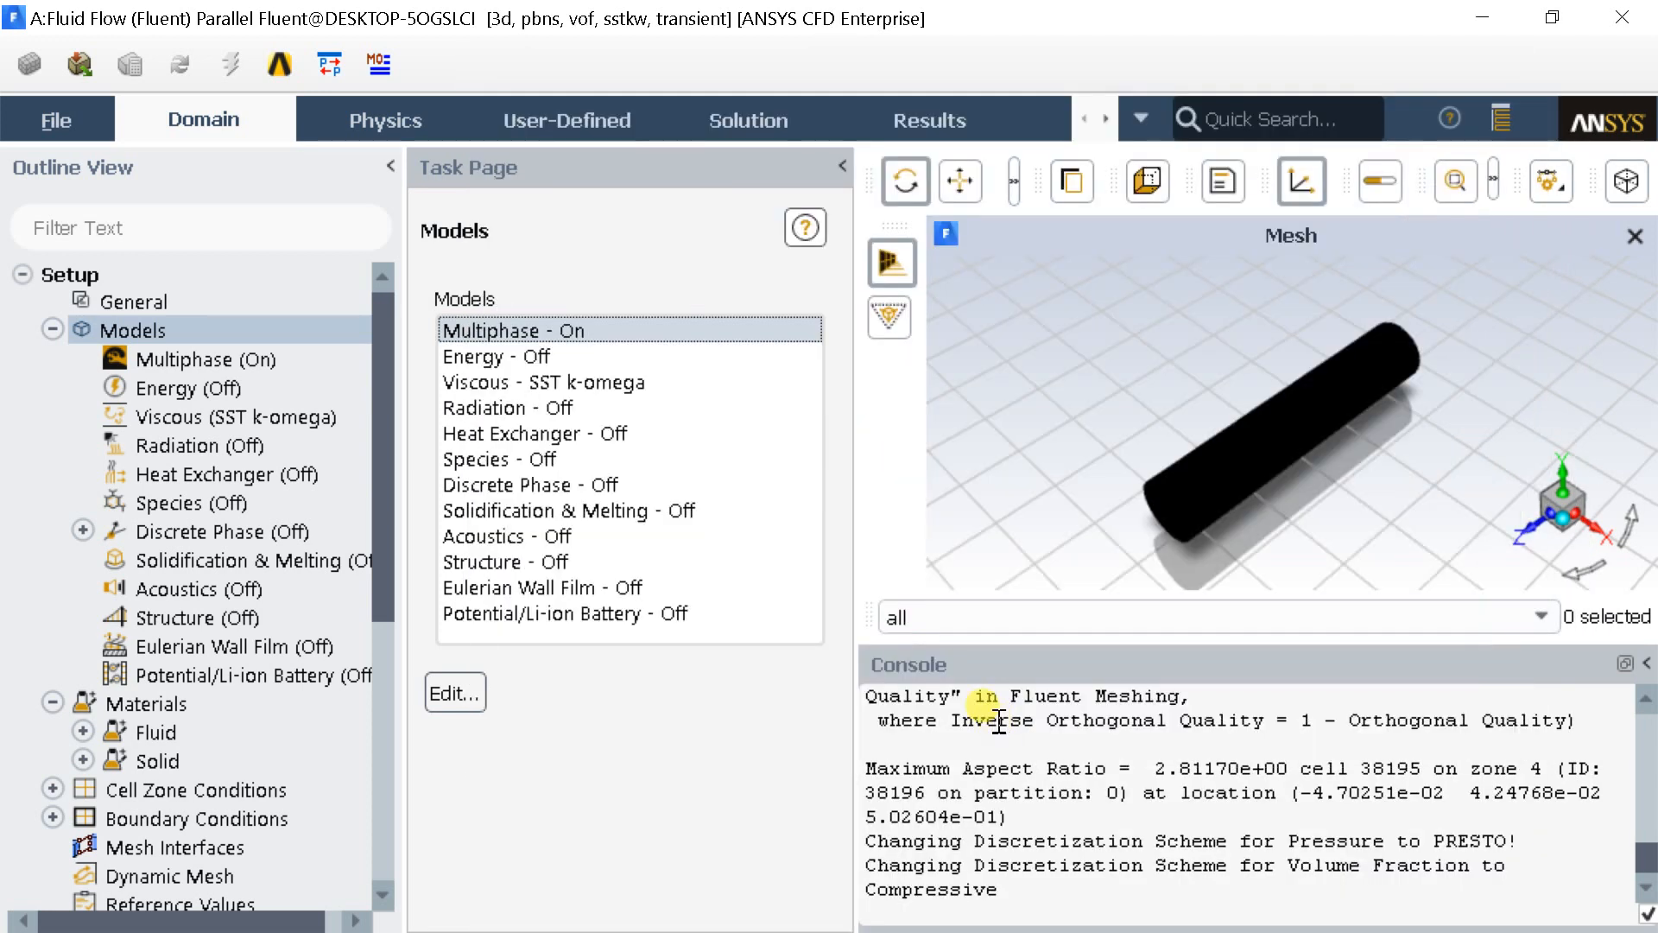
Step: Switch the viscous model from SST k-omega to Laminar
click(495, 355)
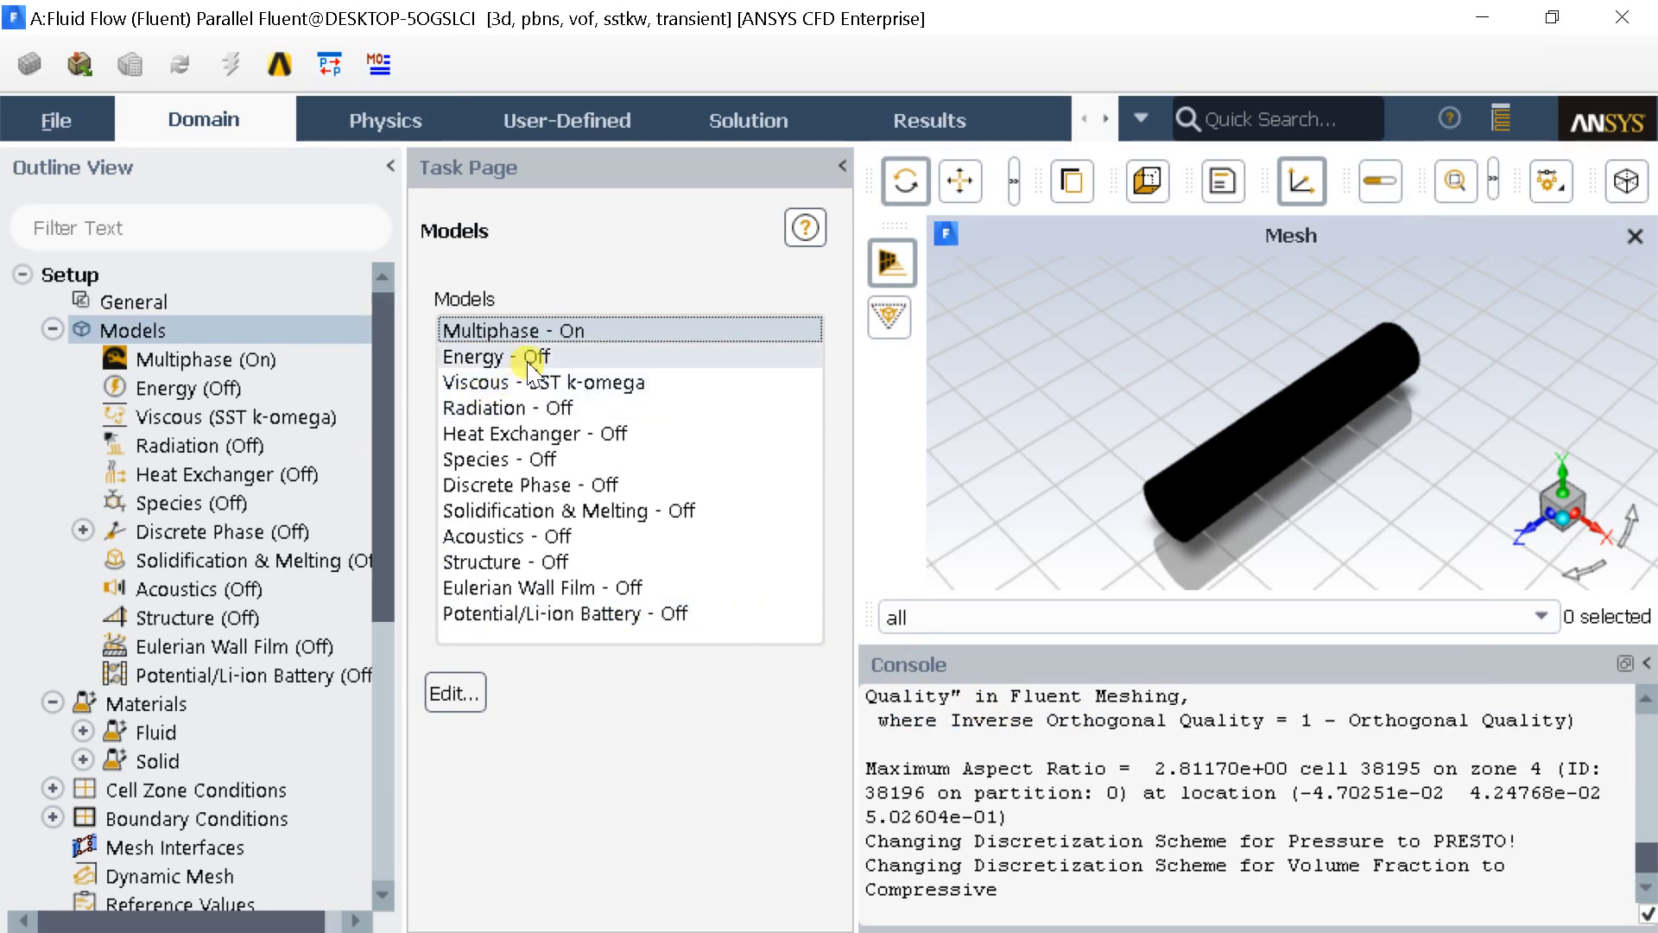
double_click(544, 381)
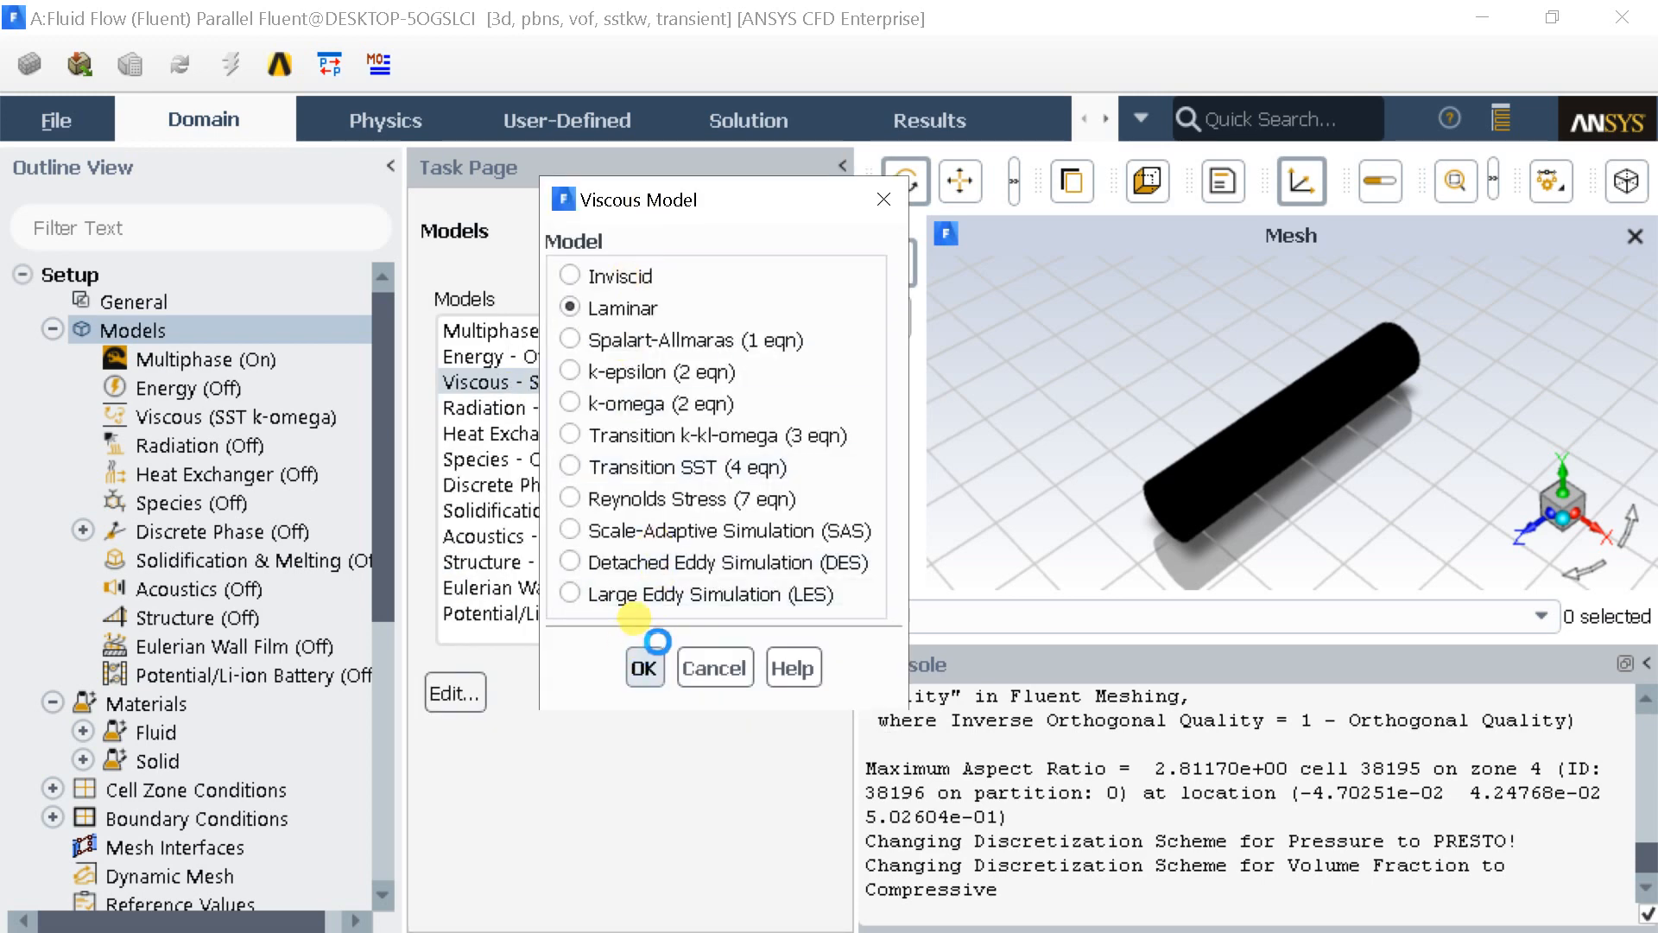
click(643, 665)
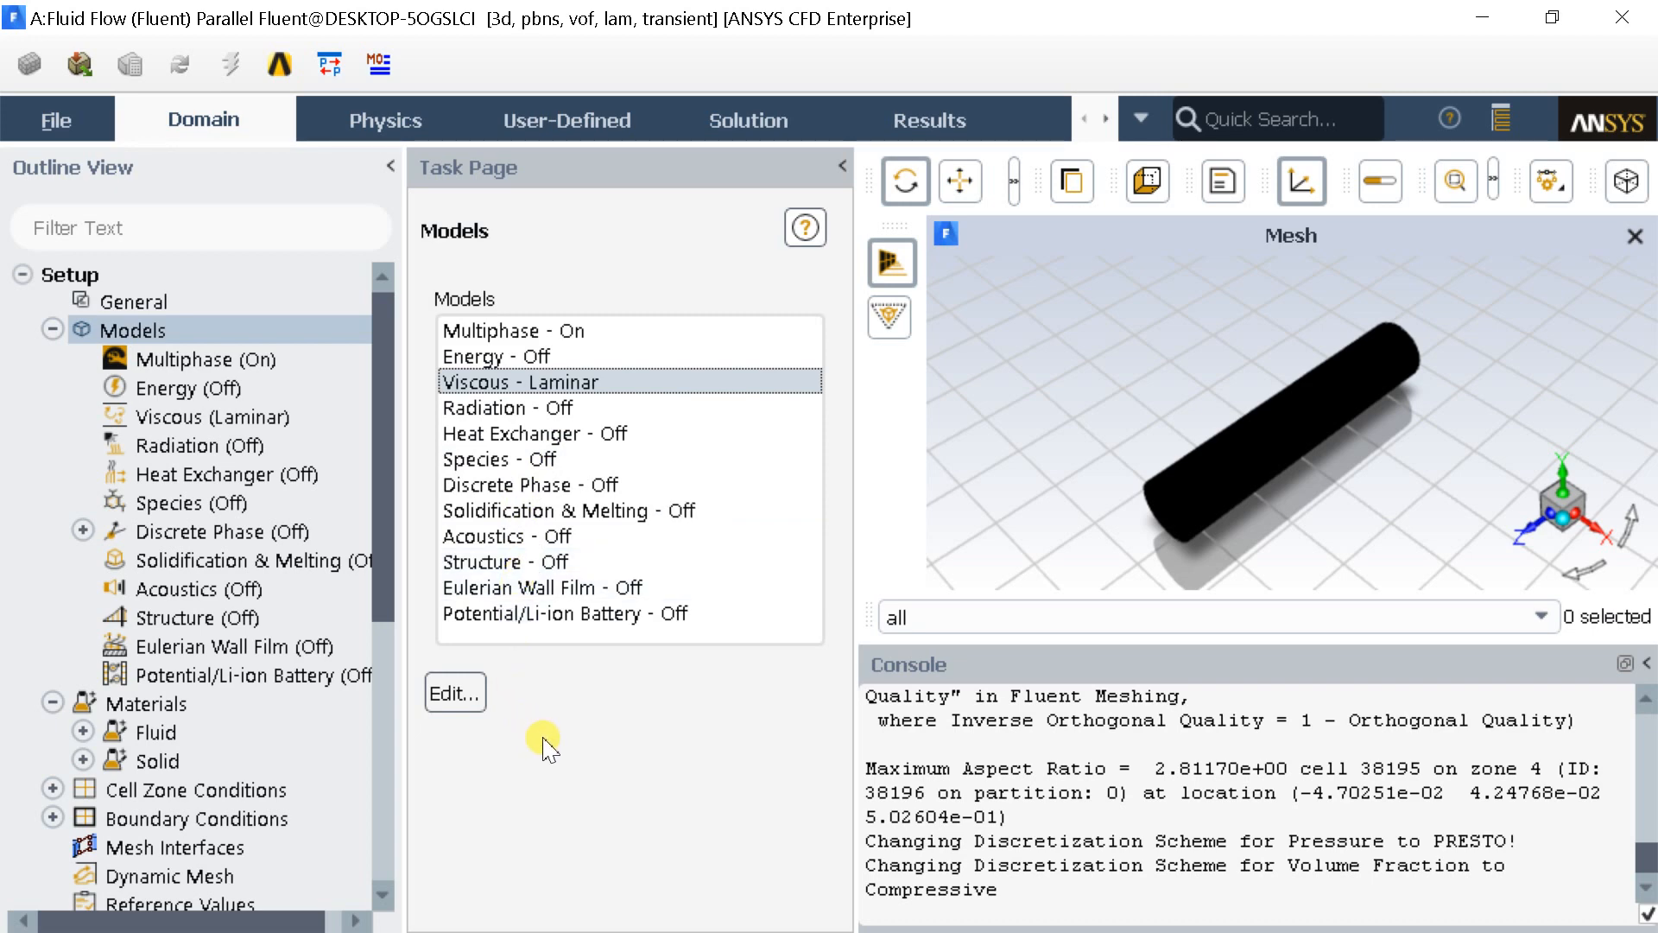
click(51, 328)
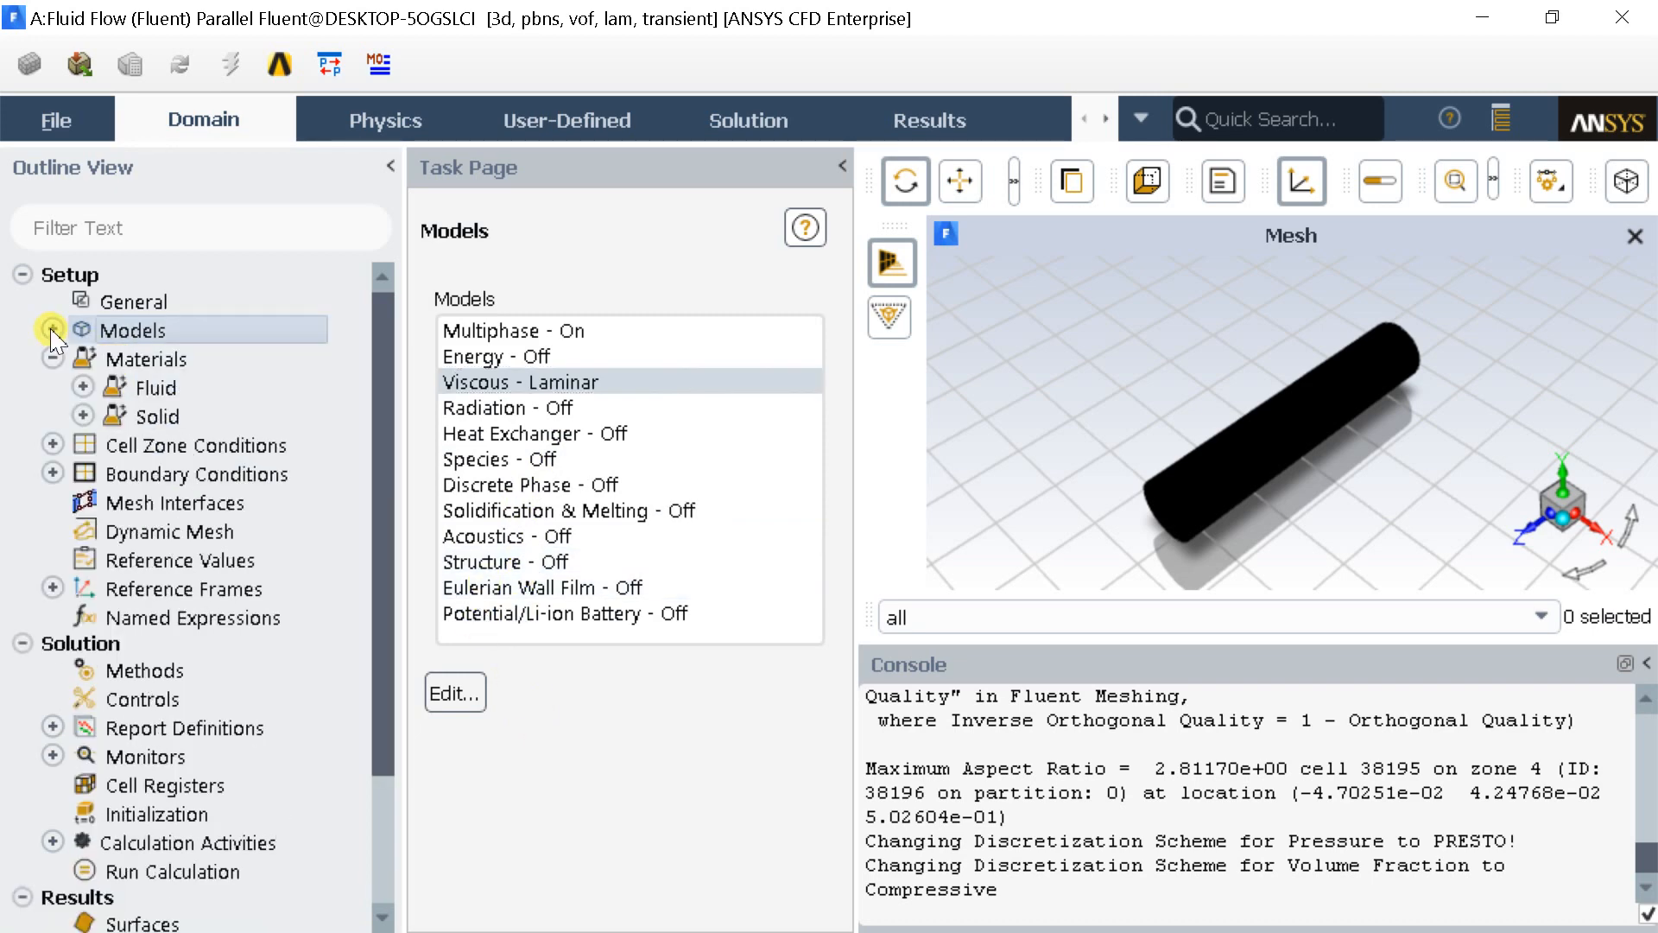
Step: Set the inlet mixture velocity magnitude to 0.001 m/s
click(52, 329)
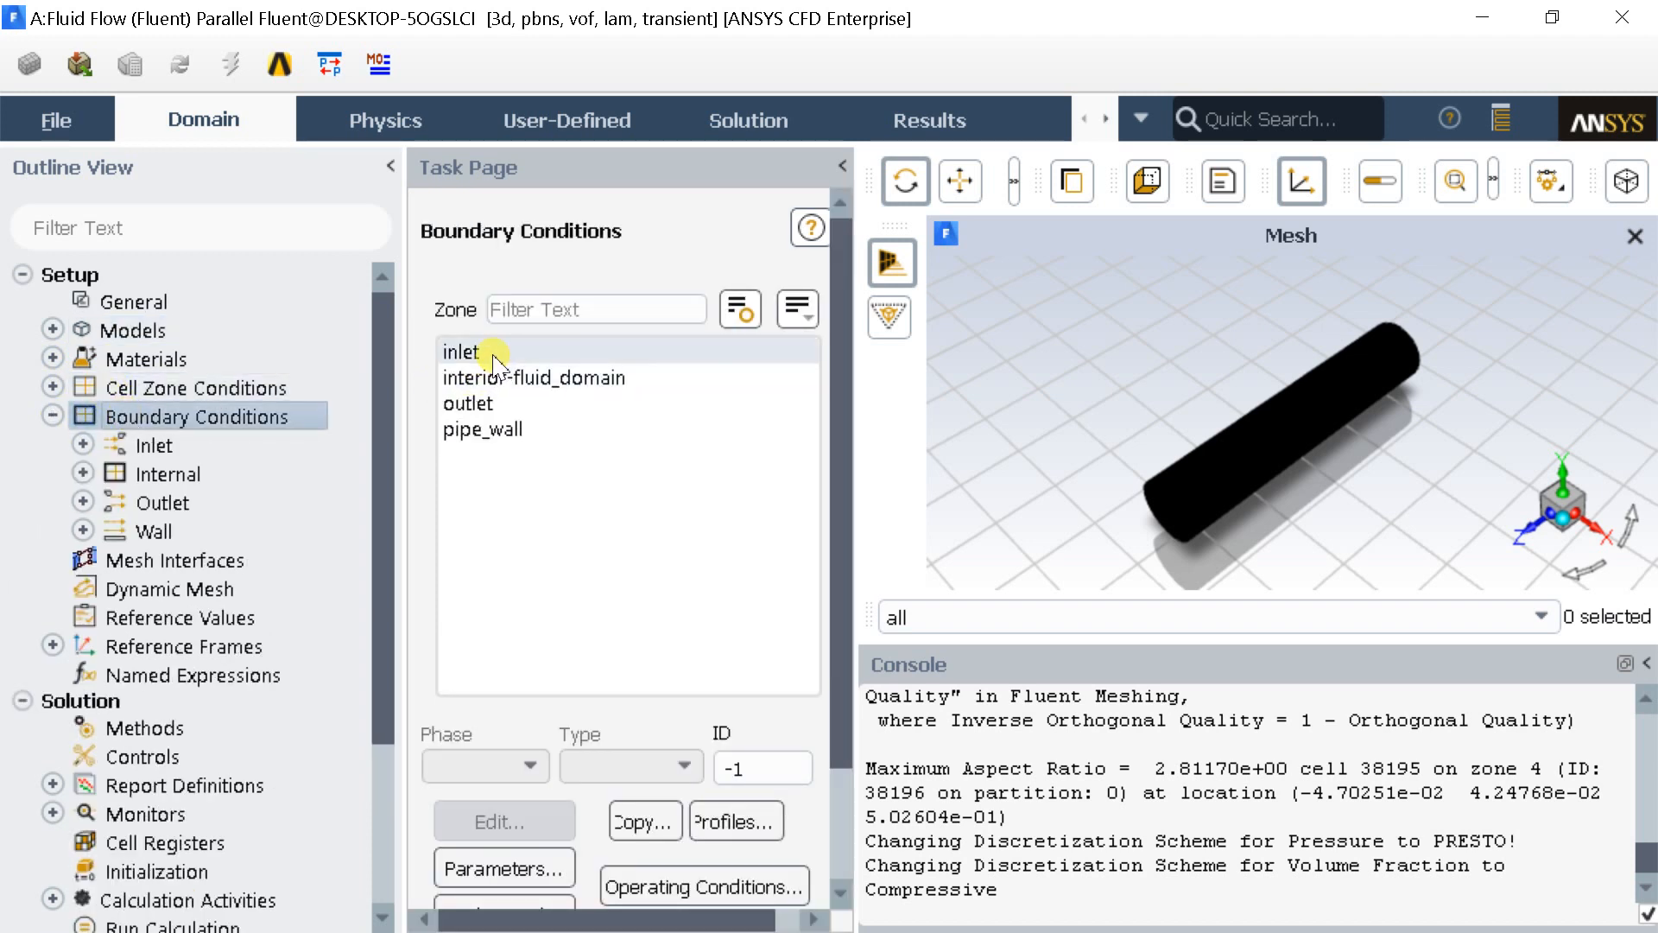
click(463, 350)
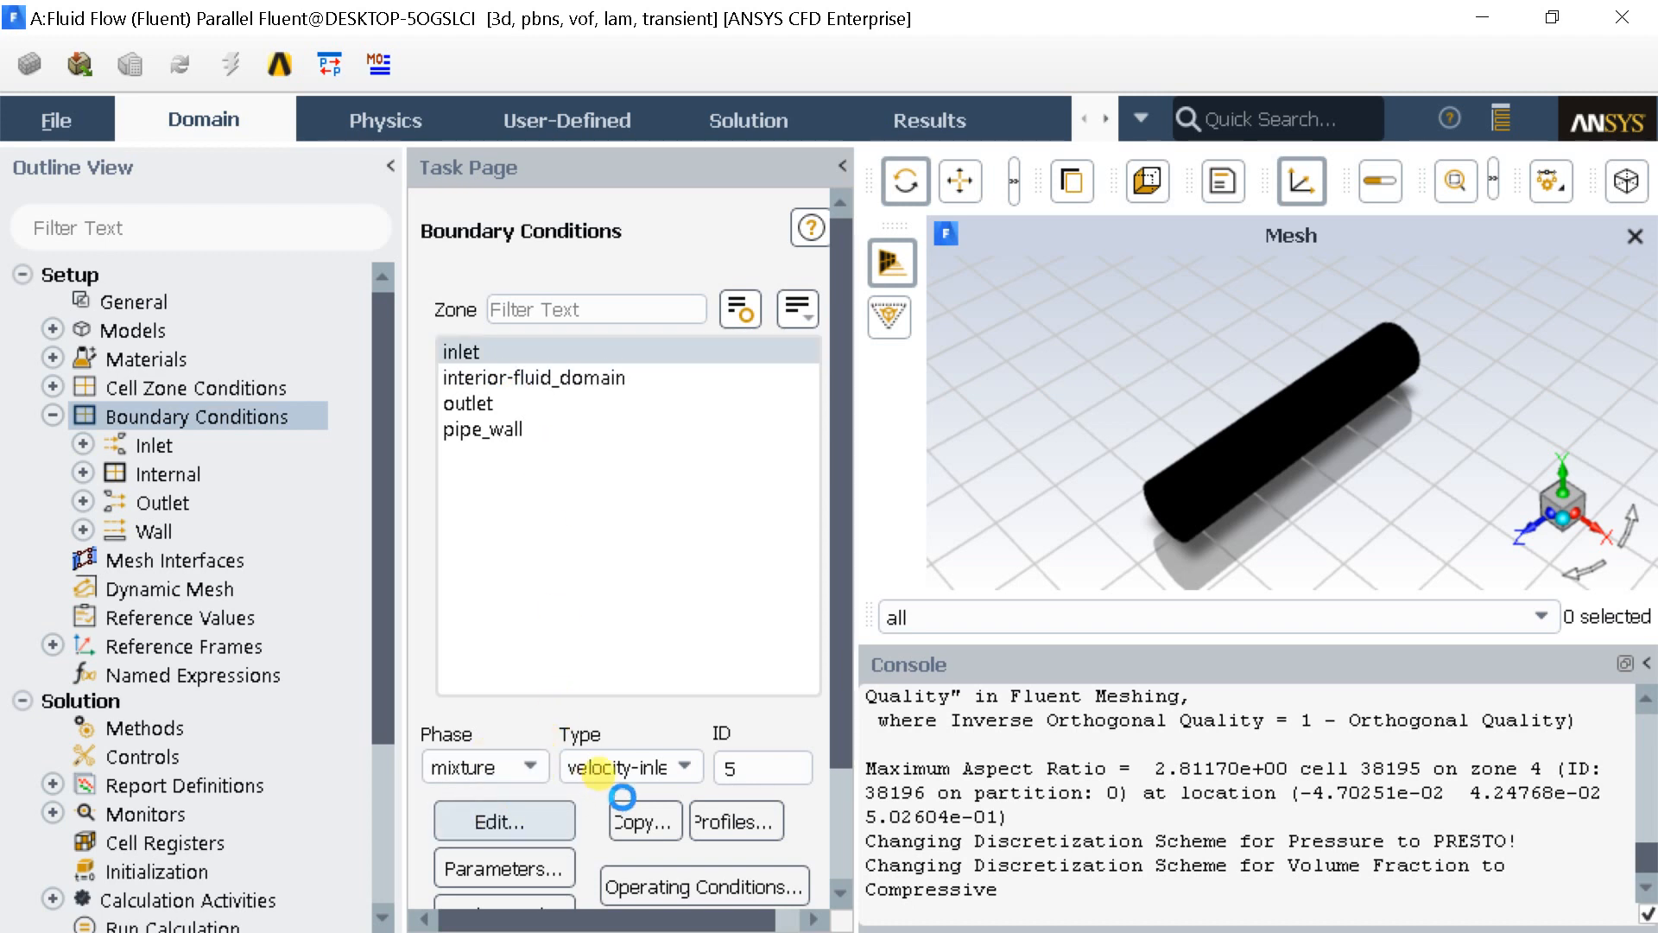
click(503, 822)
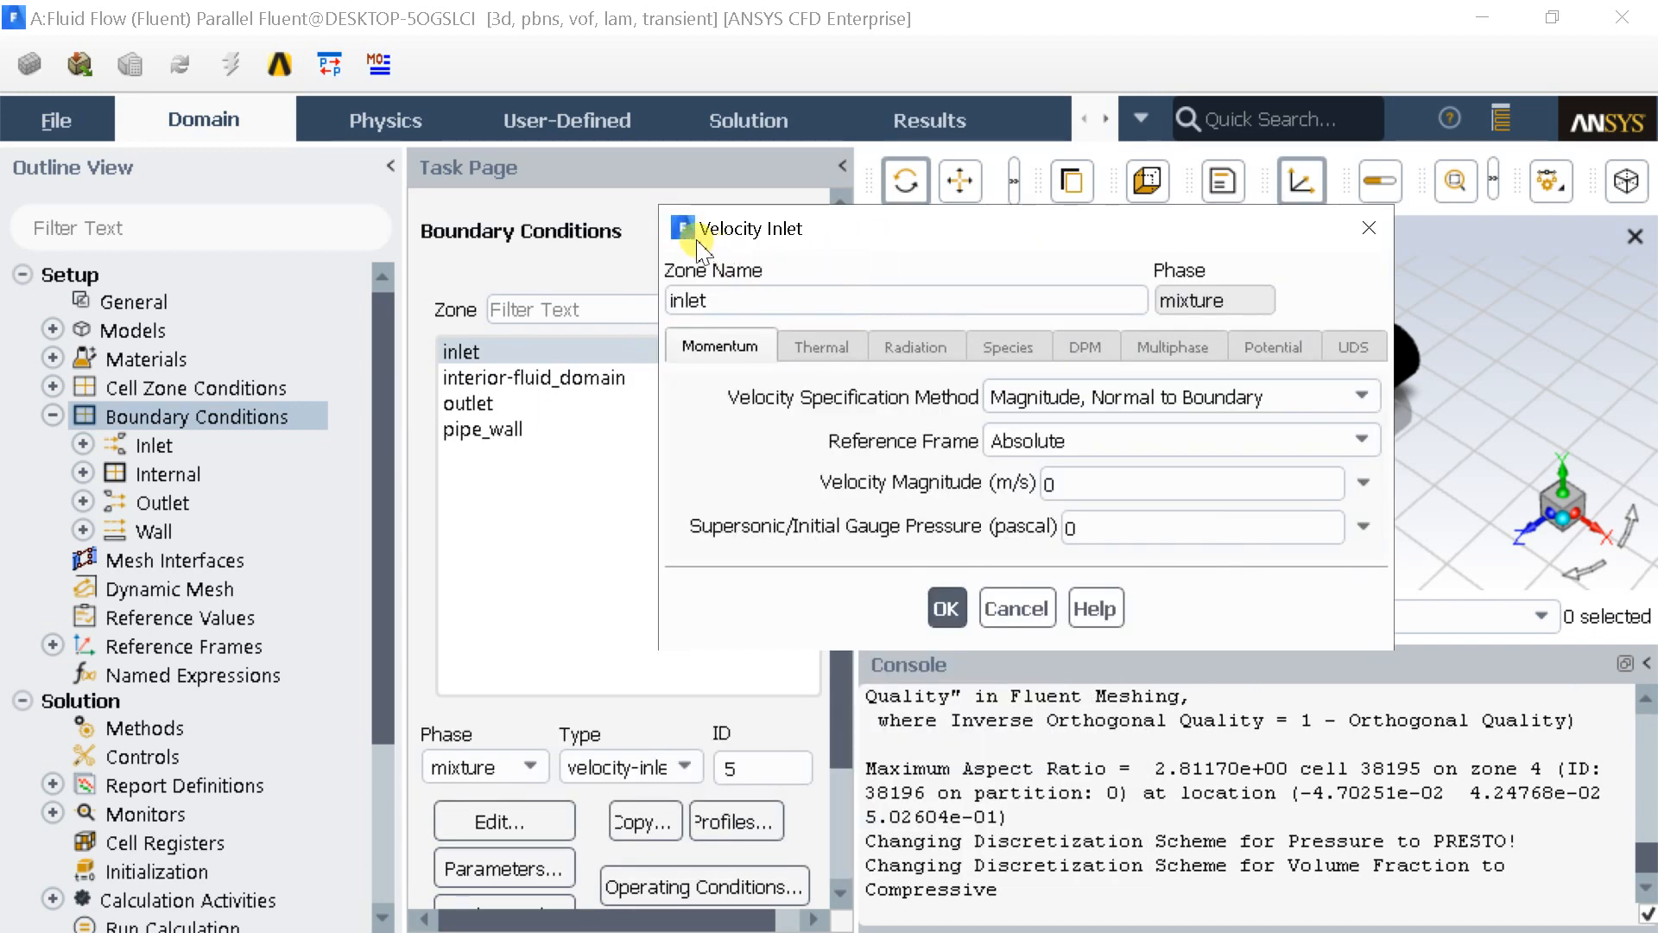
click(1185, 482)
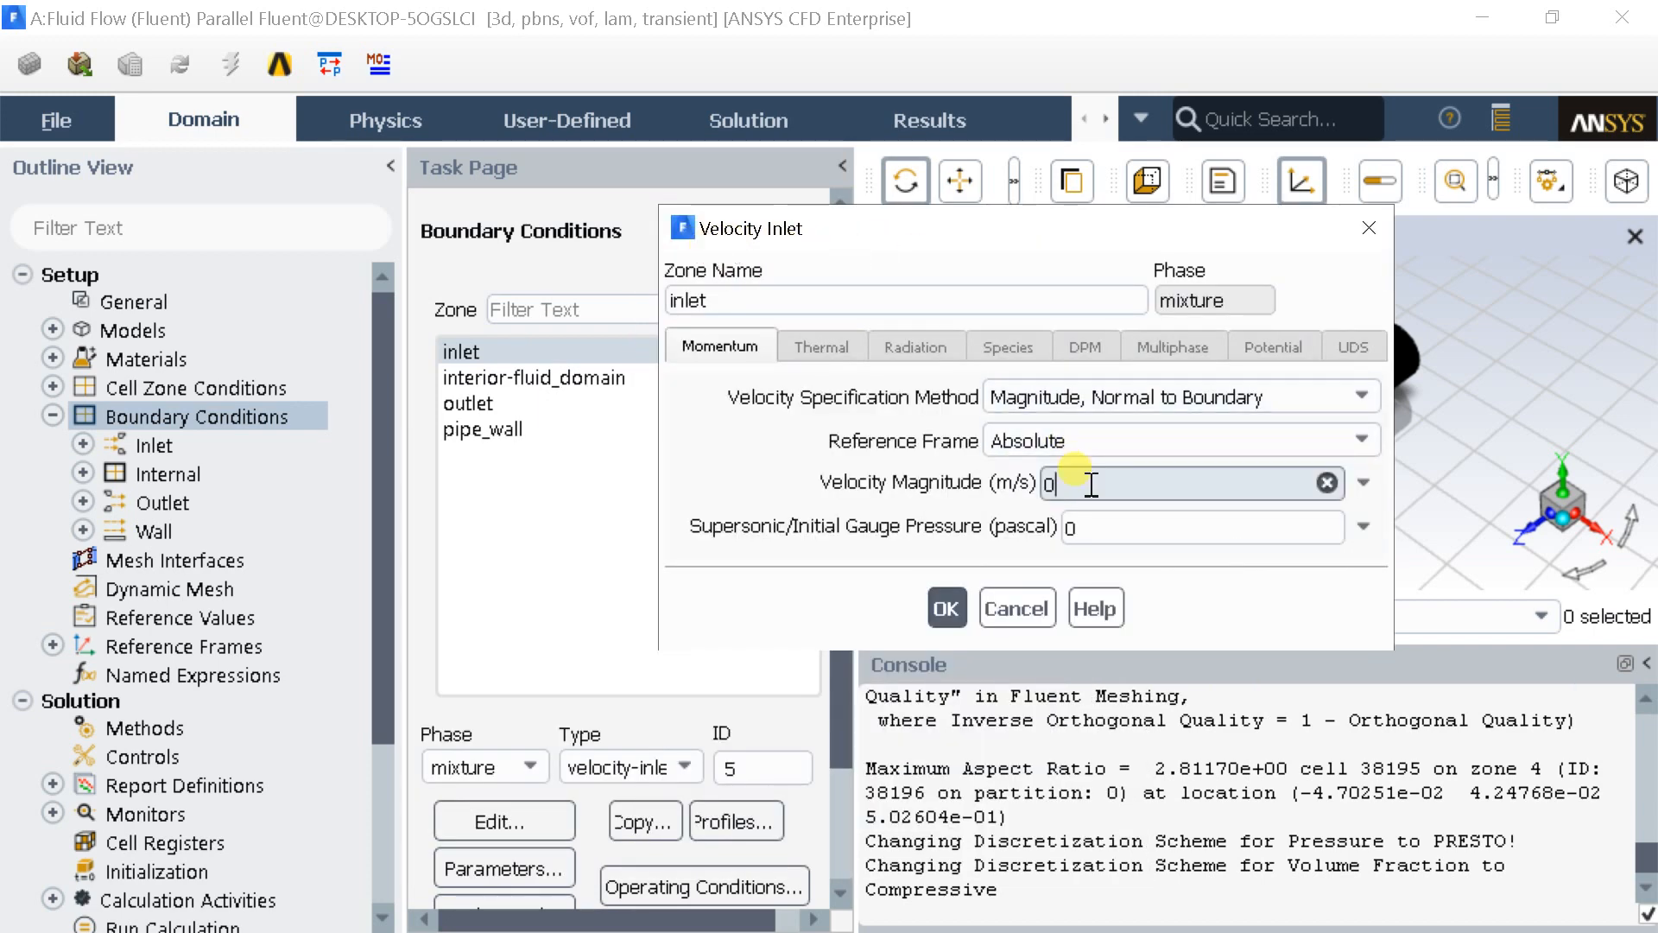
text(.001)
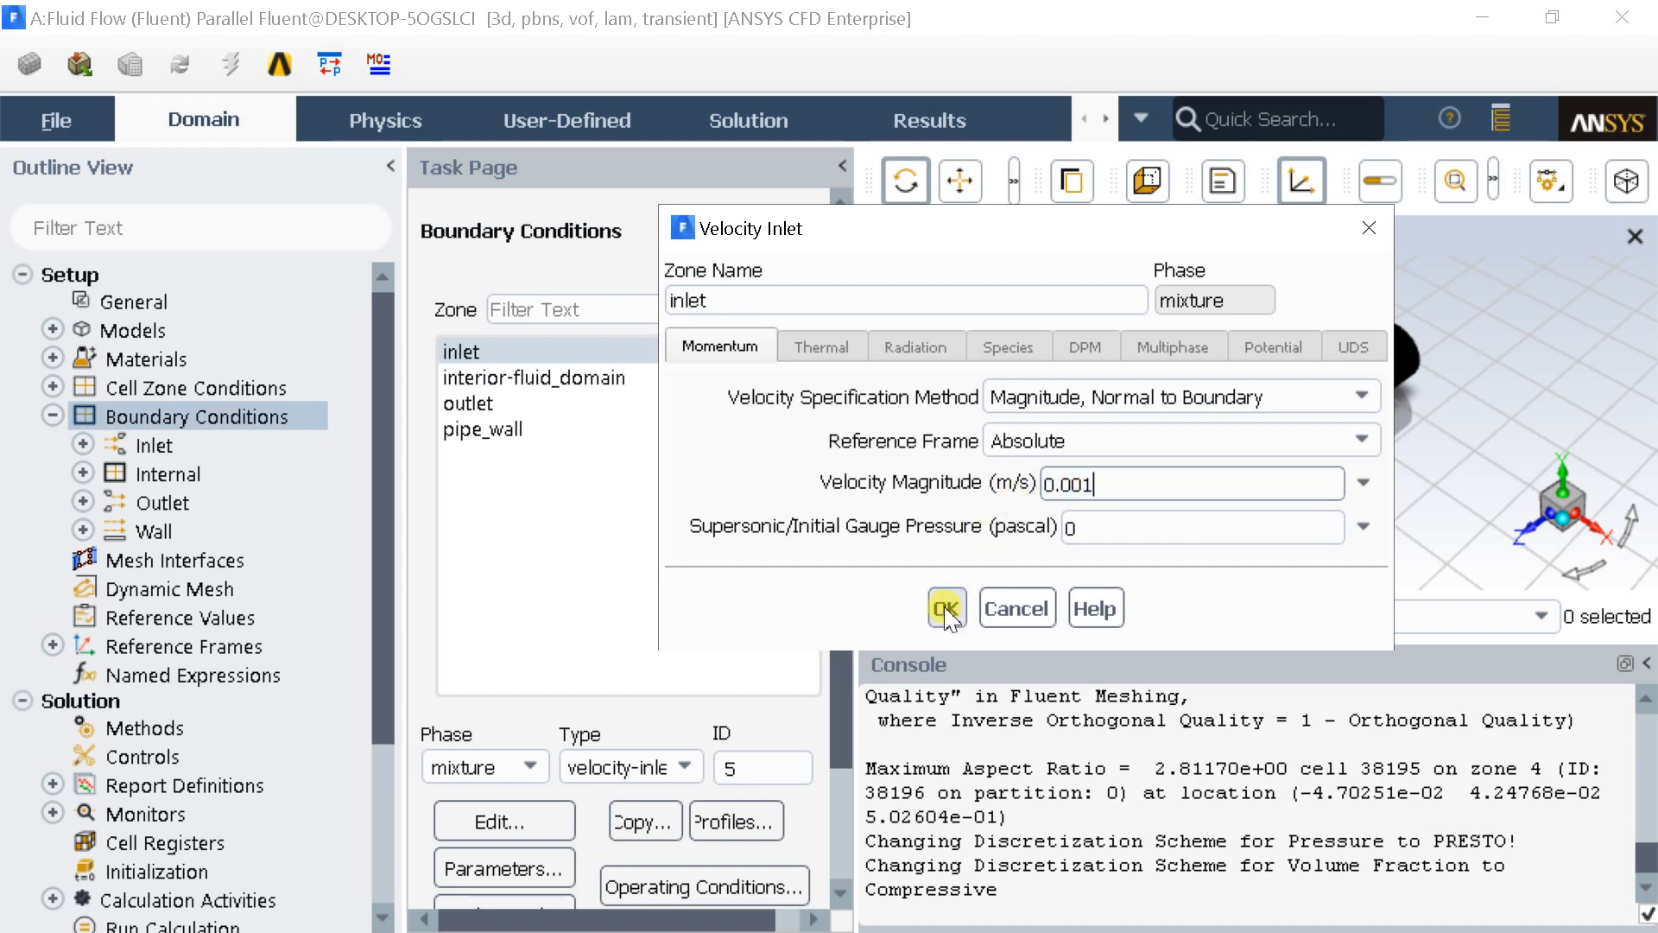
click(945, 607)
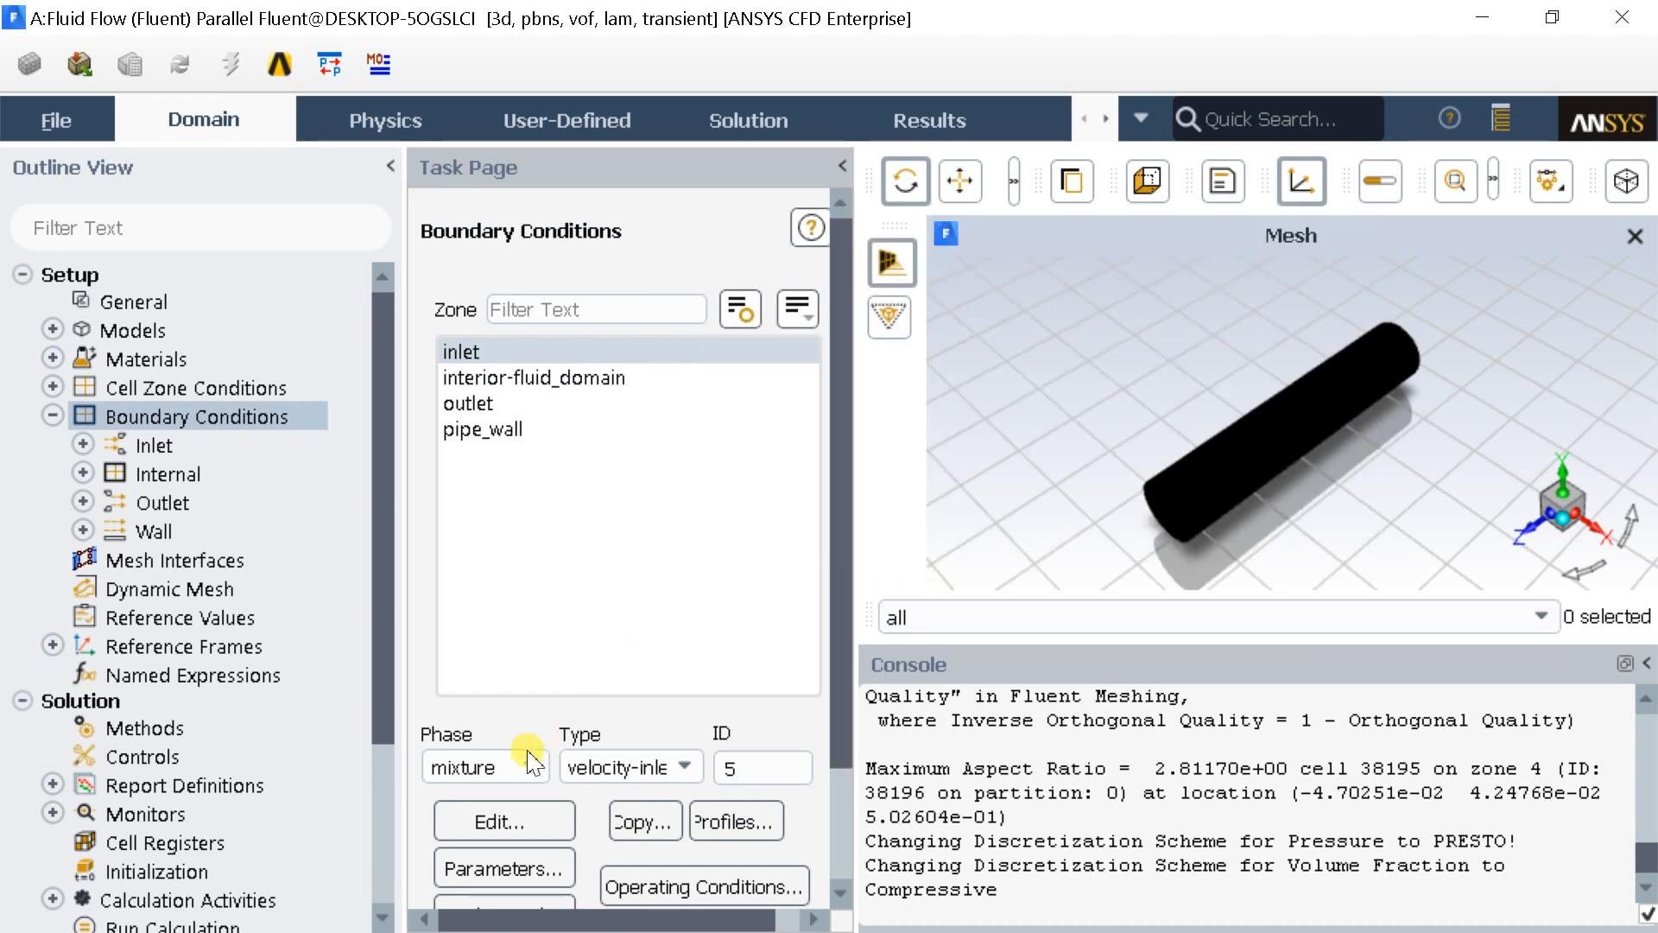
Step: Set the inlet water-phase volume fraction to 1
click(478, 765)
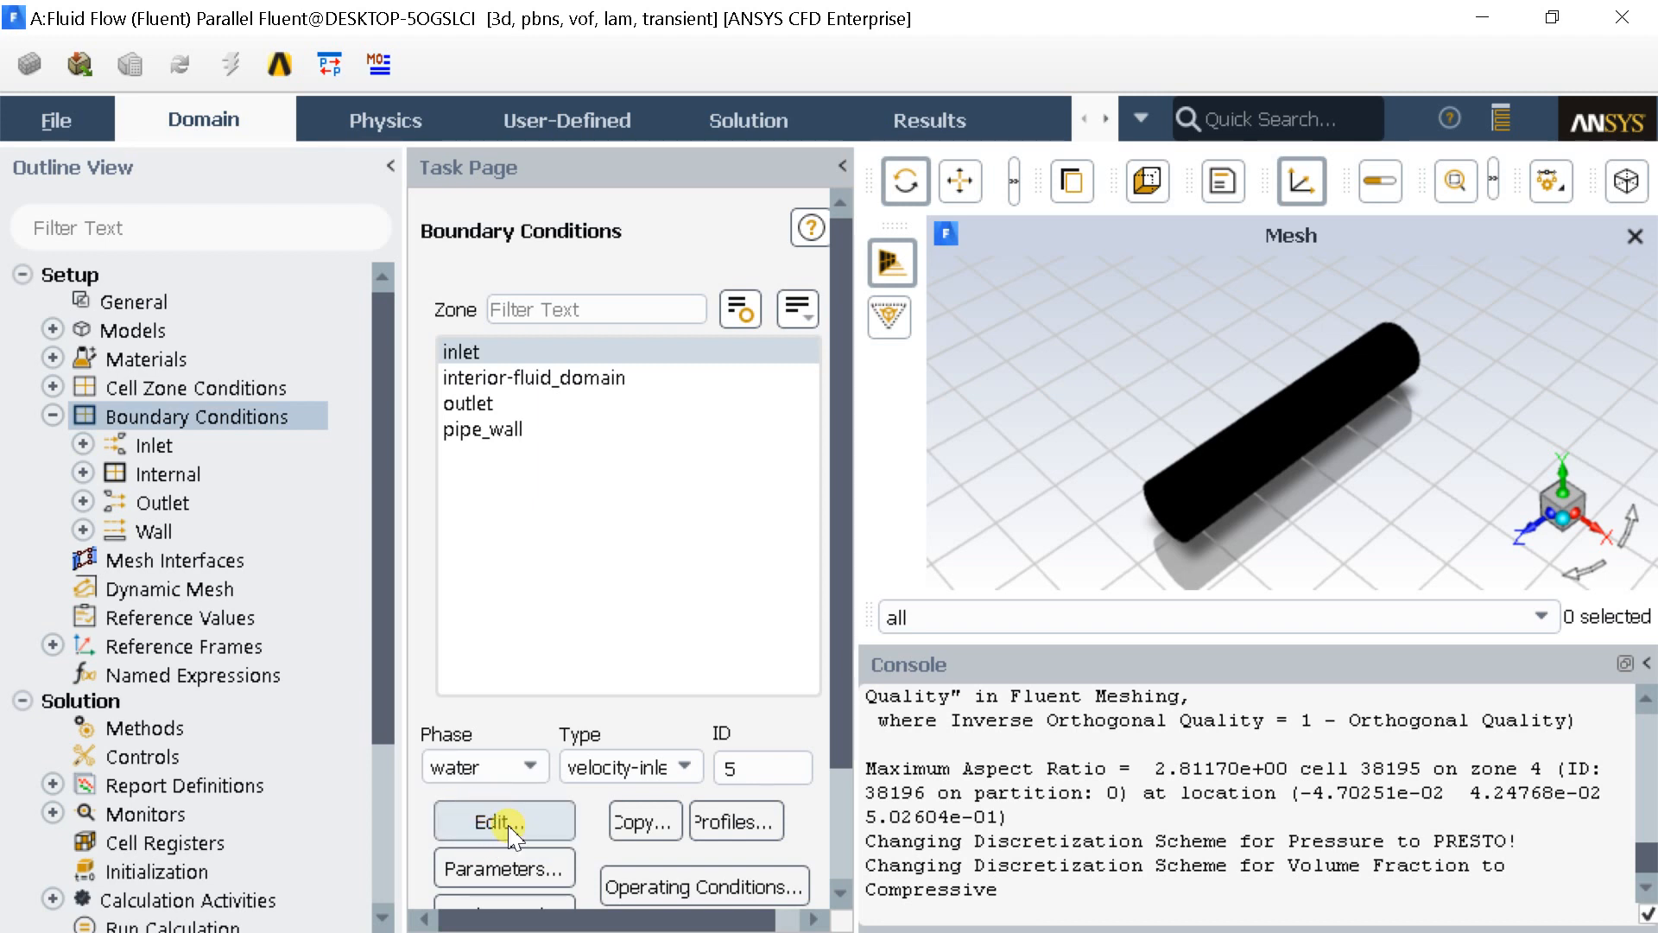
click(503, 819)
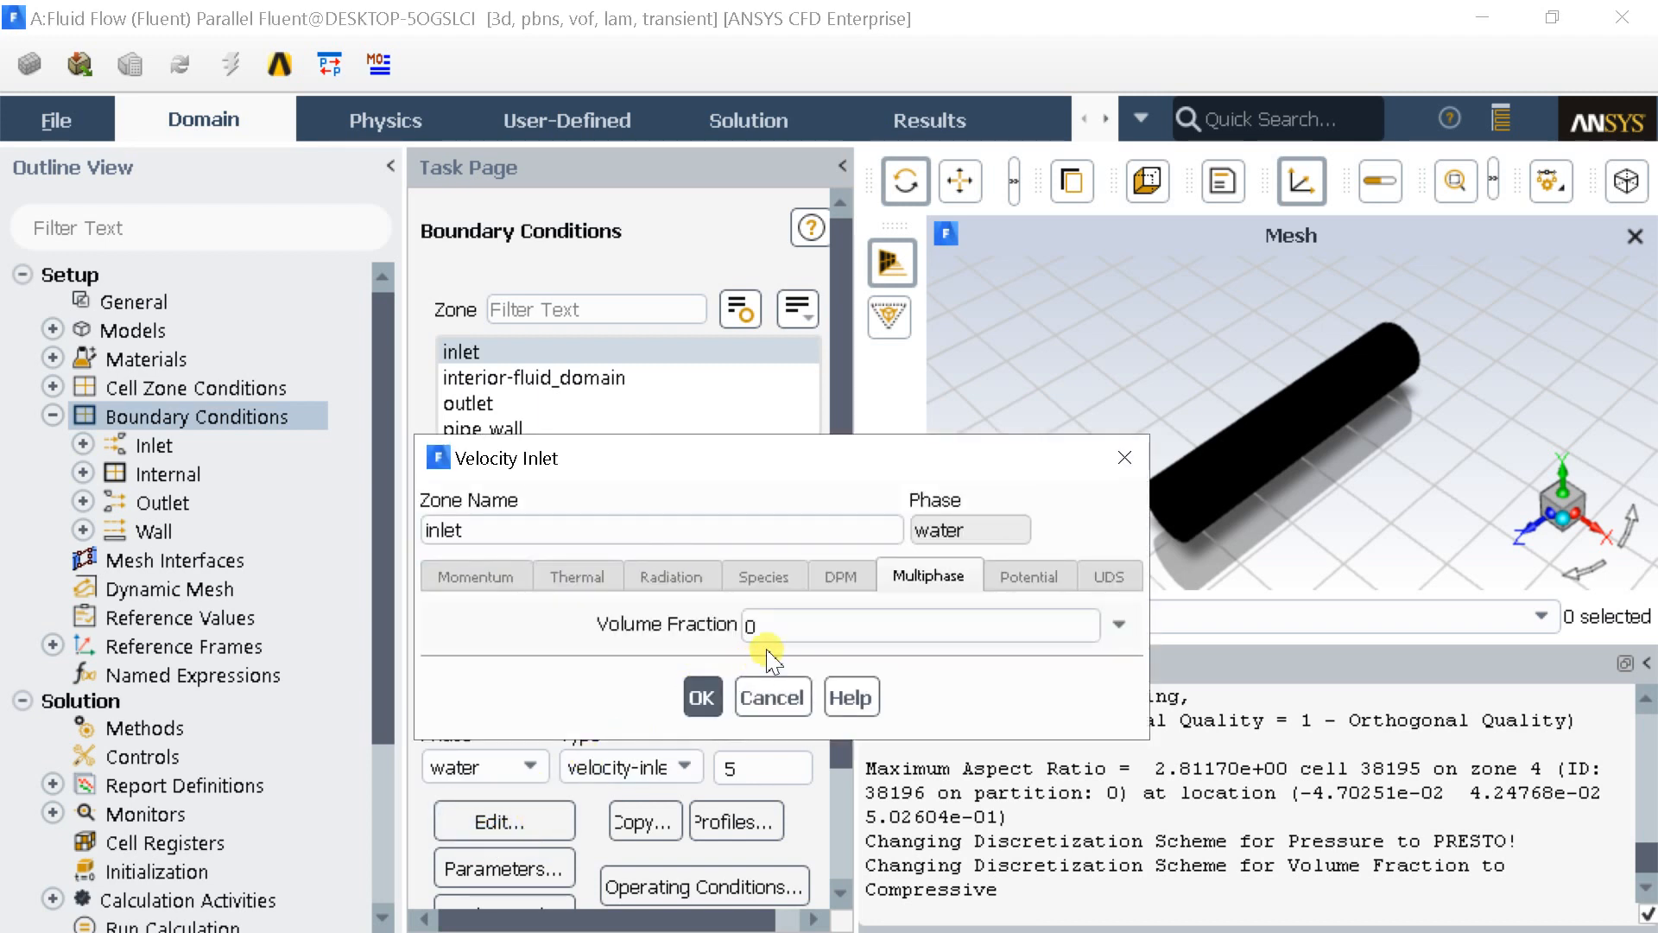
click(910, 623)
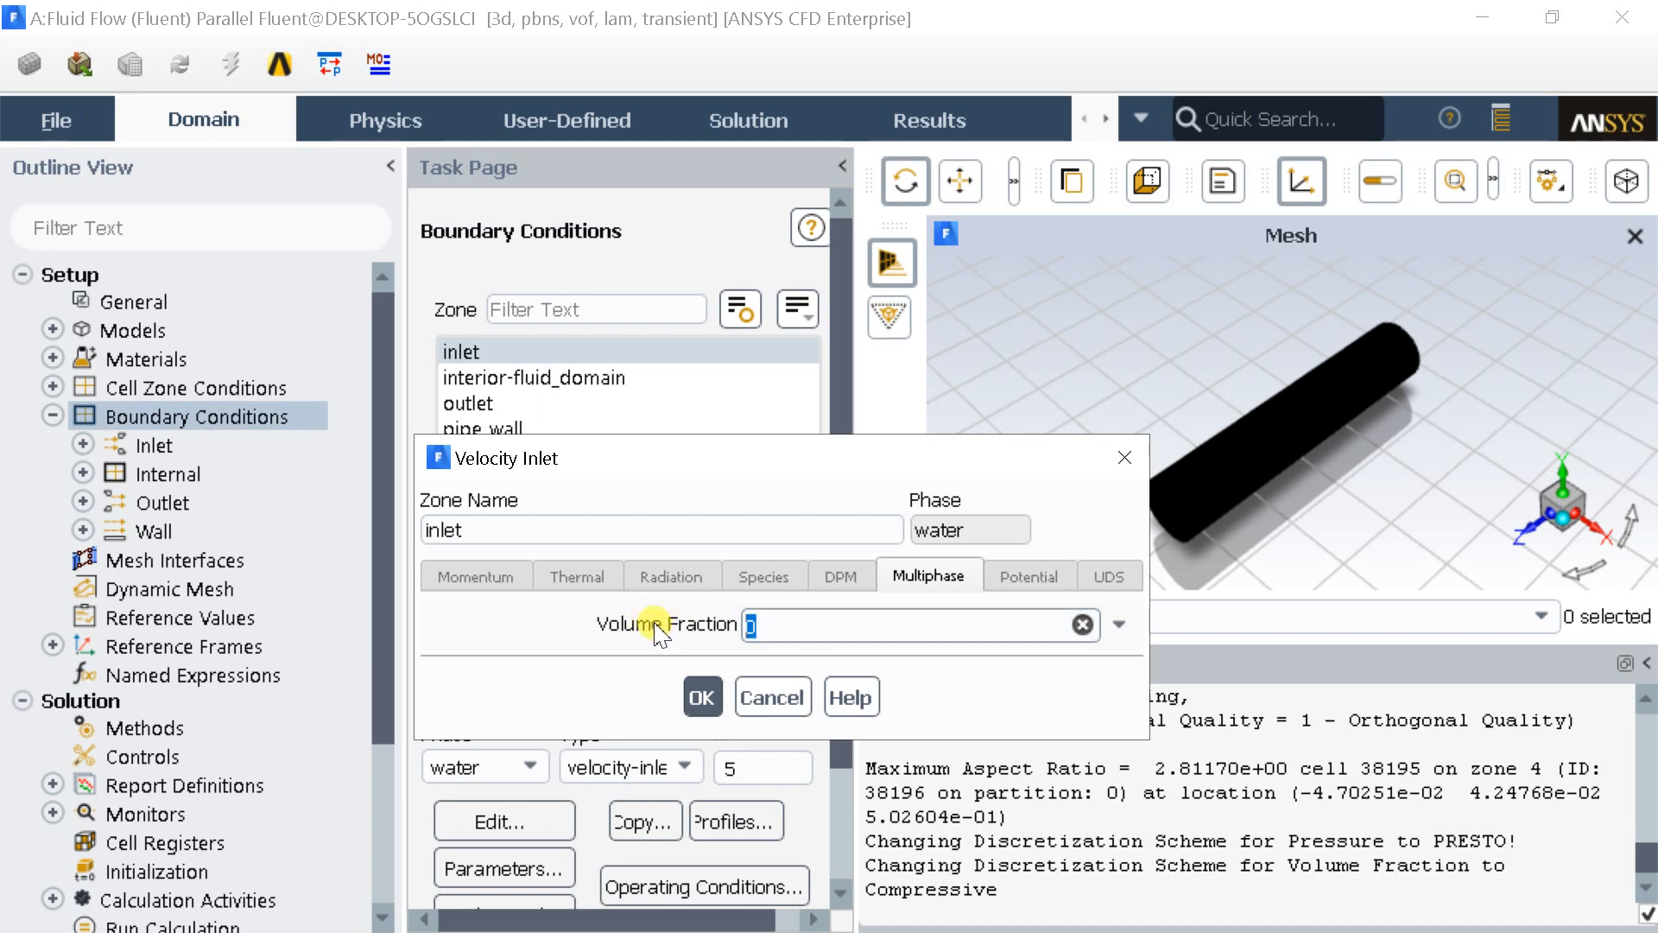
text(1)
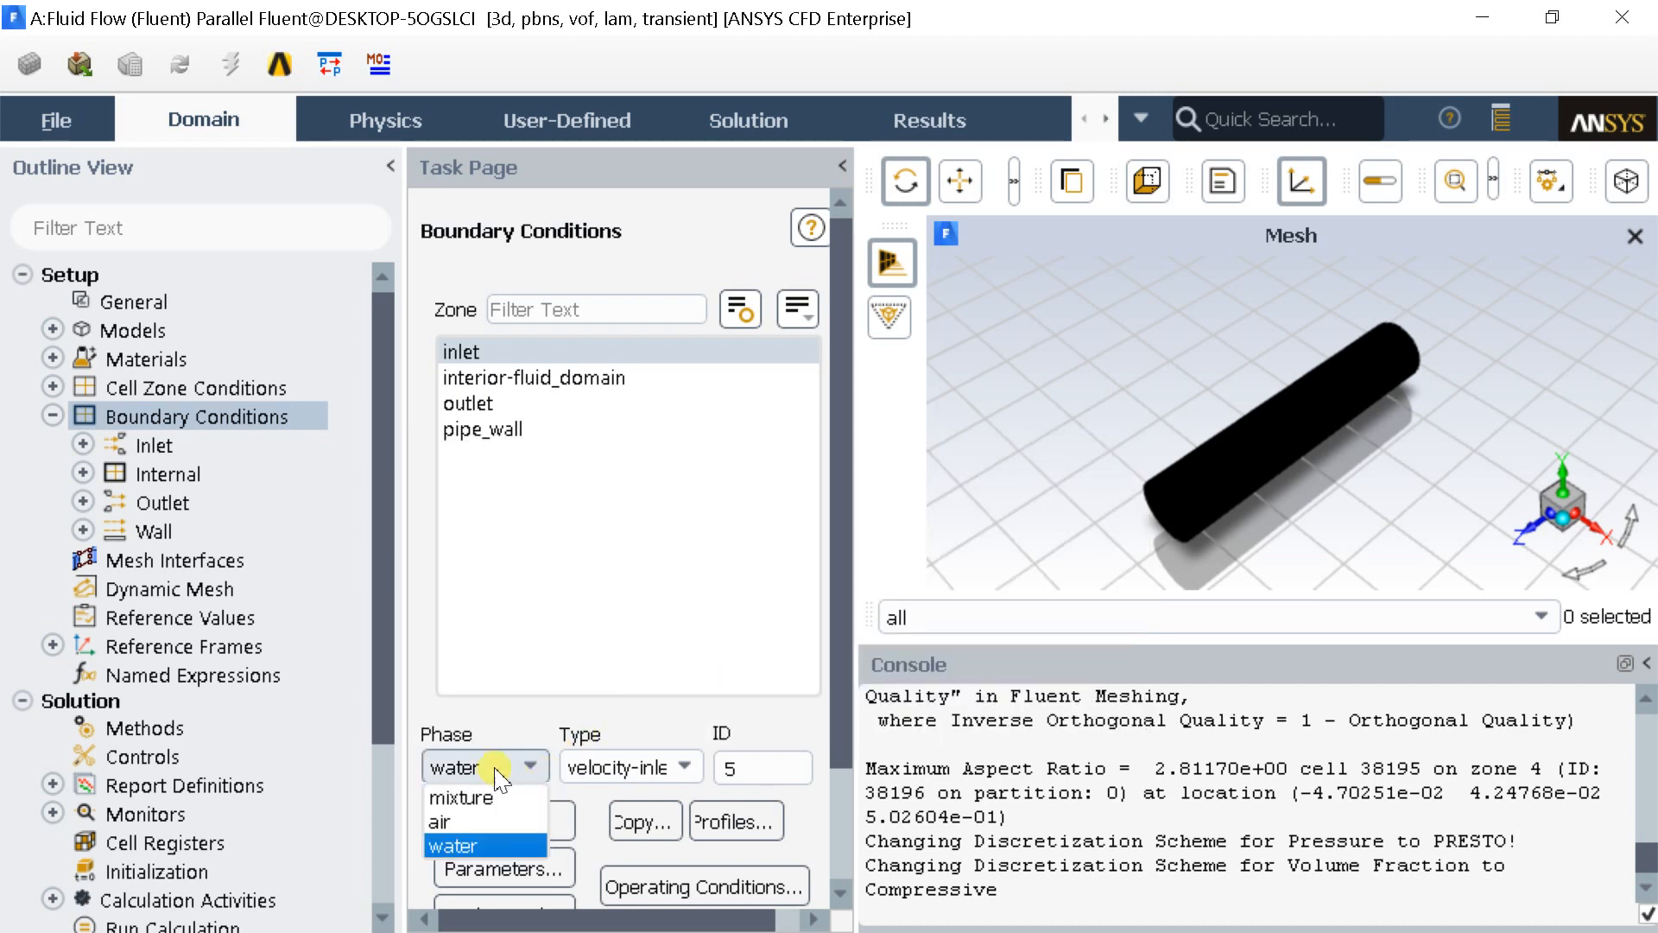
click(439, 822)
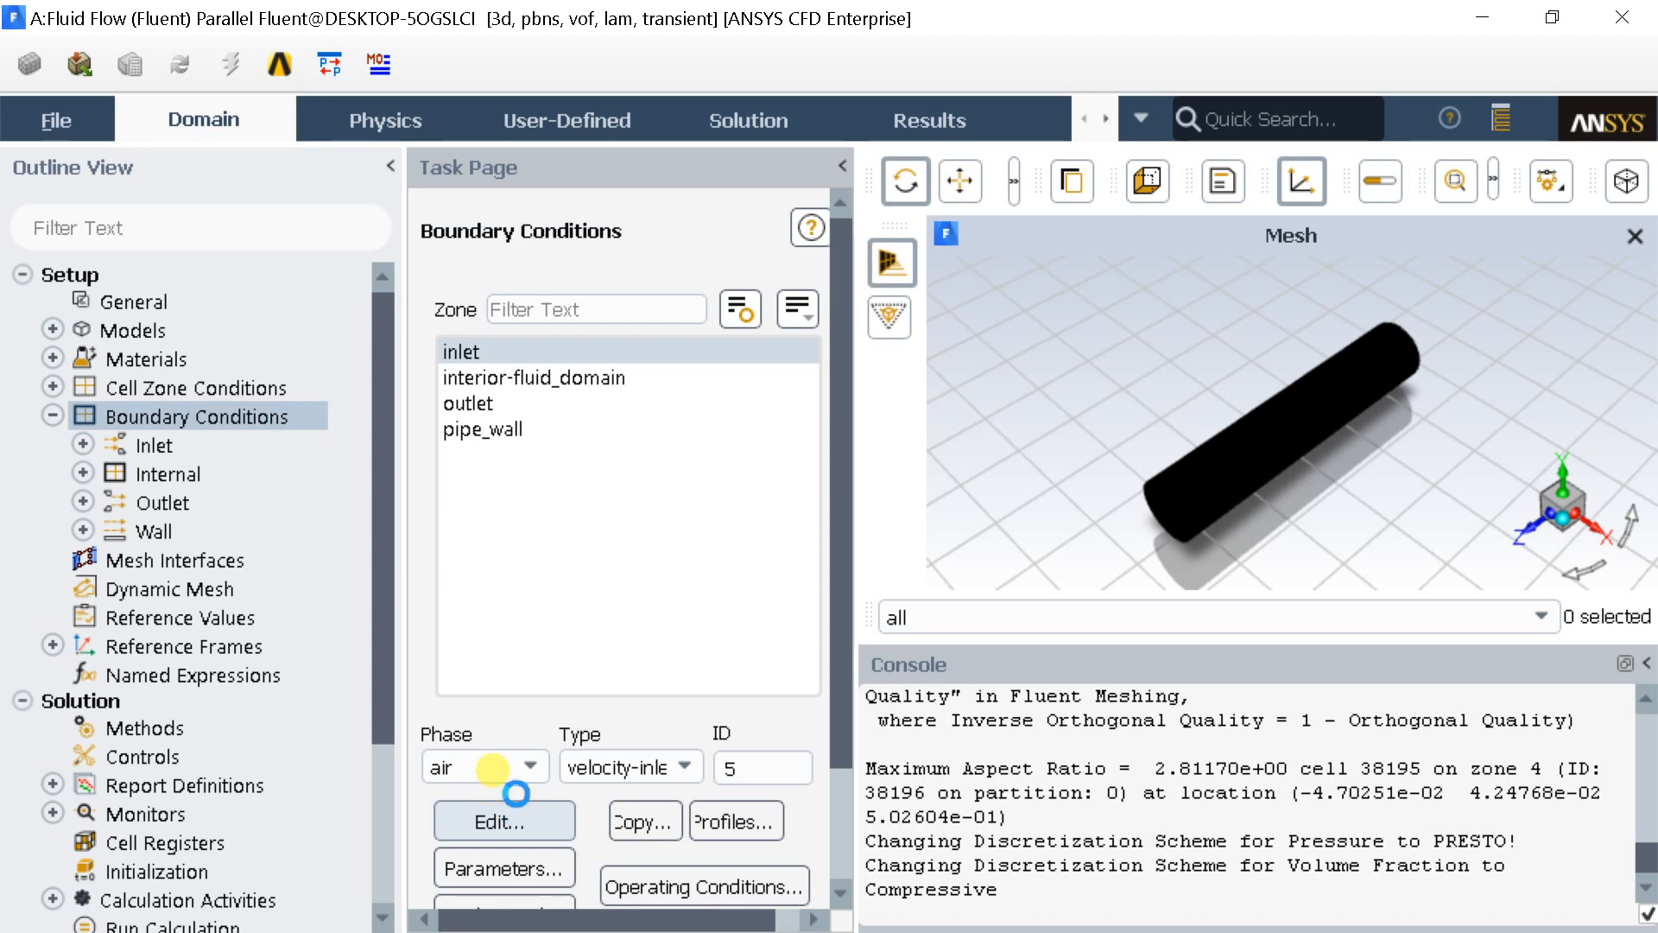
click(503, 820)
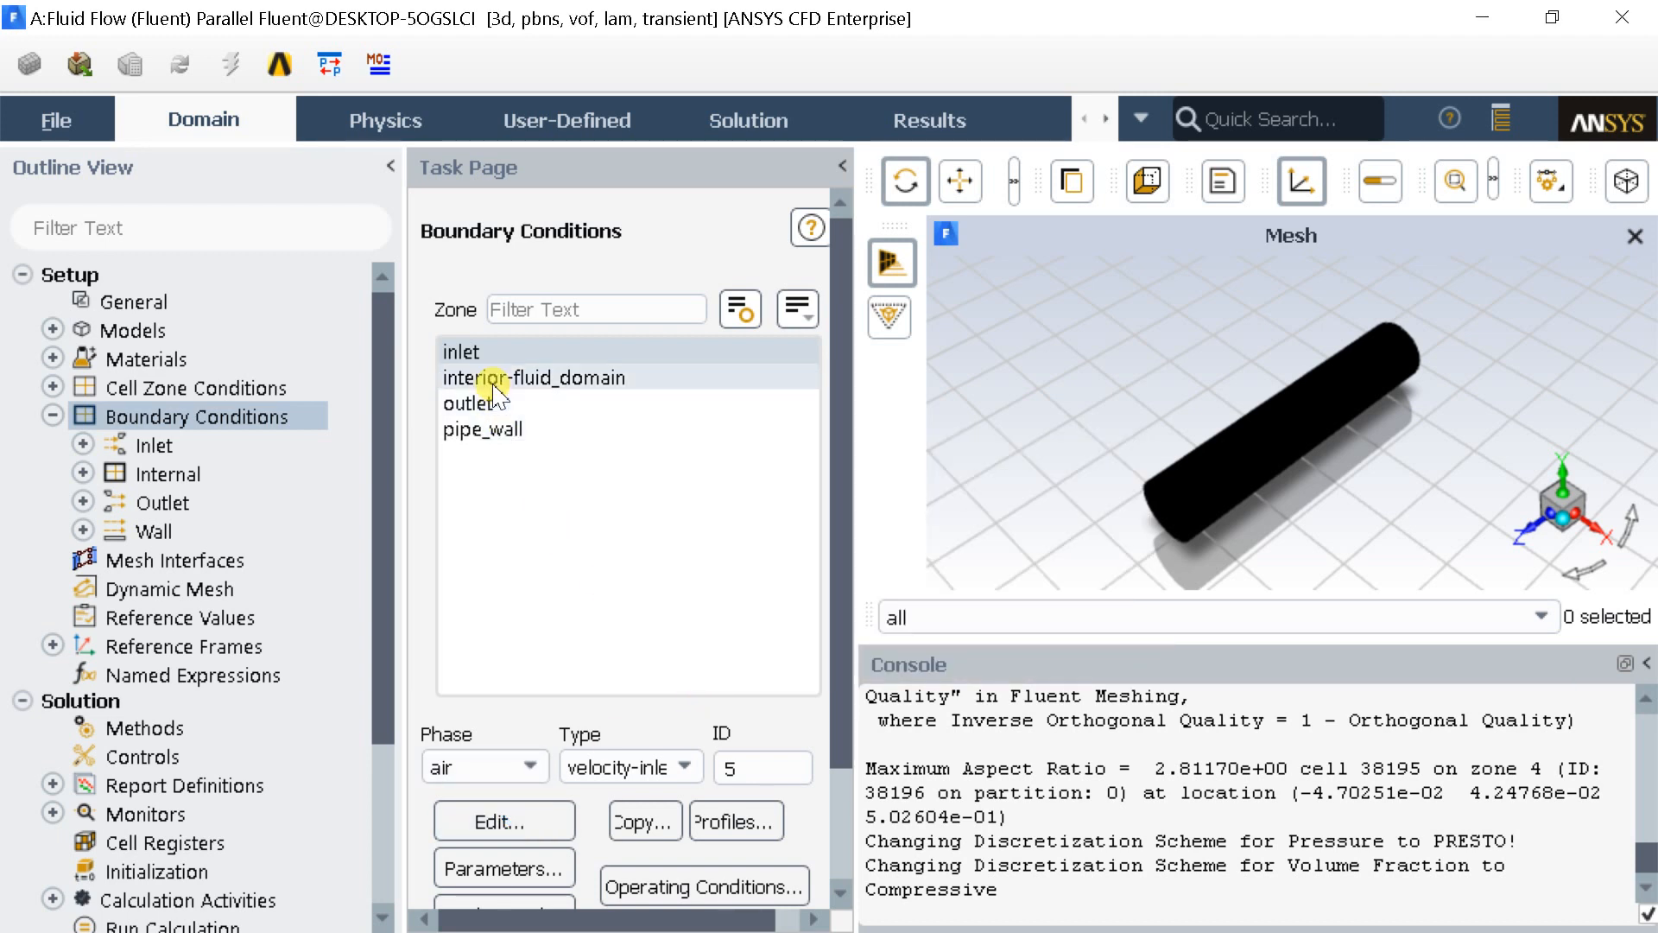
Step: Set the outlet mixture to 0 Pa gauge pressure with pressure profile multiplier 1
click(468, 402)
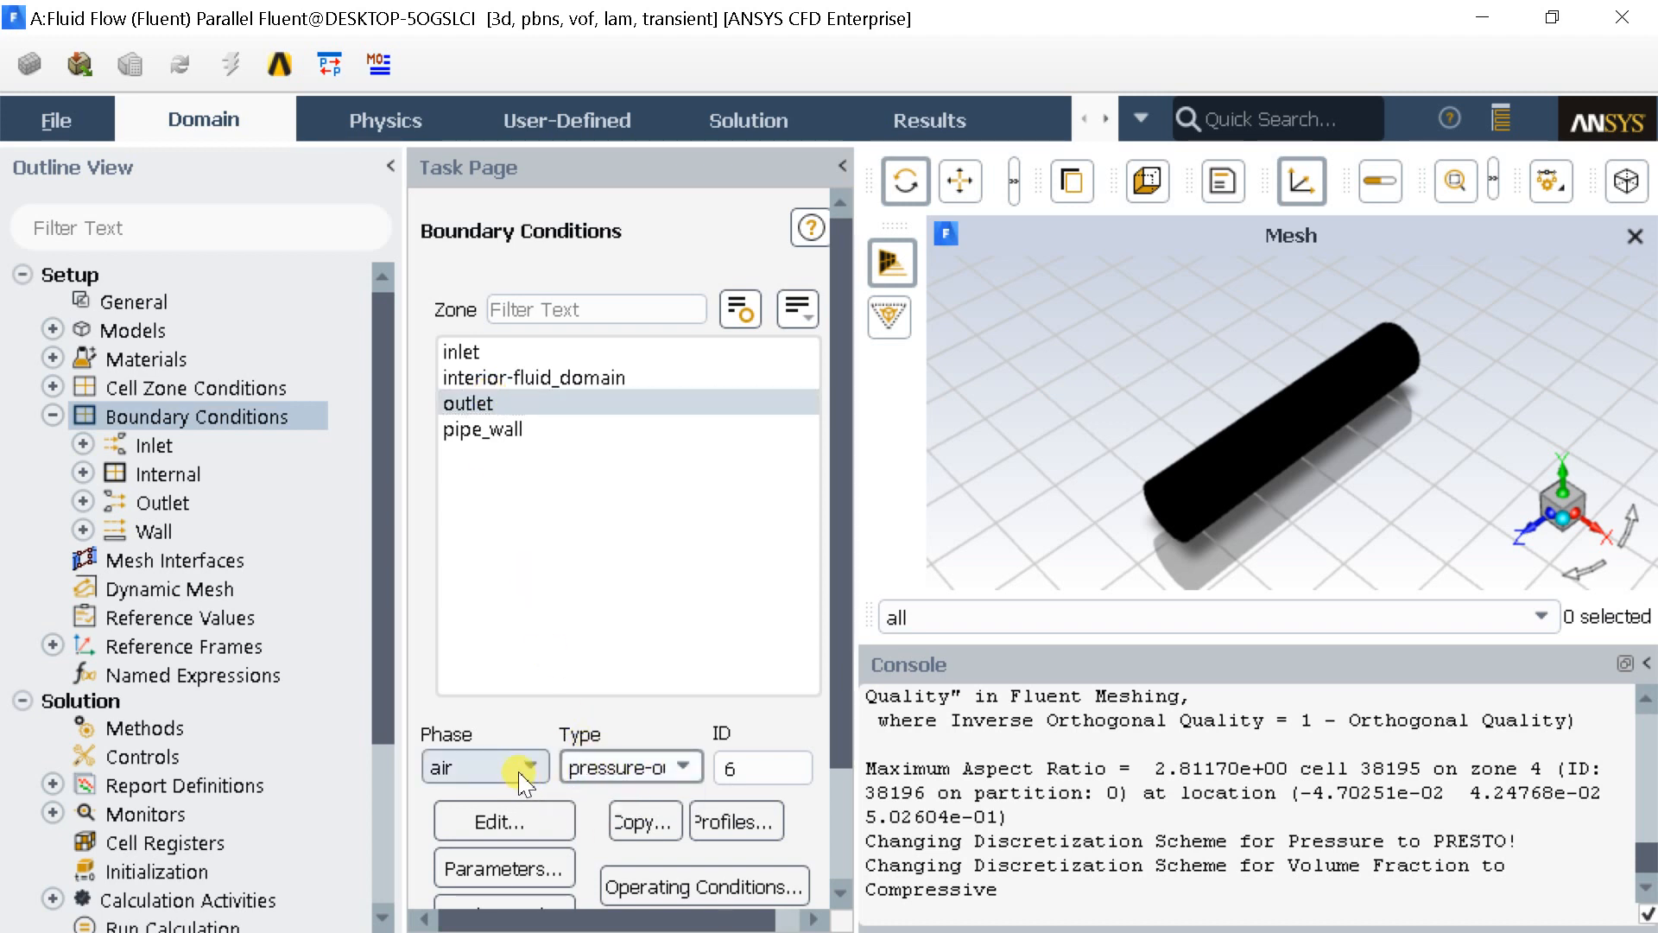
click(482, 765)
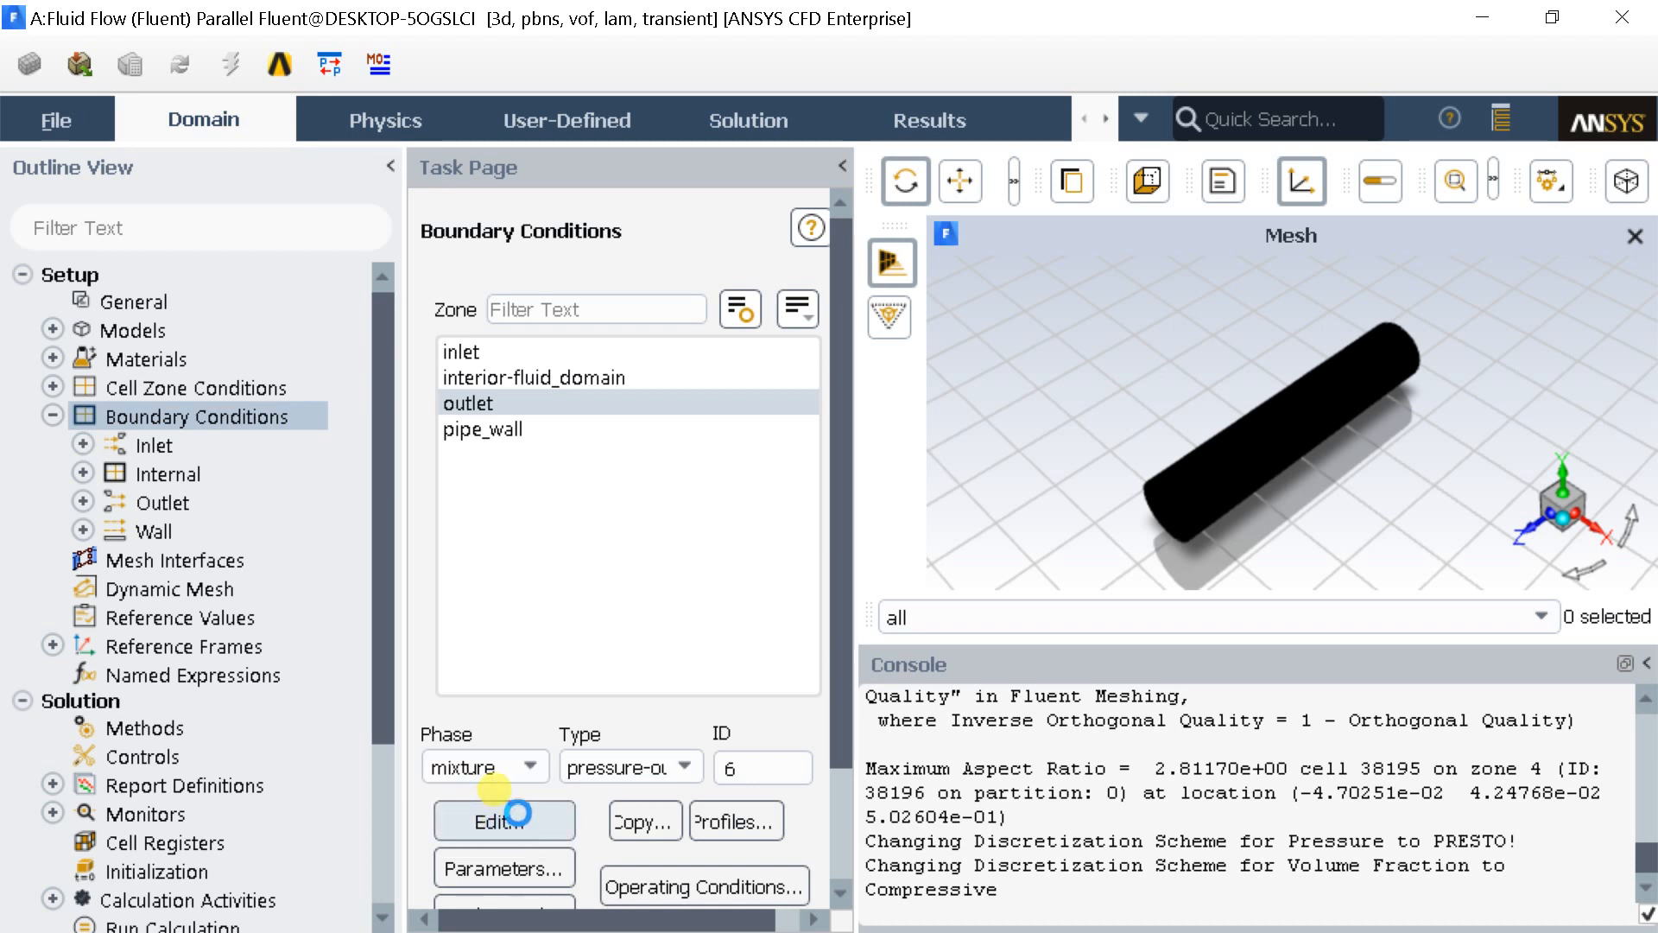
click(503, 819)
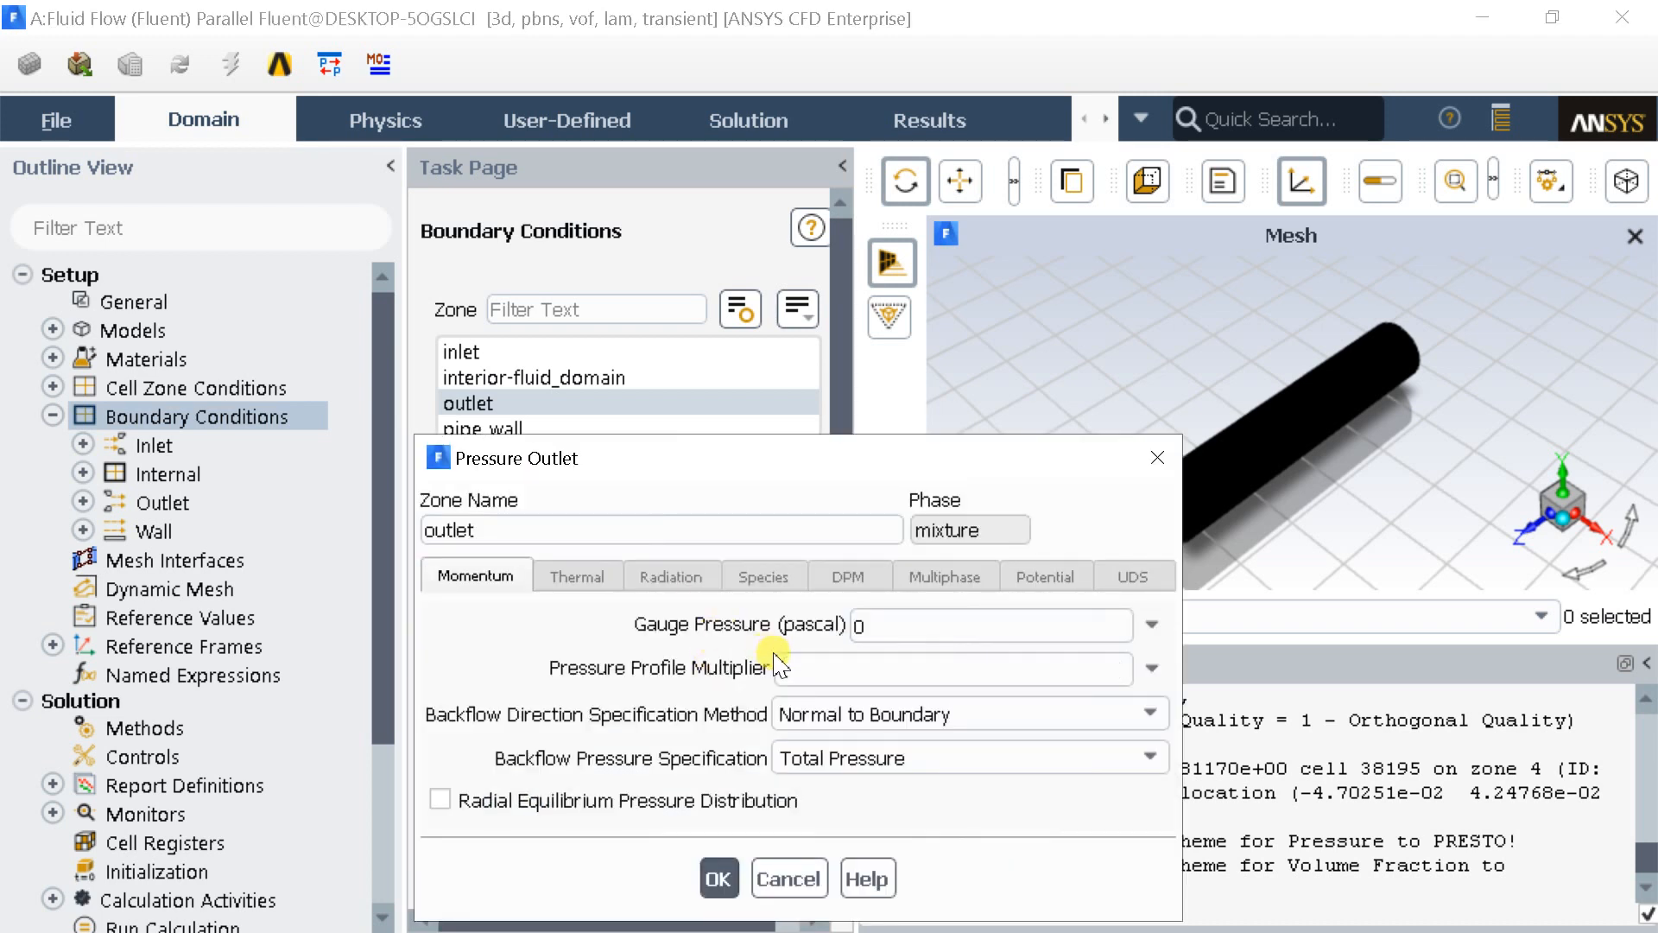
text(1)
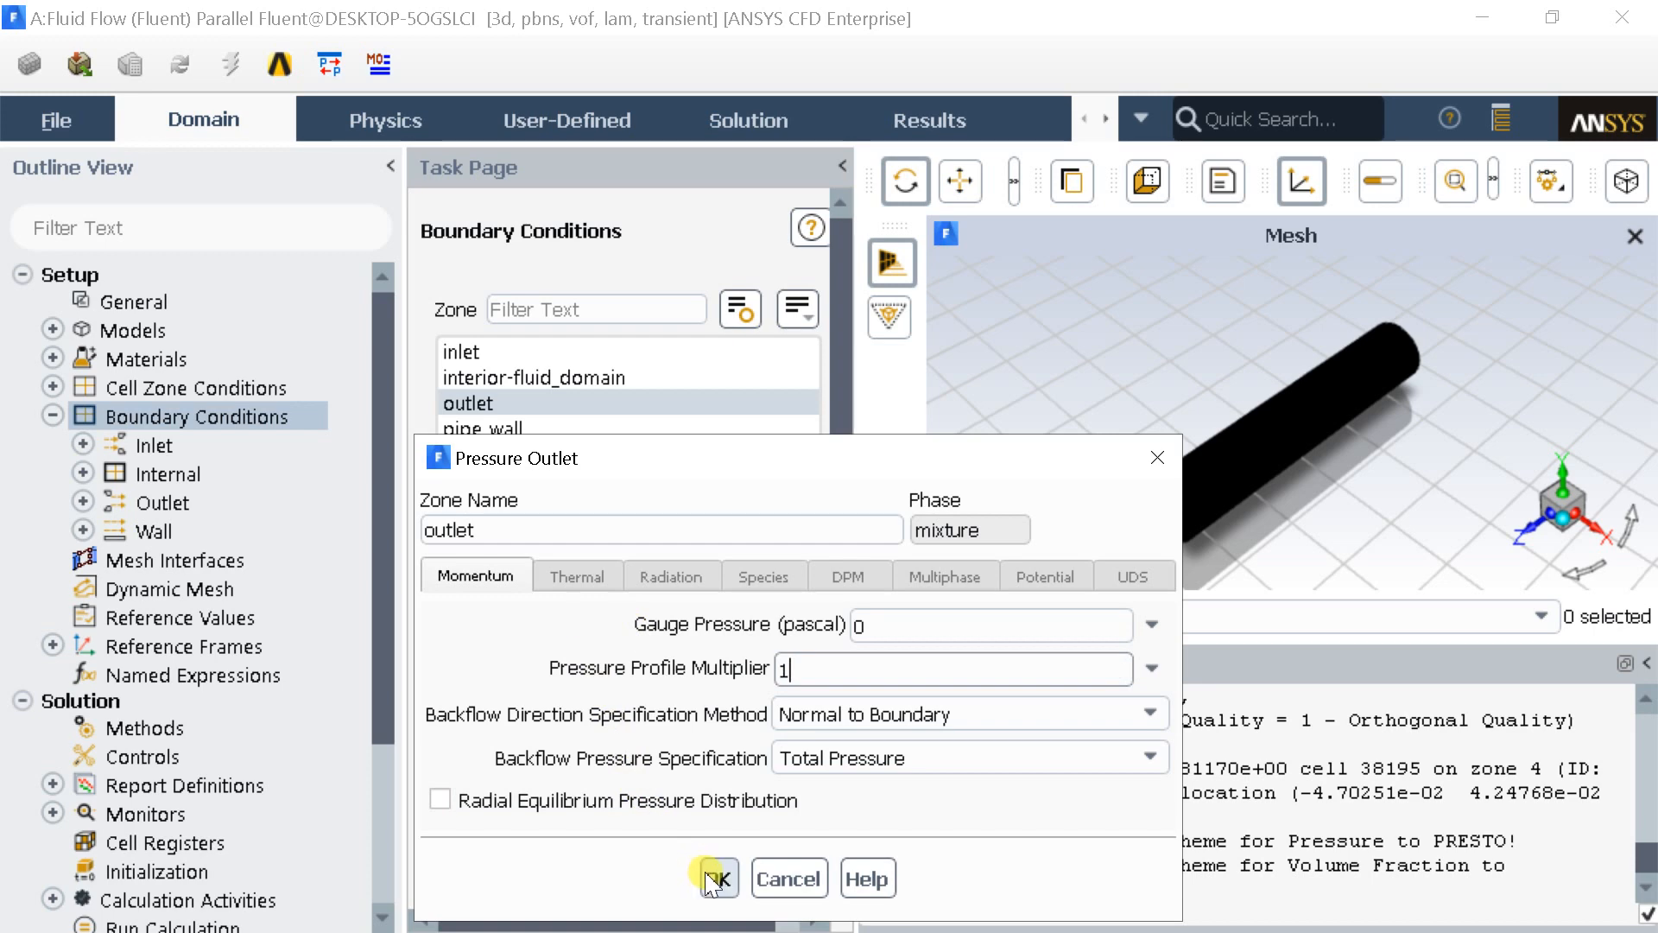
click(715, 877)
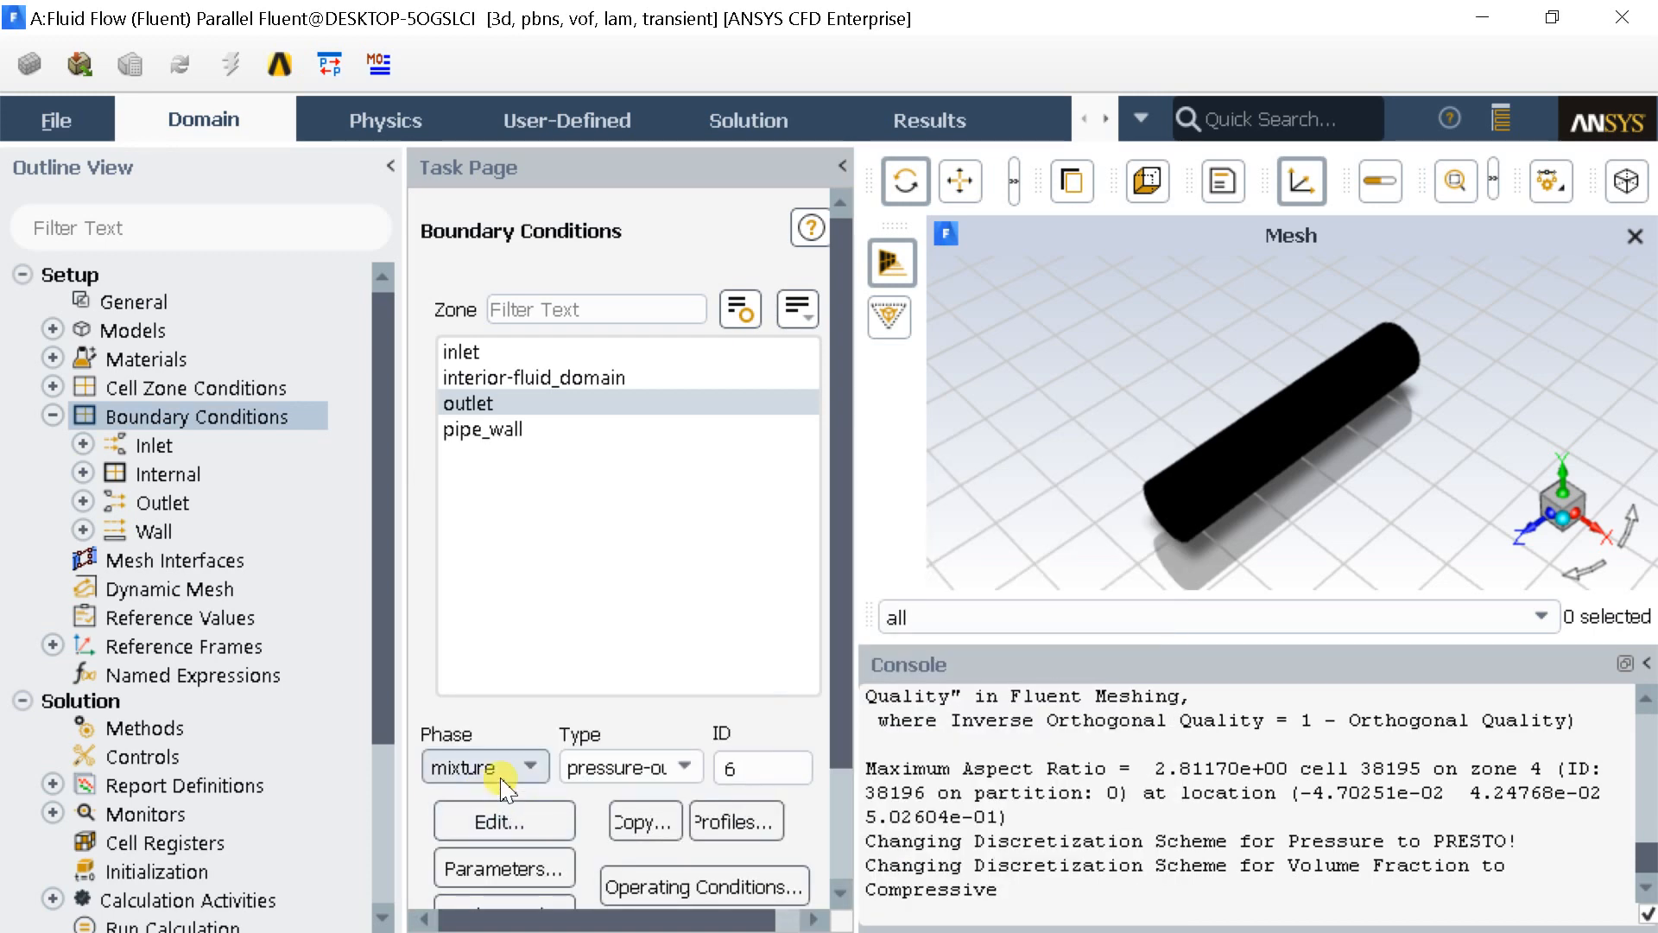
Step: Confirm the outlet water backflow volume fraction and select the pipe_wall boundary
click(463, 767)
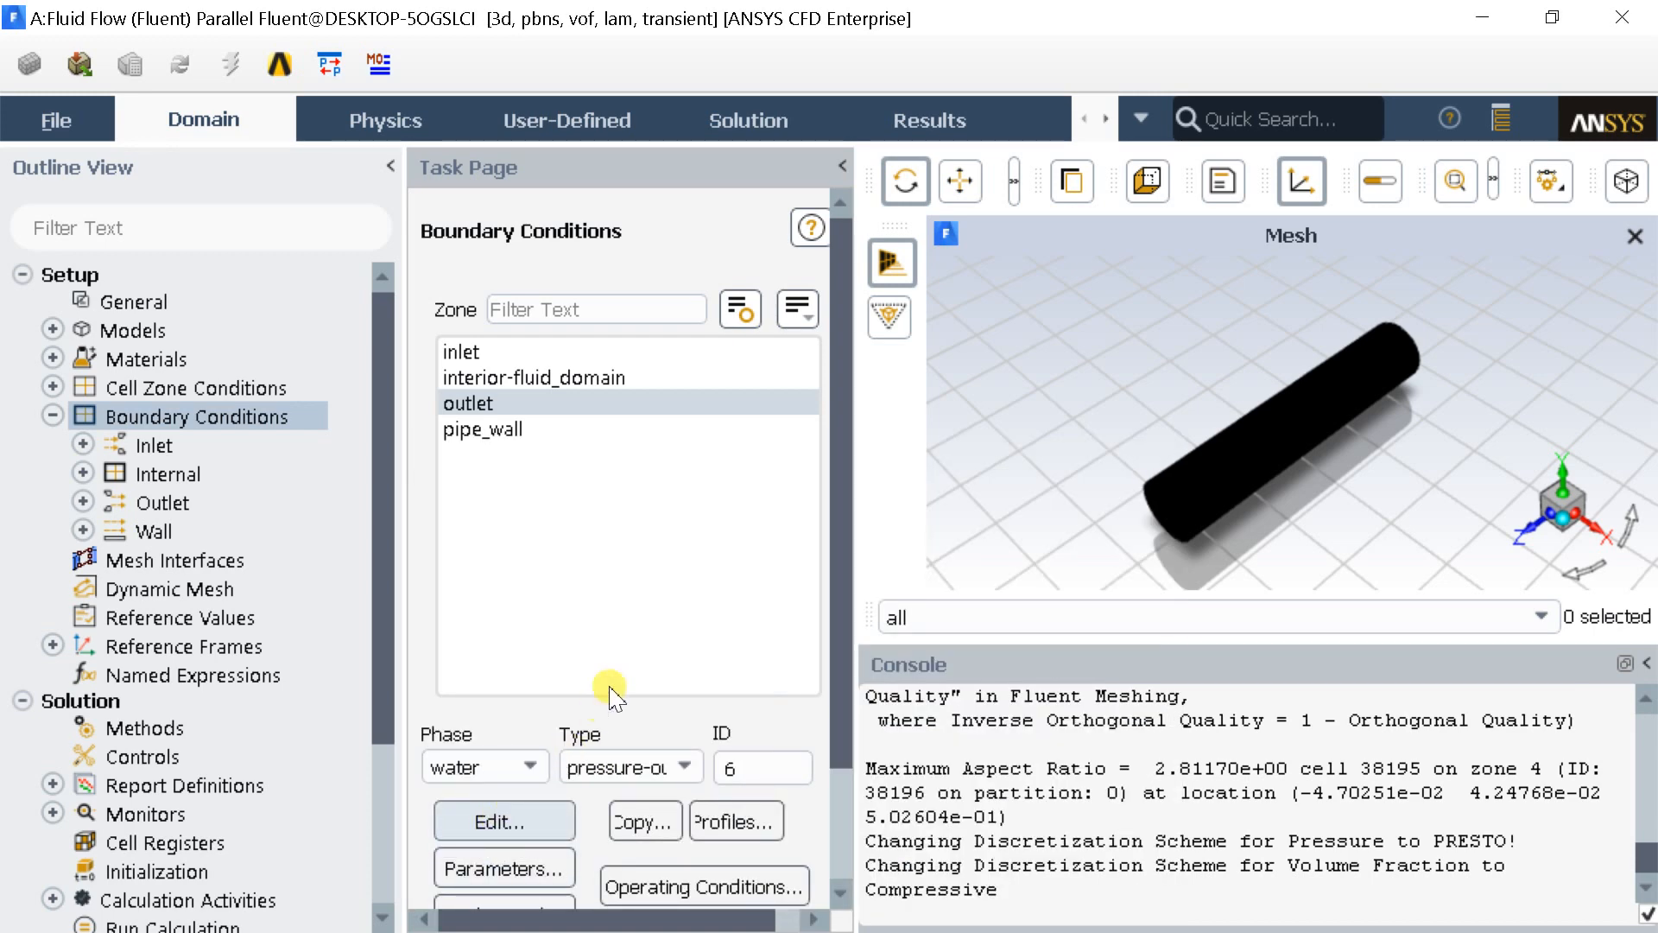
click(503, 819)
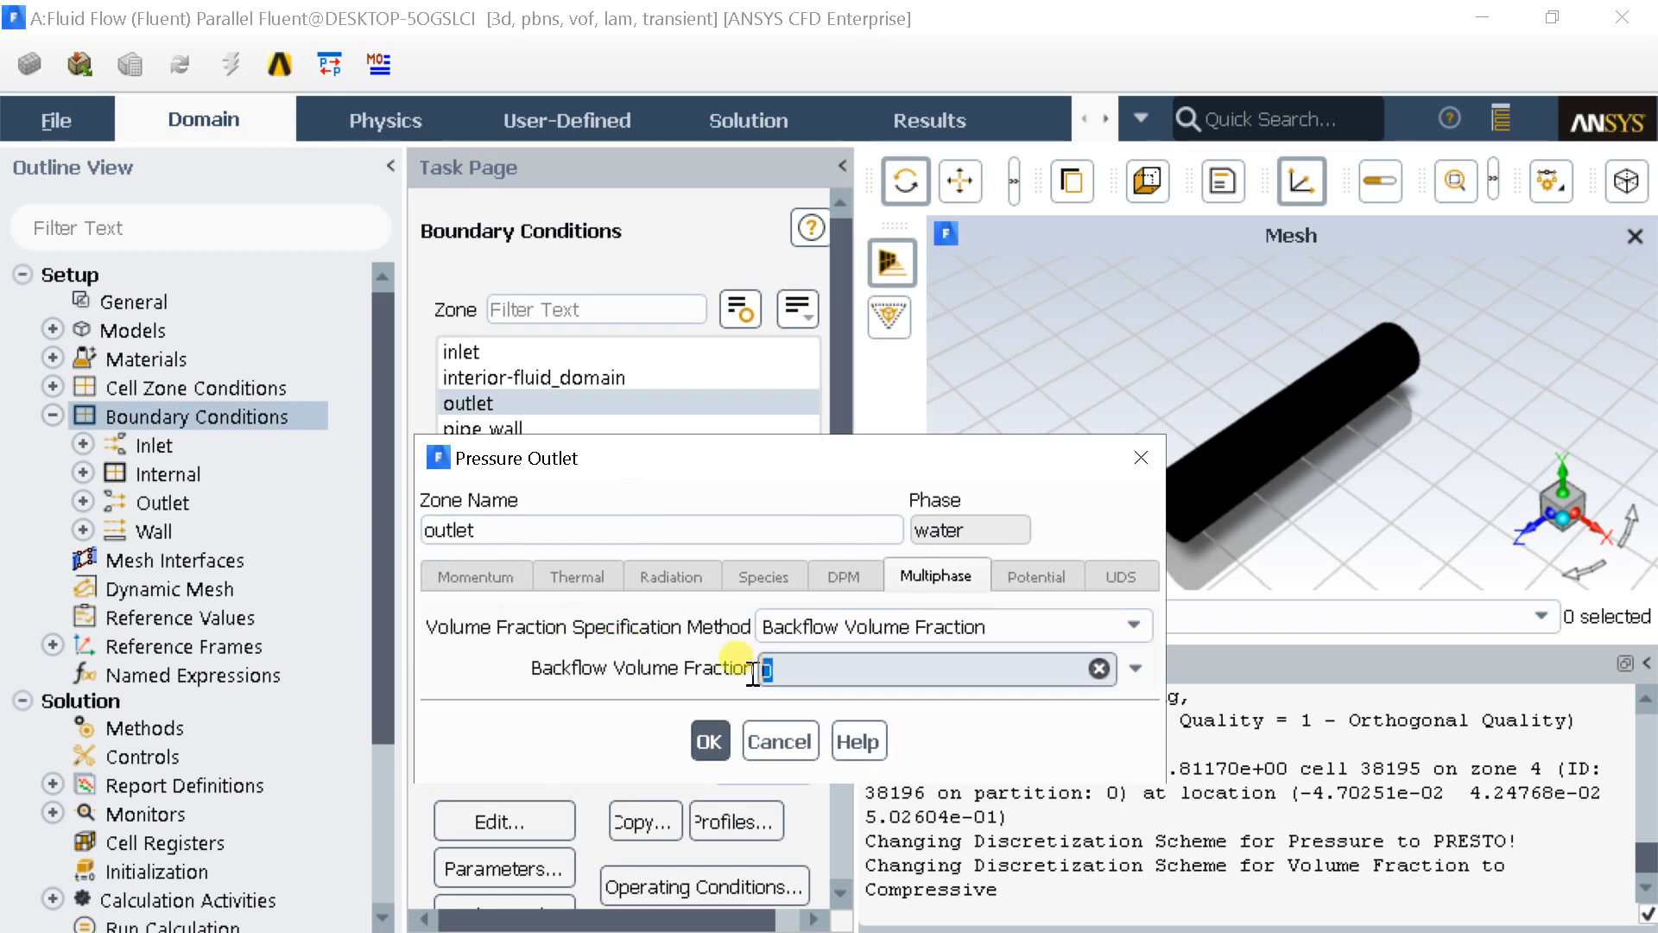
click(710, 740)
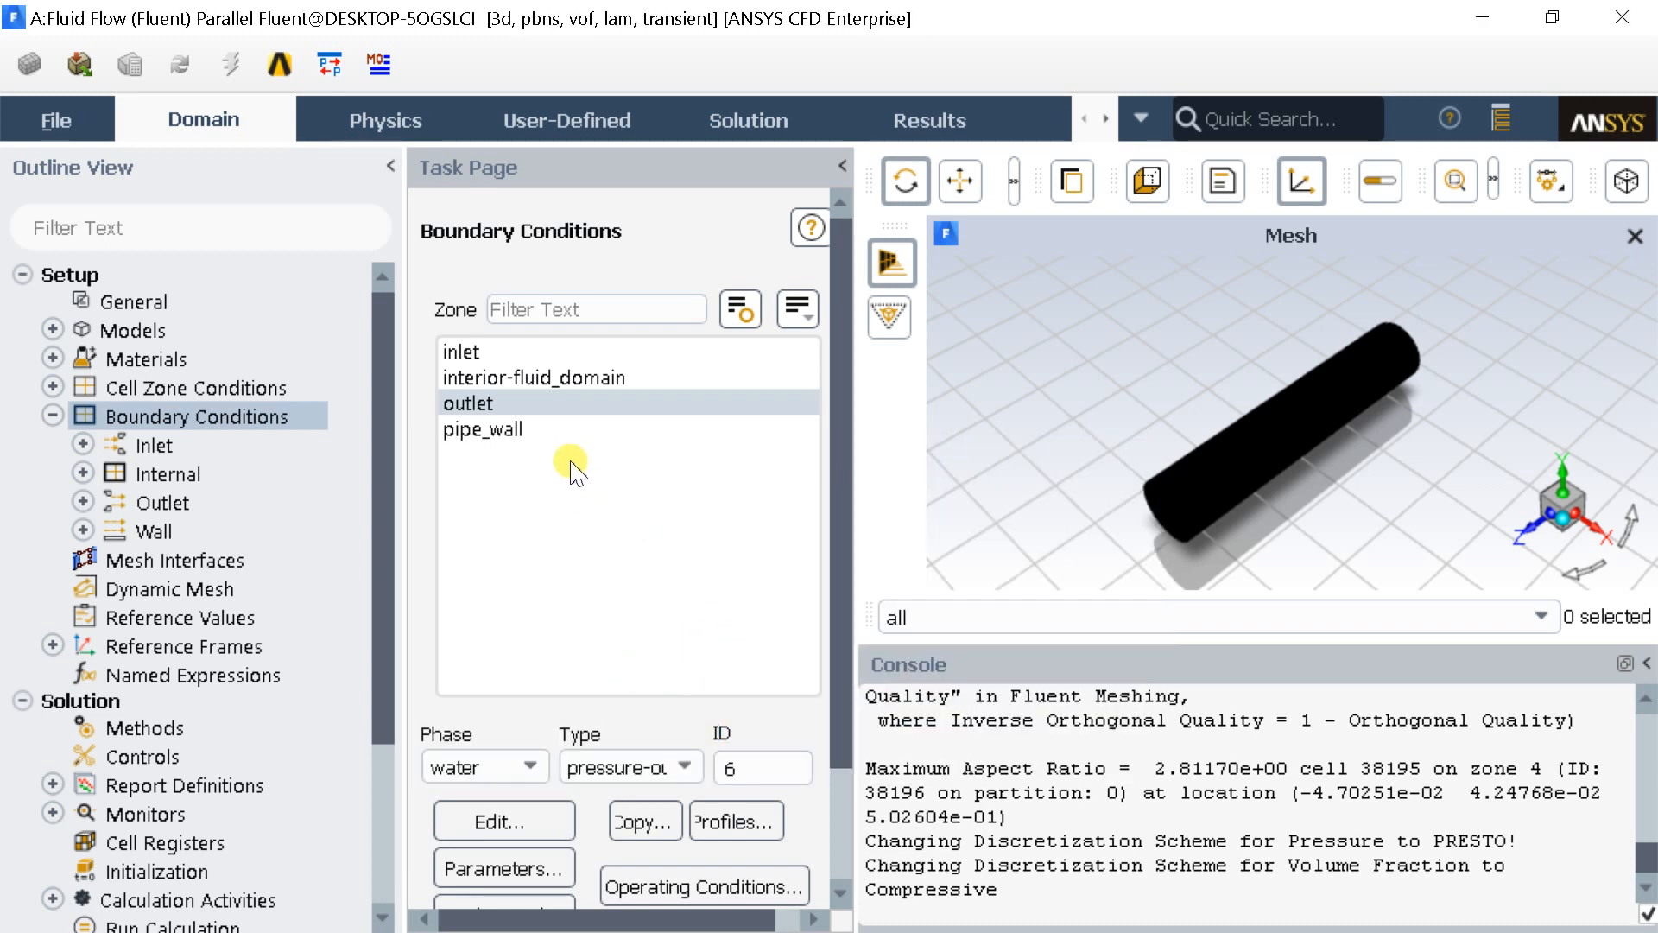
click(483, 428)
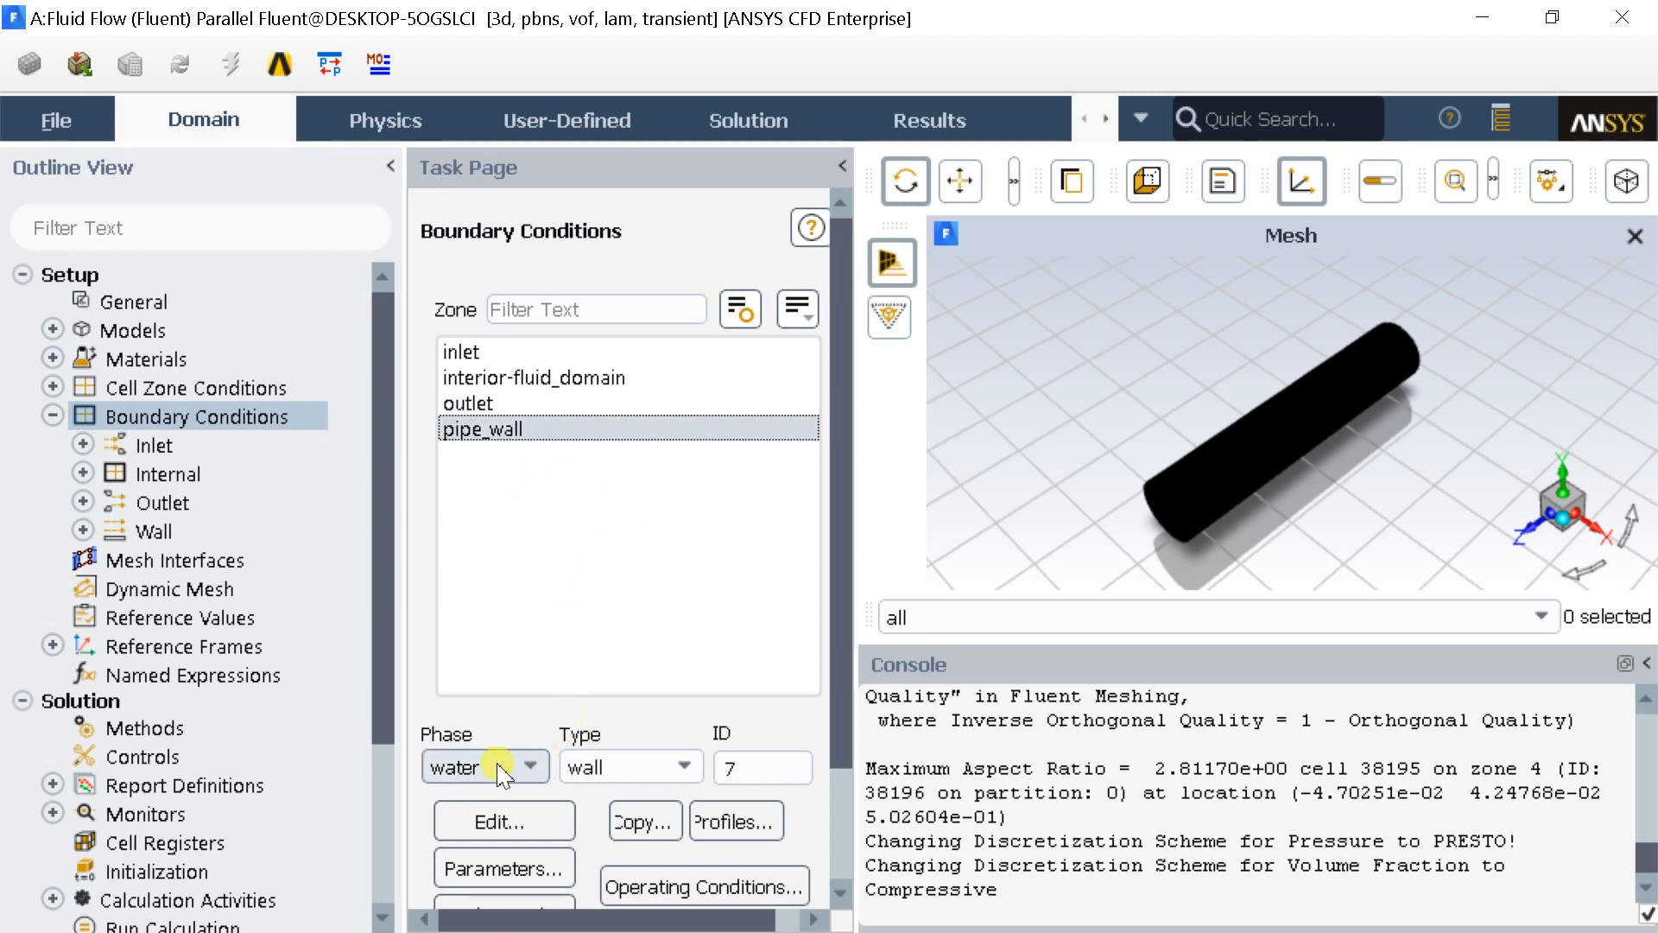
click(484, 765)
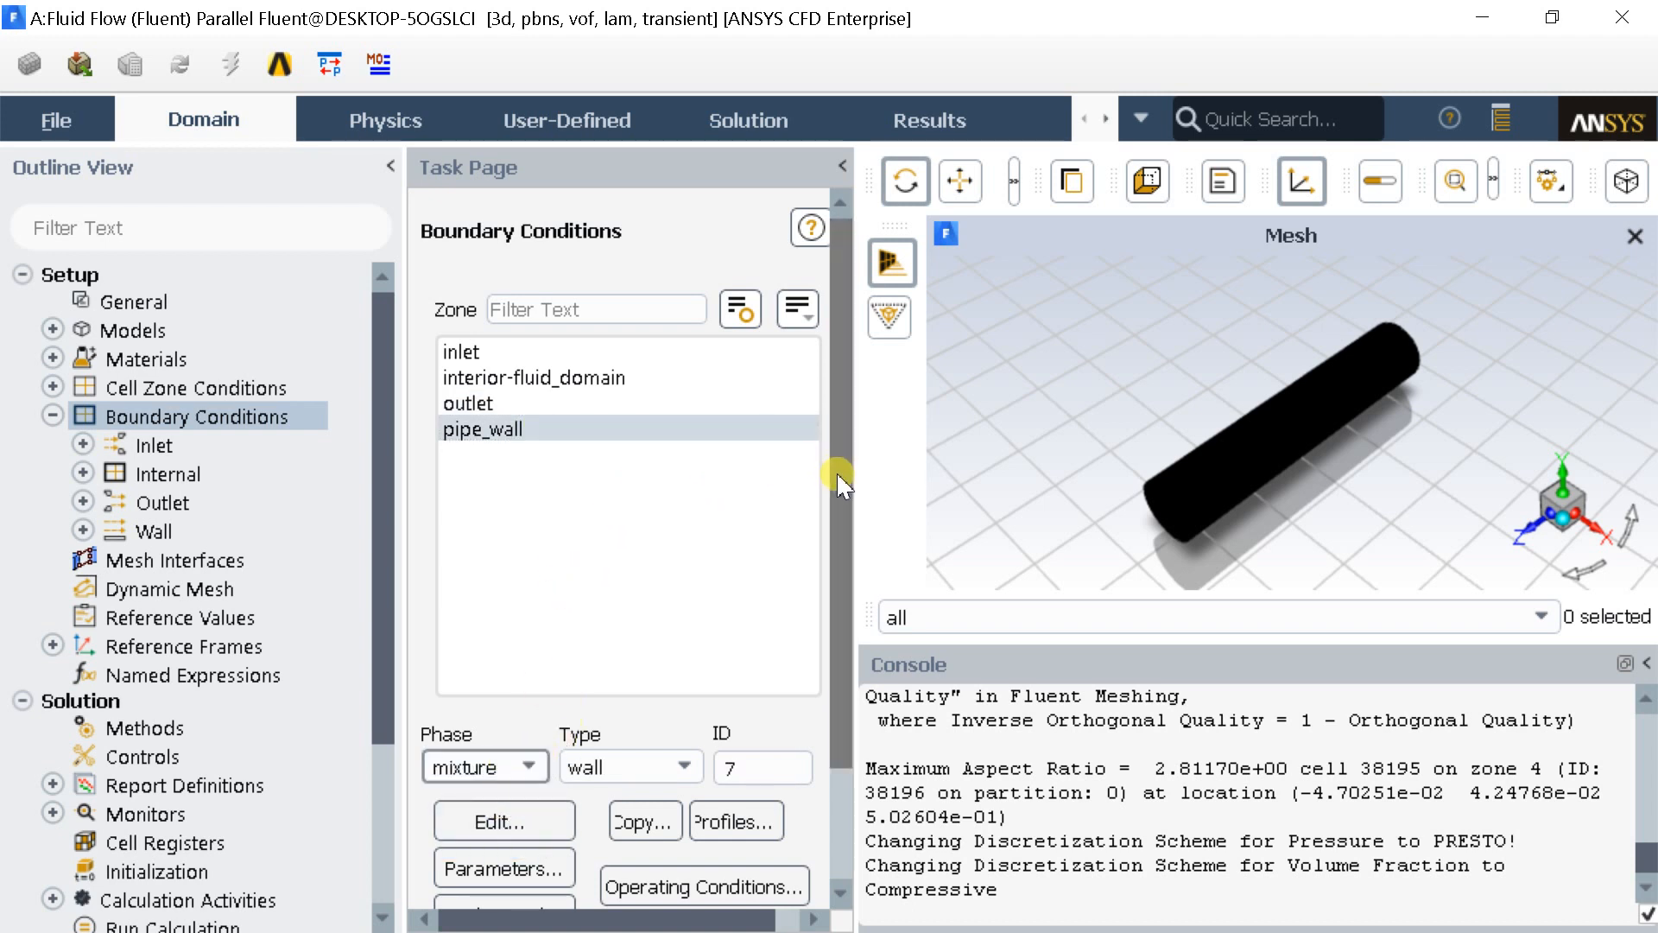
scroll(down, 3)
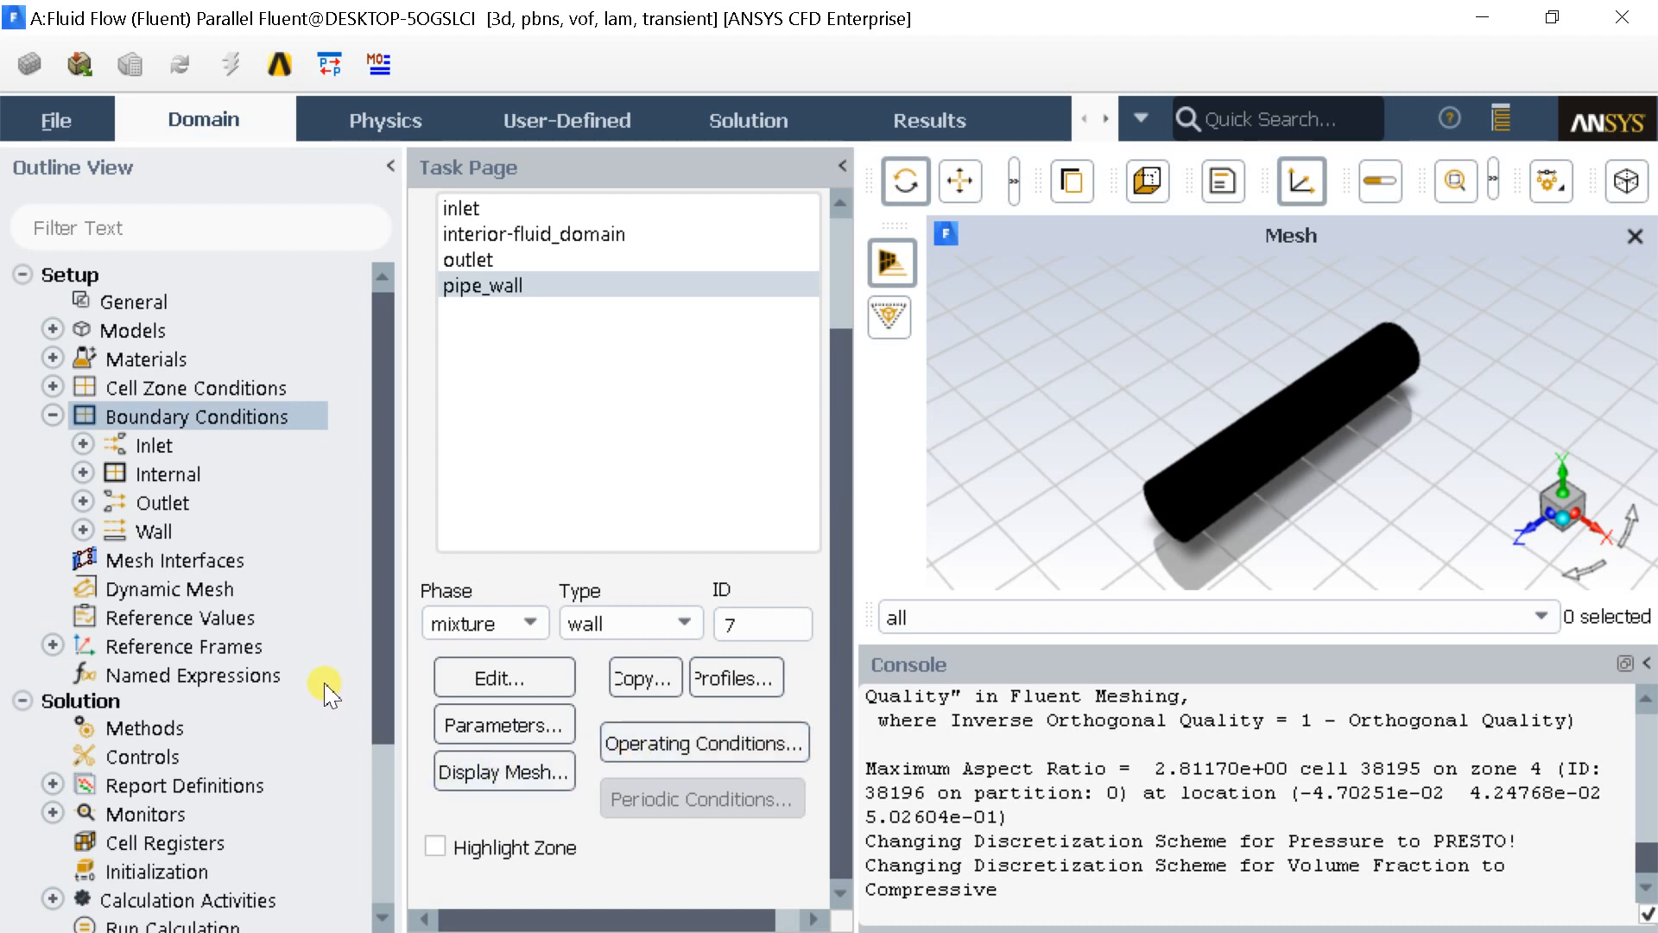
mouse_move(178, 589)
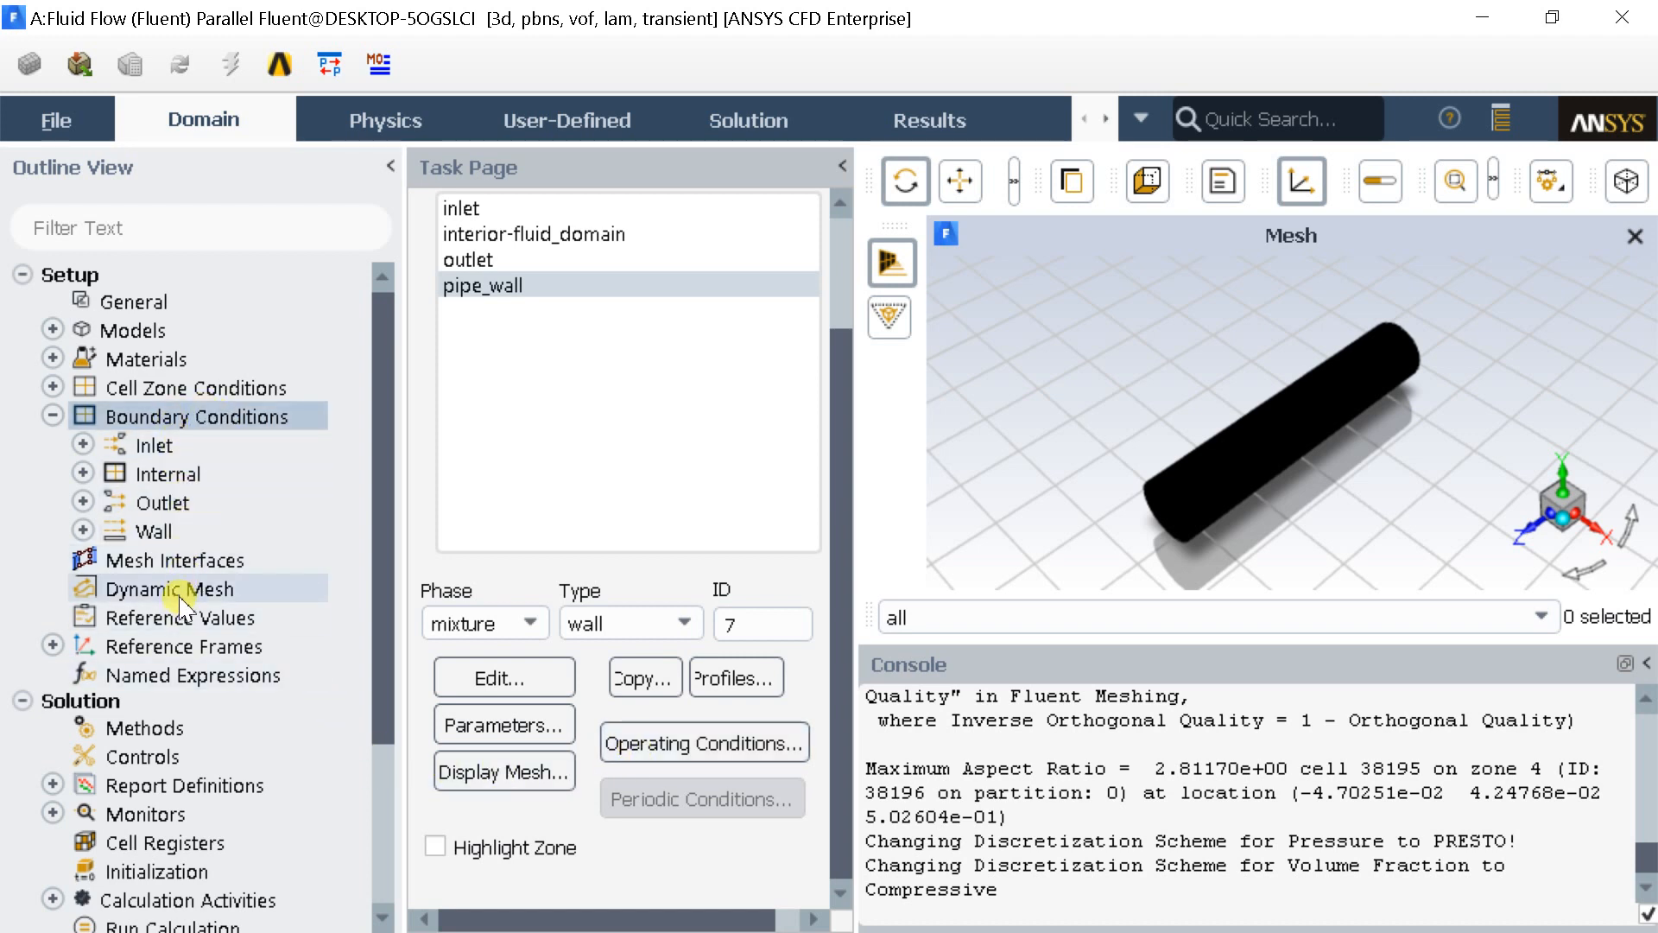
mouse_move(184, 676)
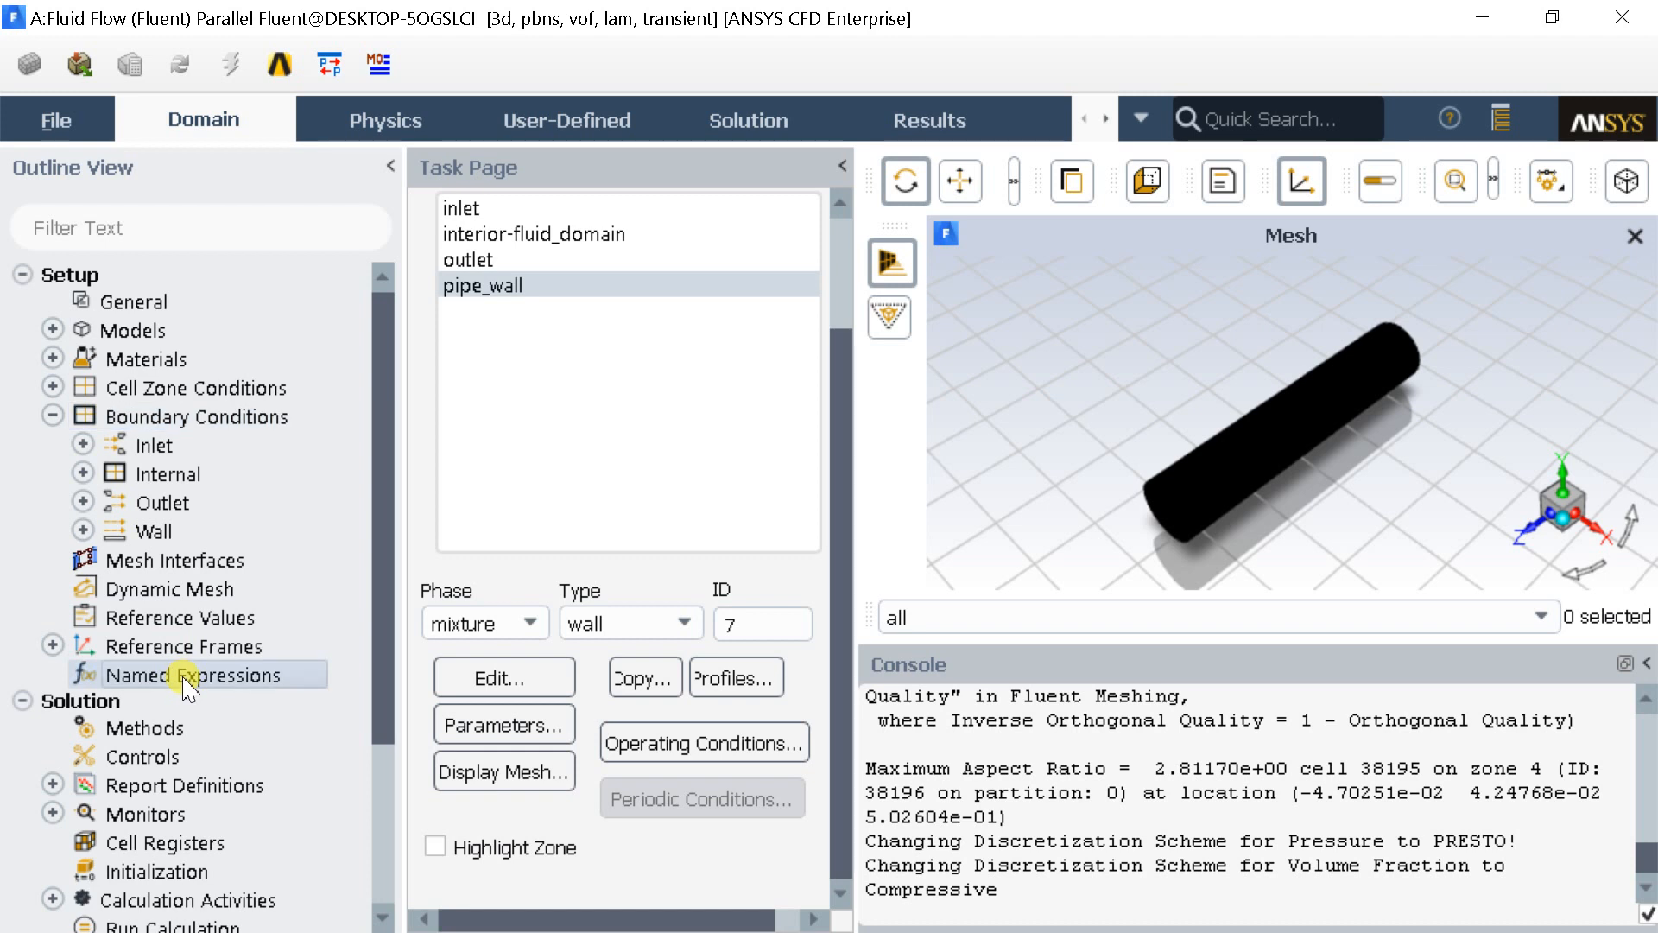
Step: Start a new named expression from the Named Expressions outline entry
right_click(164, 675)
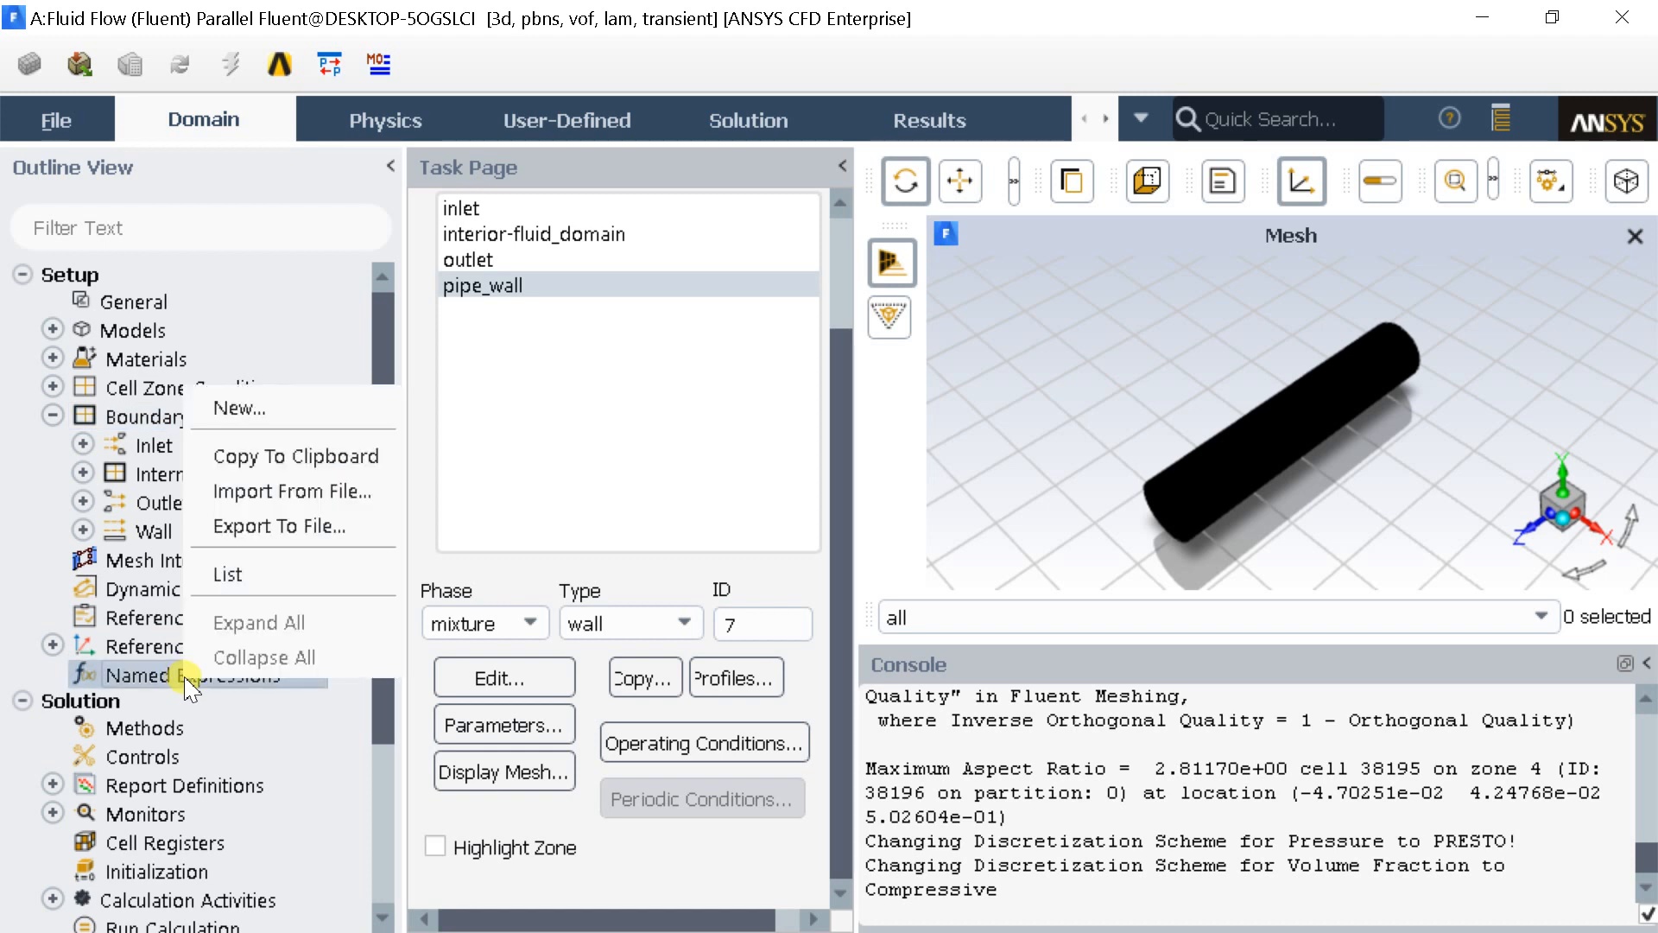
click(237, 408)
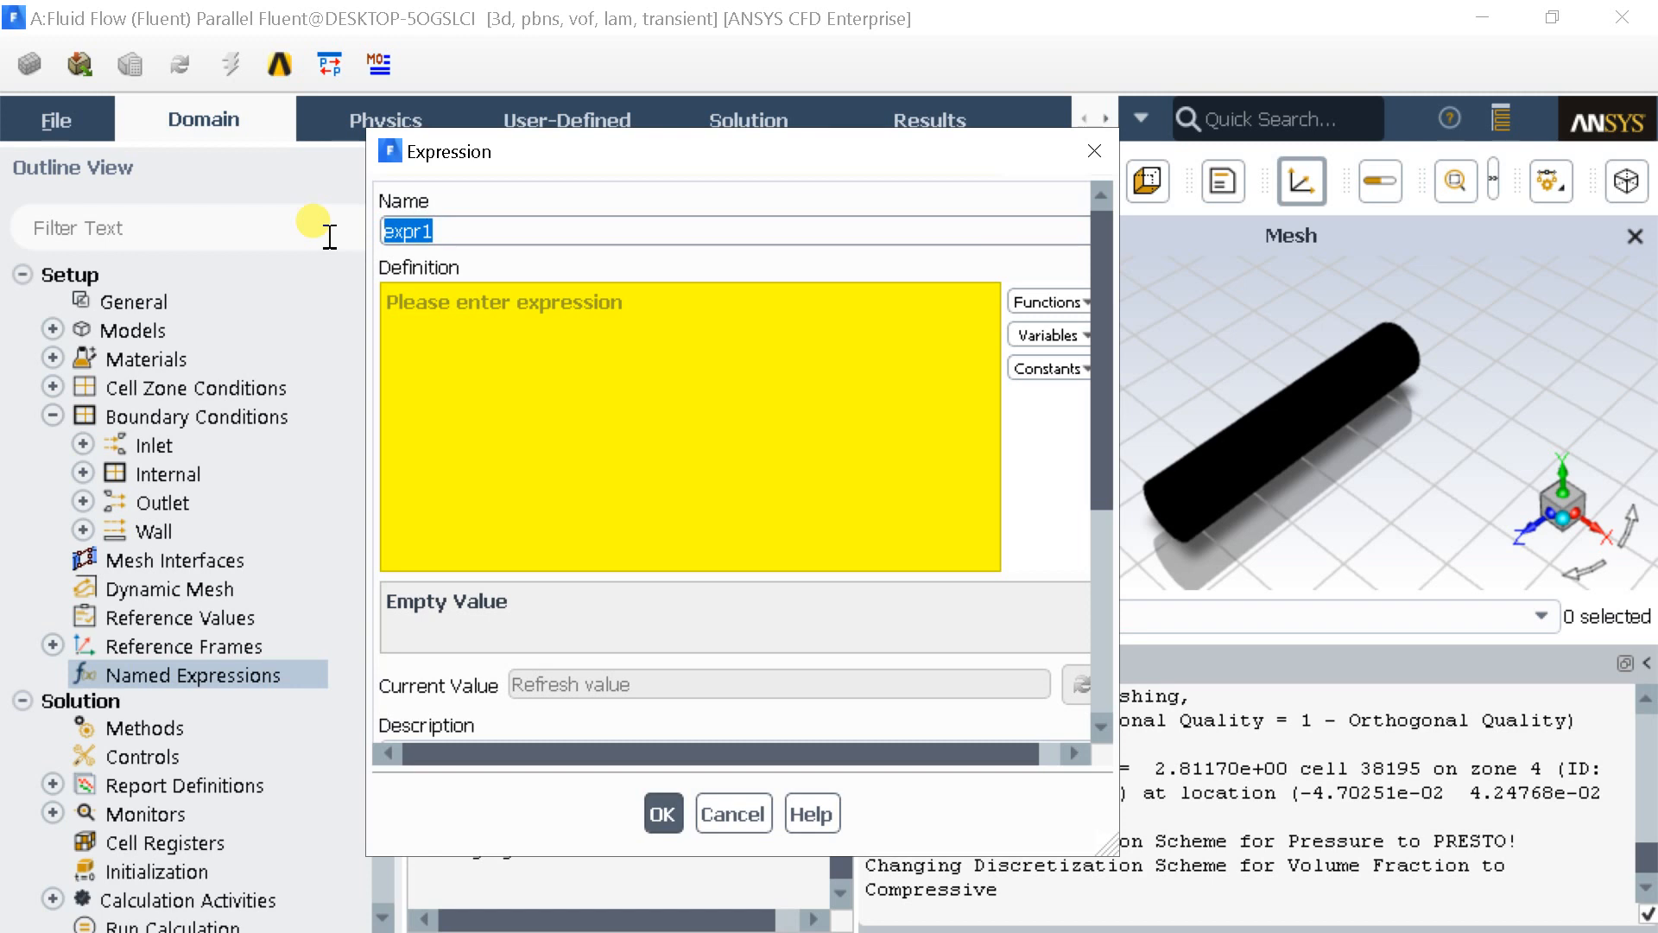
Step: Define named expression x_acceleration as -1.97[m s^-2]*sin(6.28[rad/s]*t) and save it
text(x)
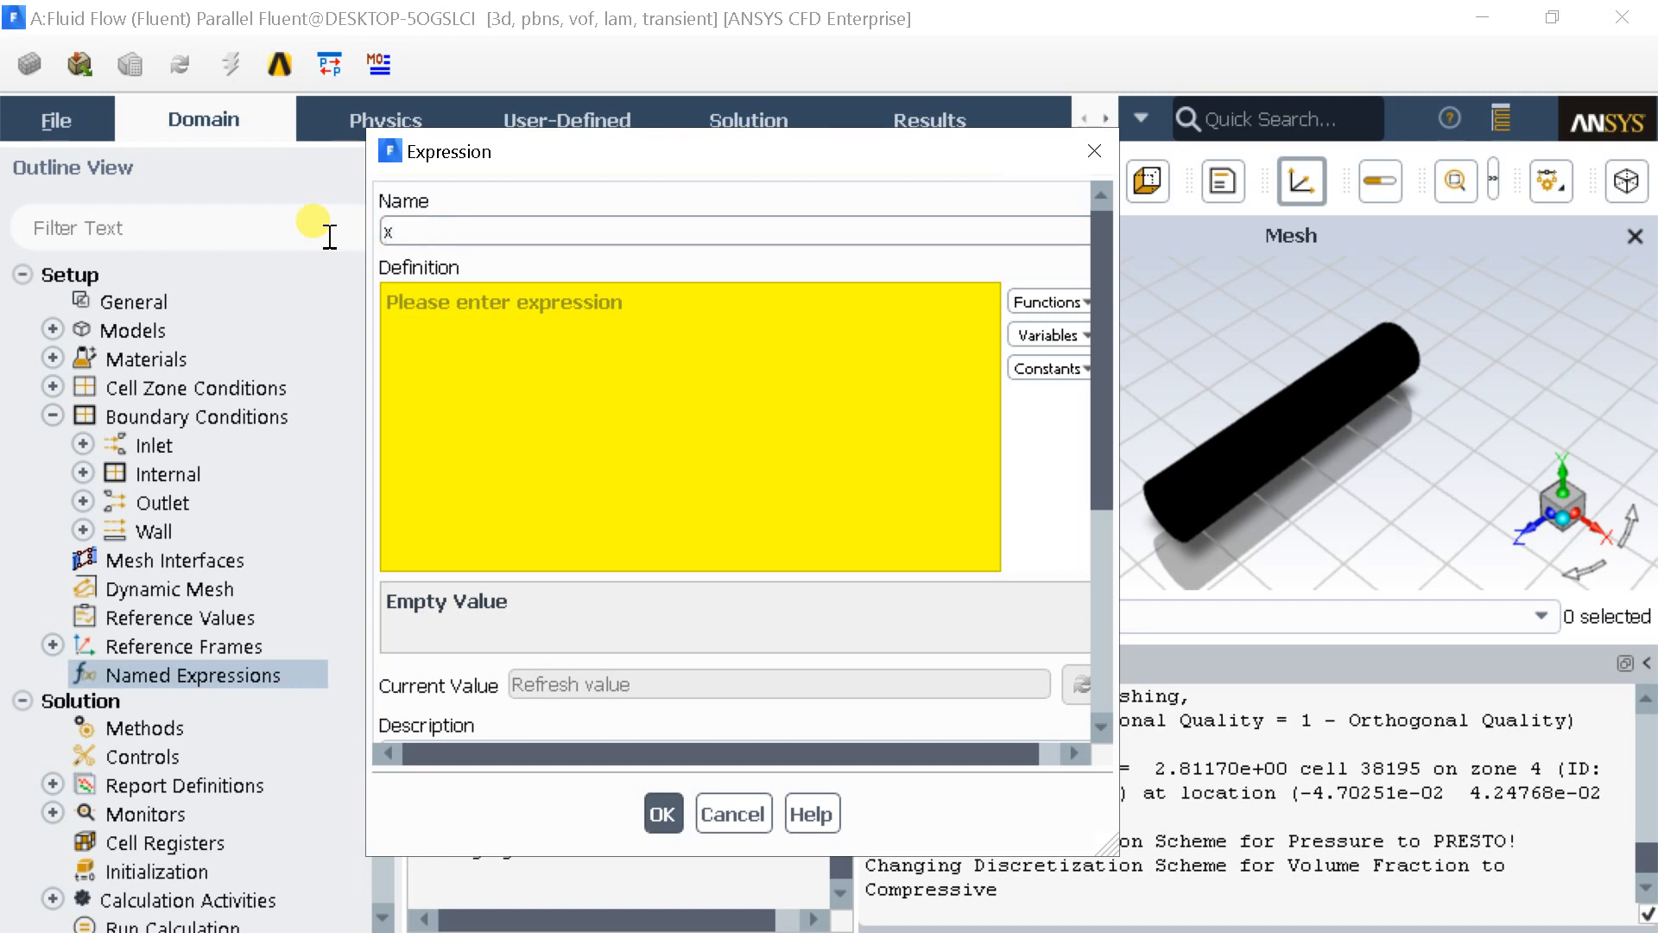
text(_acc)
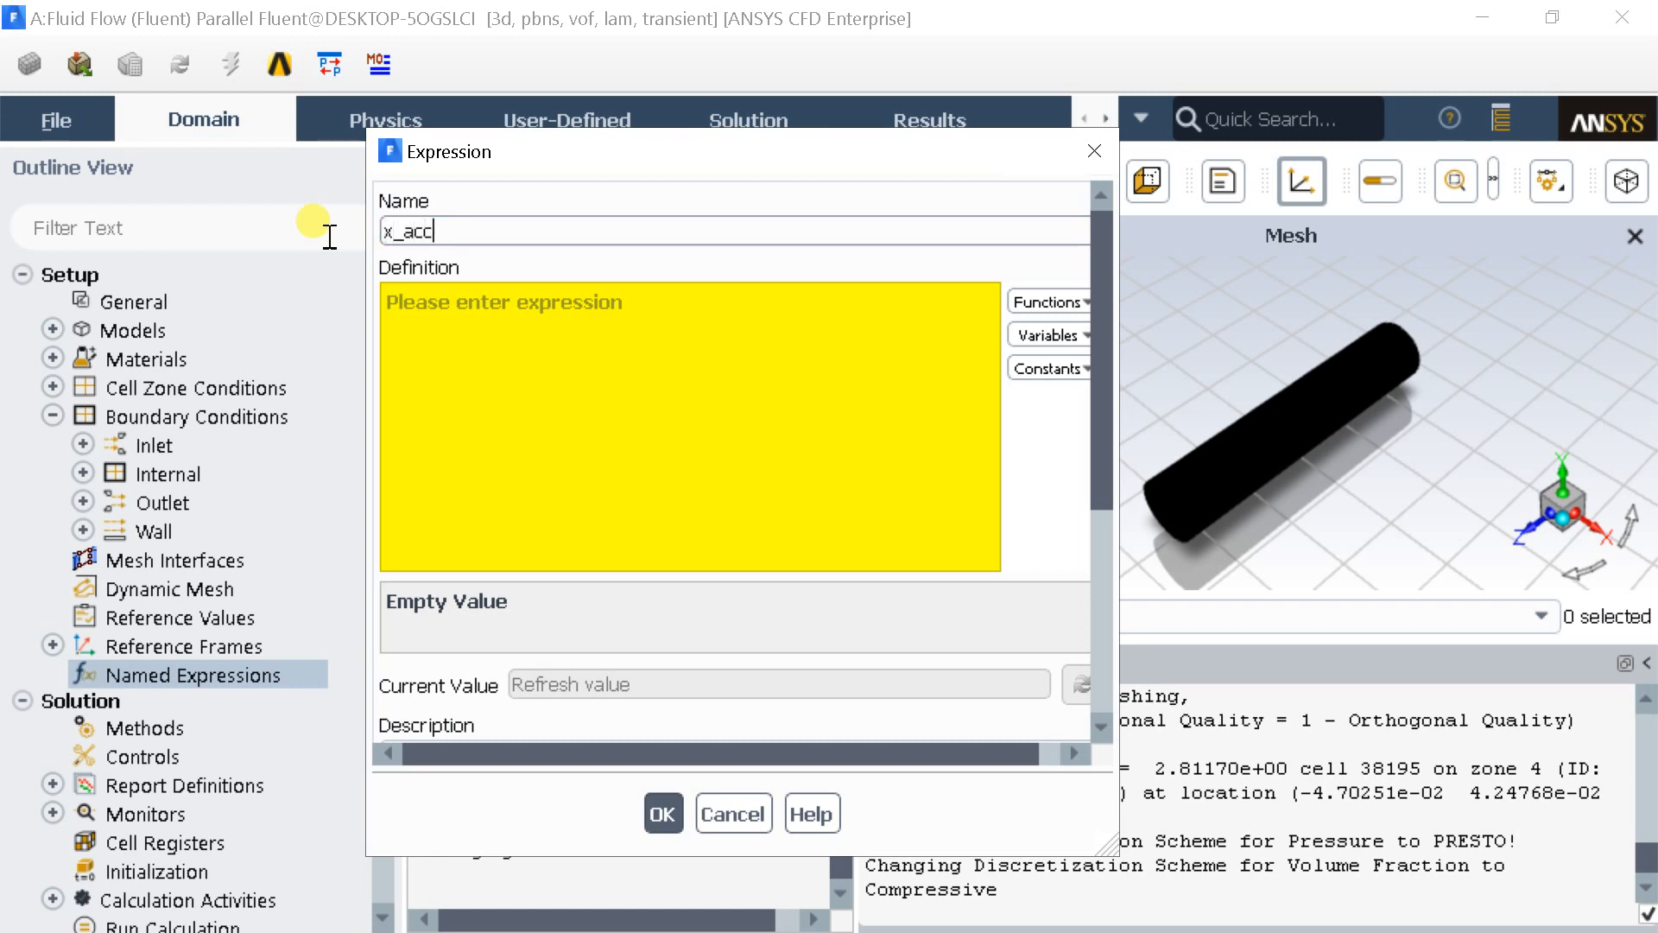
text(ele)
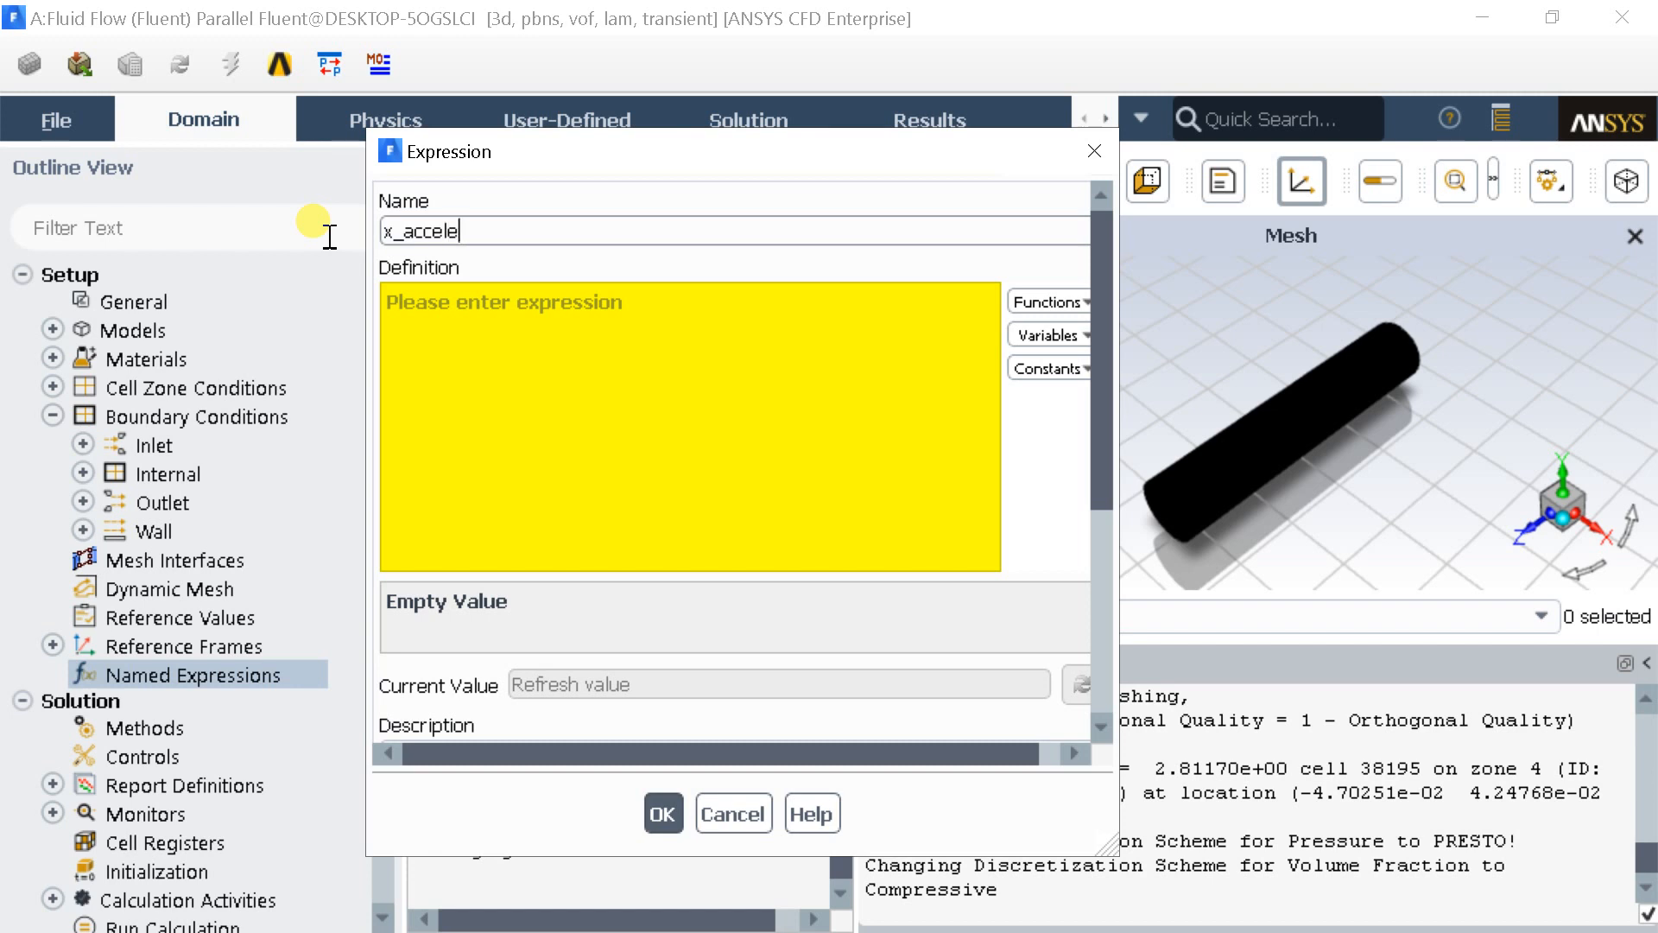
text(ration)
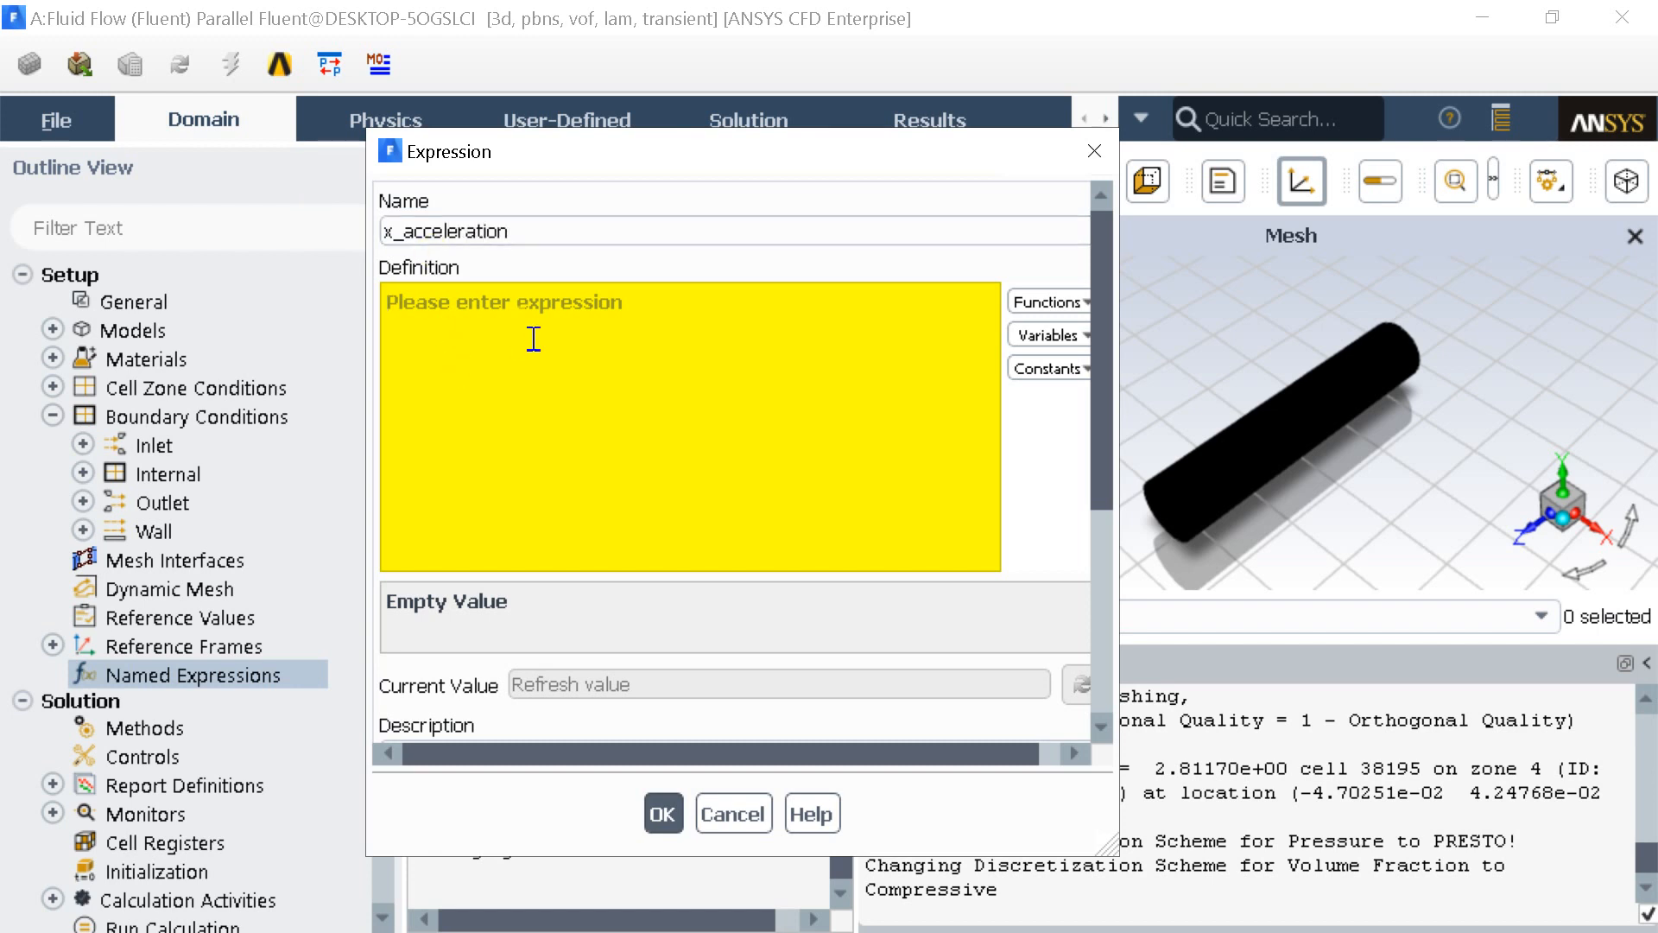
text(-1.97)
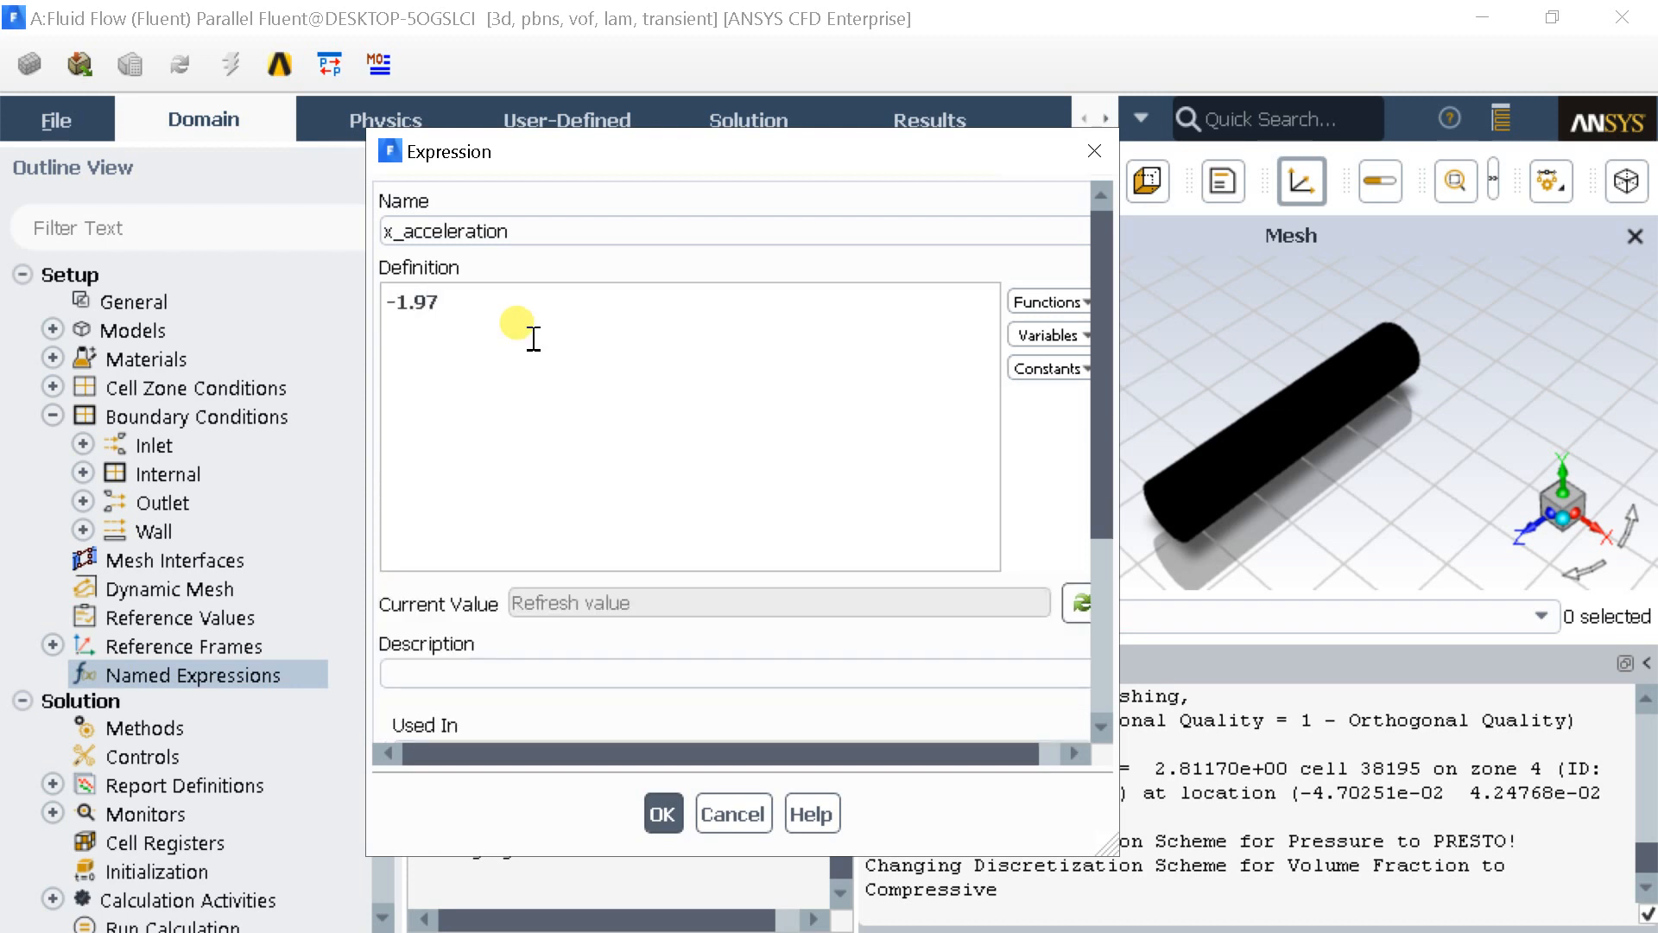
text([m s)
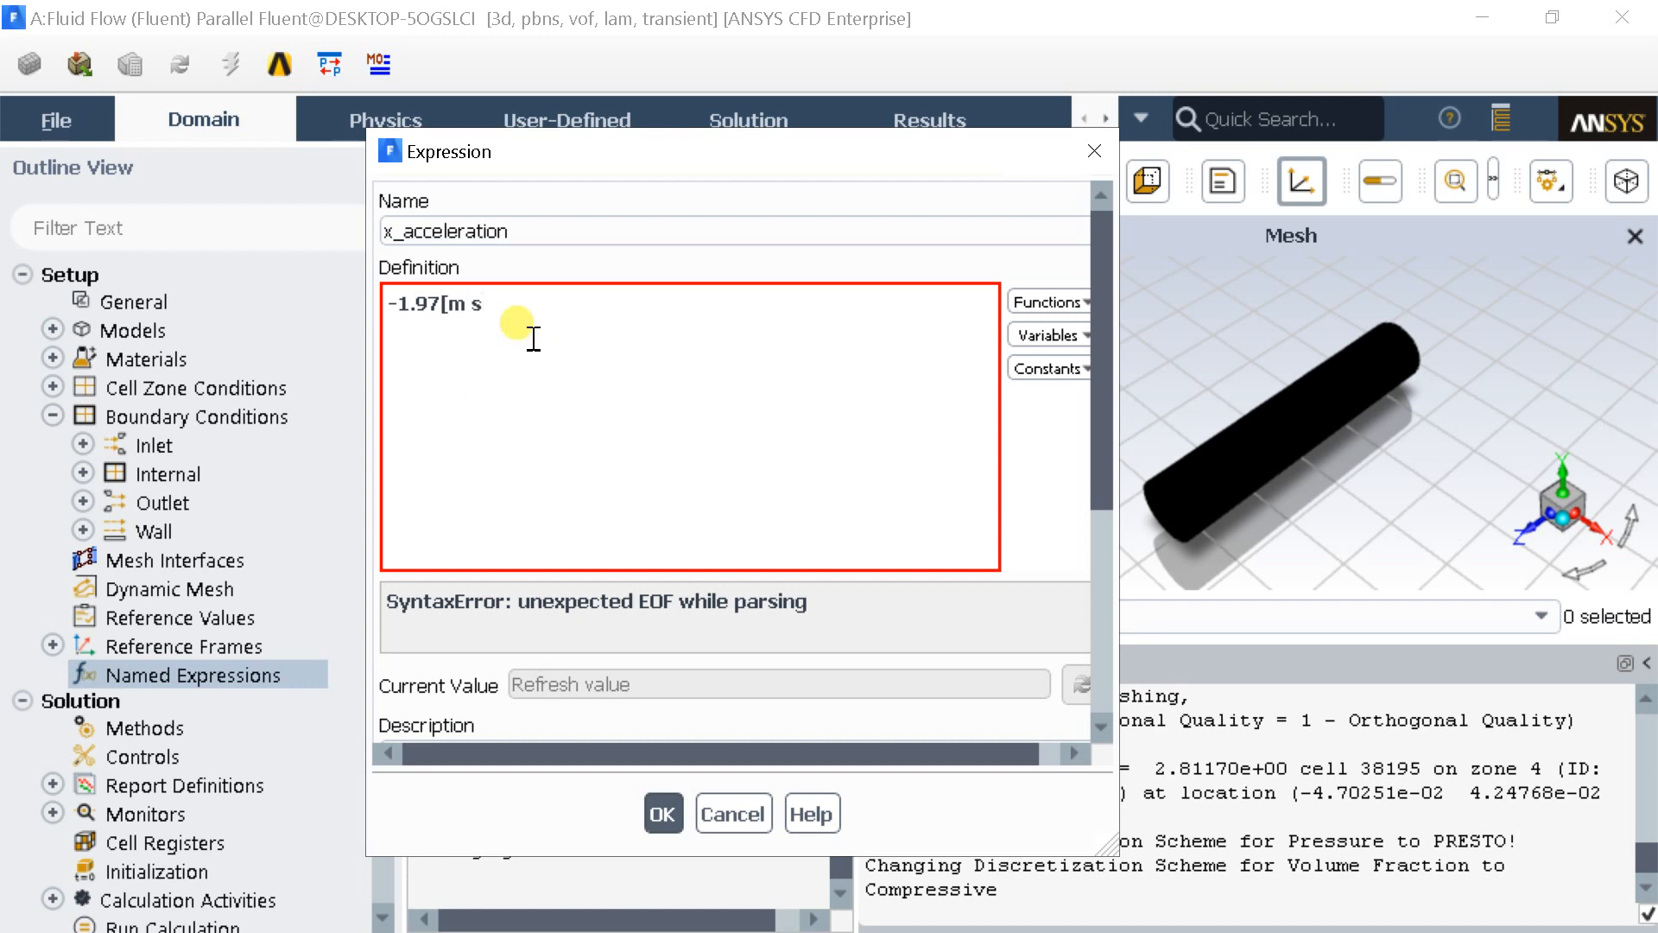
text(^-2])
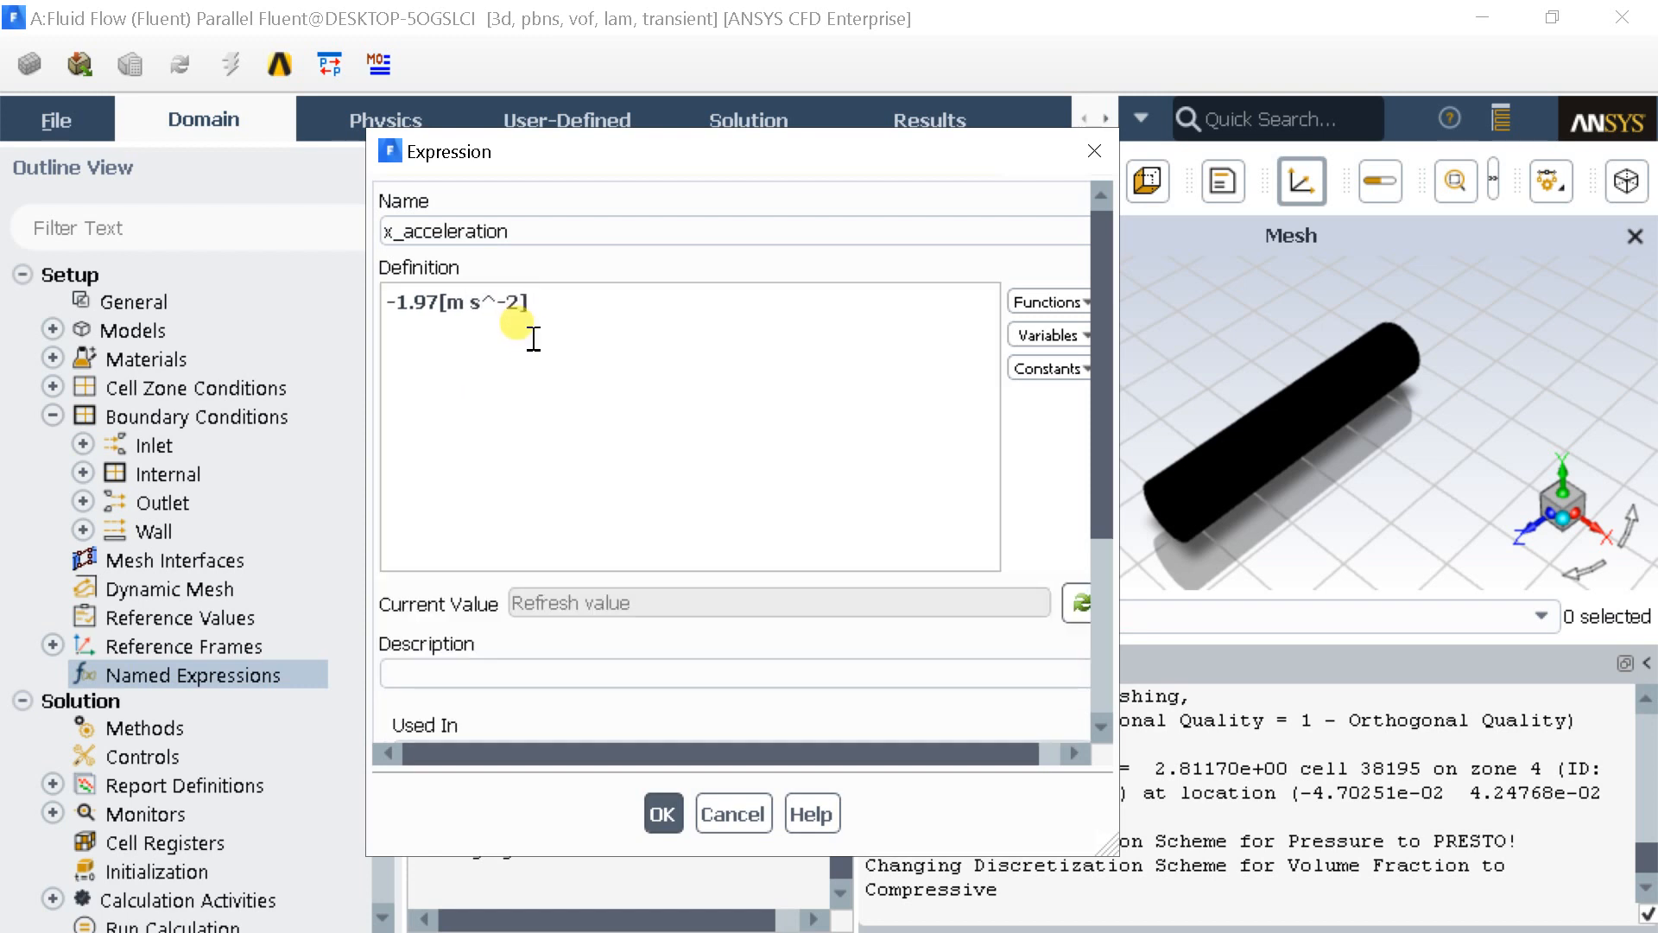
text(*sin(6)
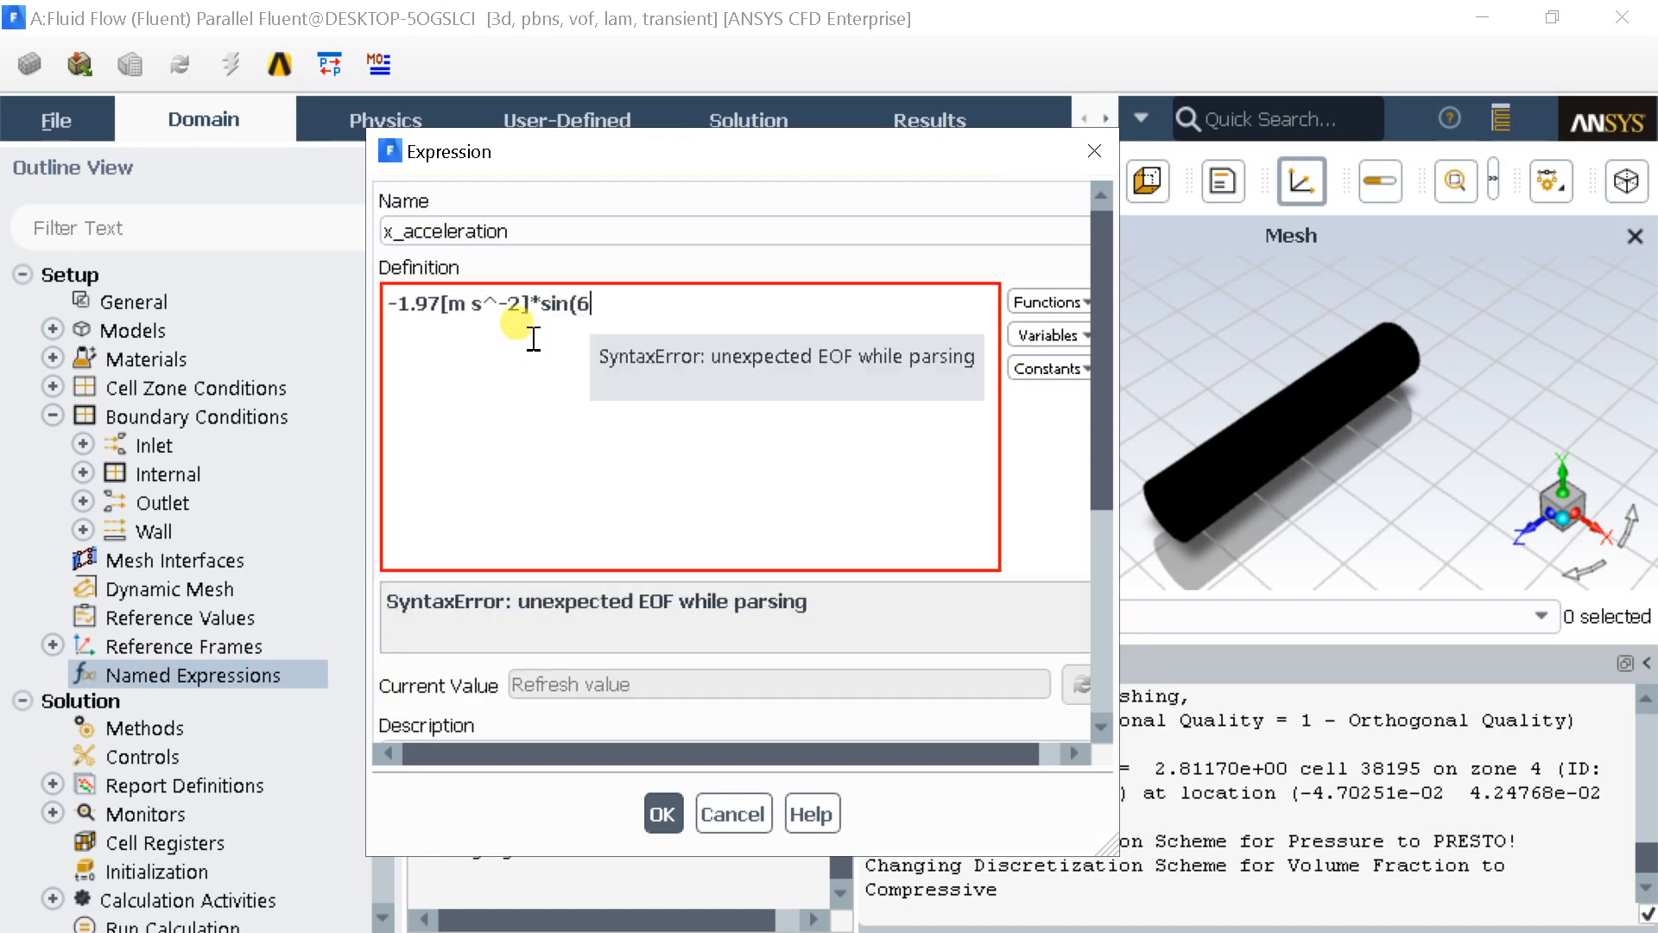
text(6.28[ra)
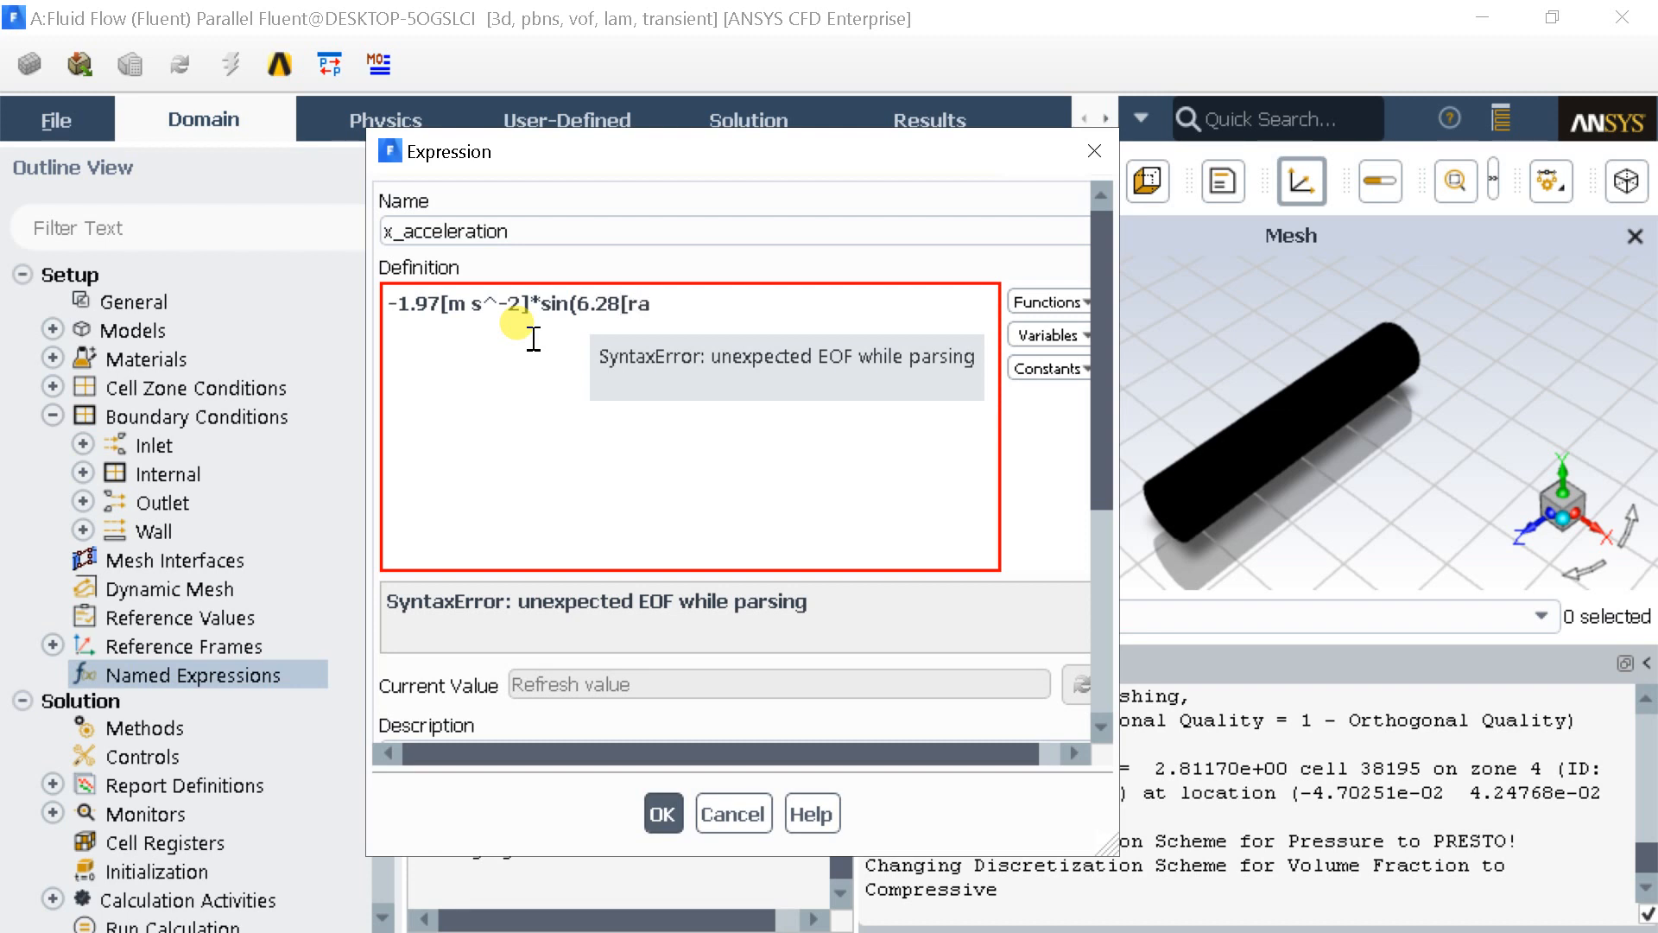
text(d/s]*t)
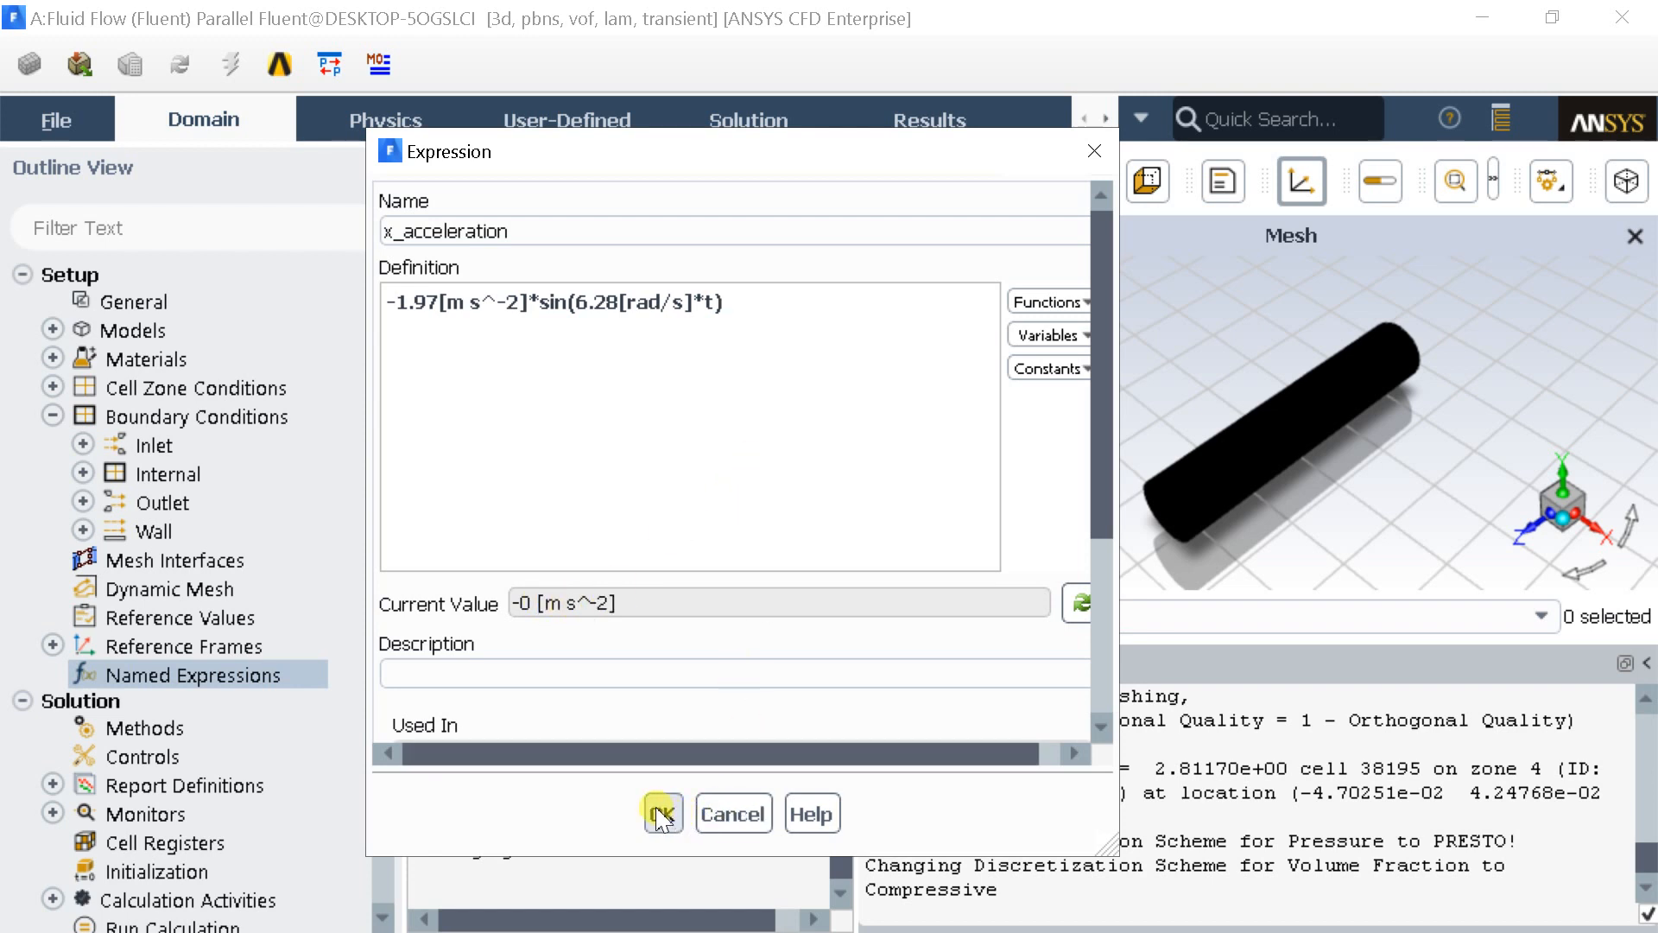
click(661, 813)
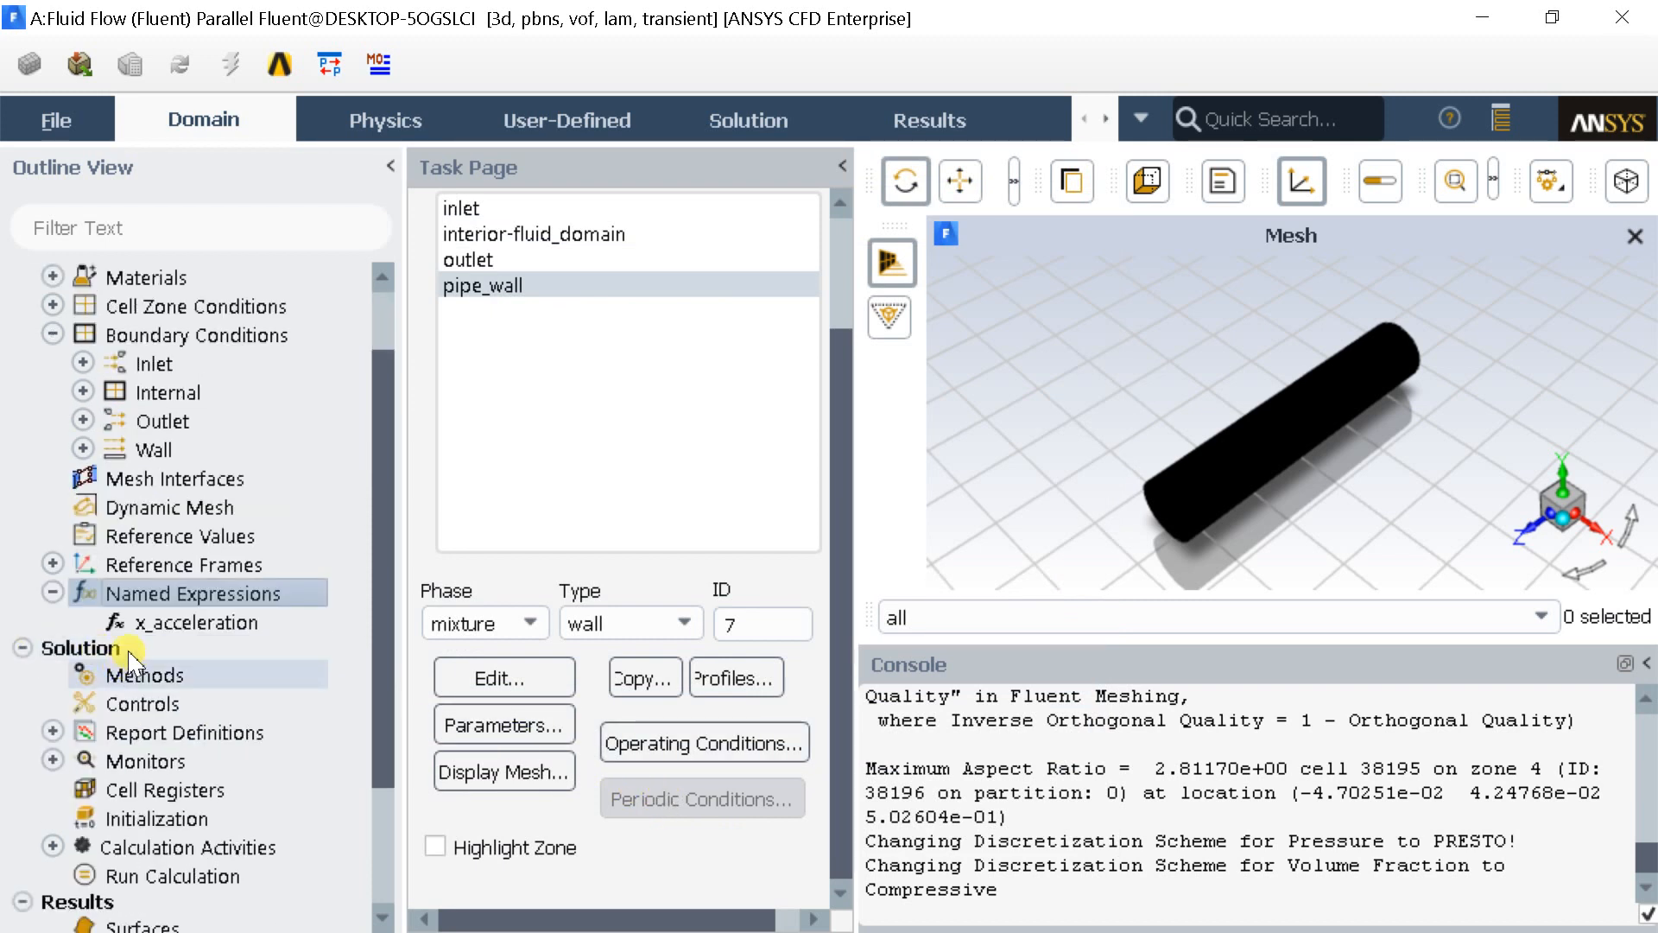
Step: Create named expression y_acceleration = -1.97[m s^-2]*cos(6.28[rad/s]*t), evaluate it and save
right_click(197, 593)
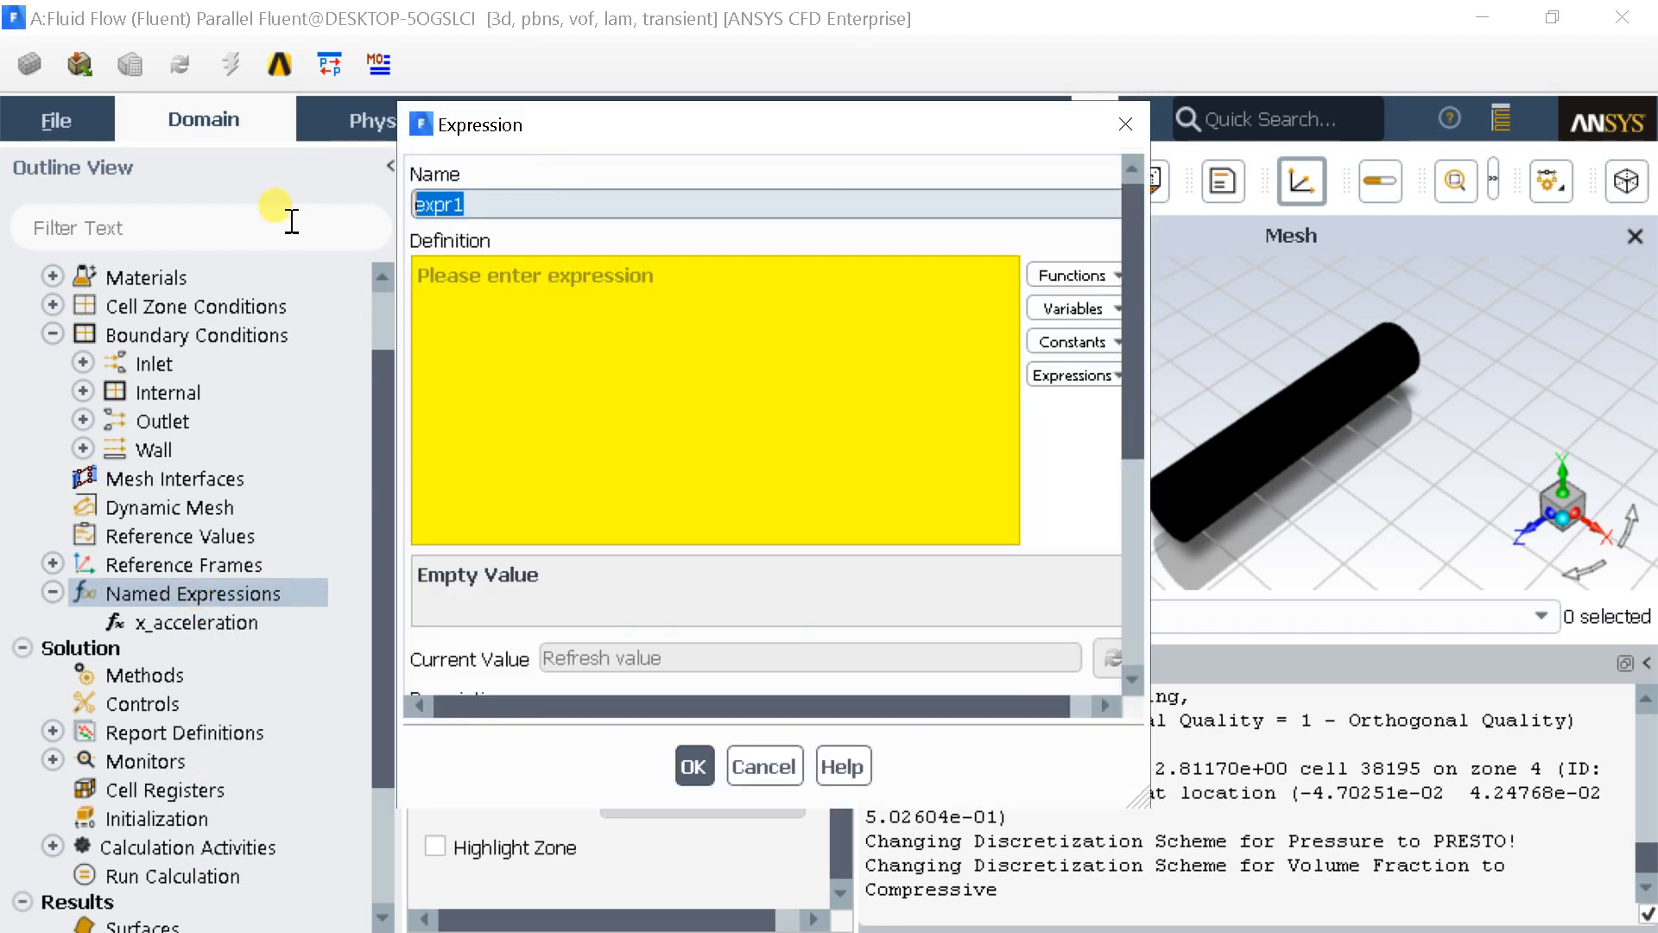
text(y)
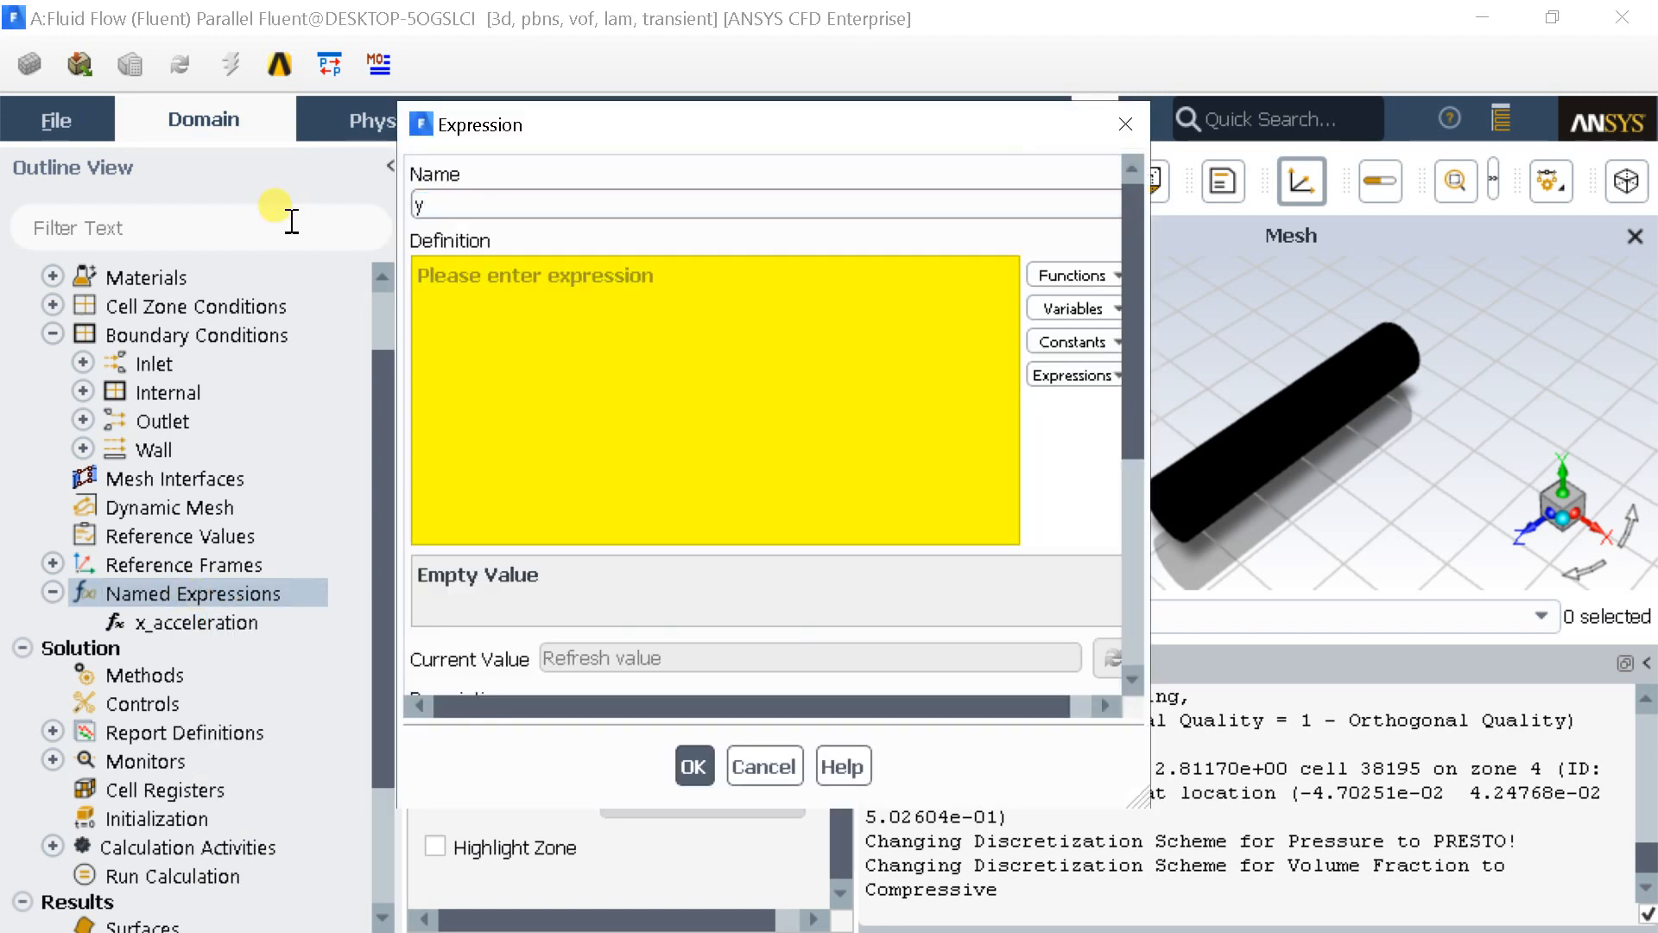
text(_accelera)
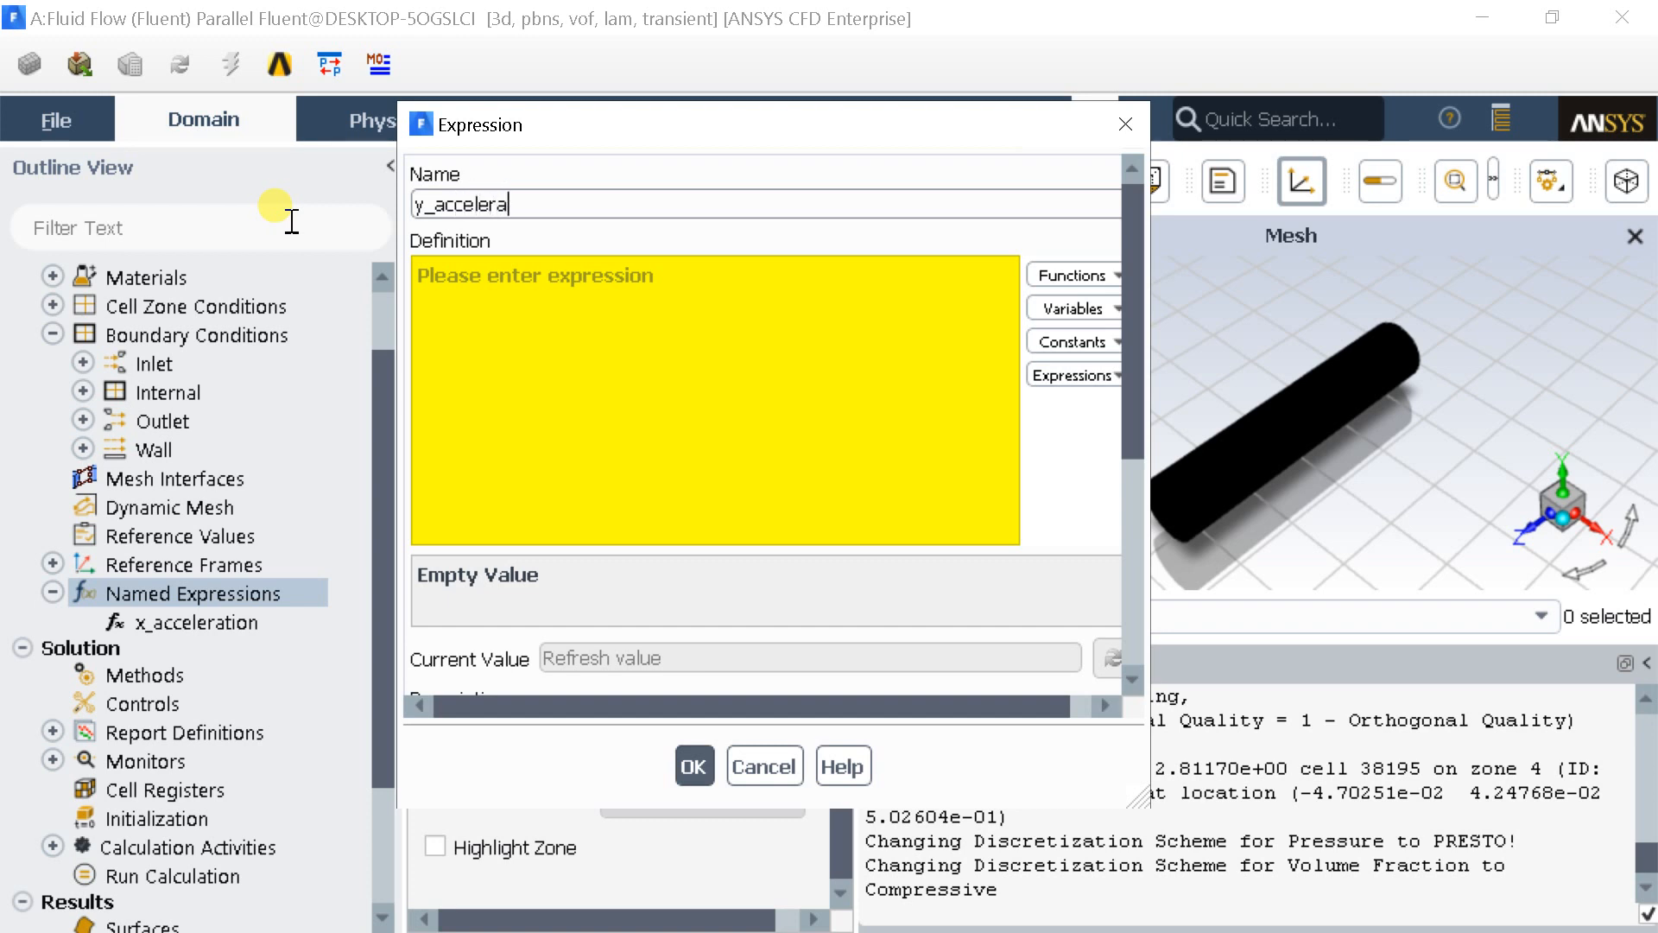
text(tion)
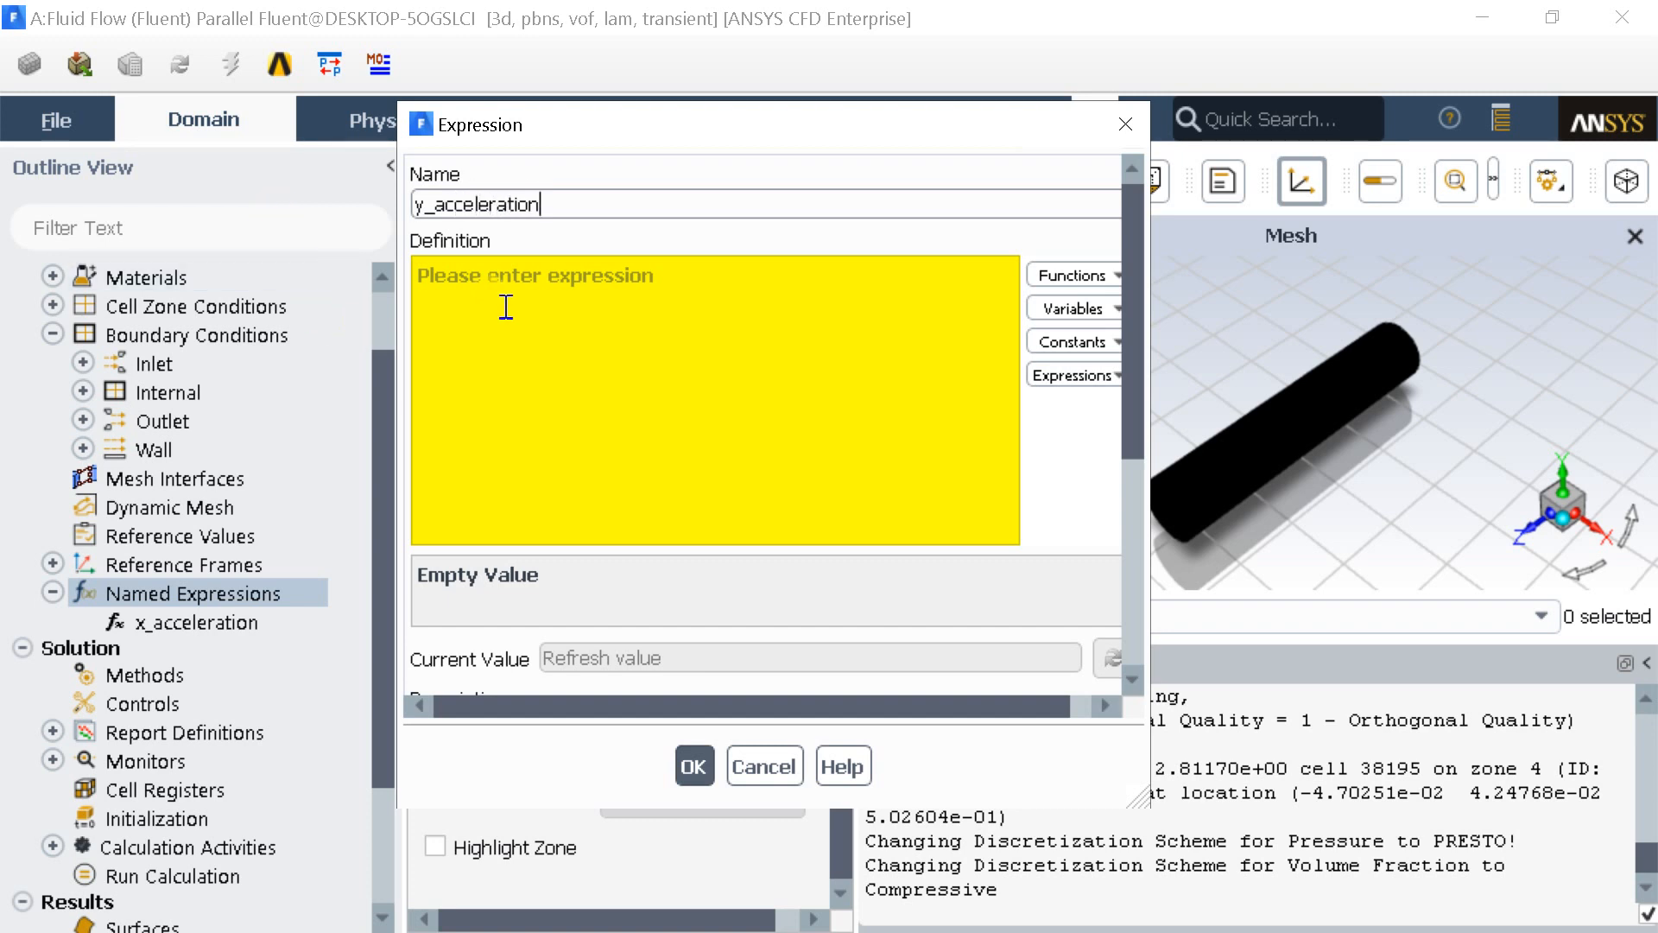
text(-1.97[m s^-2]*sin(6.28[rad/s]*t))
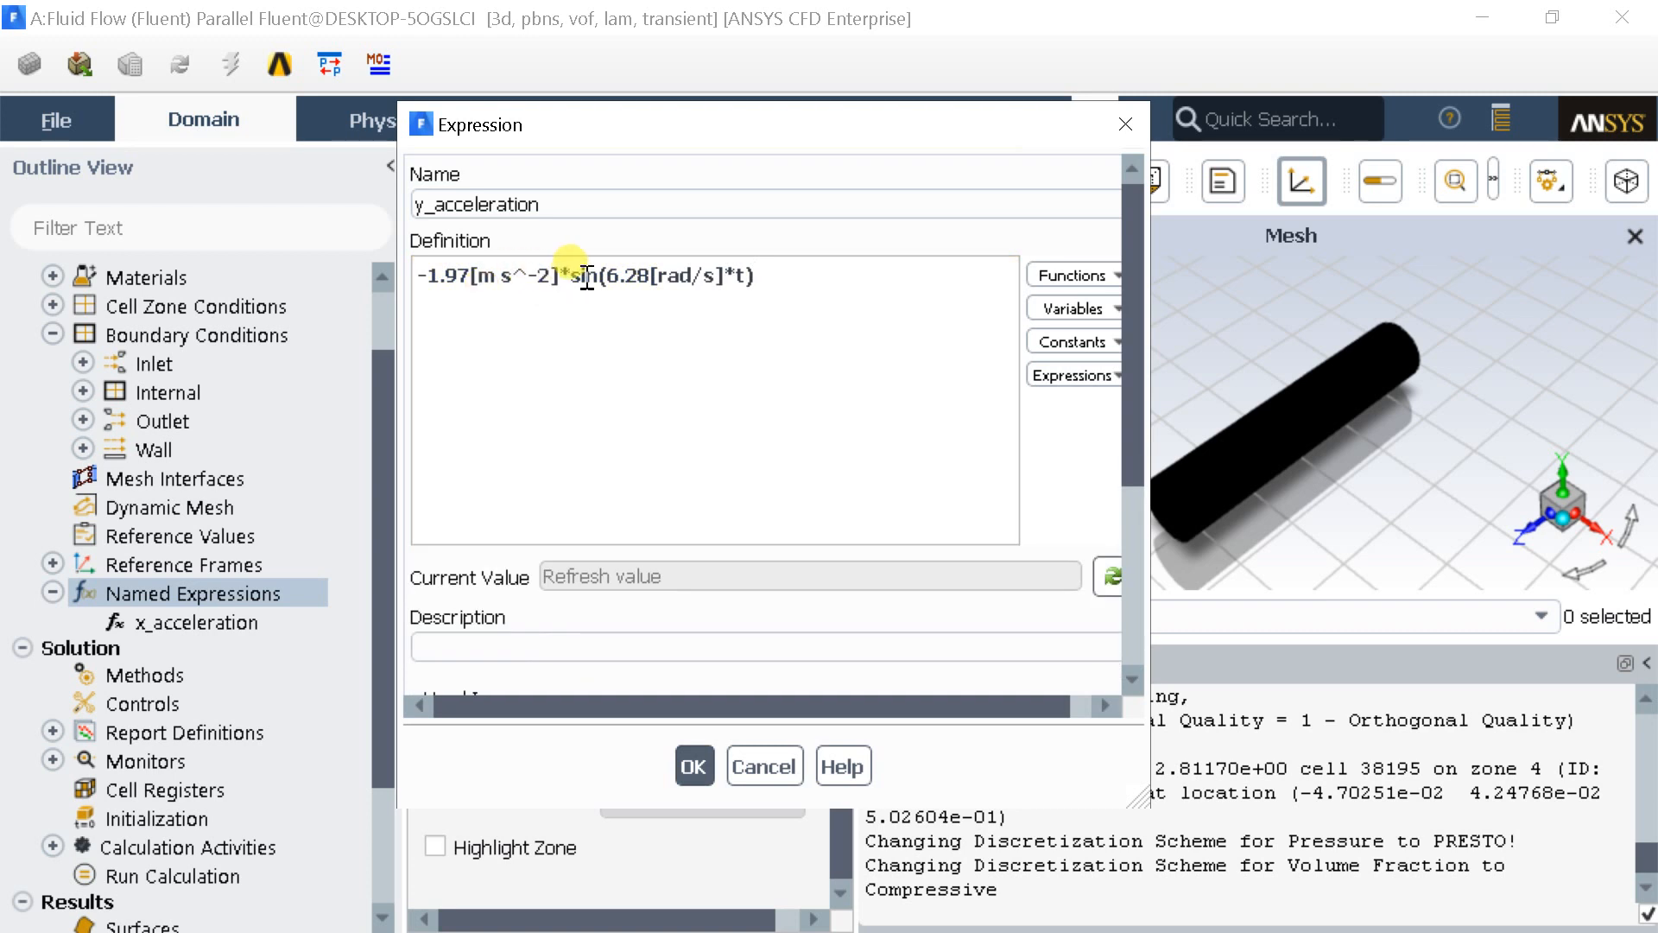
double_click(587, 274)
text(co)
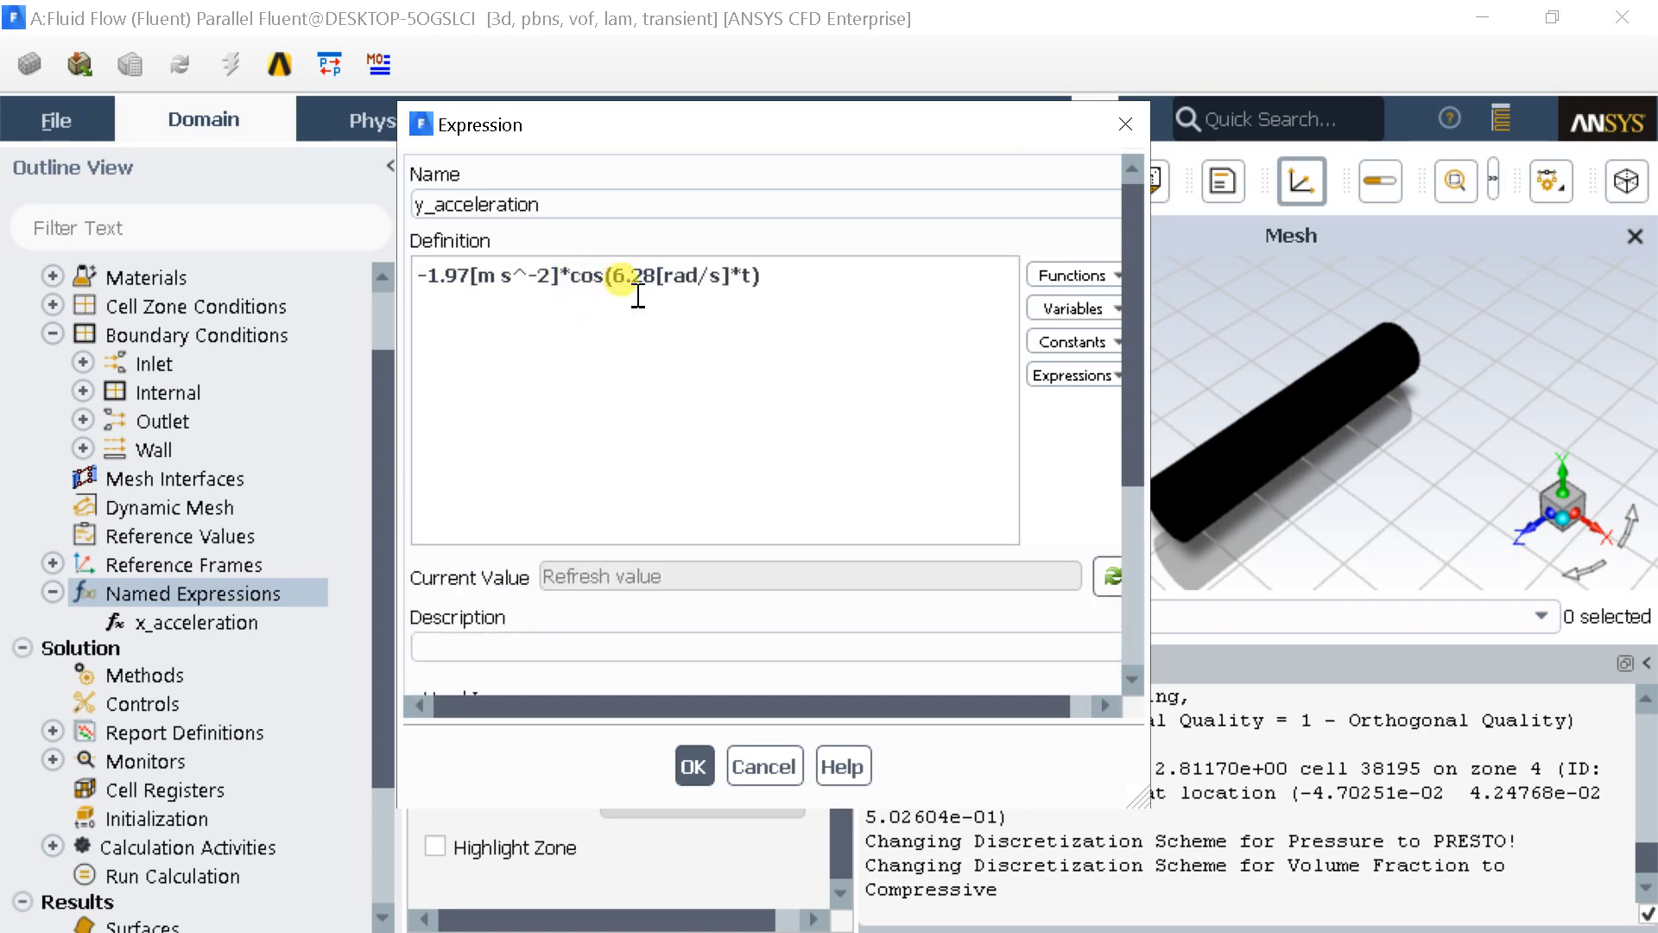
click(1107, 575)
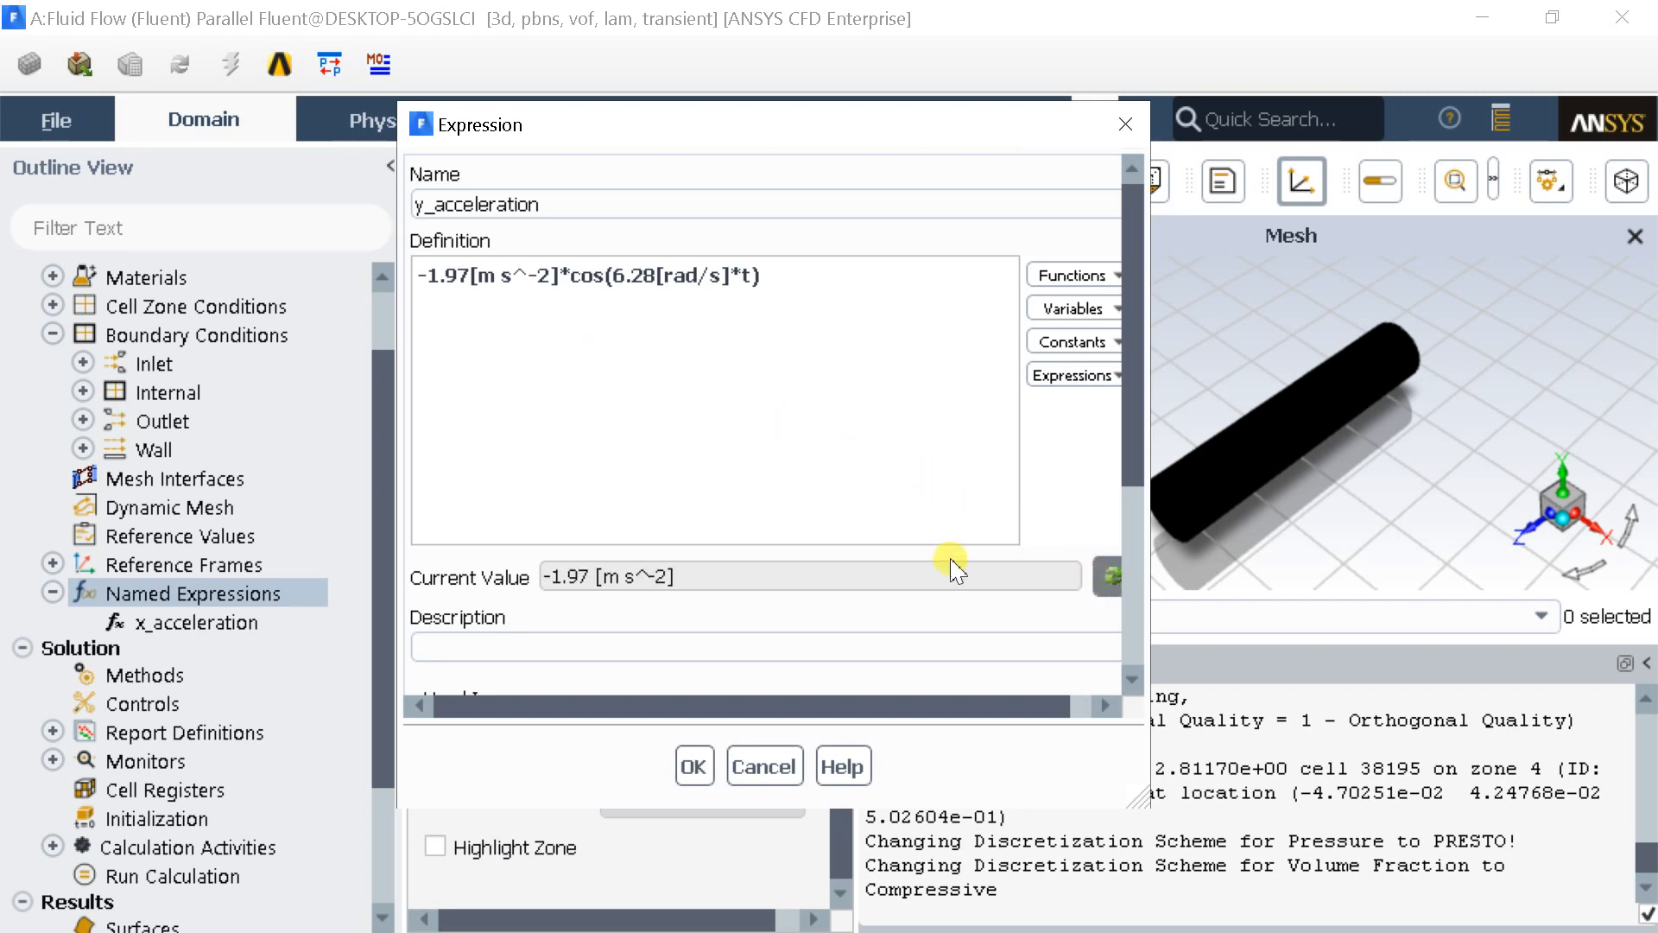
click(693, 766)
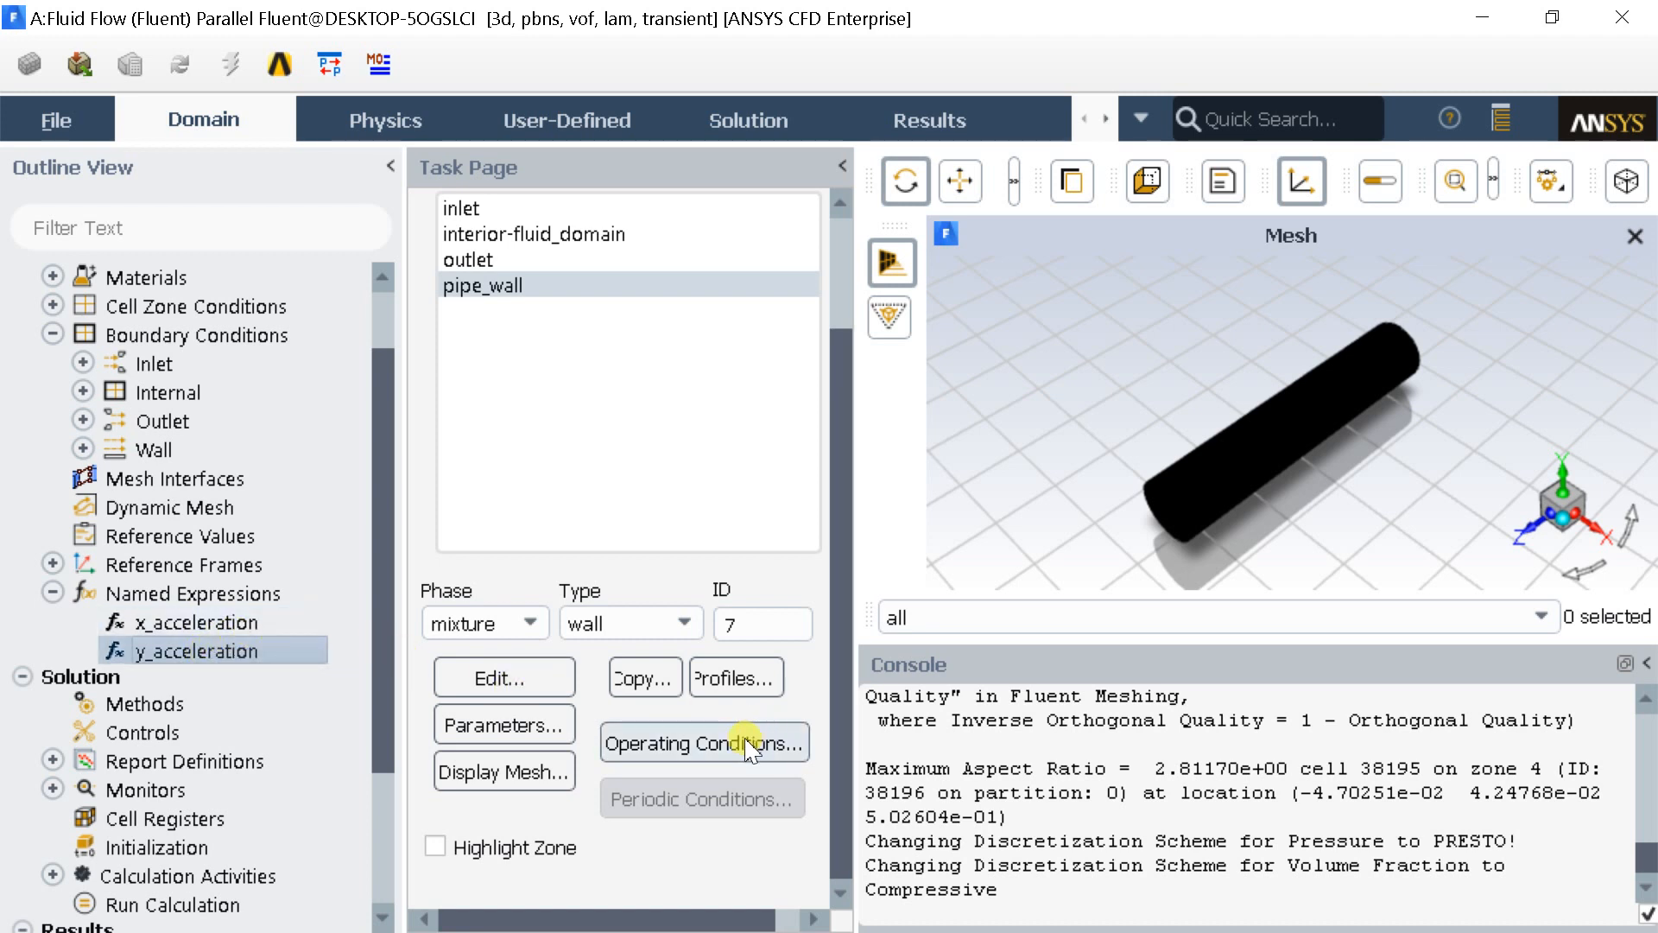
Step: Enable gravity in Operating Conditions with the X component set to expression x_acceleration
click(703, 743)
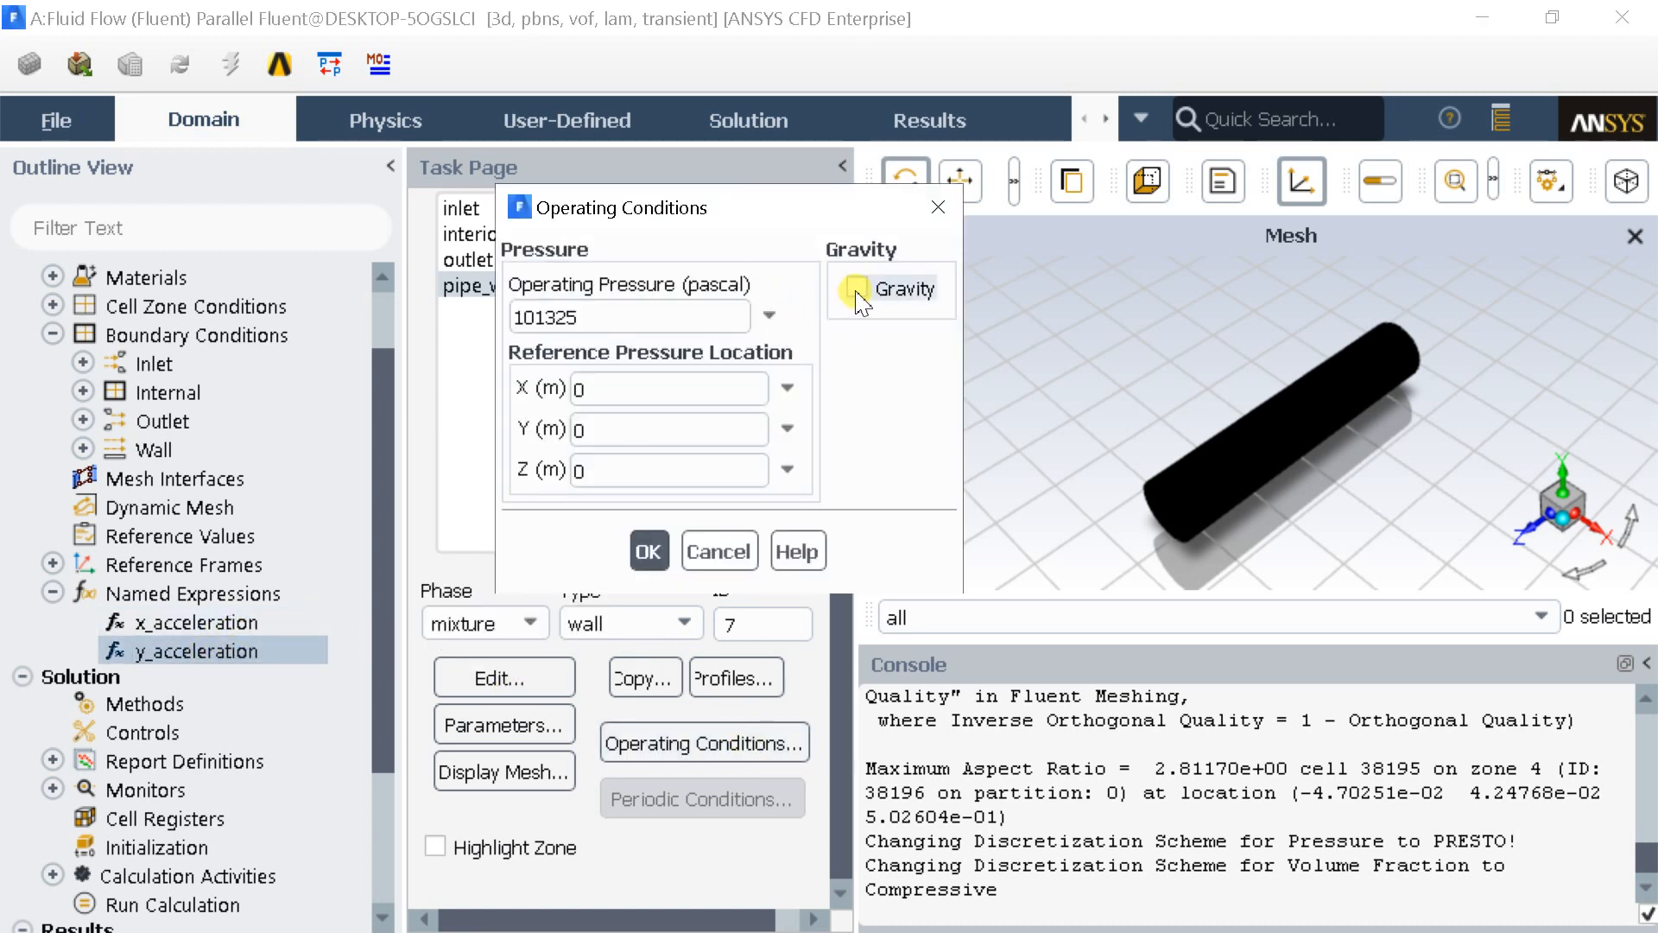
click(856, 288)
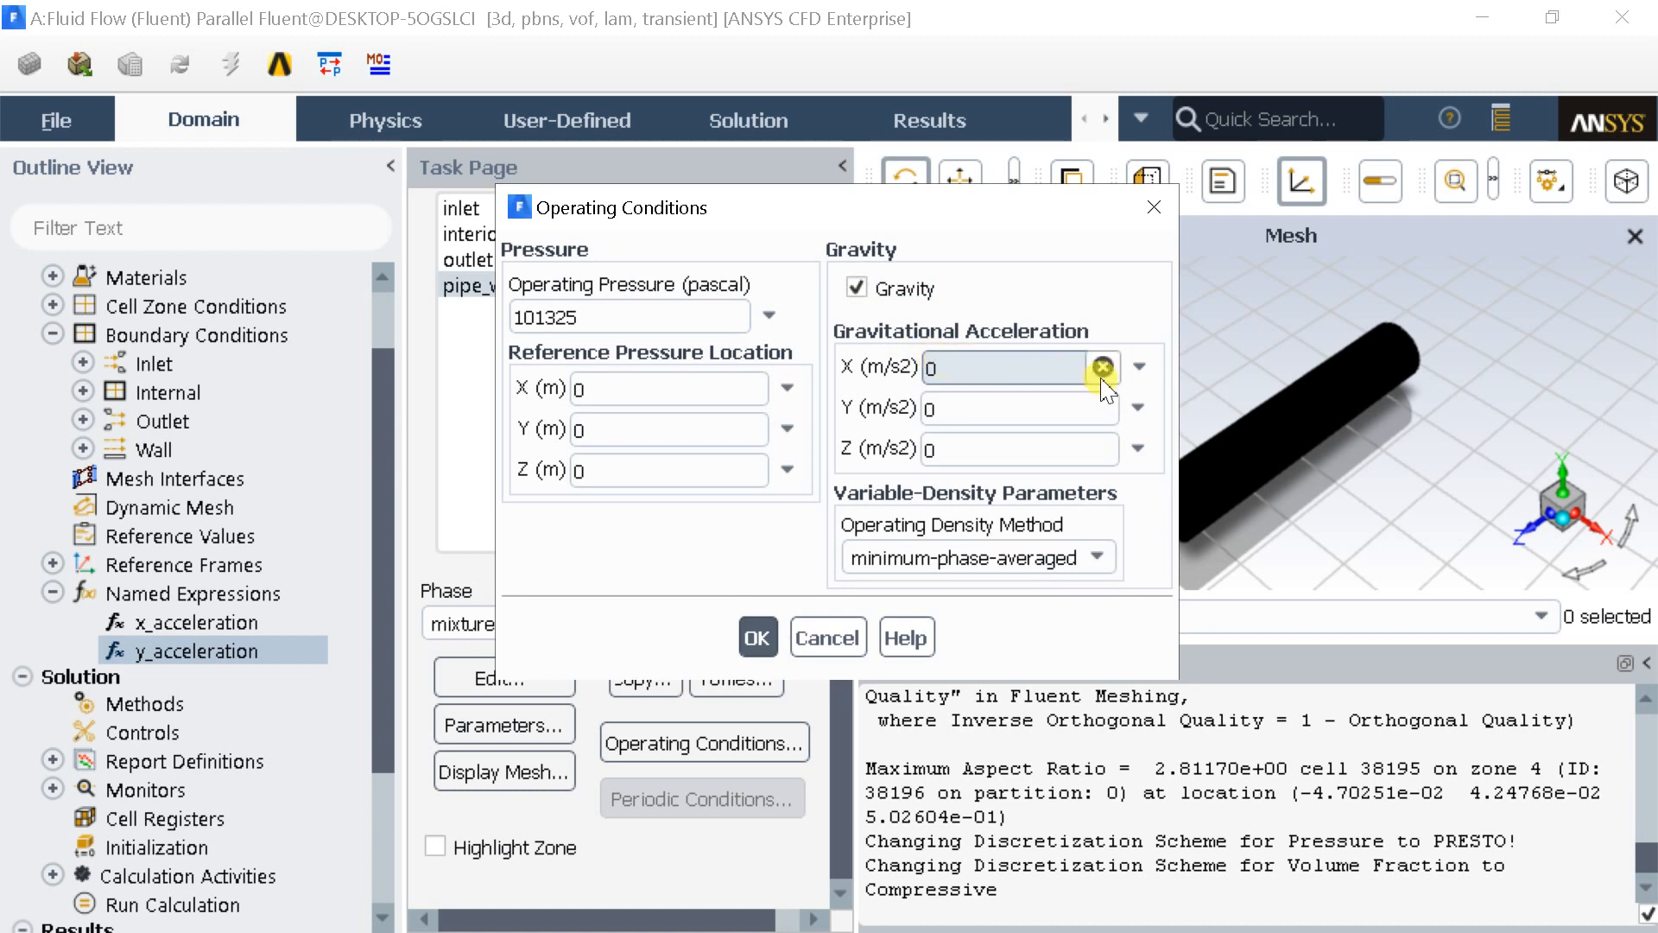
click(1104, 368)
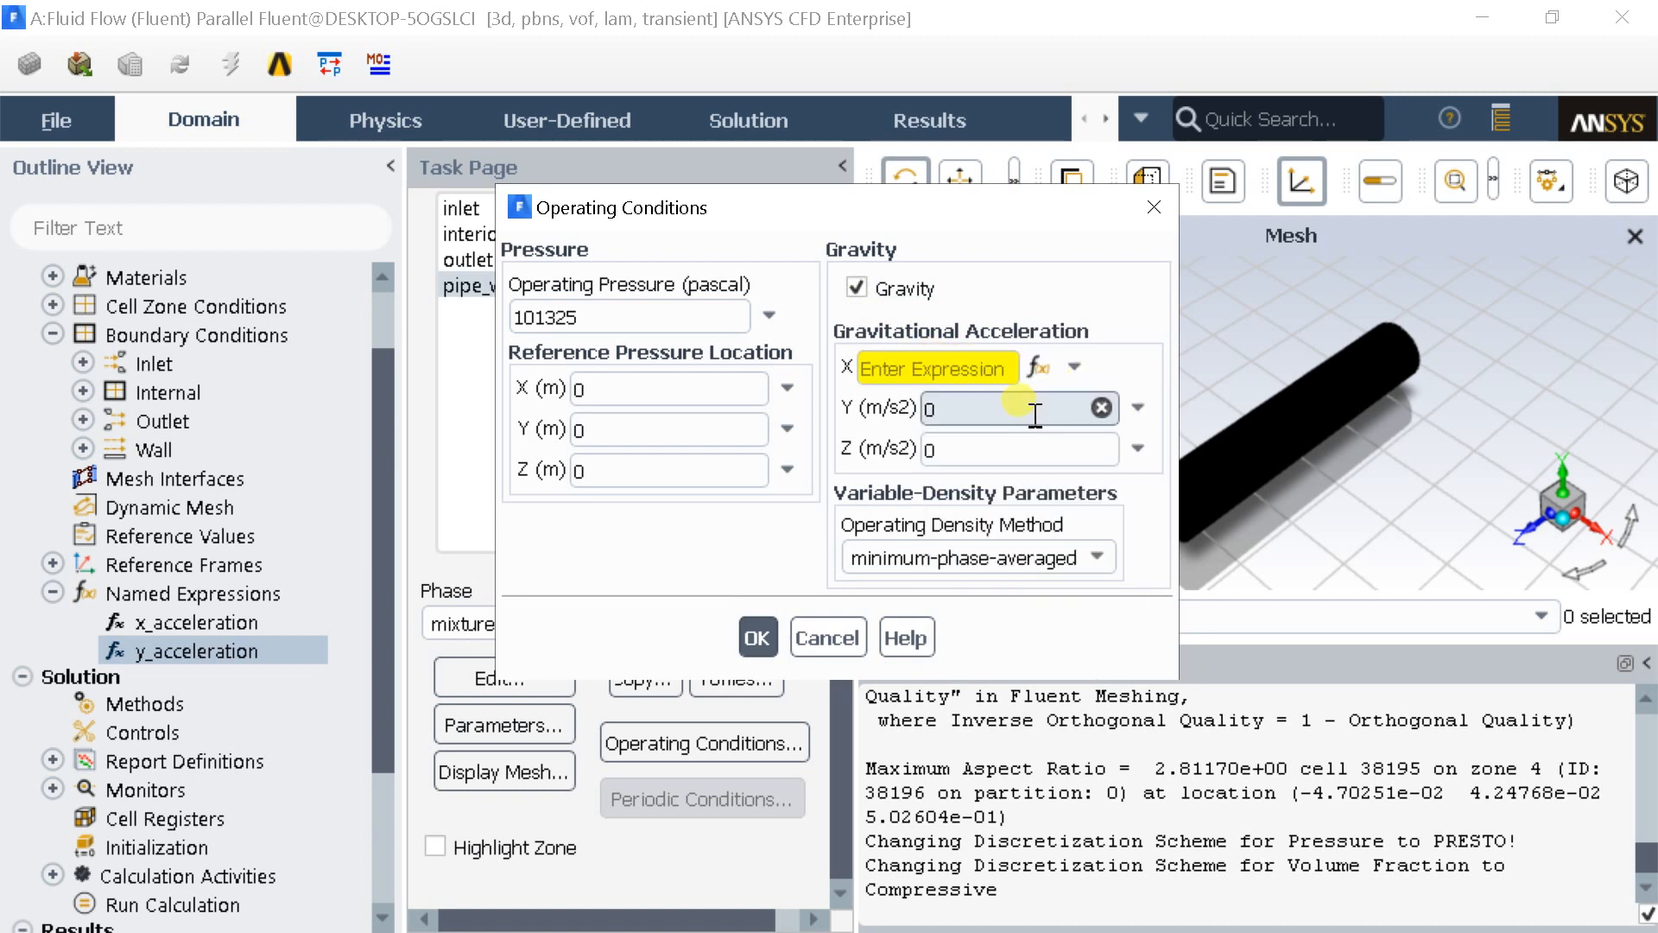
click(936, 367)
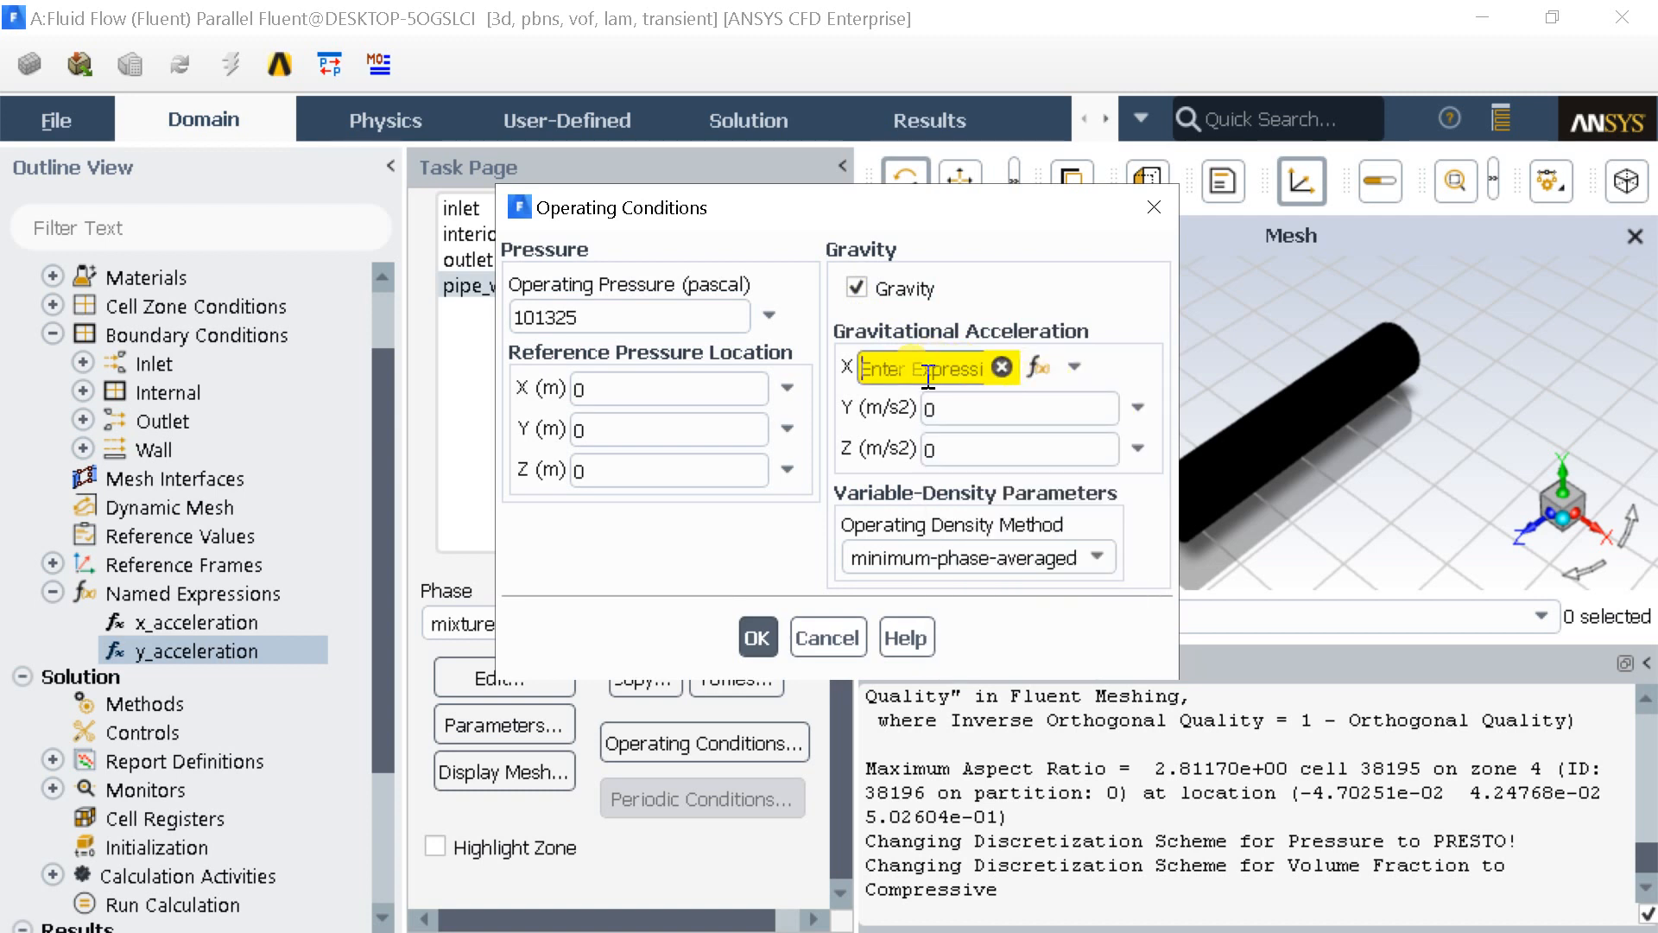
text(x_)
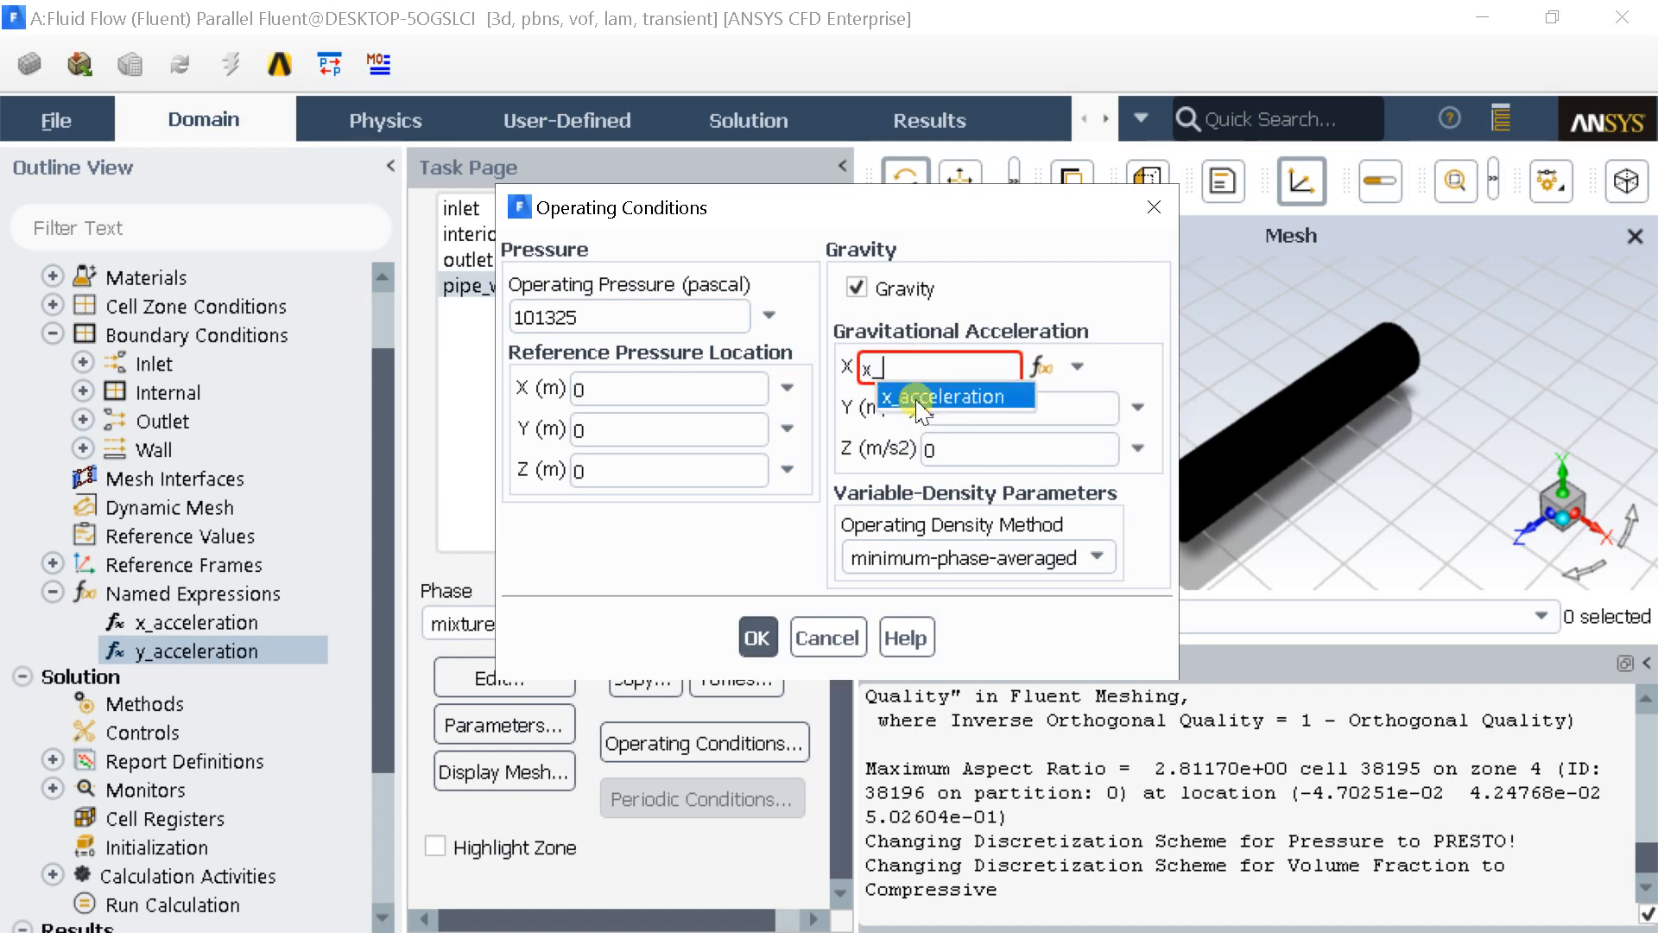
click(951, 396)
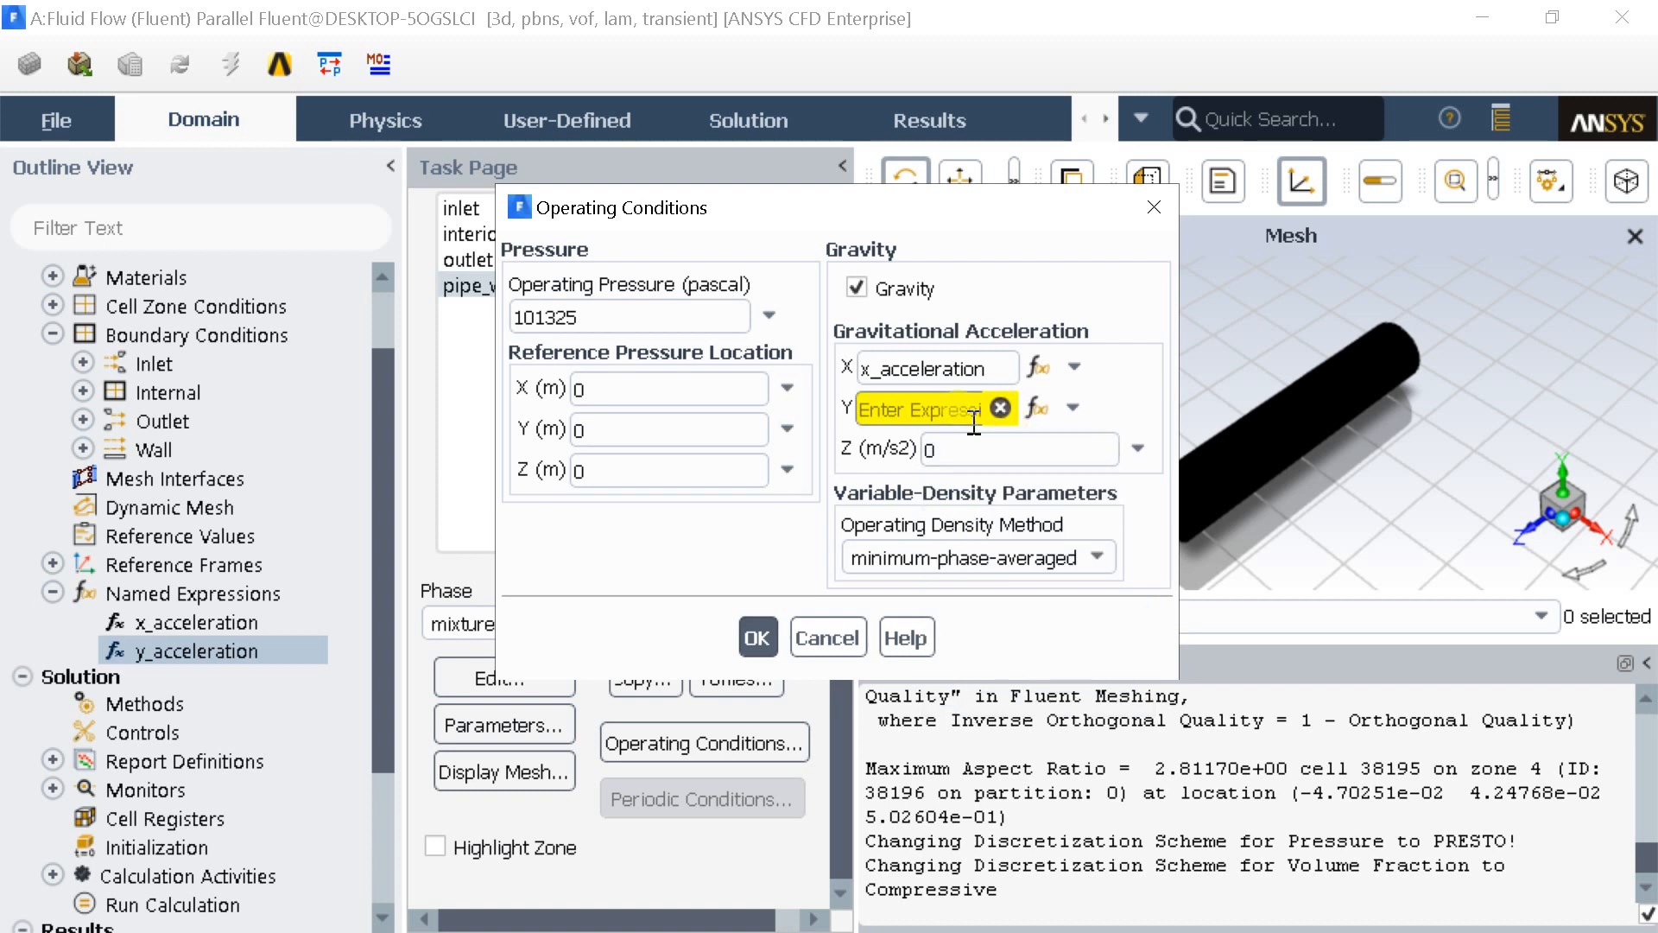
Step: Set the Y gravity component to y_acceleration and apply the operating conditions
text(y)
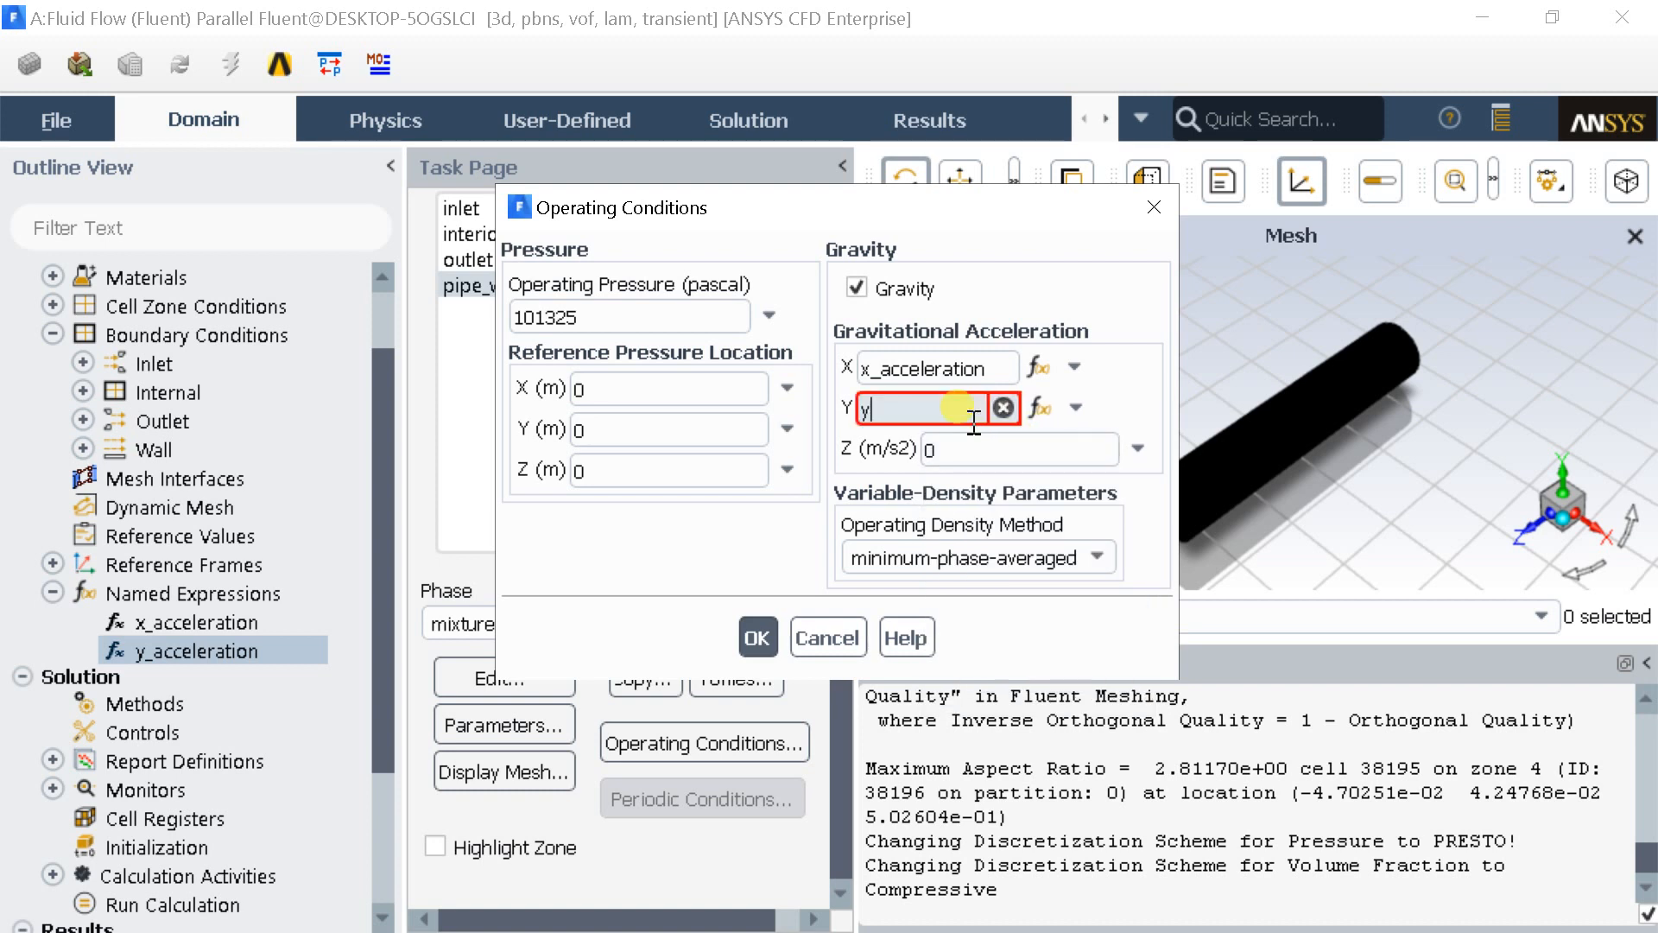
text(y_acceleration)
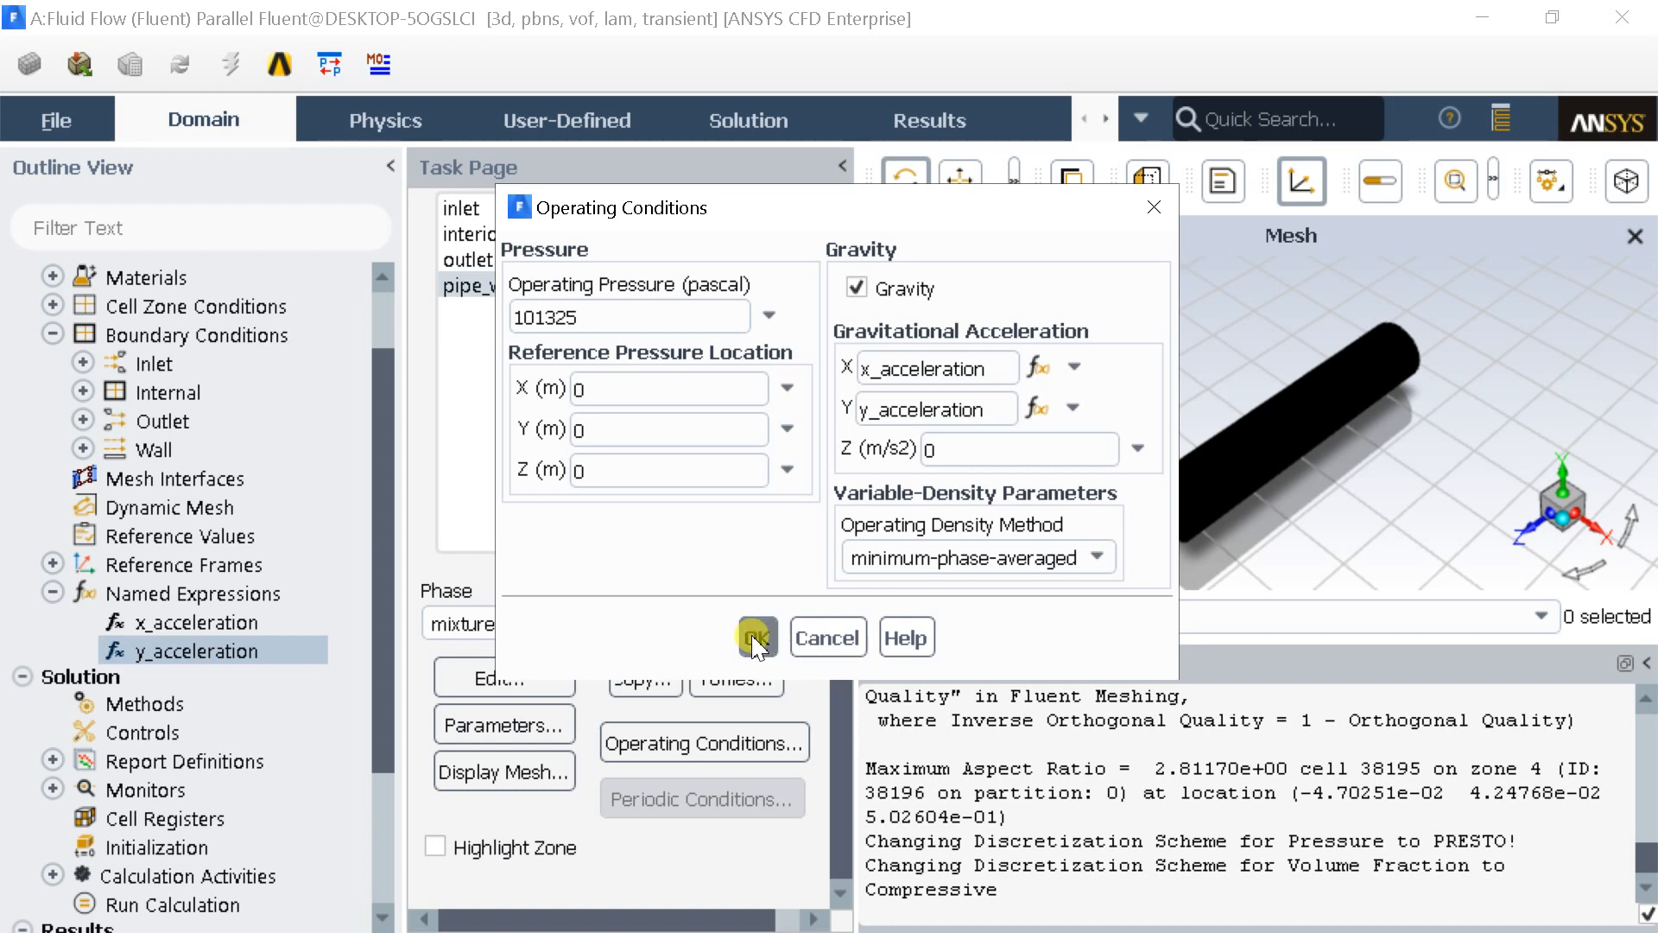
click(757, 635)
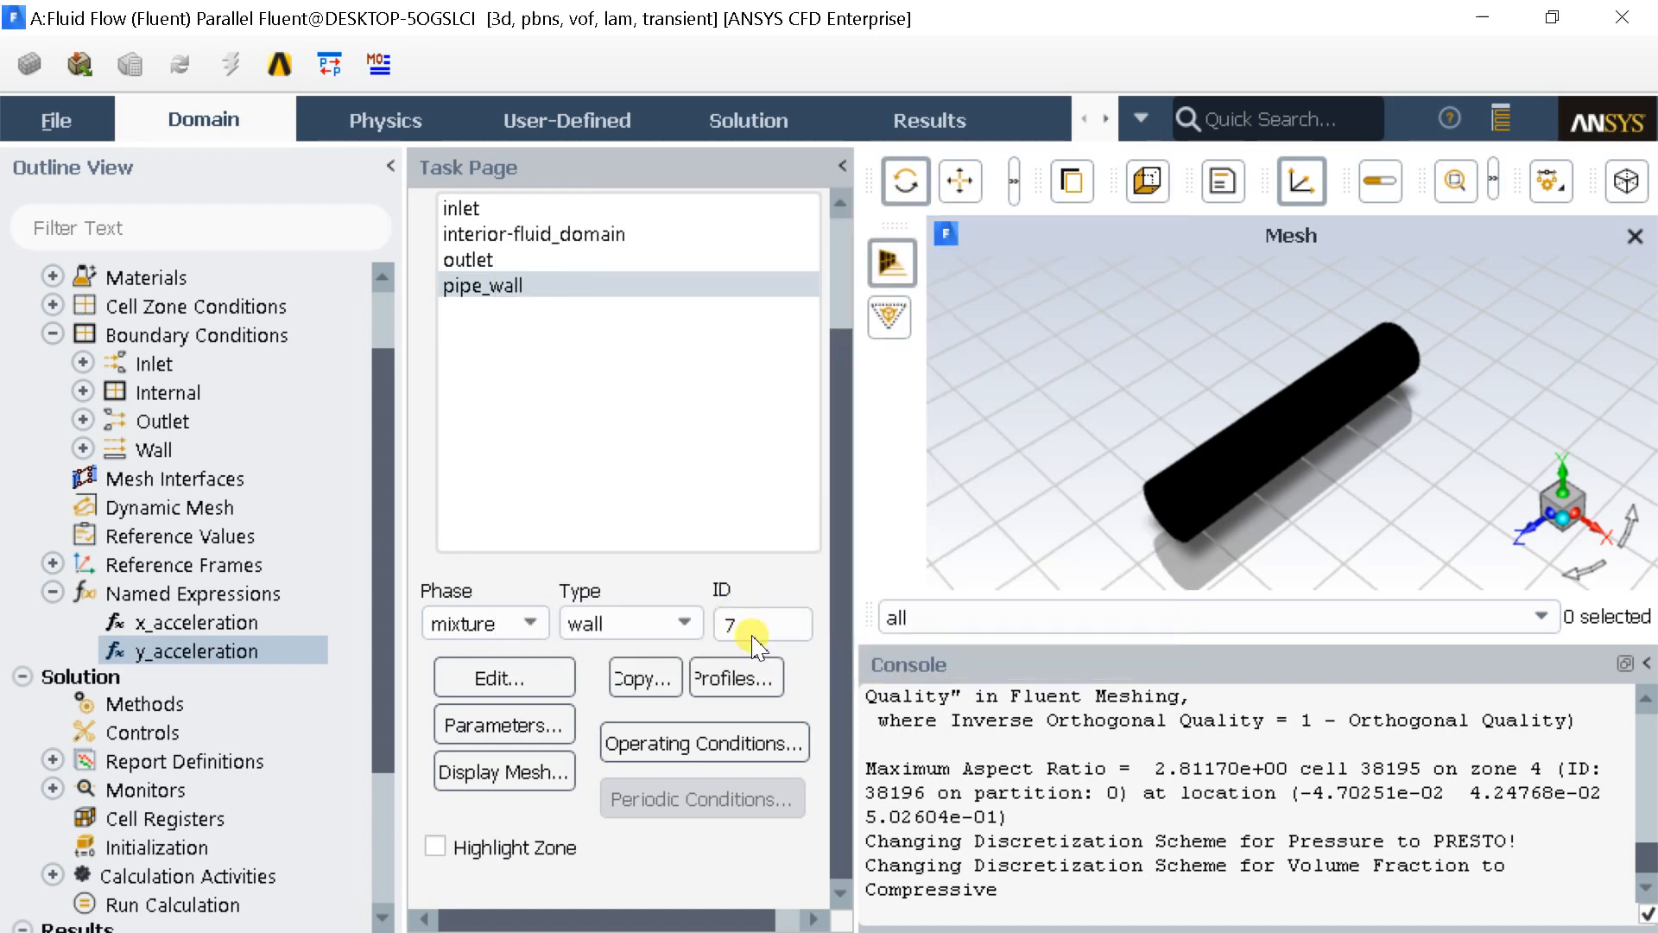
click(147, 703)
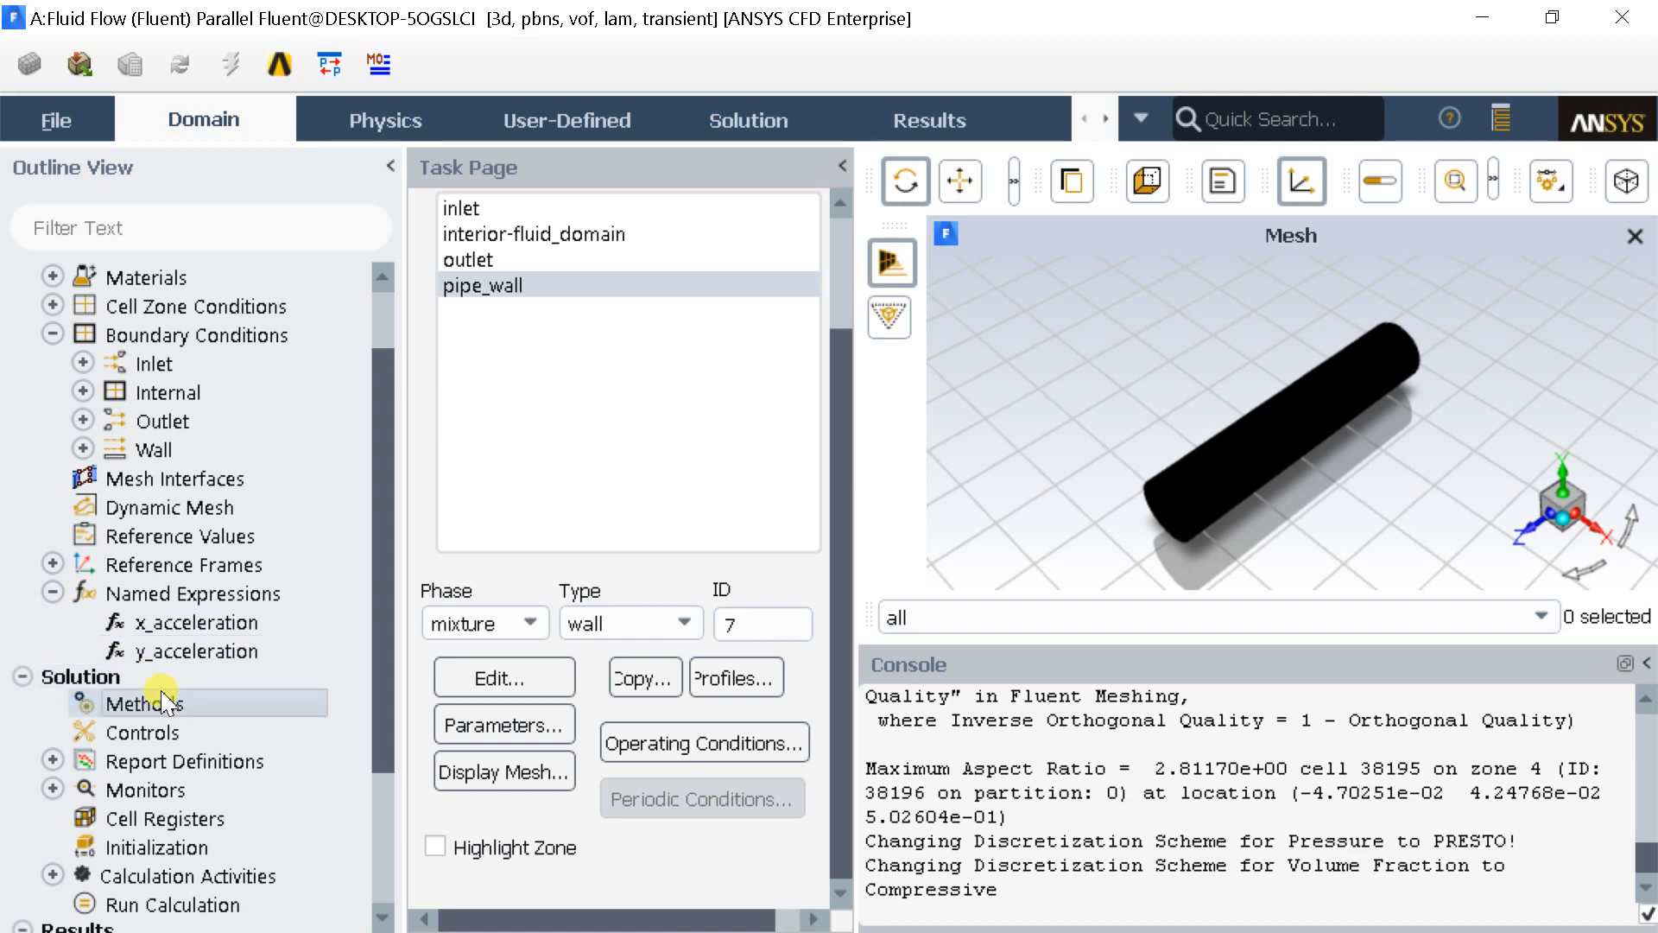
click(145, 702)
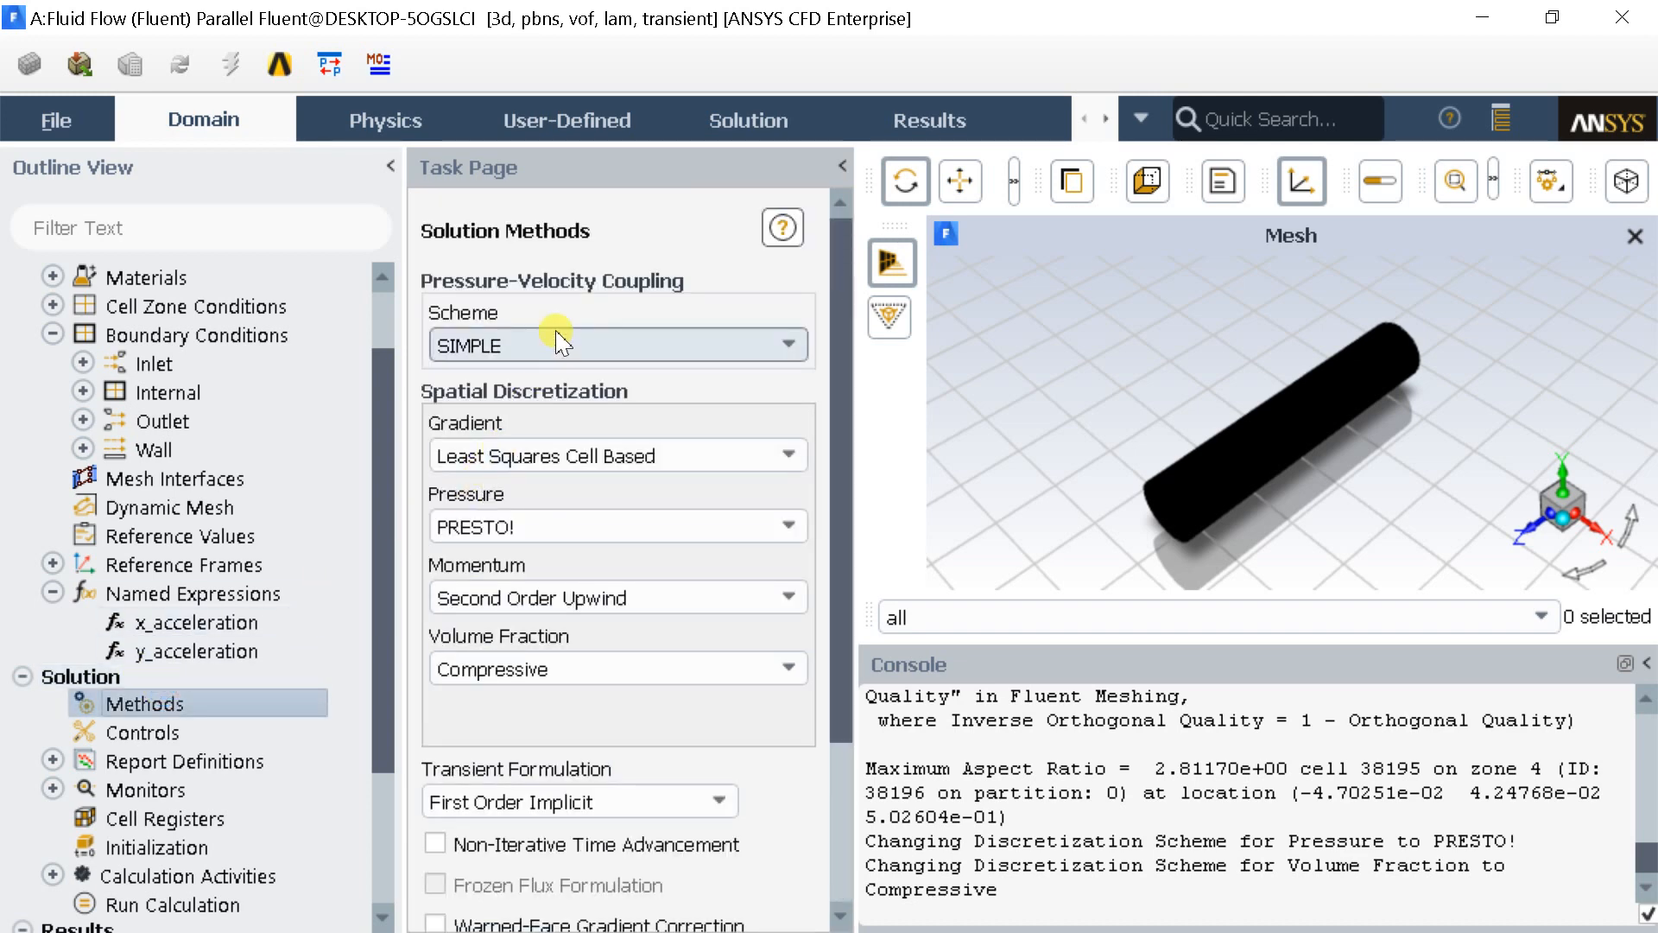
click(617, 343)
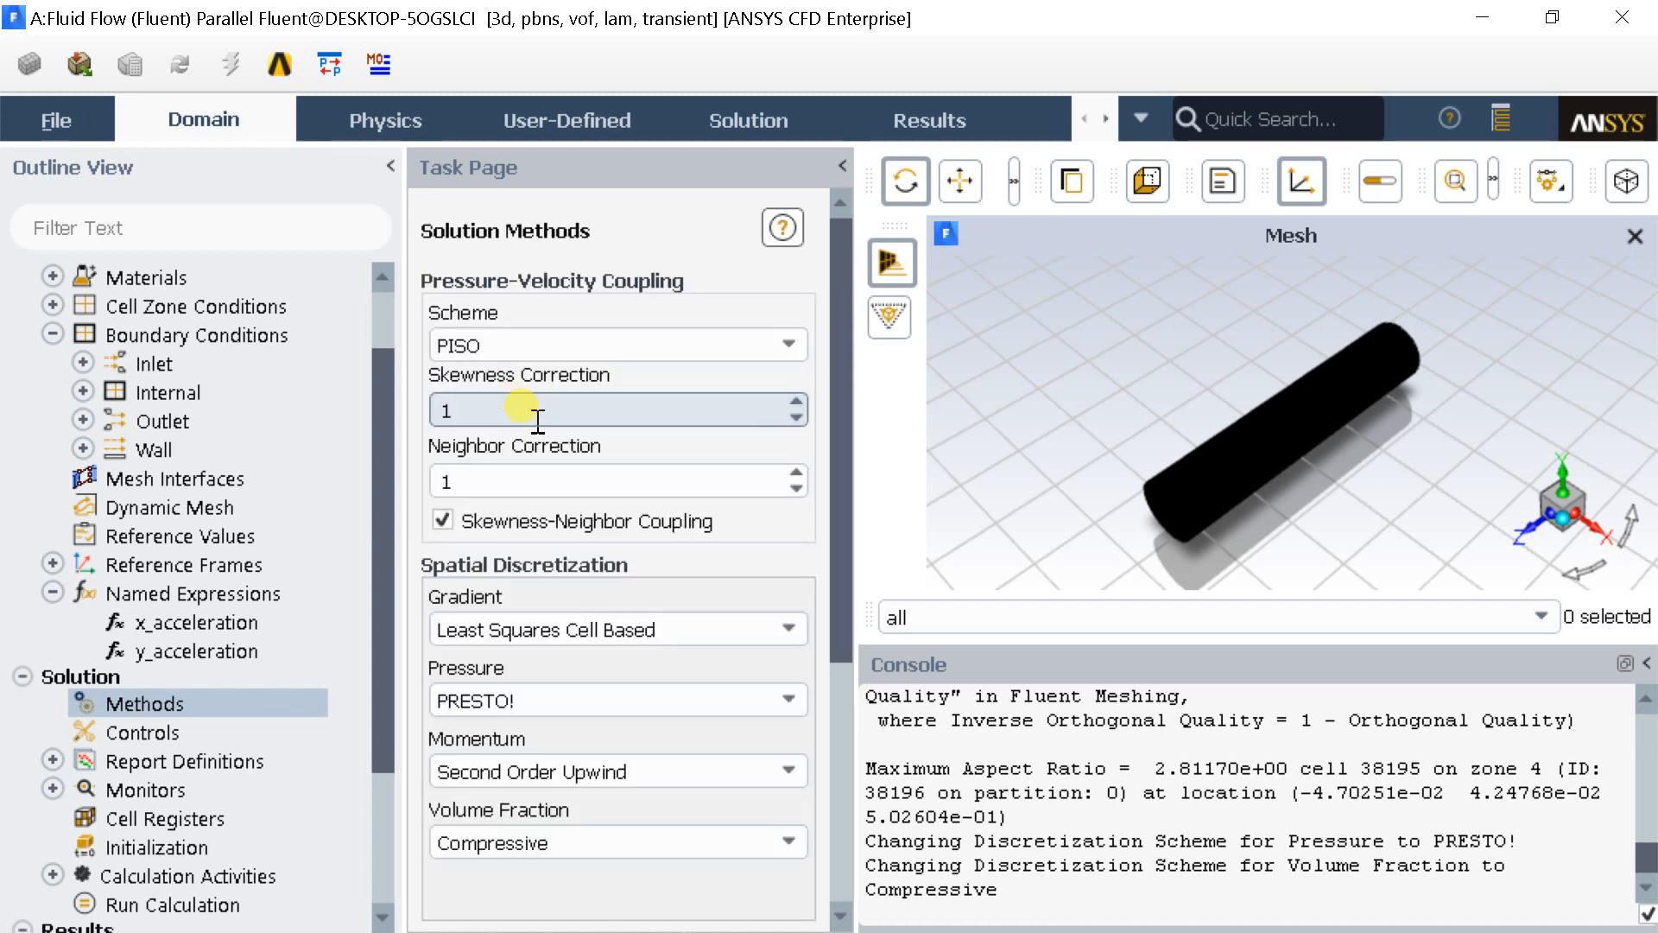
scroll(down, 3)
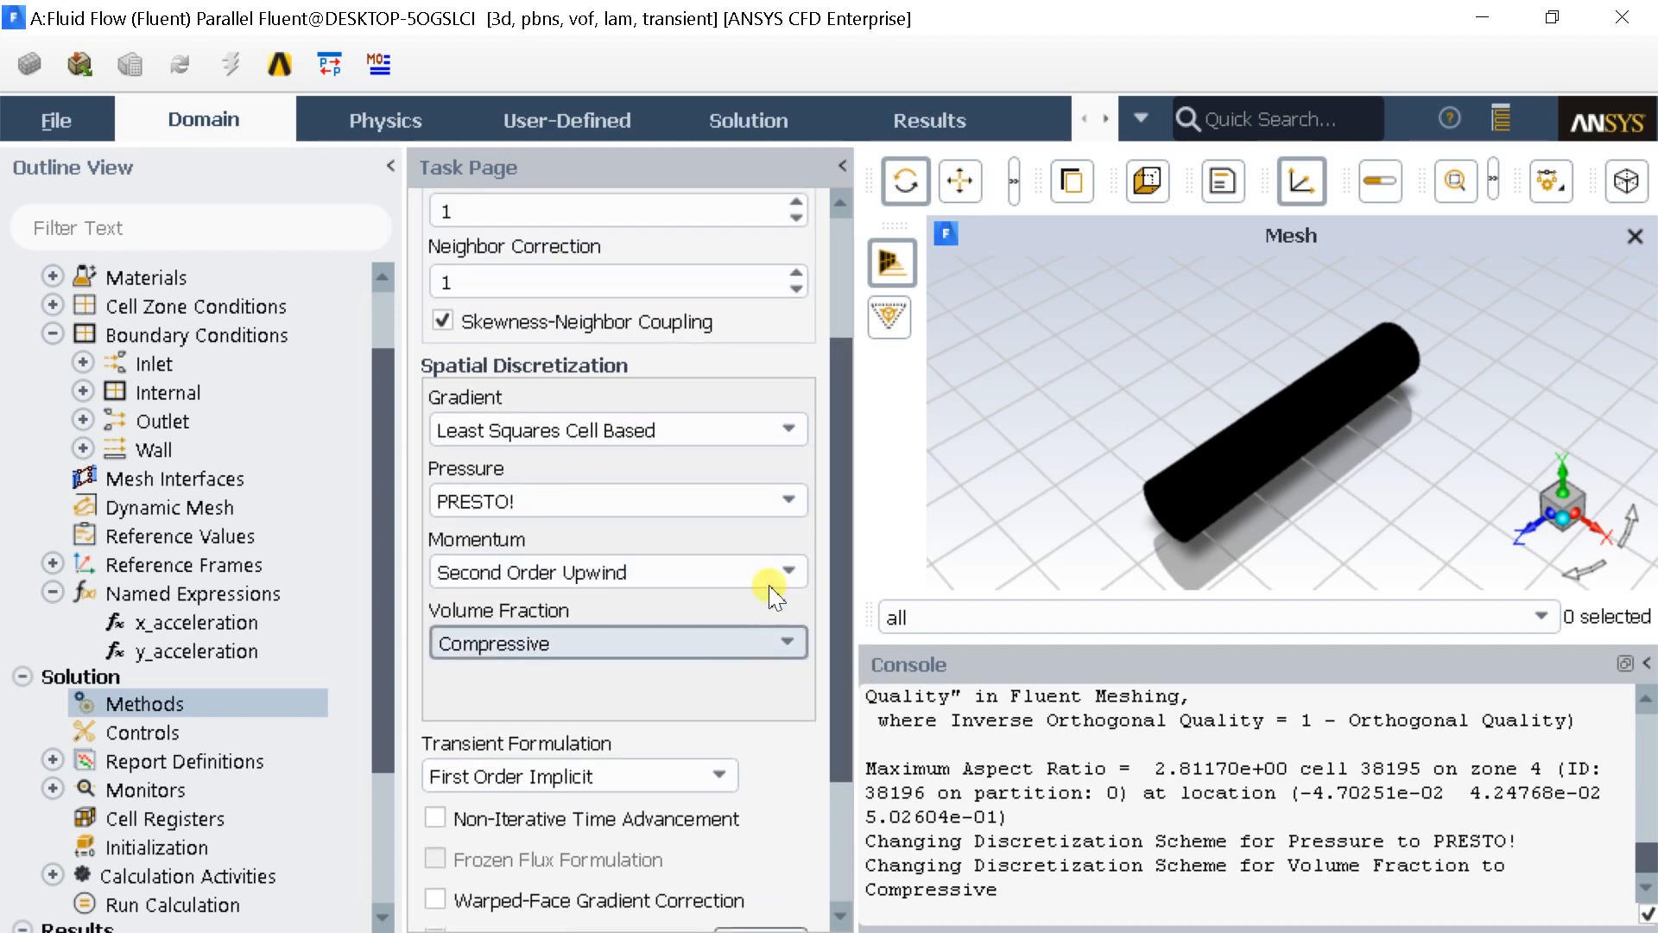
scroll(down, 3)
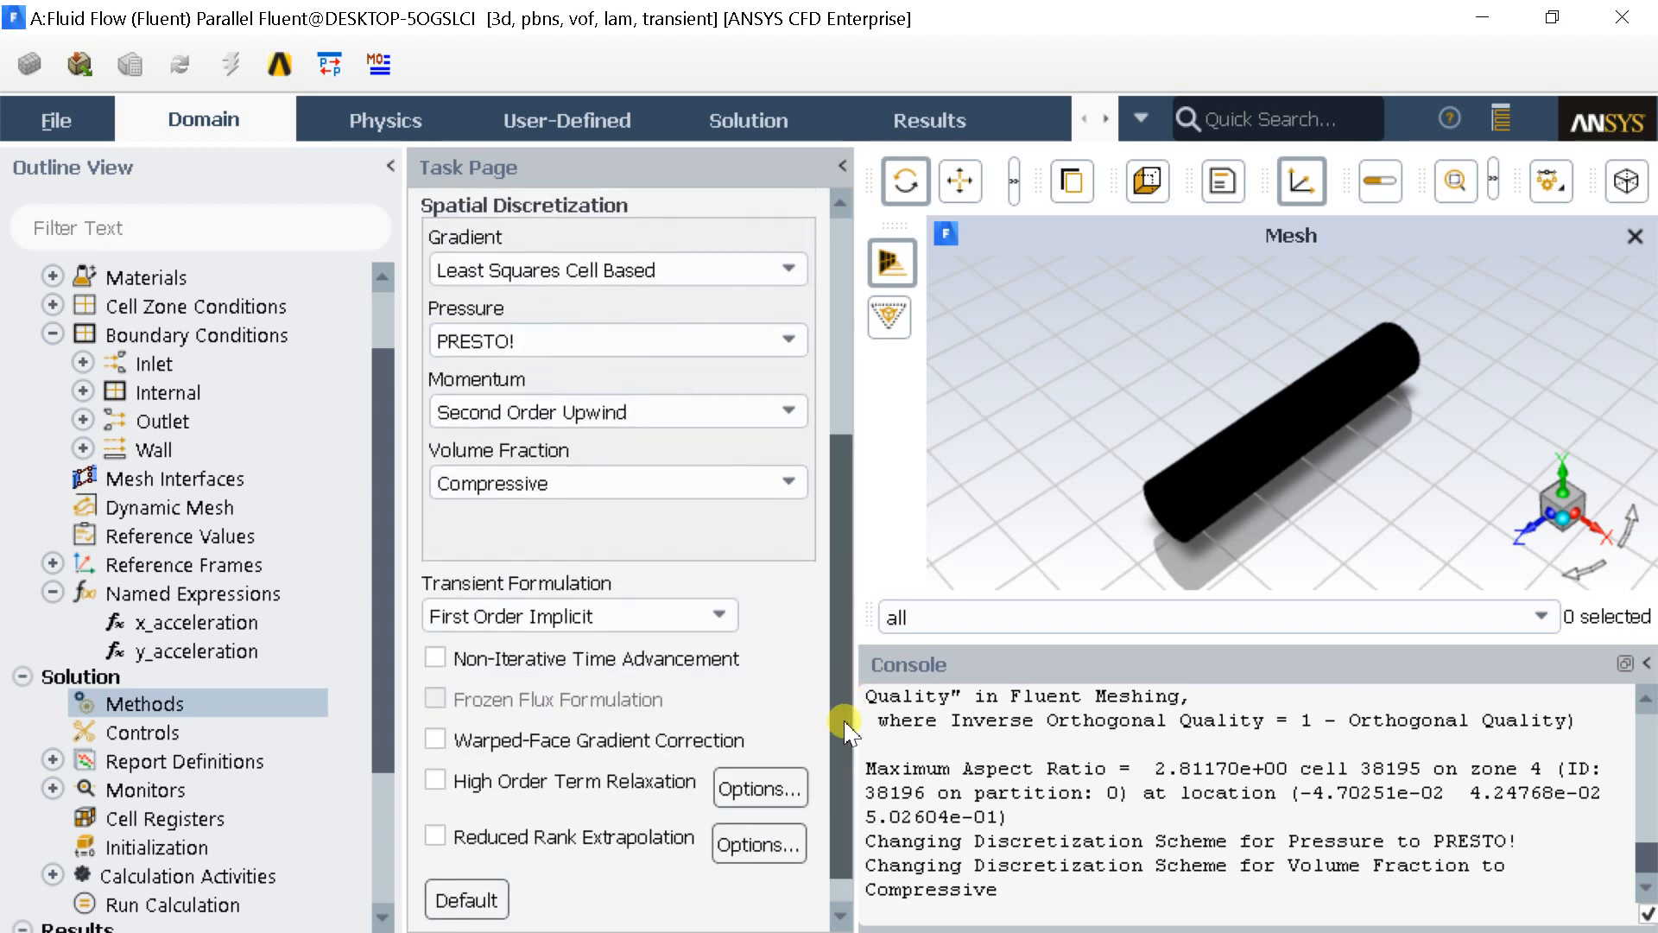
scroll(down, 3)
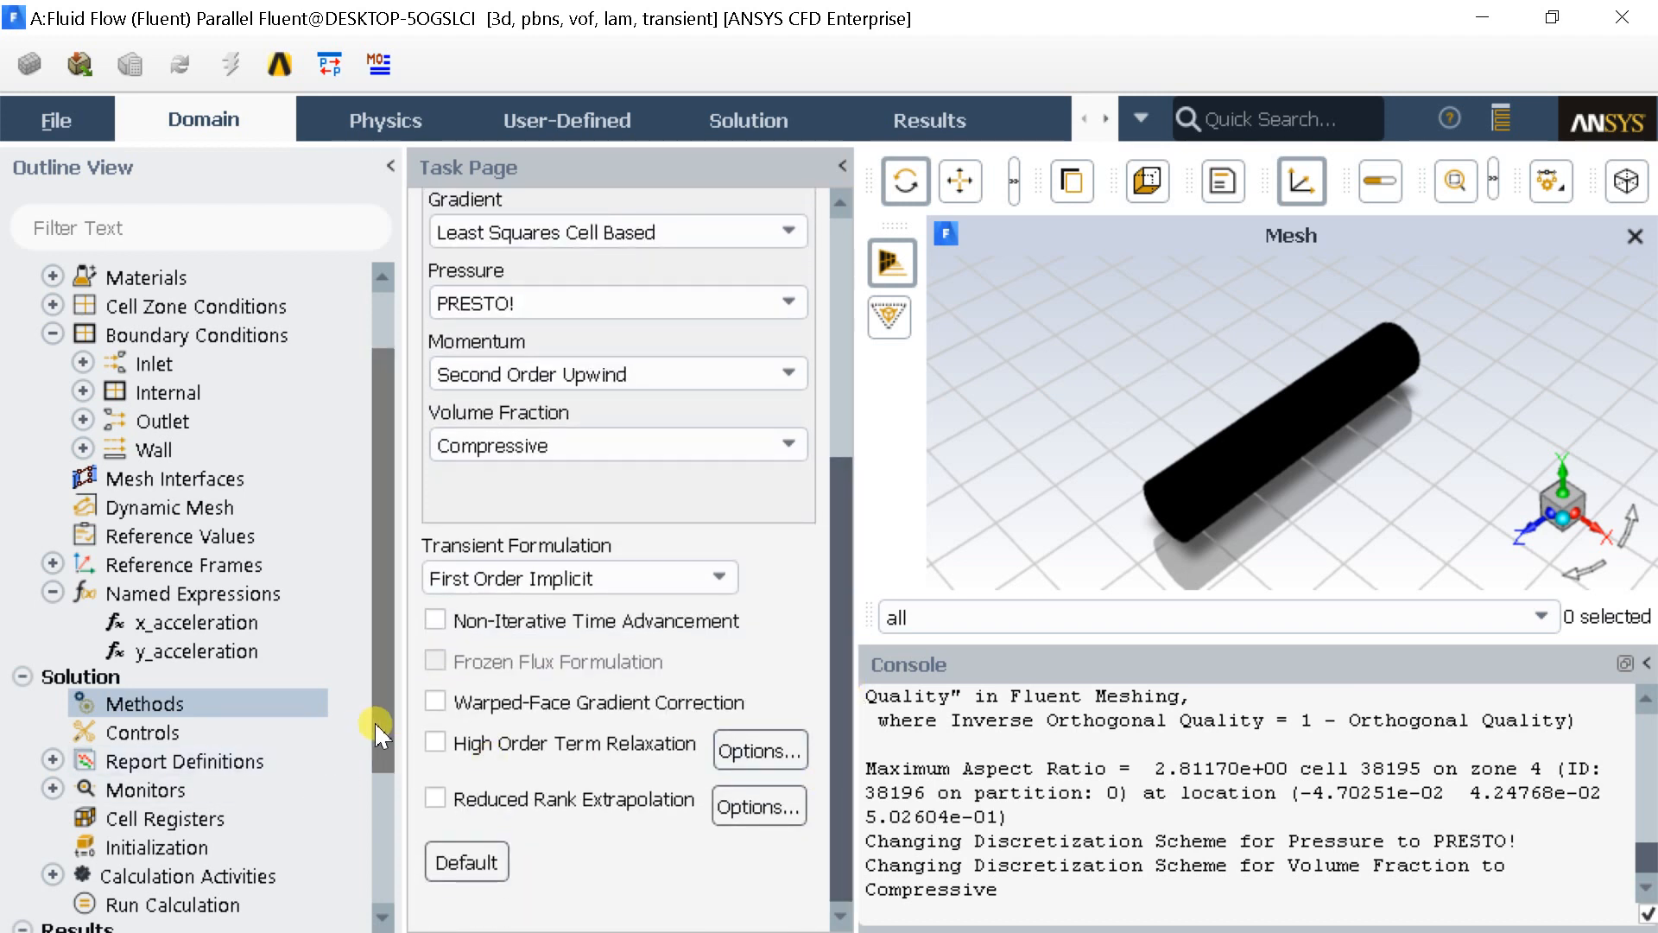
scroll(down, 3)
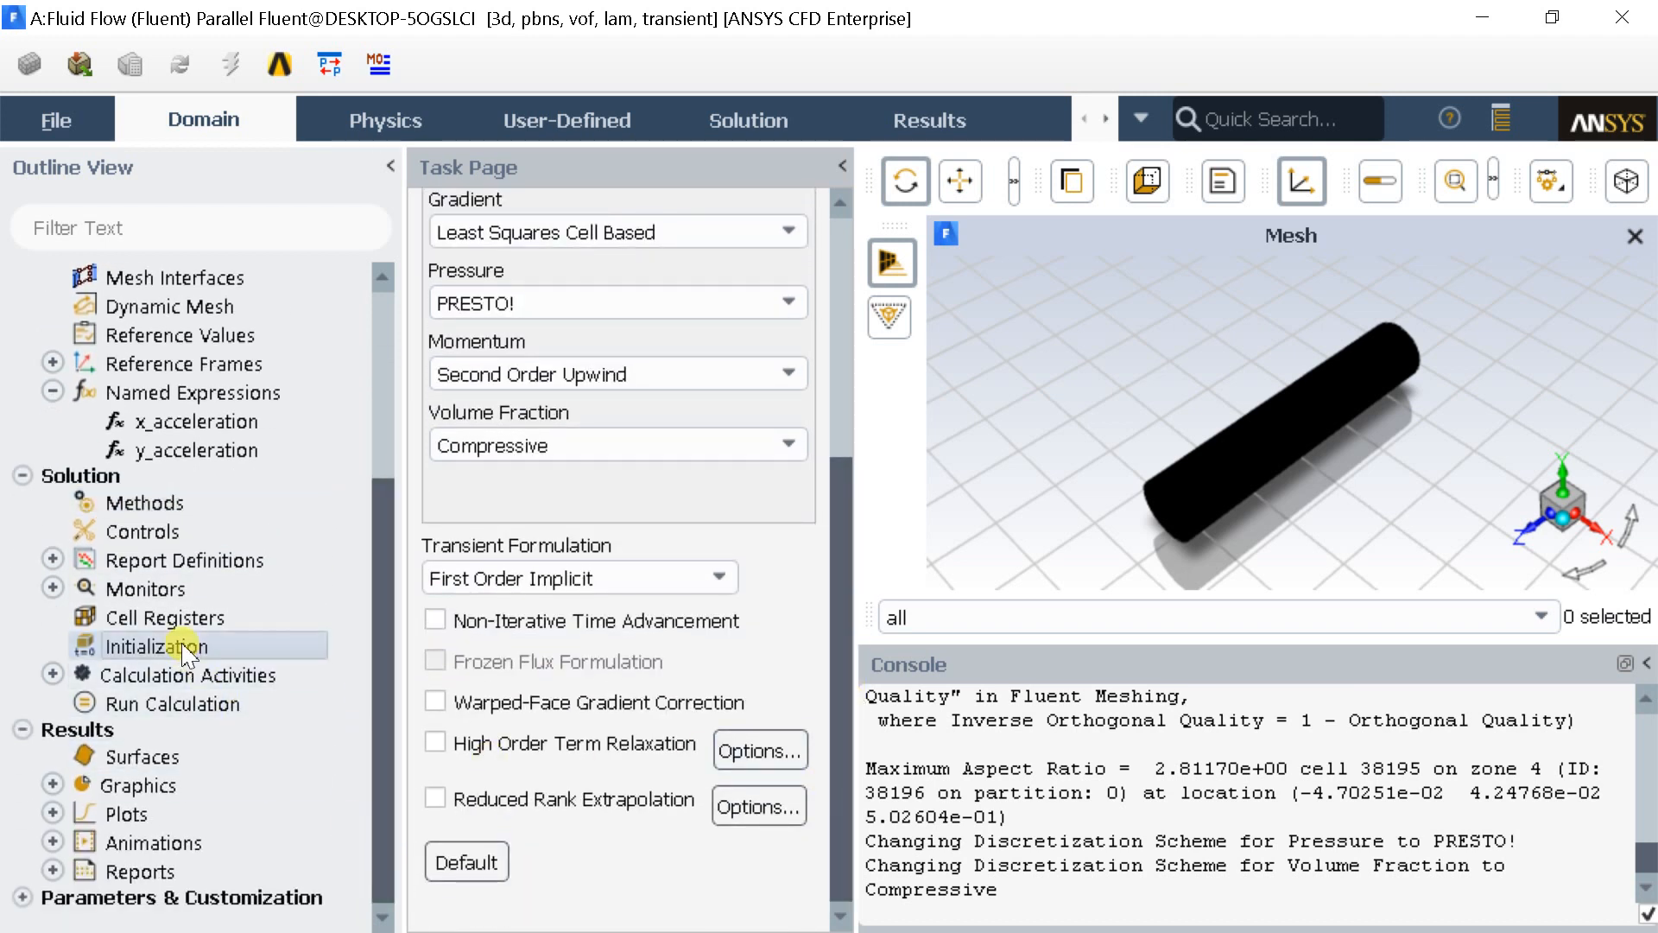
Step: Set the initial water volume fraction to 0 in Solution Initialization
click(157, 646)
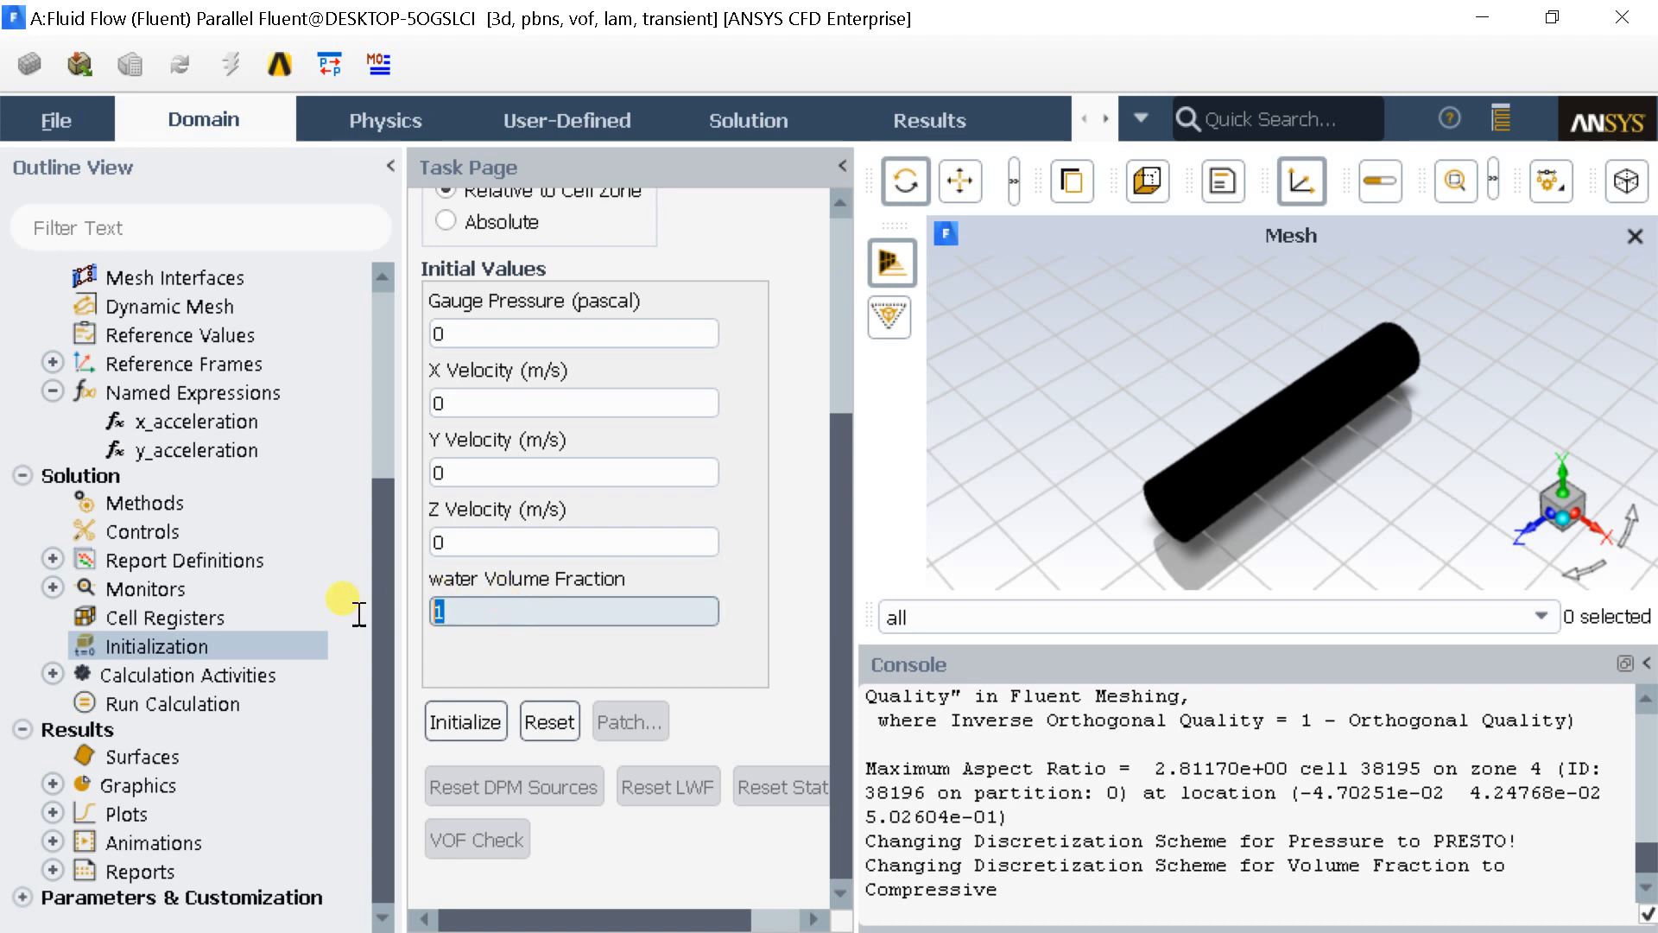
mouse_move(360, 622)
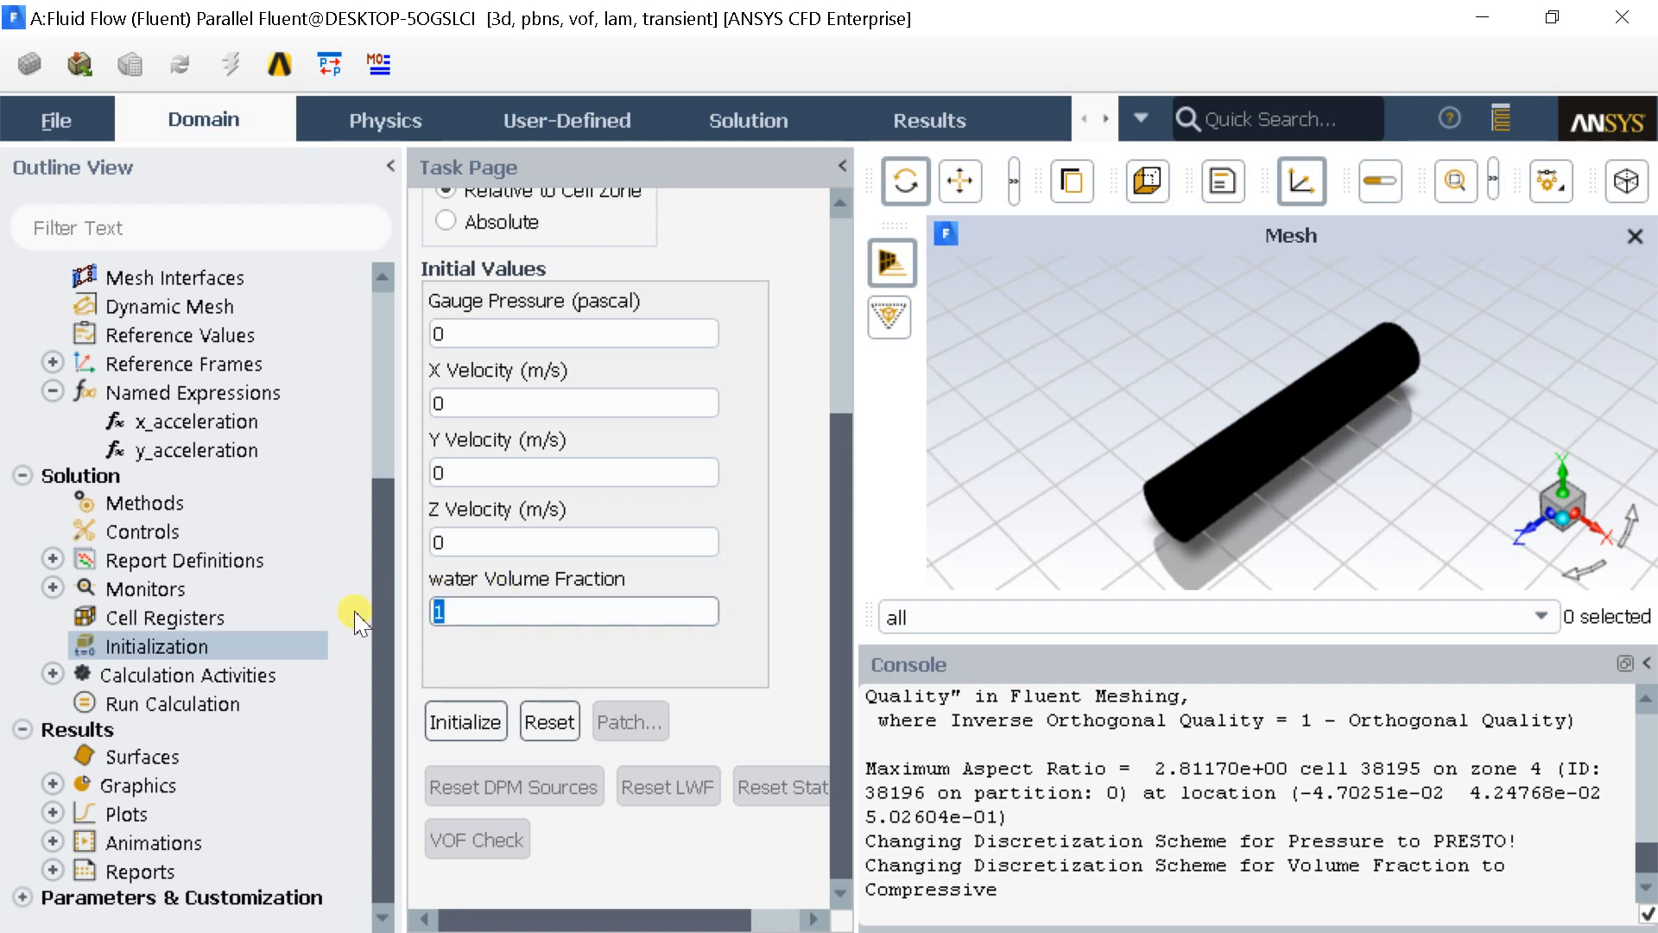
text(0)
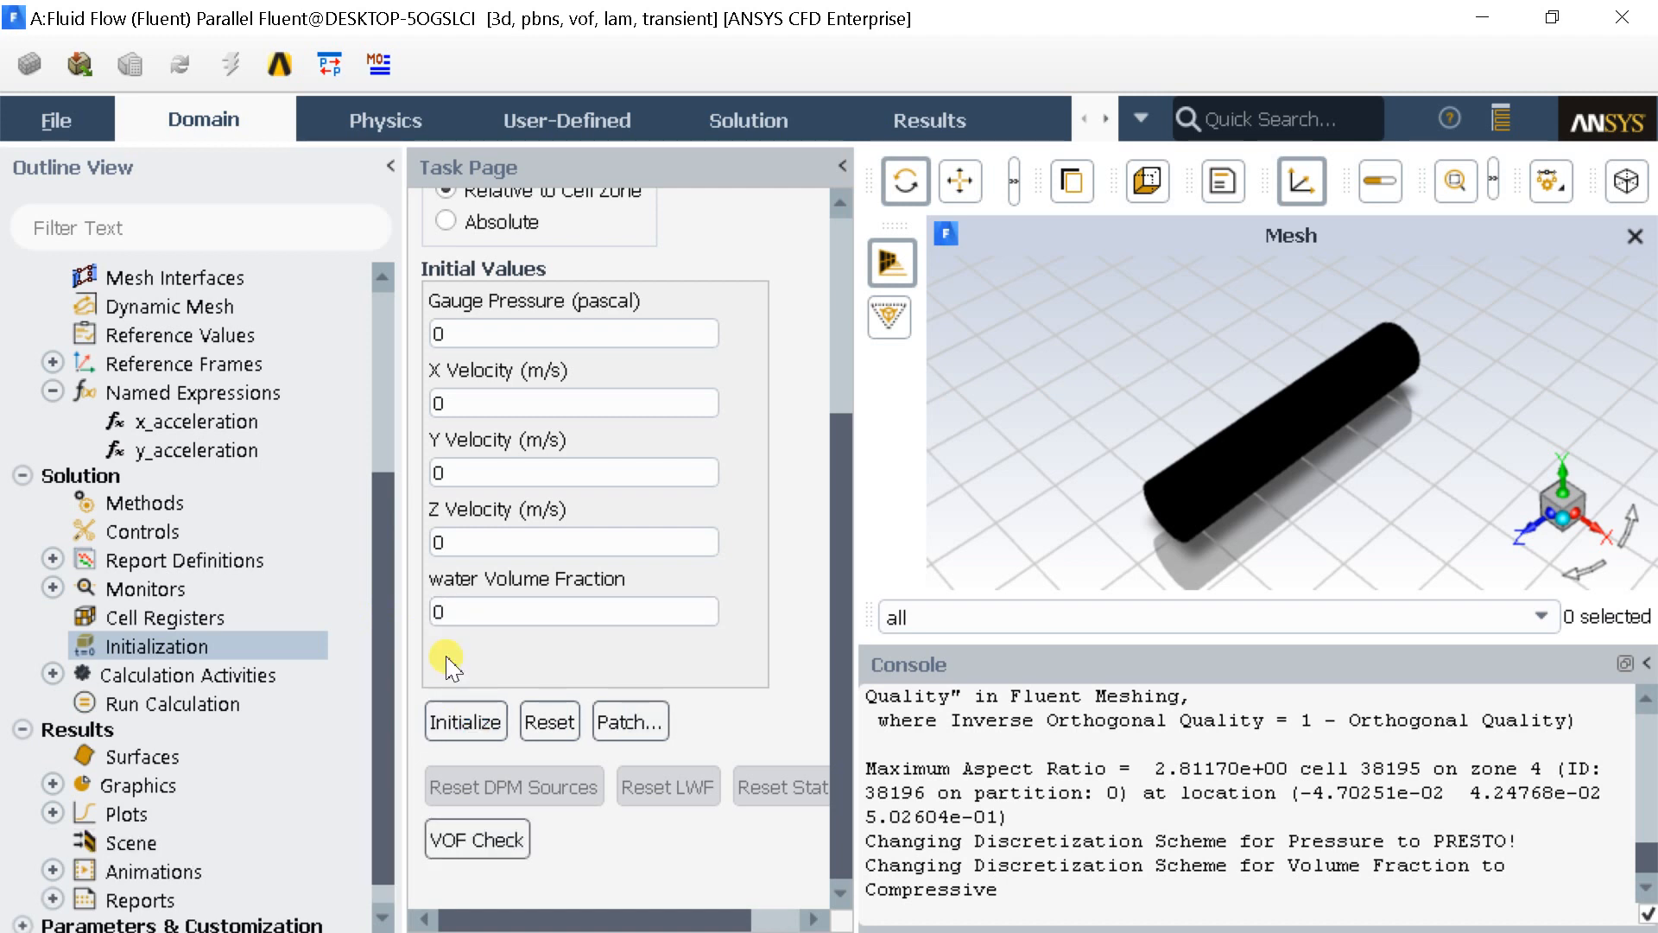
Step: Patch water Volume Fraction to 0 over fluid_domain, then close the Patch window
click(630, 722)
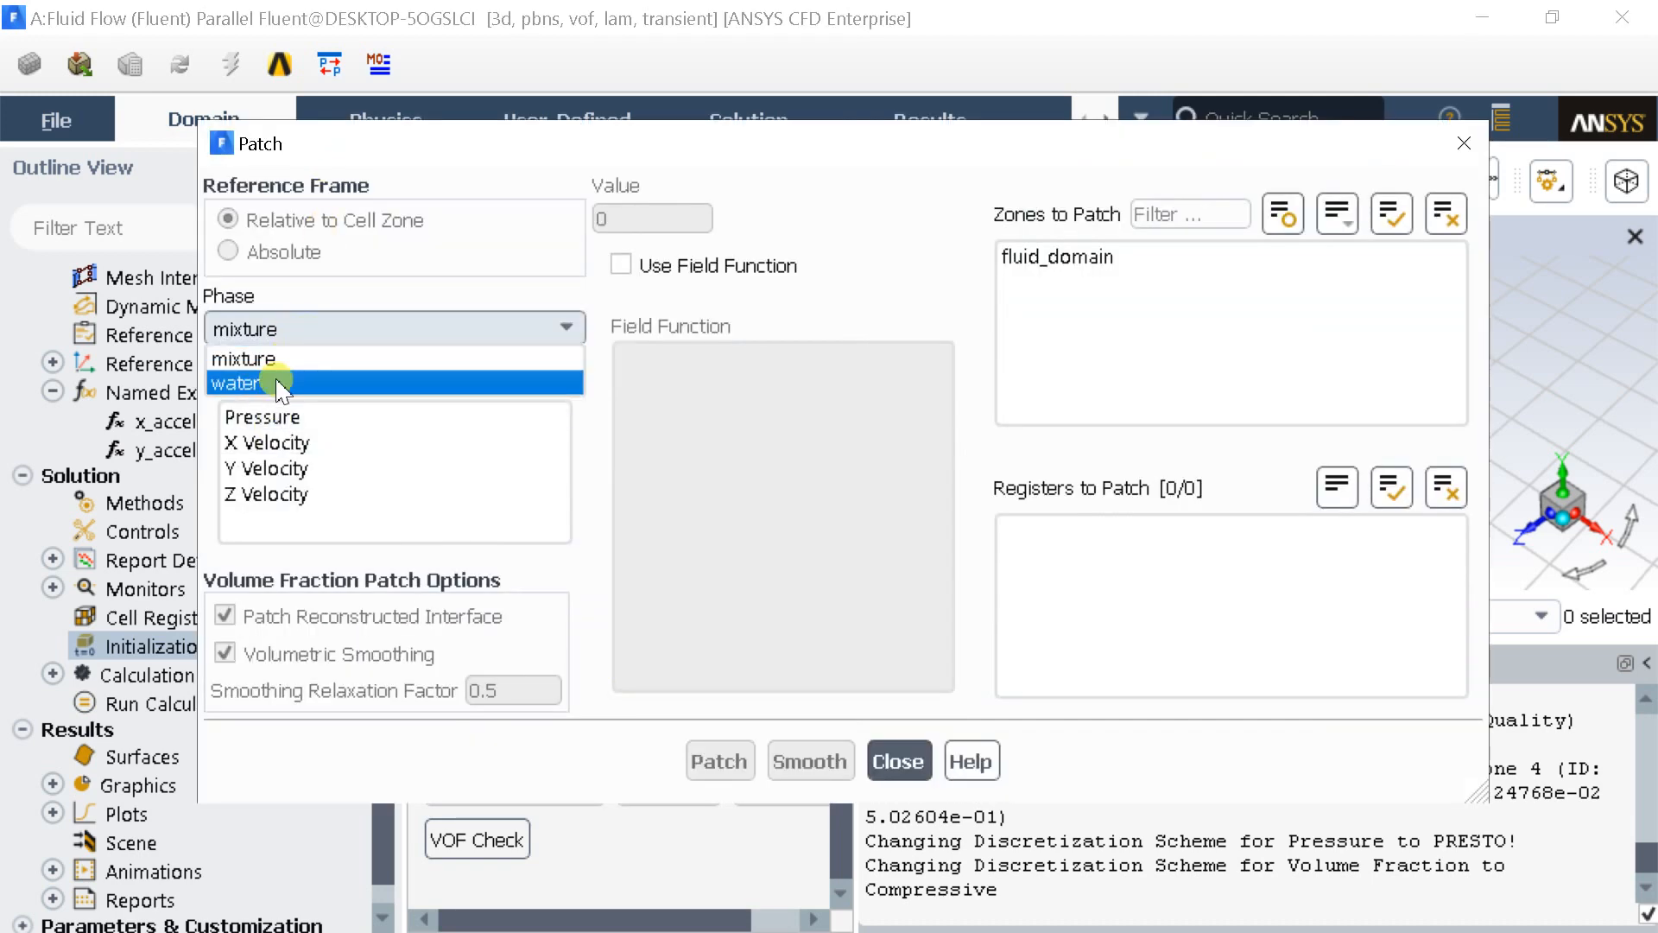
click(251, 381)
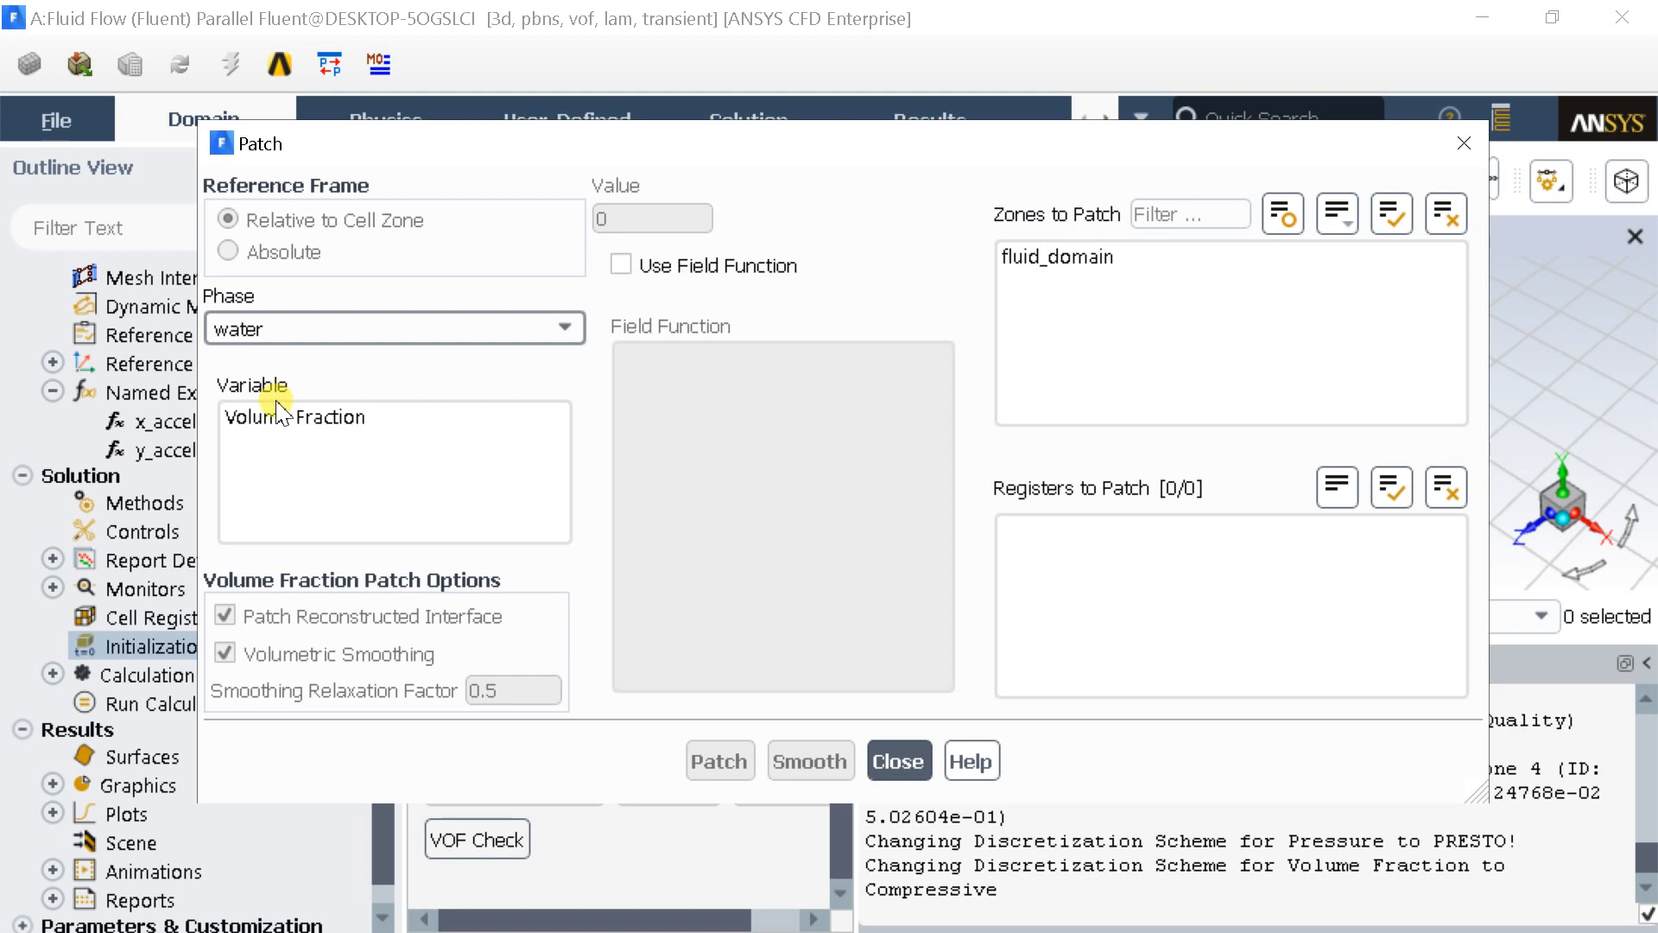
click(295, 417)
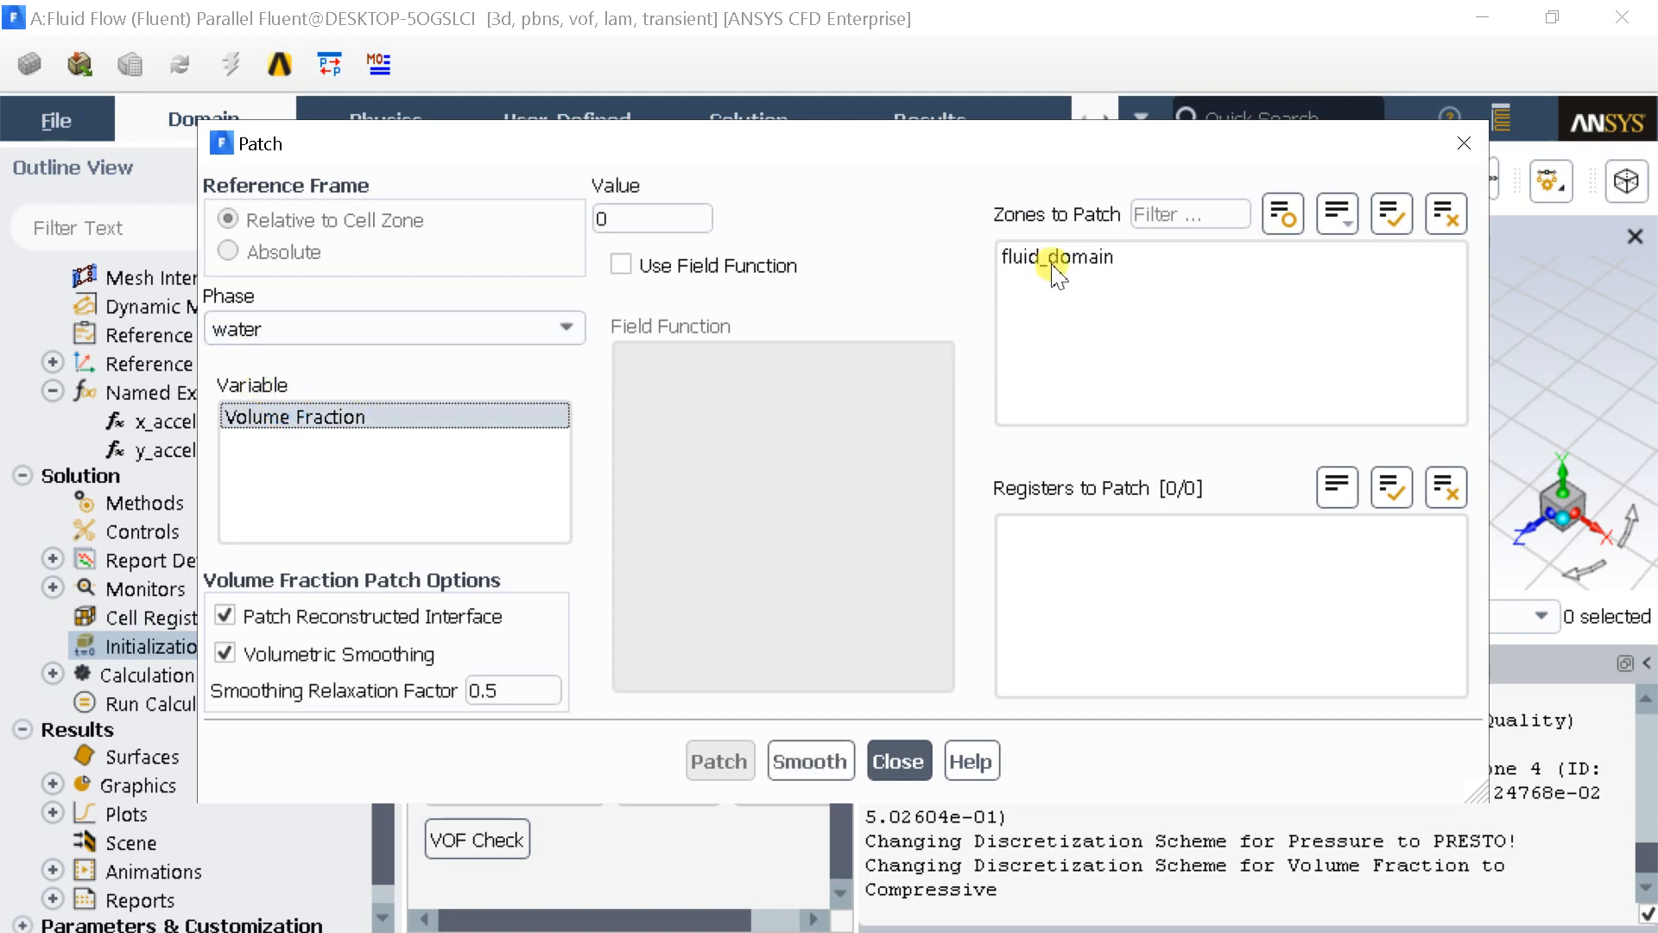
click(1057, 256)
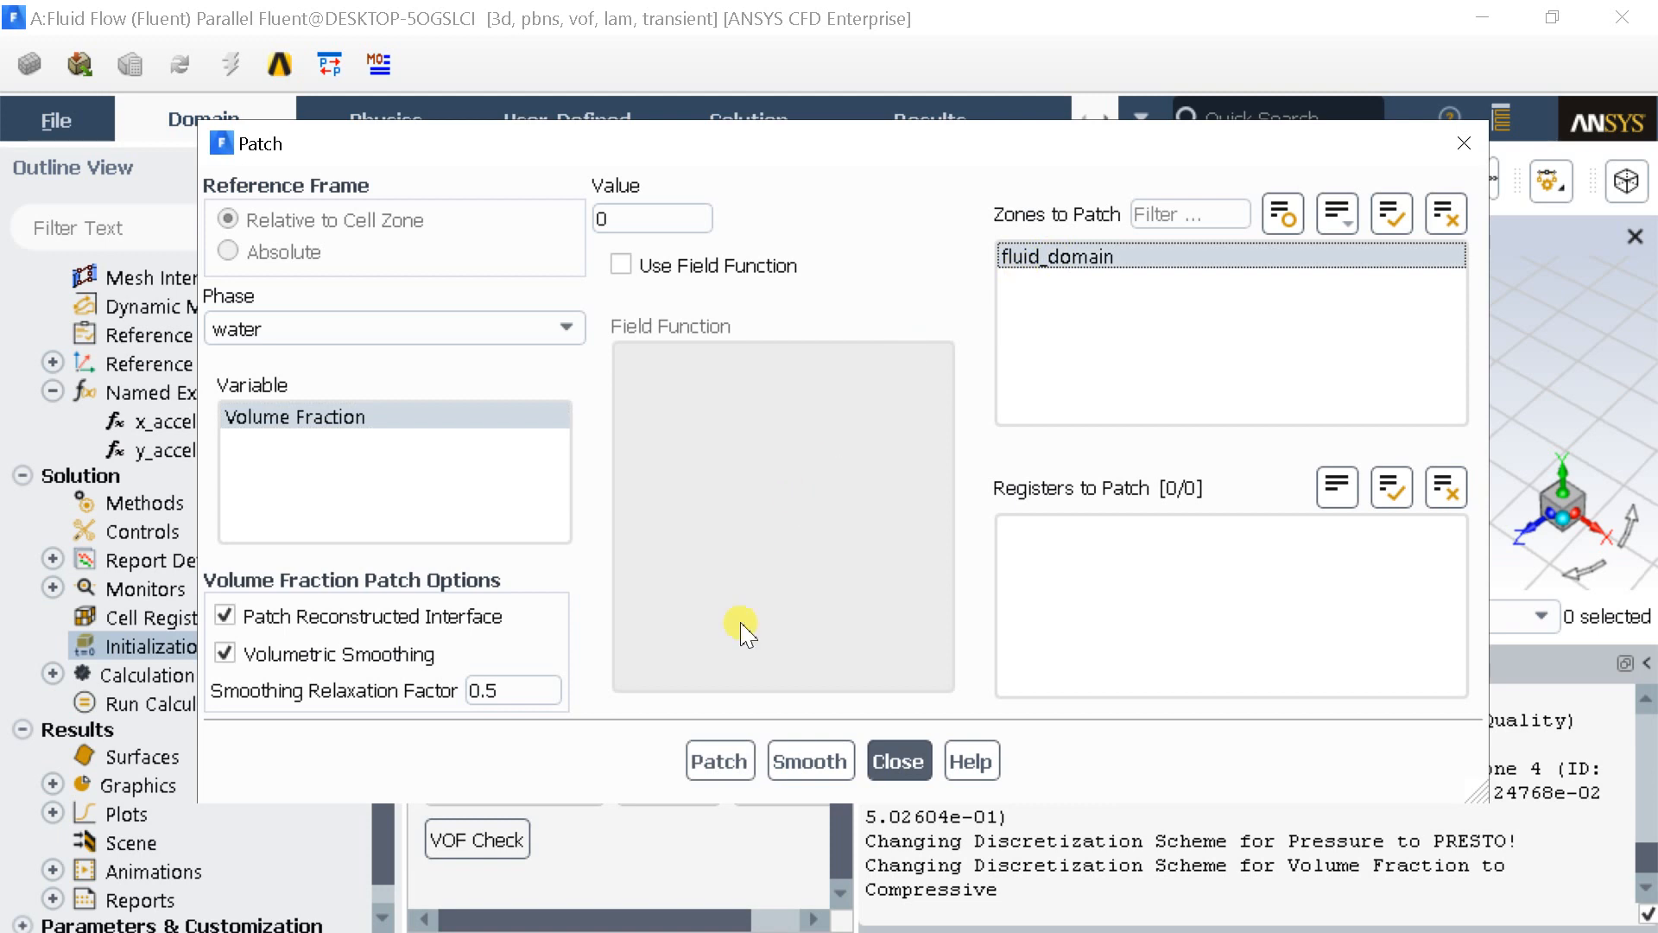
click(718, 760)
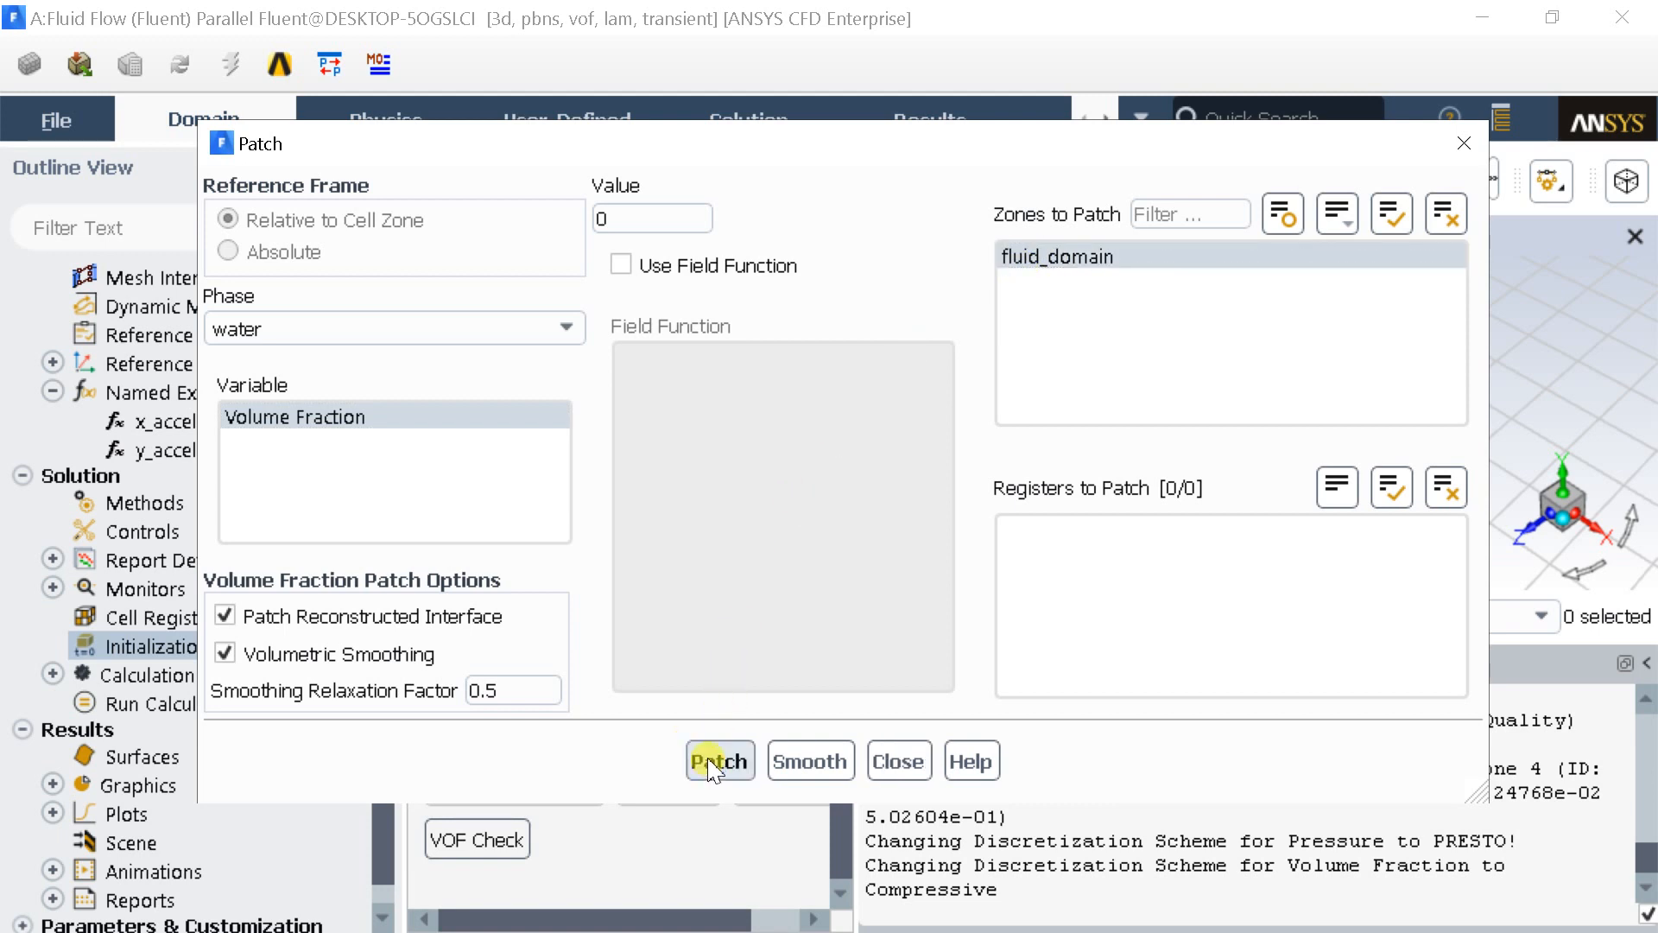
mouse_move(763, 746)
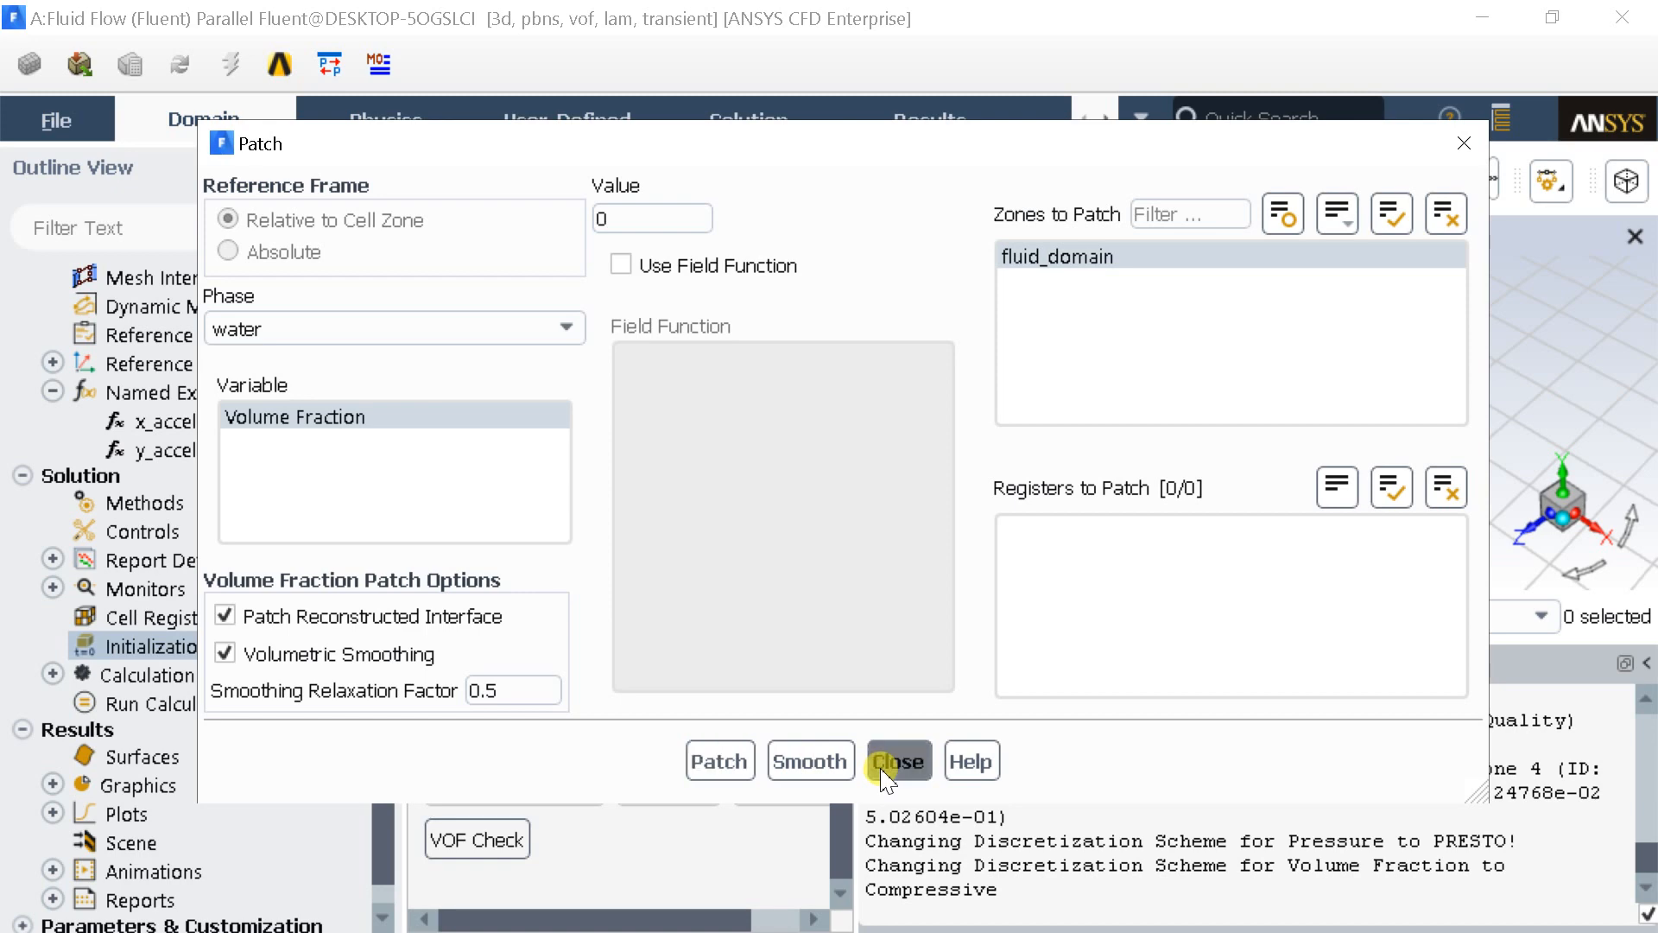
click(898, 760)
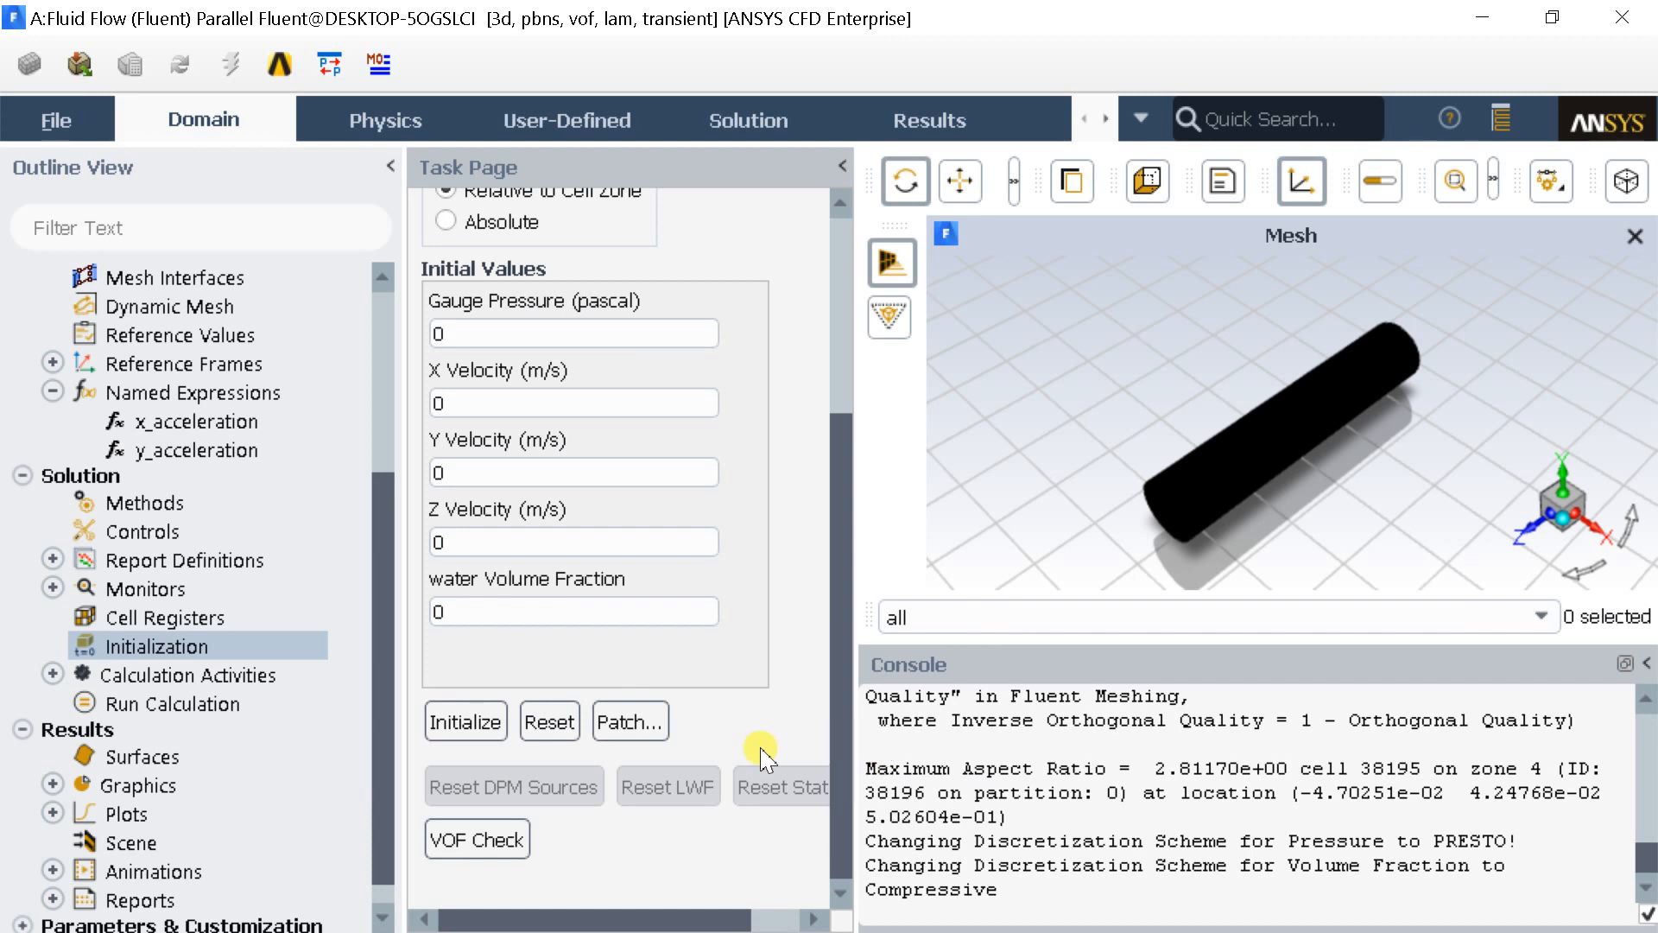
mouse_move(296, 703)
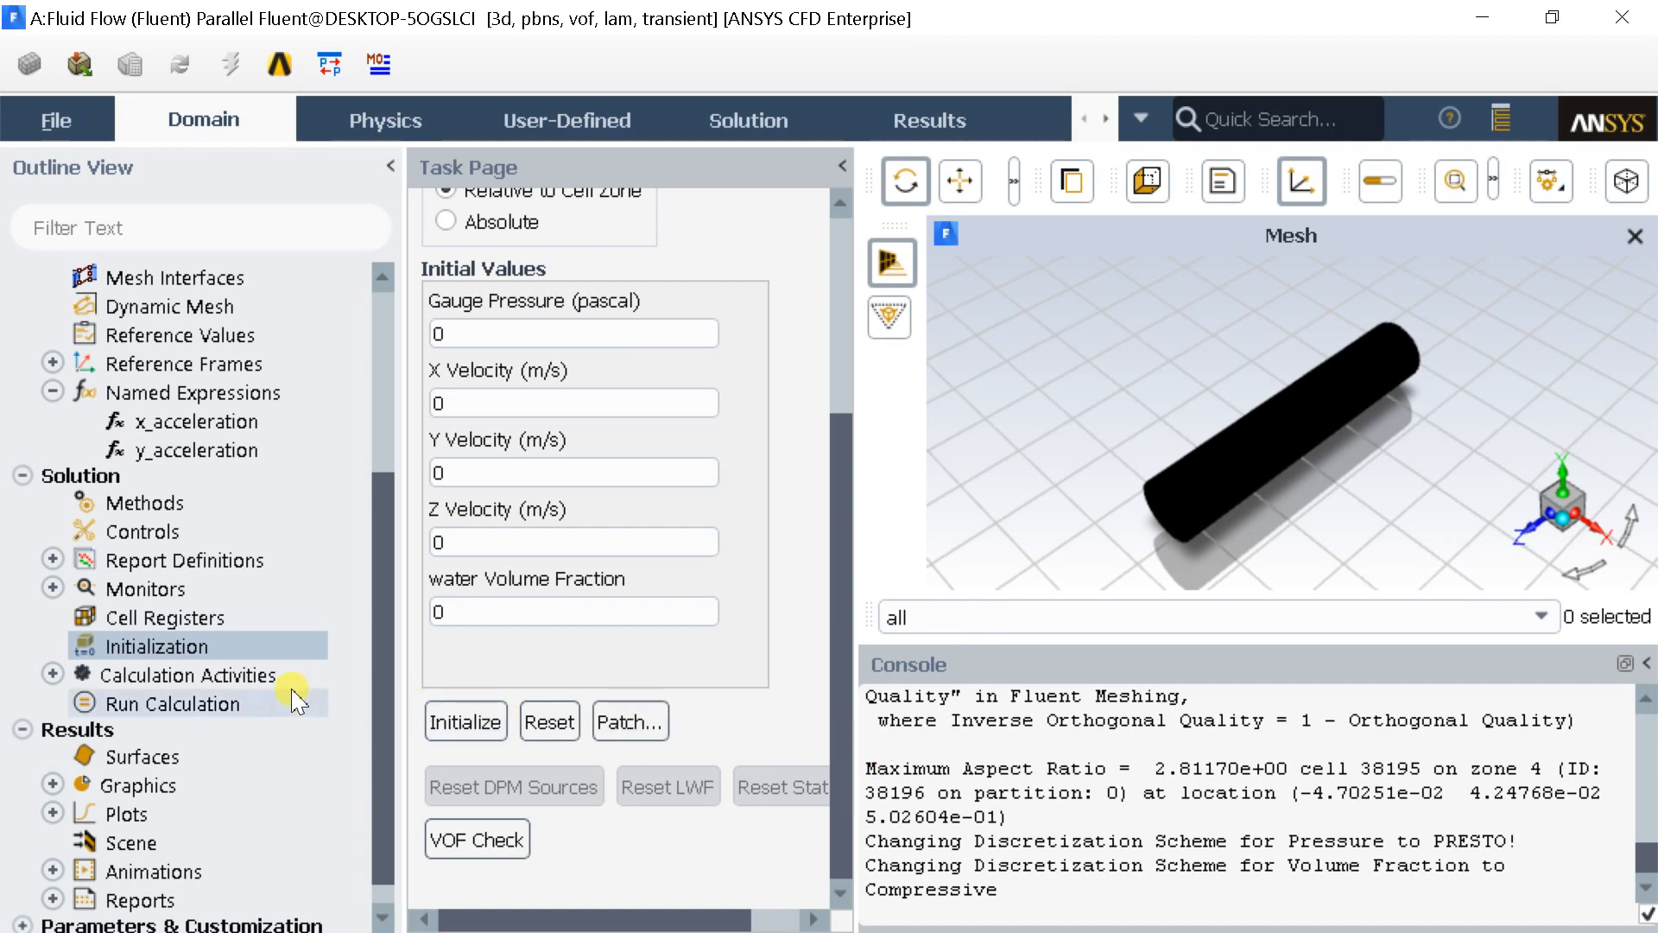
Step: Start a new automatic Solution Data Export under Calculation Activities
click(188, 676)
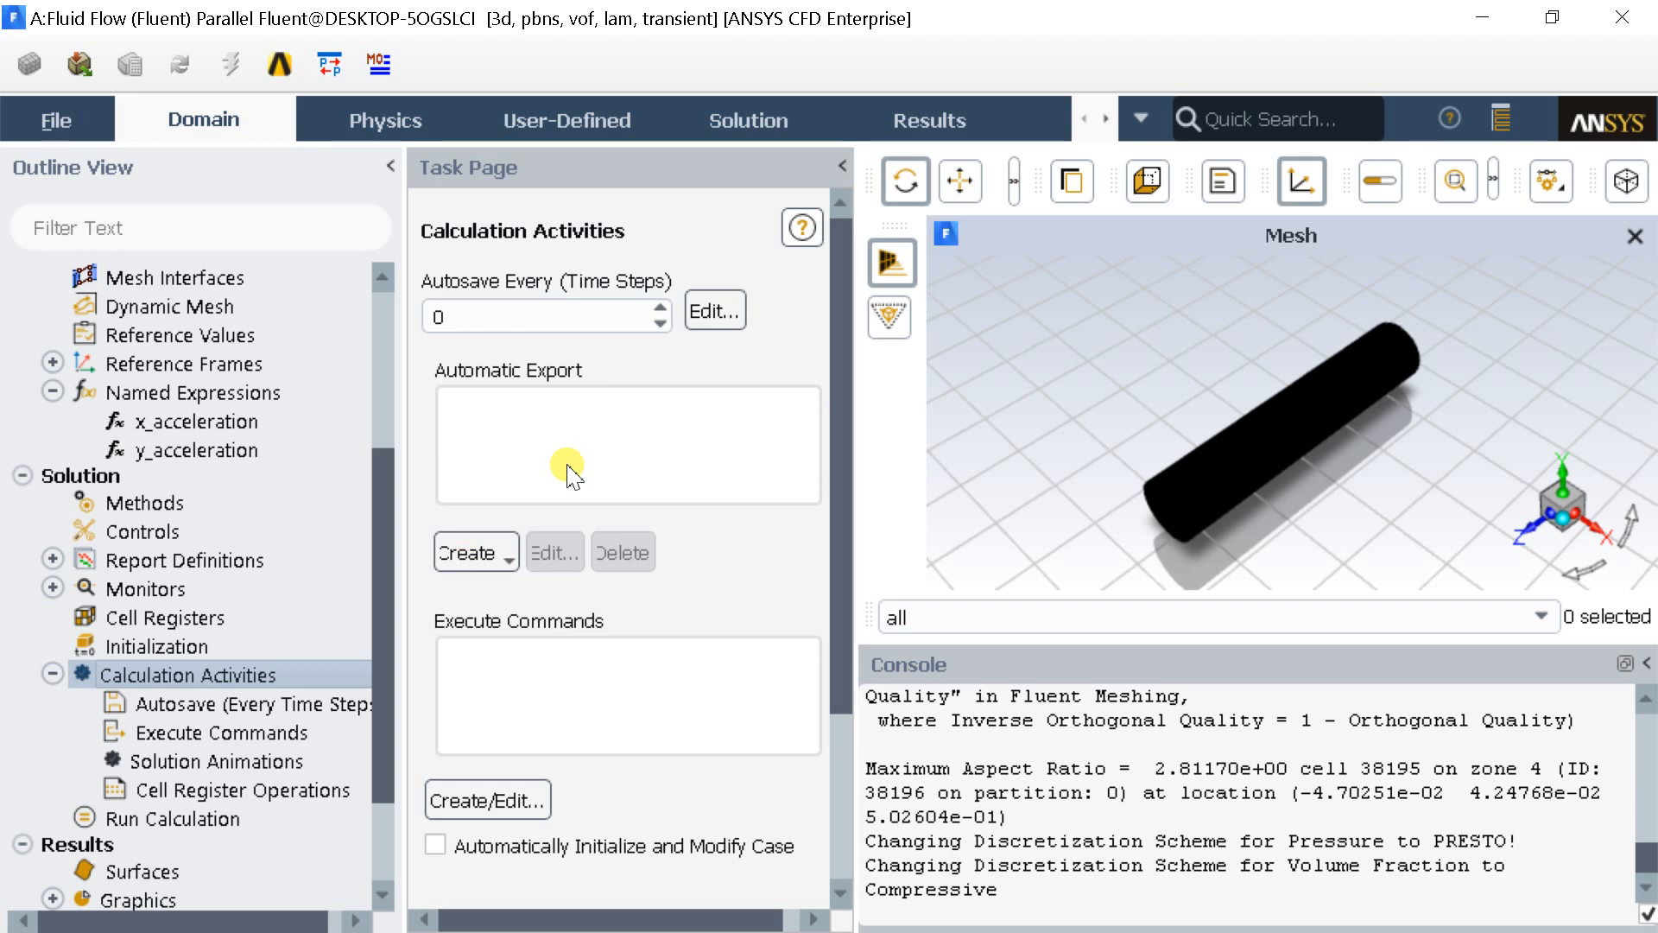
click(506, 551)
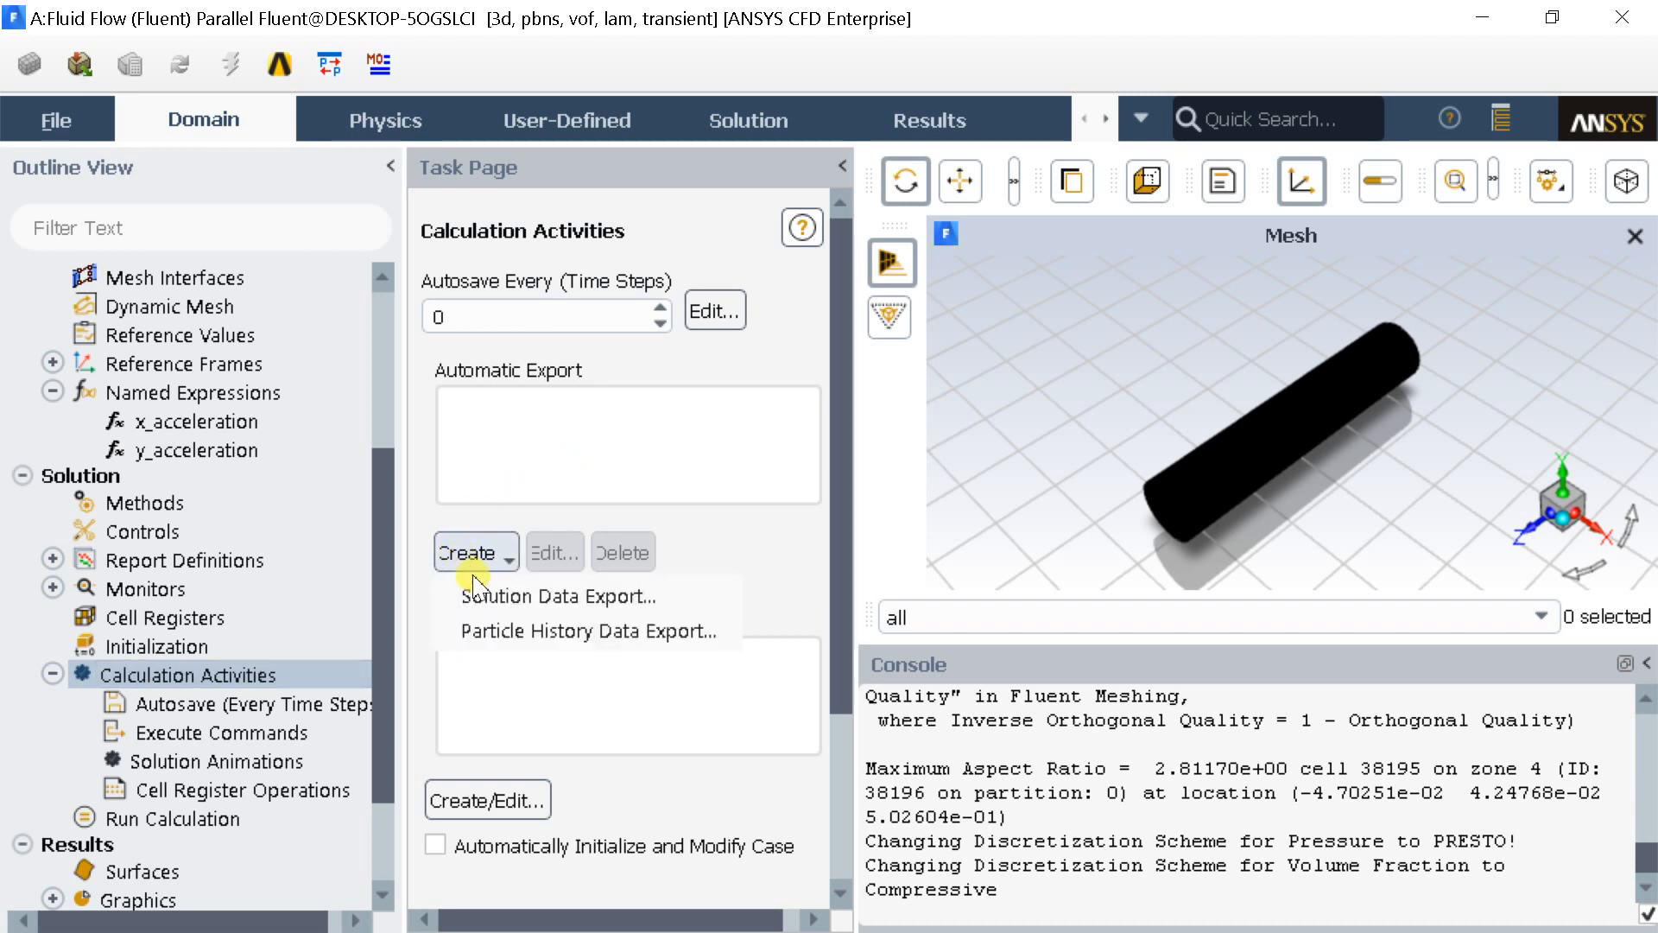
click(560, 596)
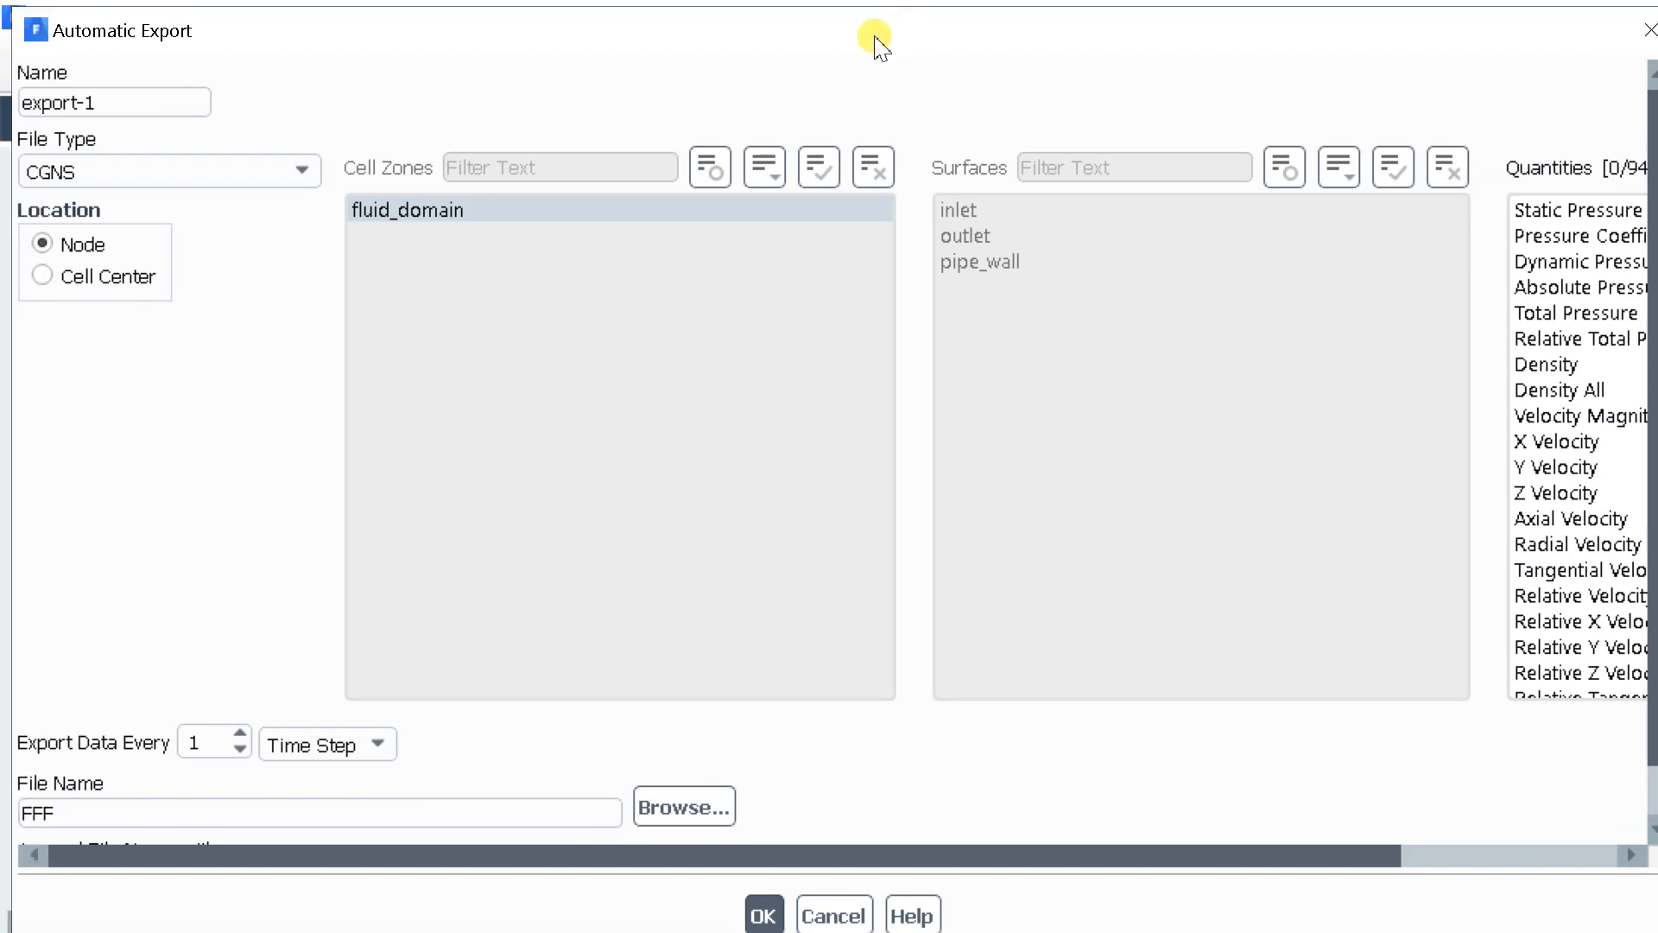
mouse_move(190, 228)
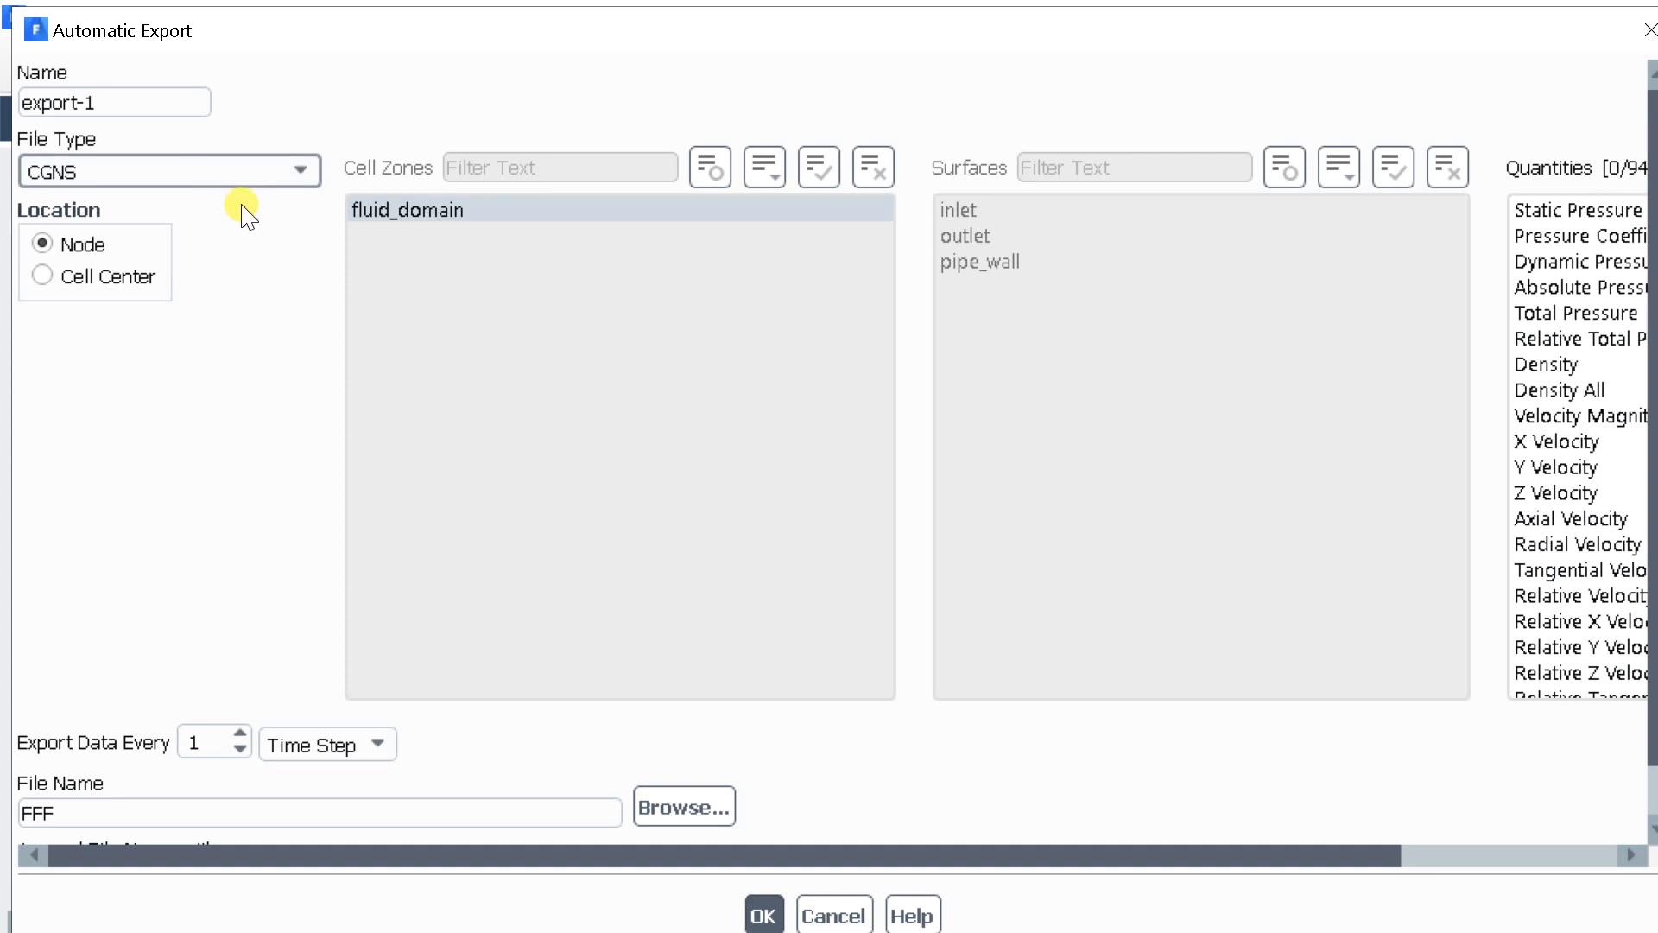
mouse_move(464, 380)
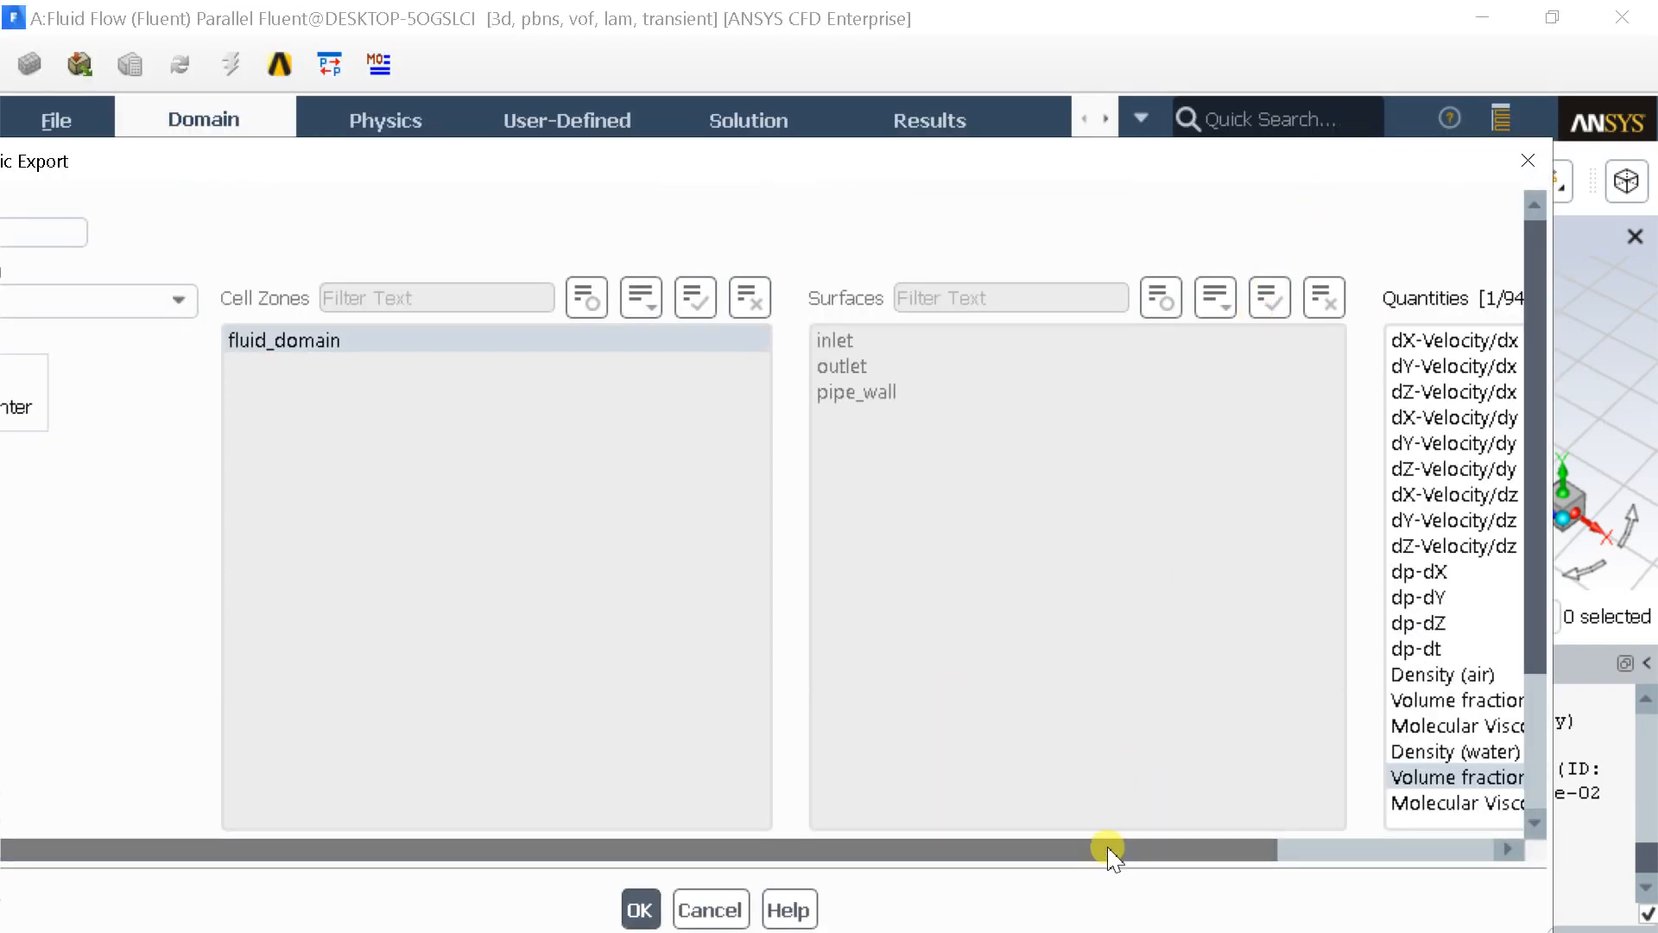
Step: Define export-1 with the water volume fraction quantity, a file name and every 1 time step, and confirm
drag(1109, 849, 926, 850)
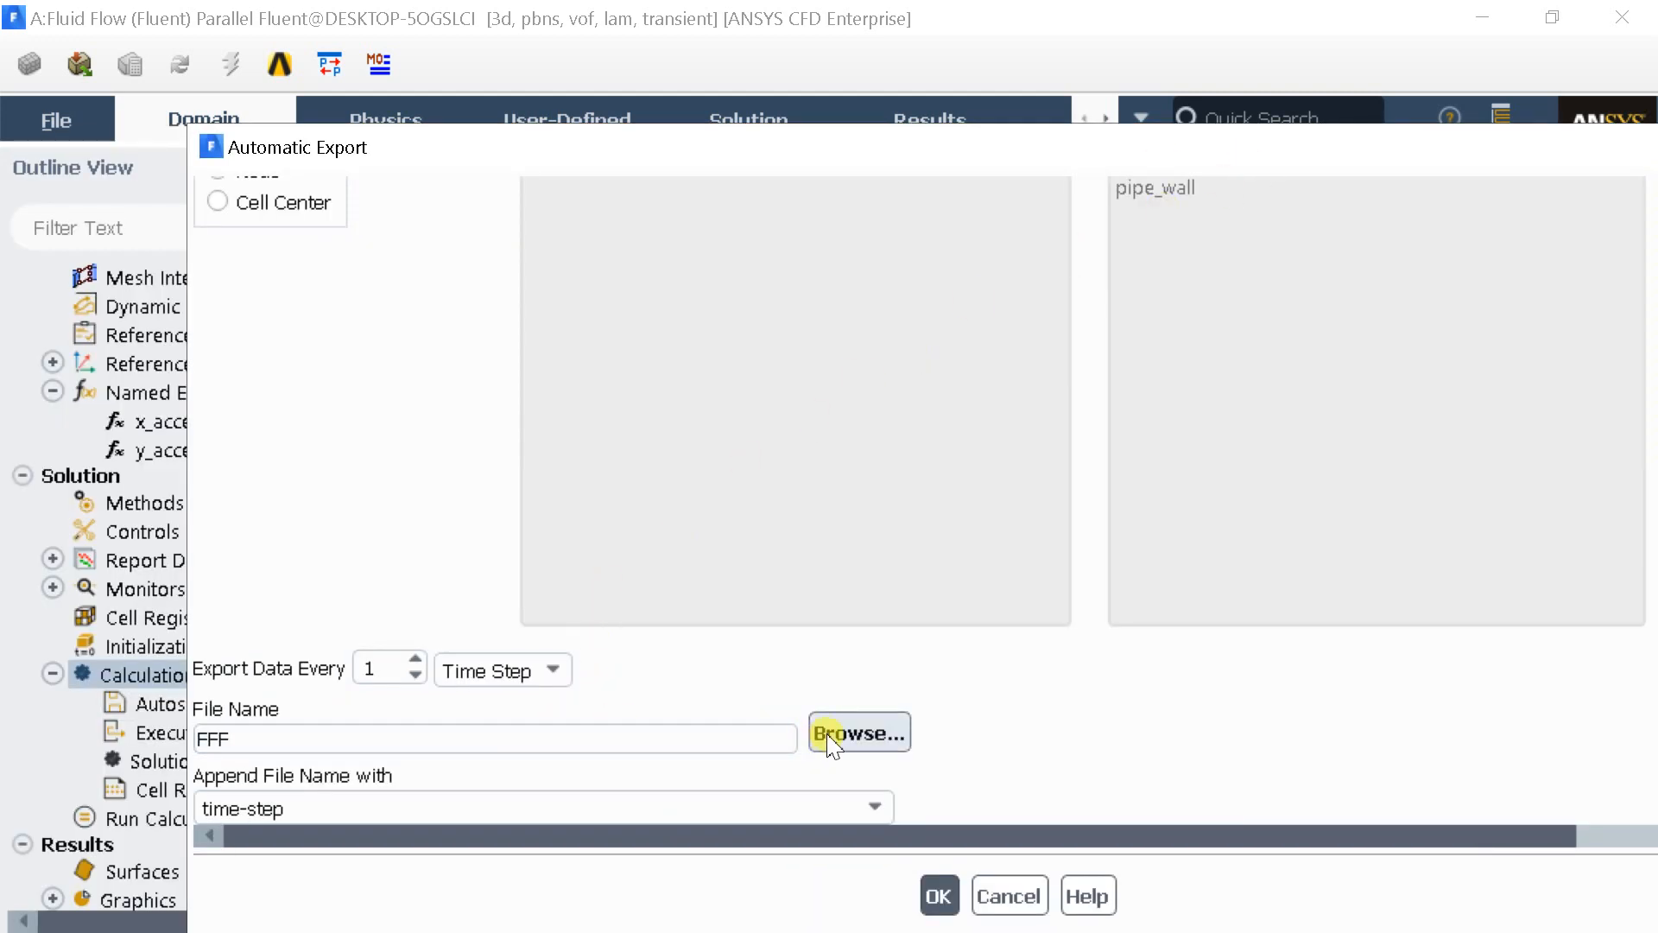
click(858, 732)
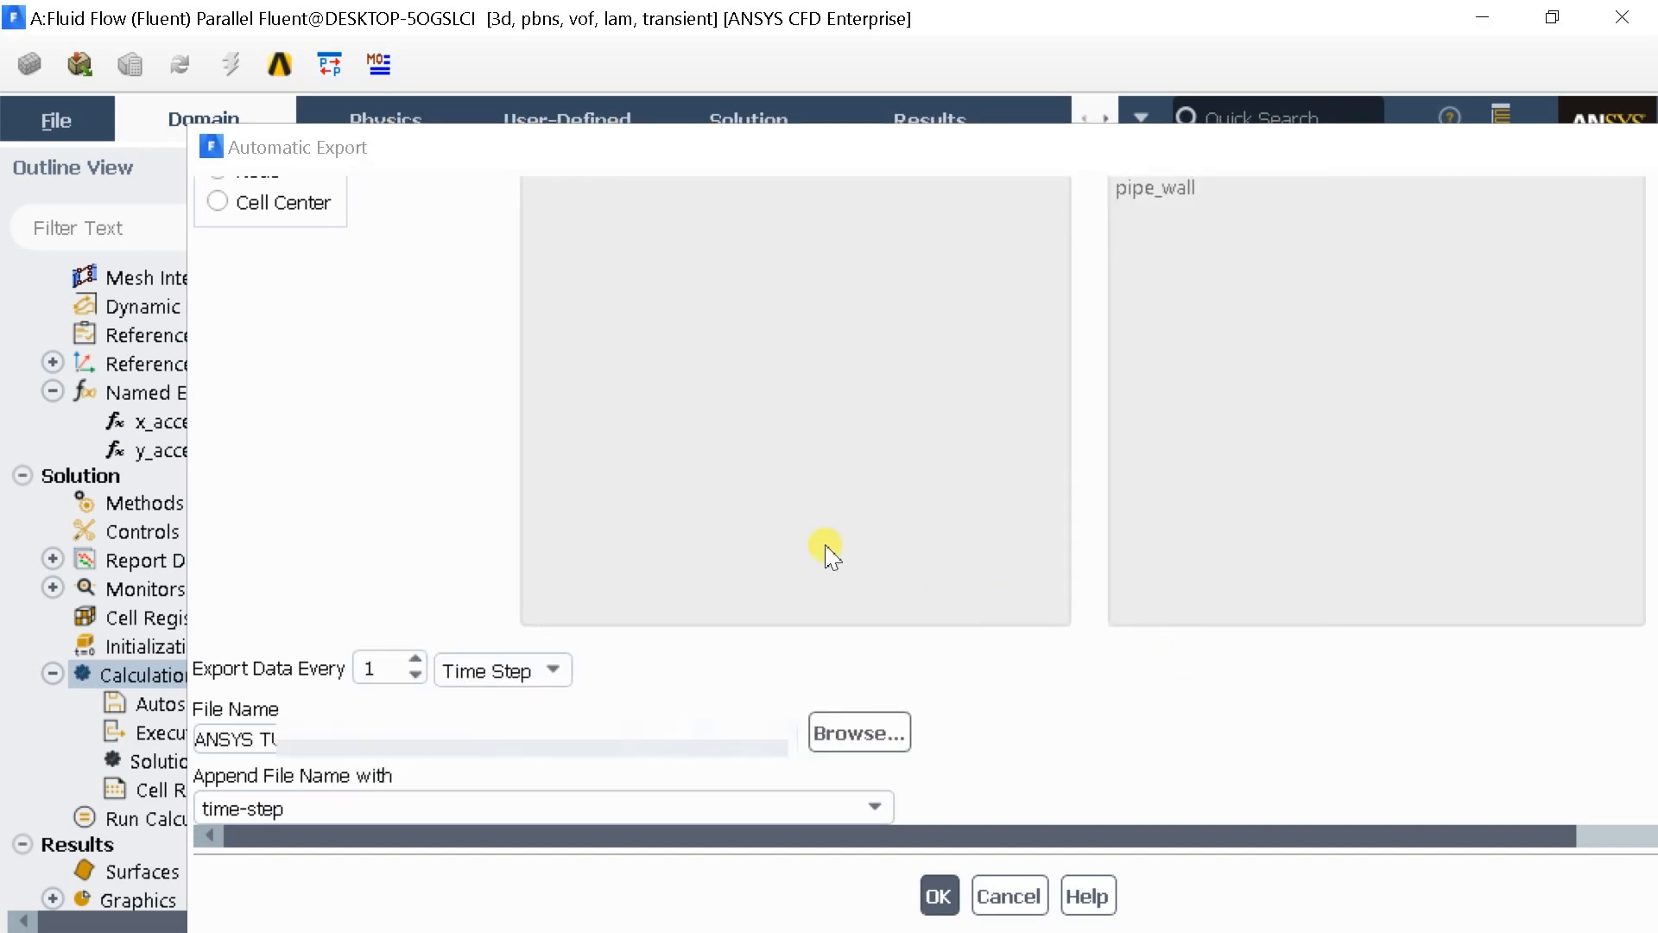
mouse_move(675, 632)
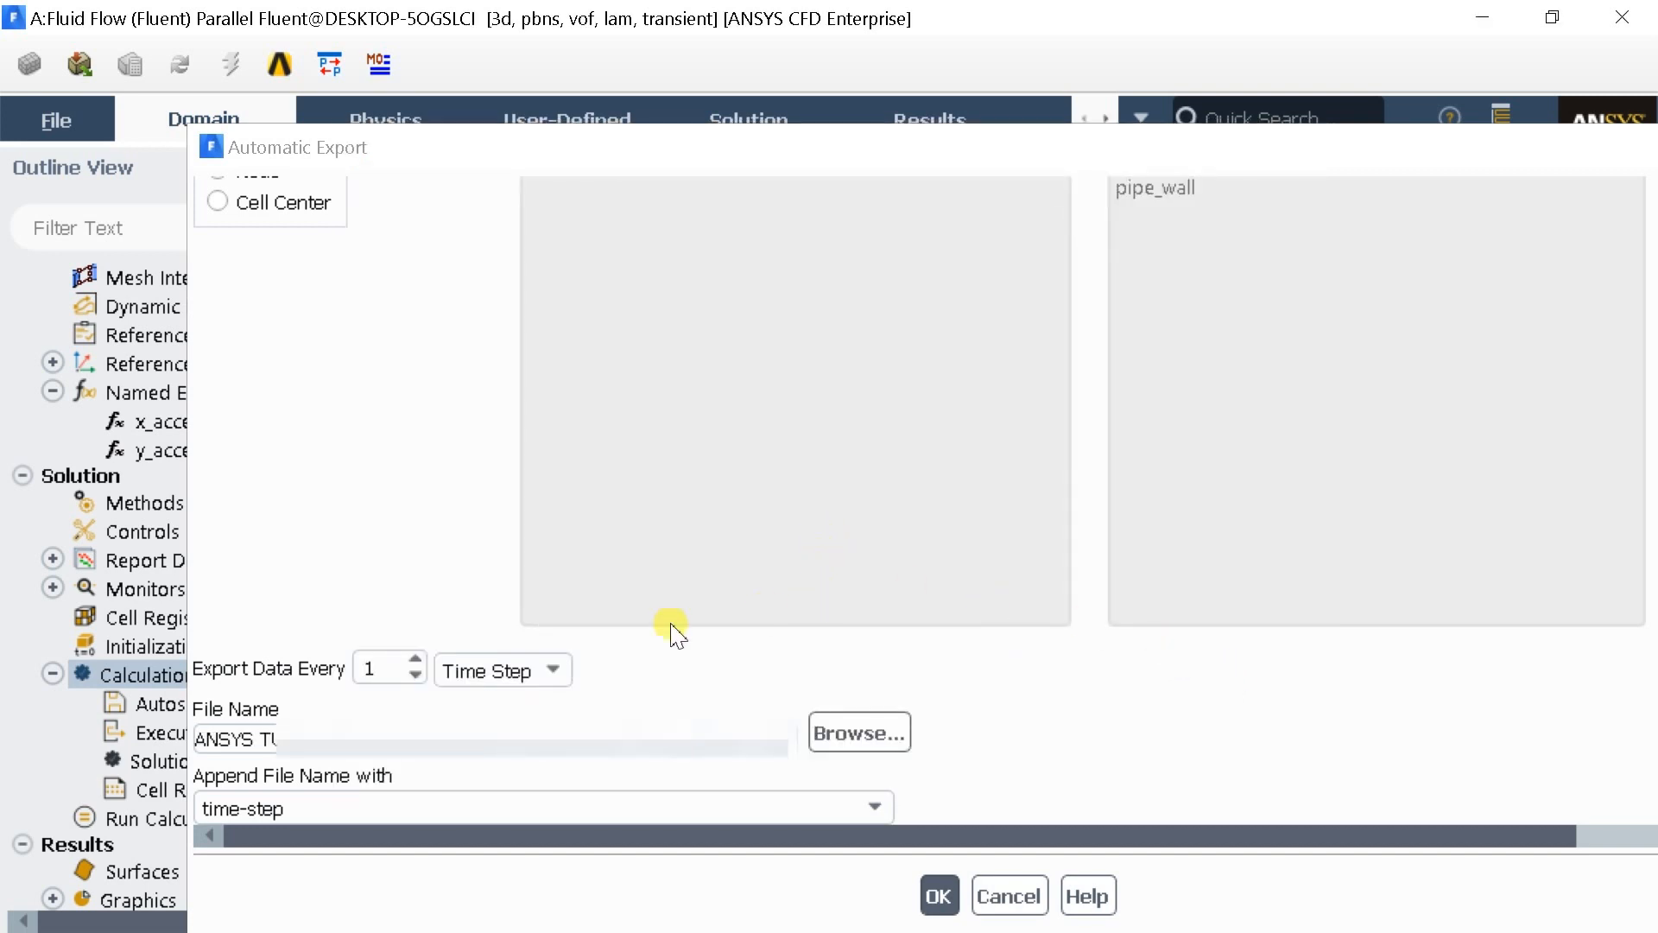
click(380, 669)
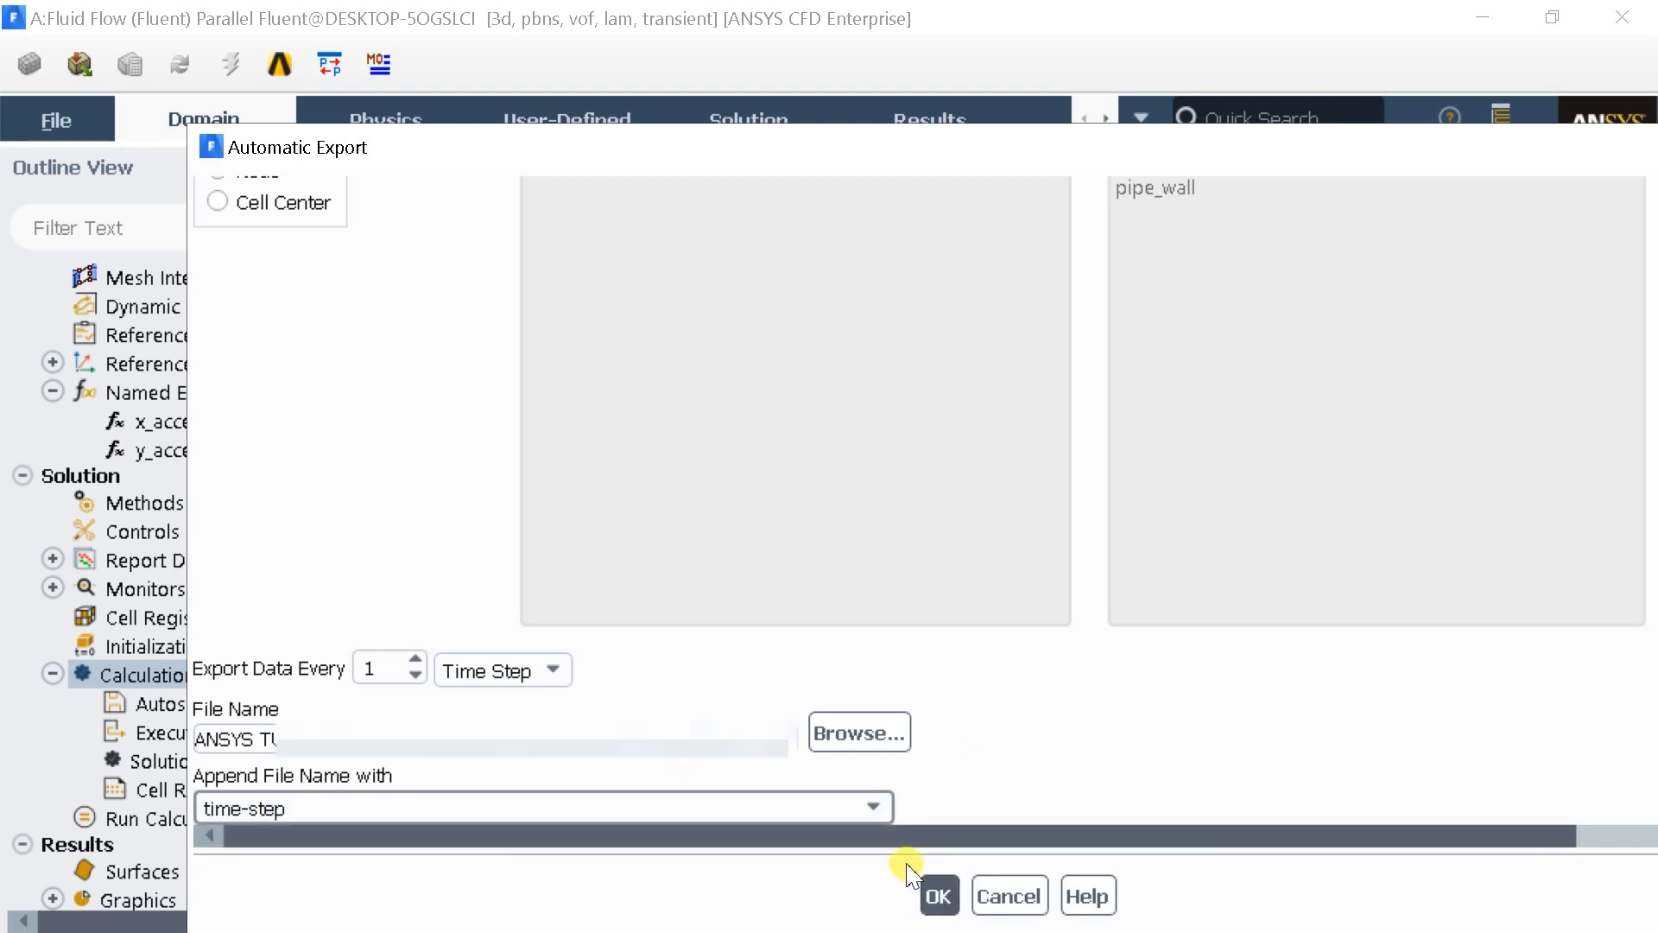
click(937, 897)
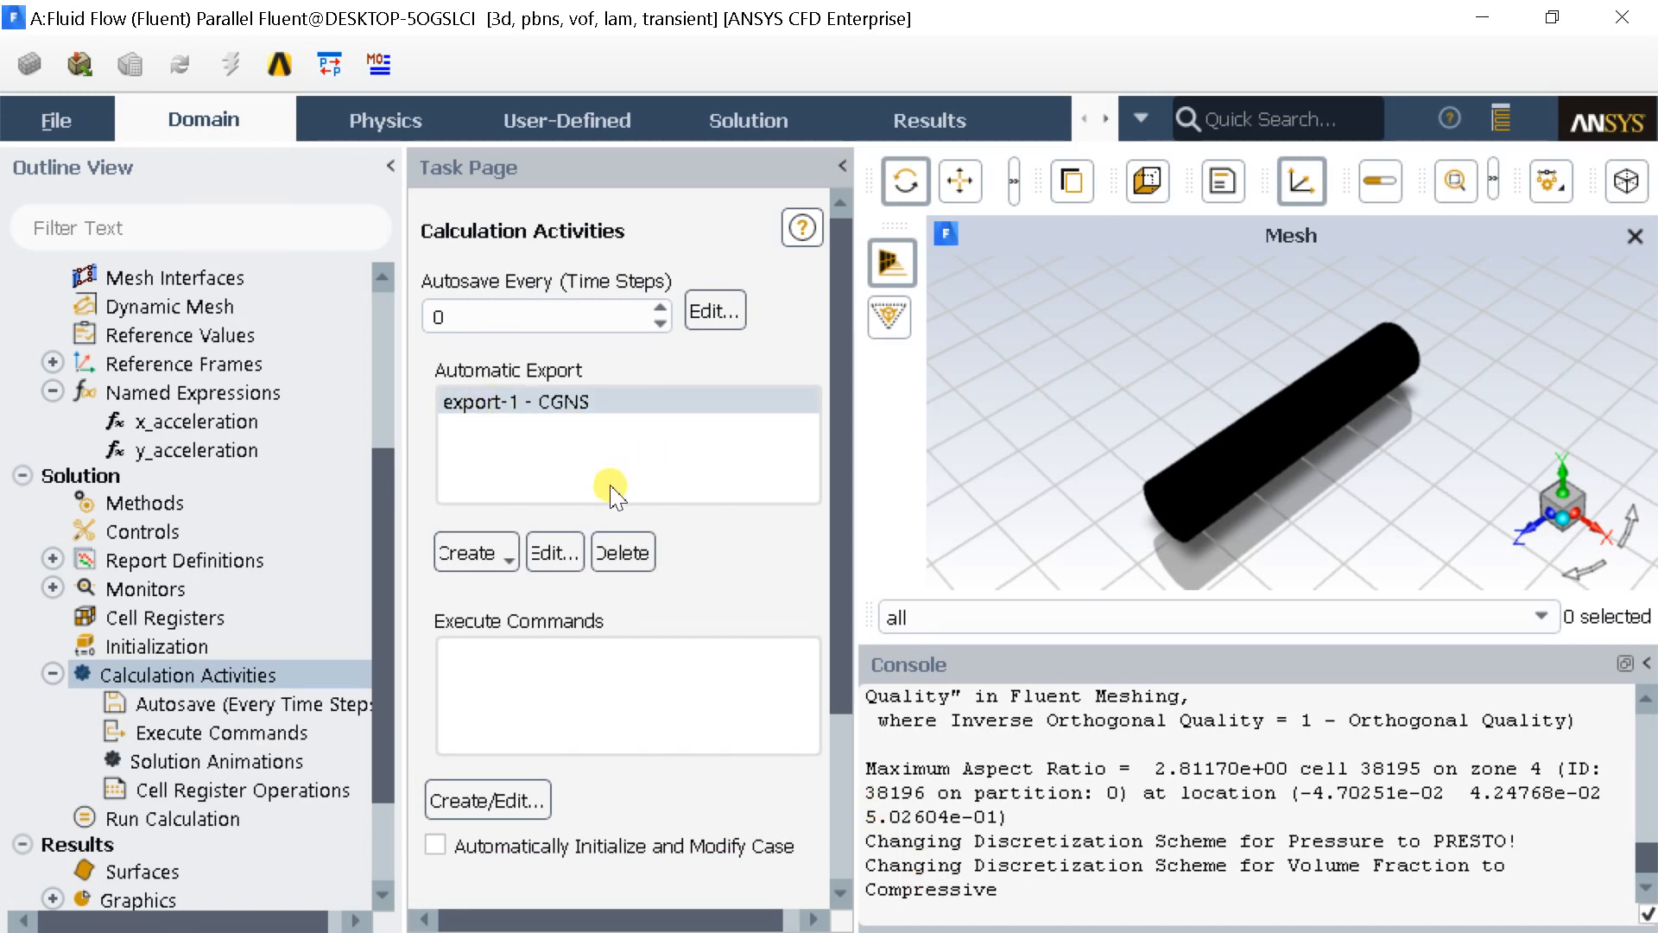
click(217, 760)
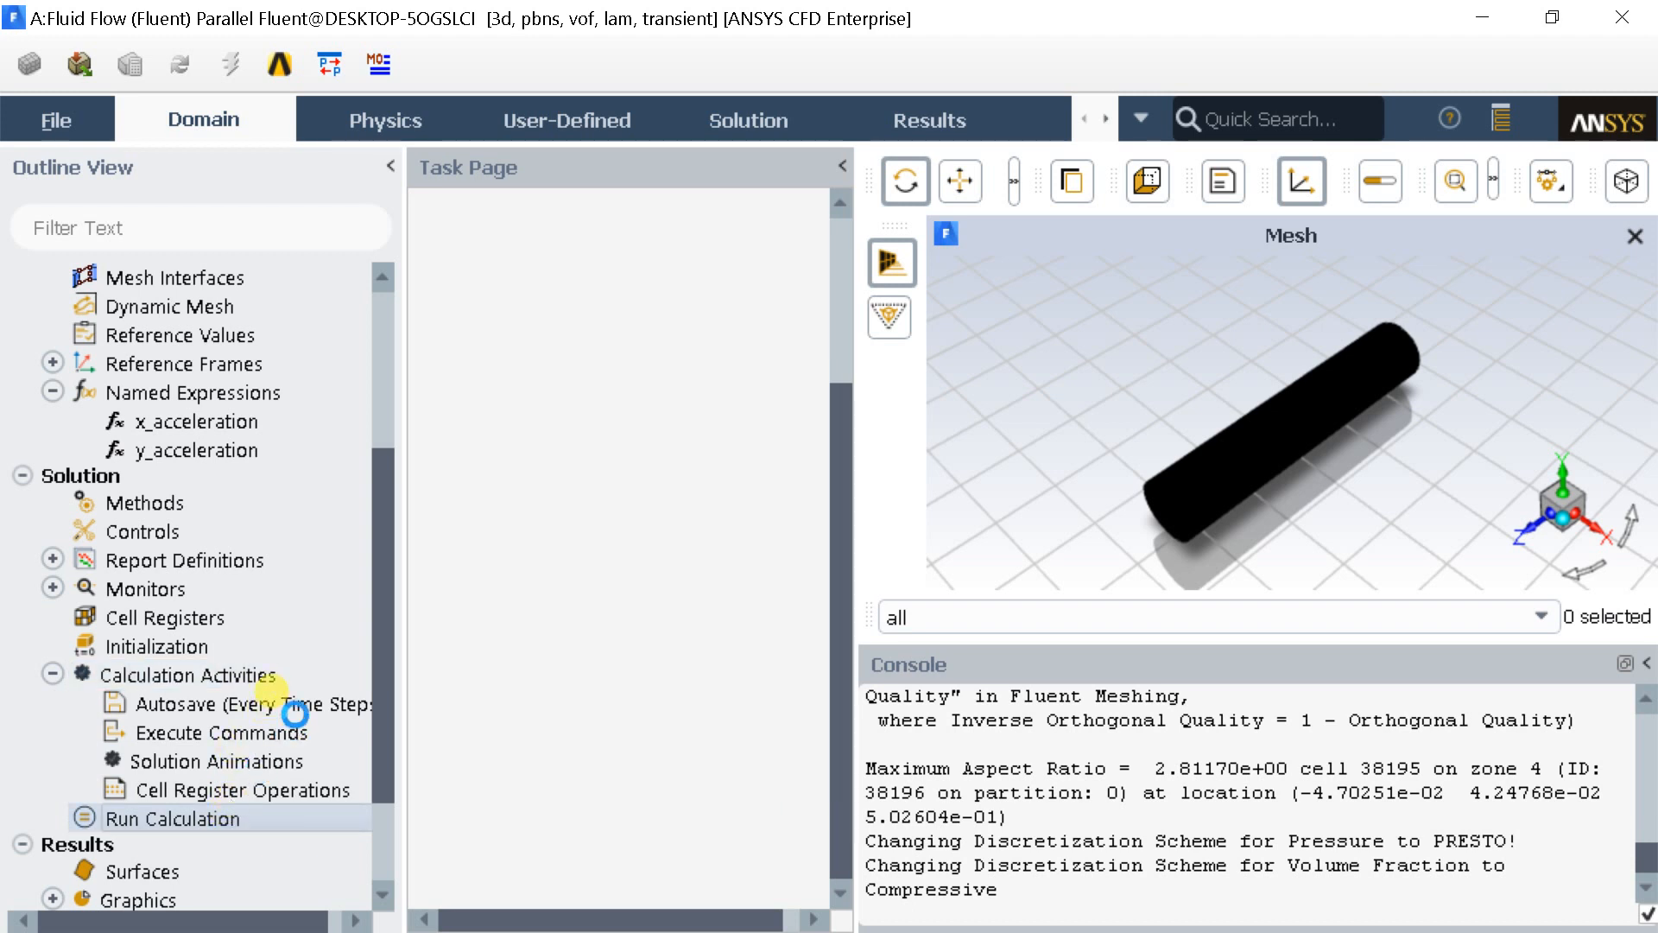
Step: Run the transient calculation for 500 time steps of 0.01 s
click(171, 817)
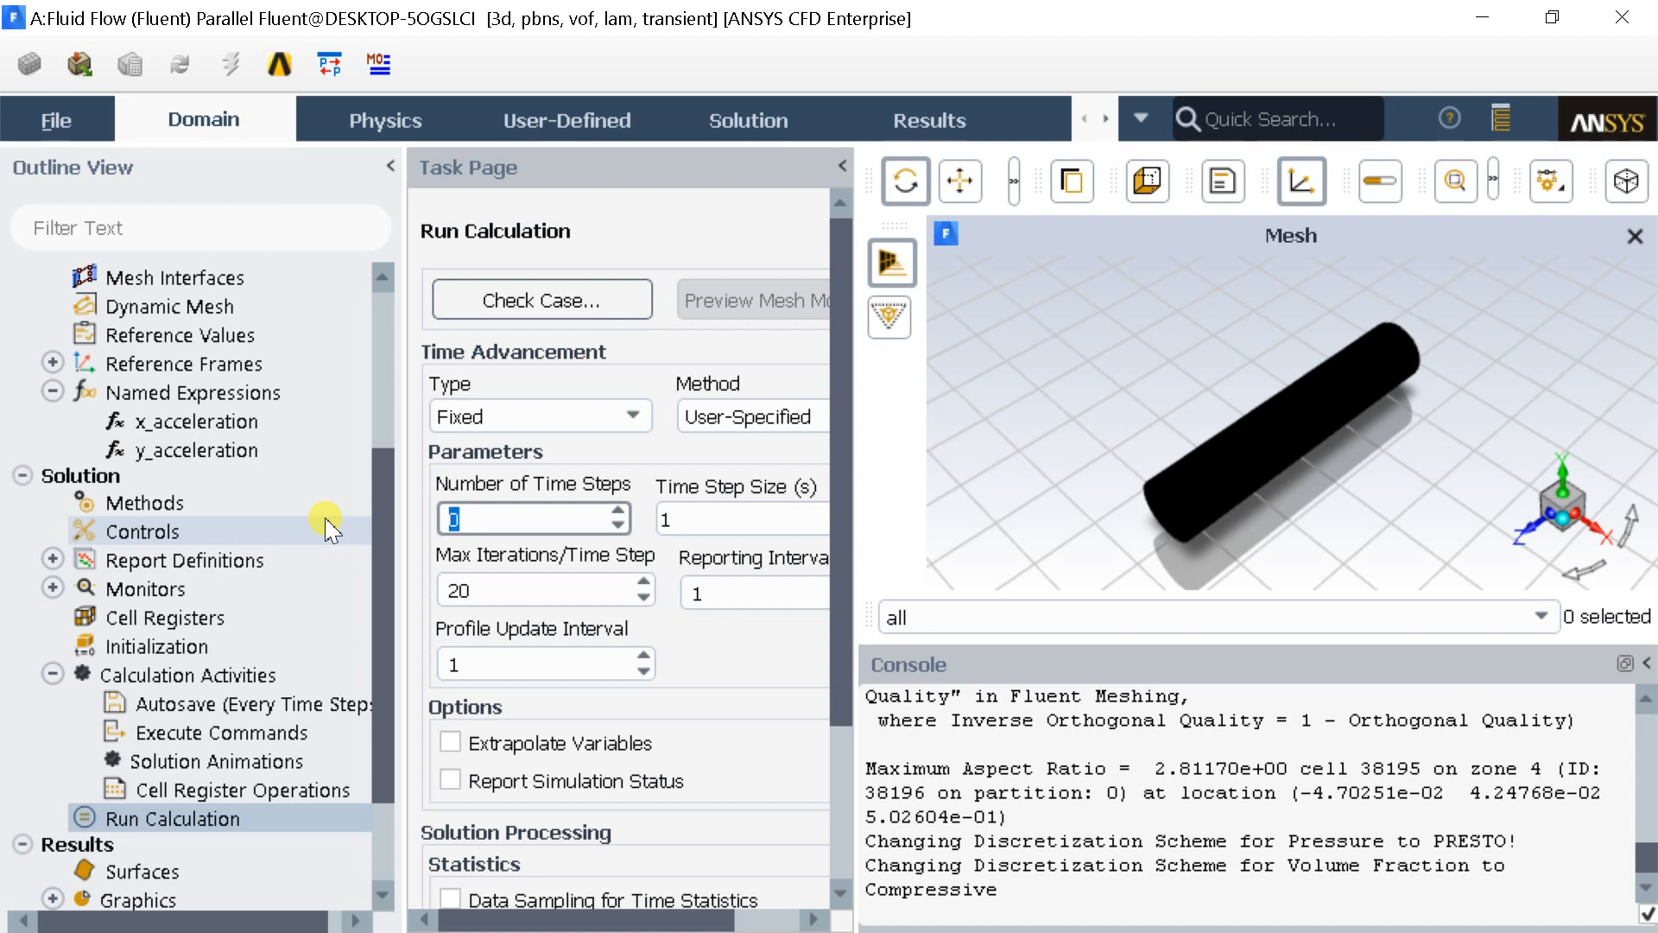
text(500)
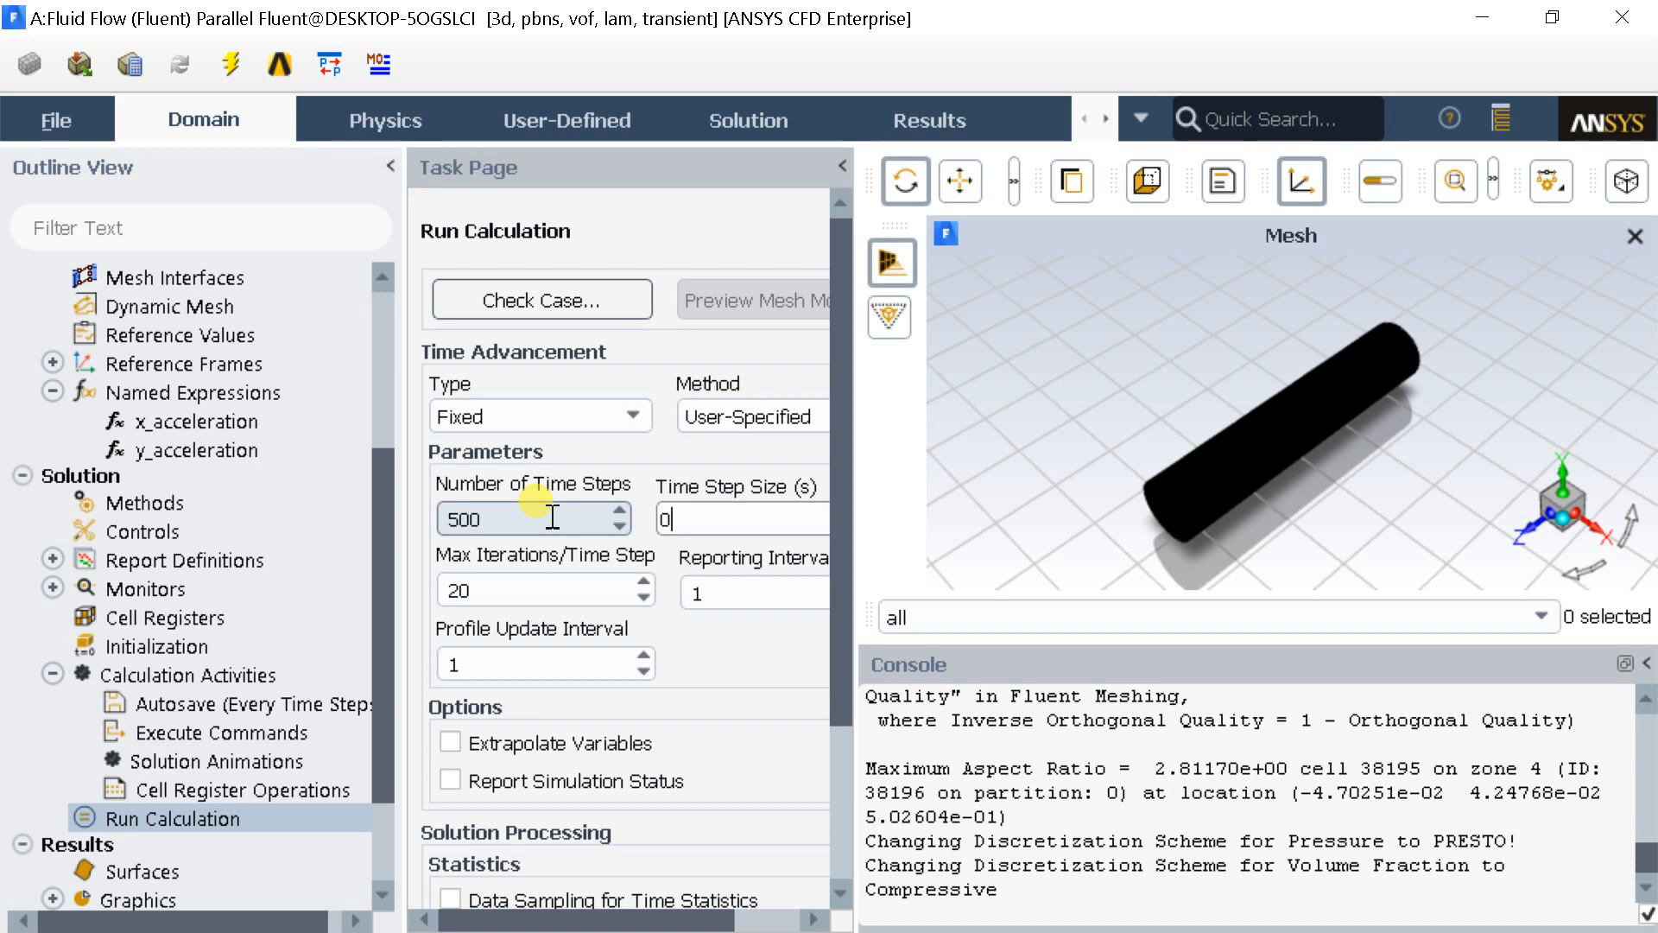
text(0.01)
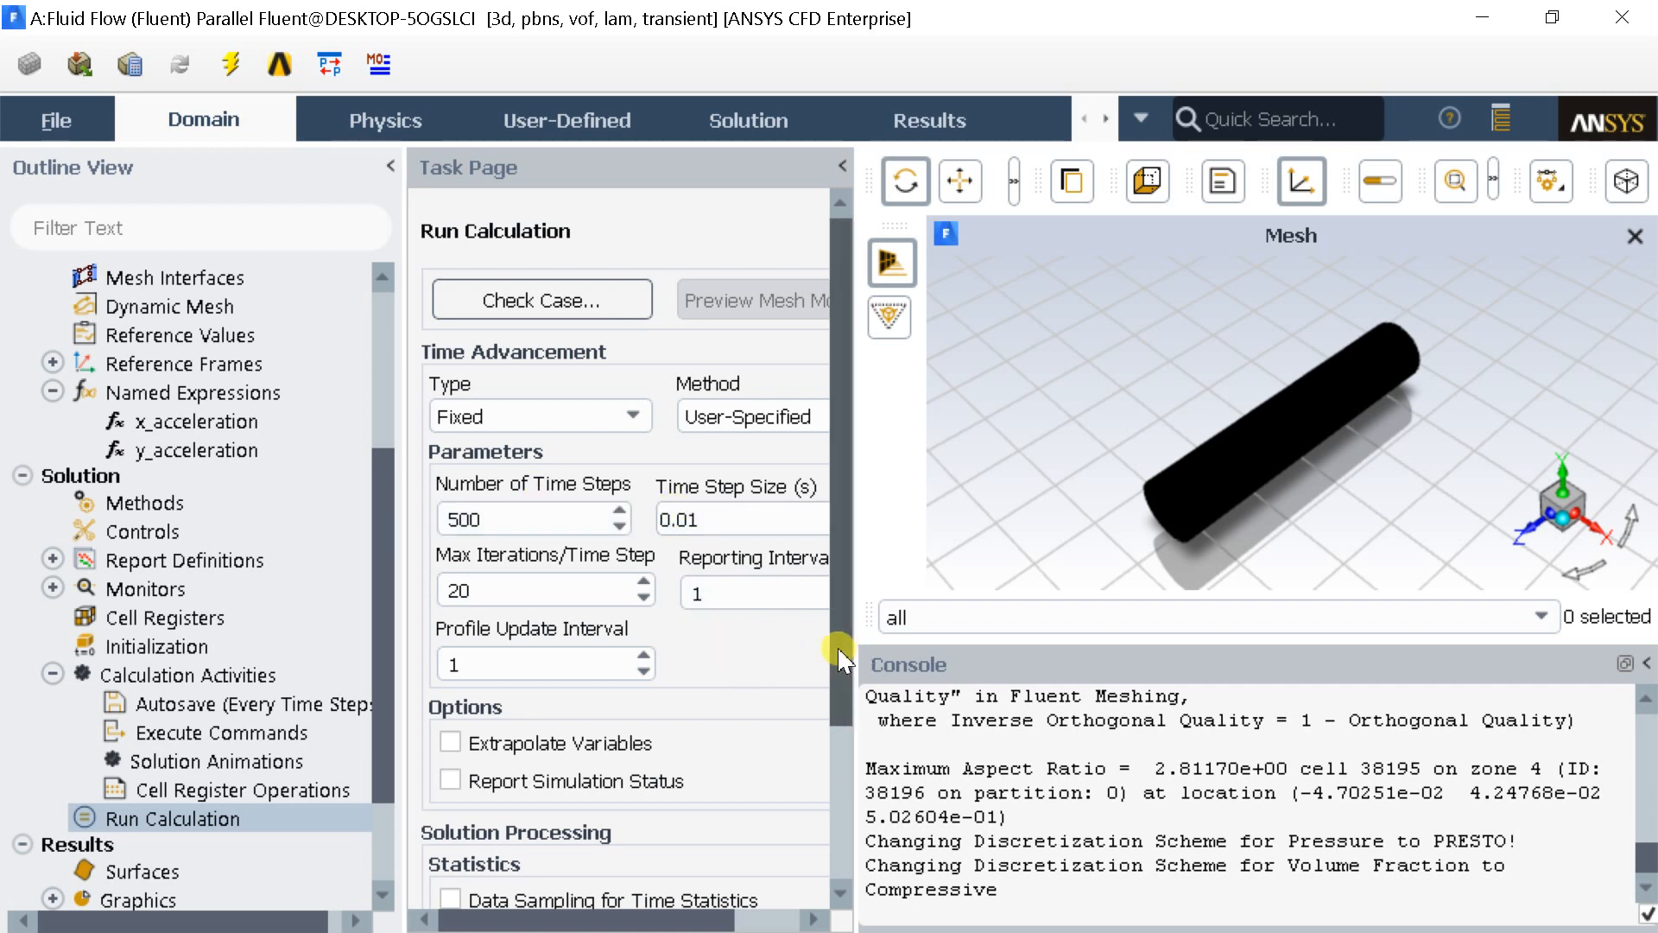
scroll(down, 3)
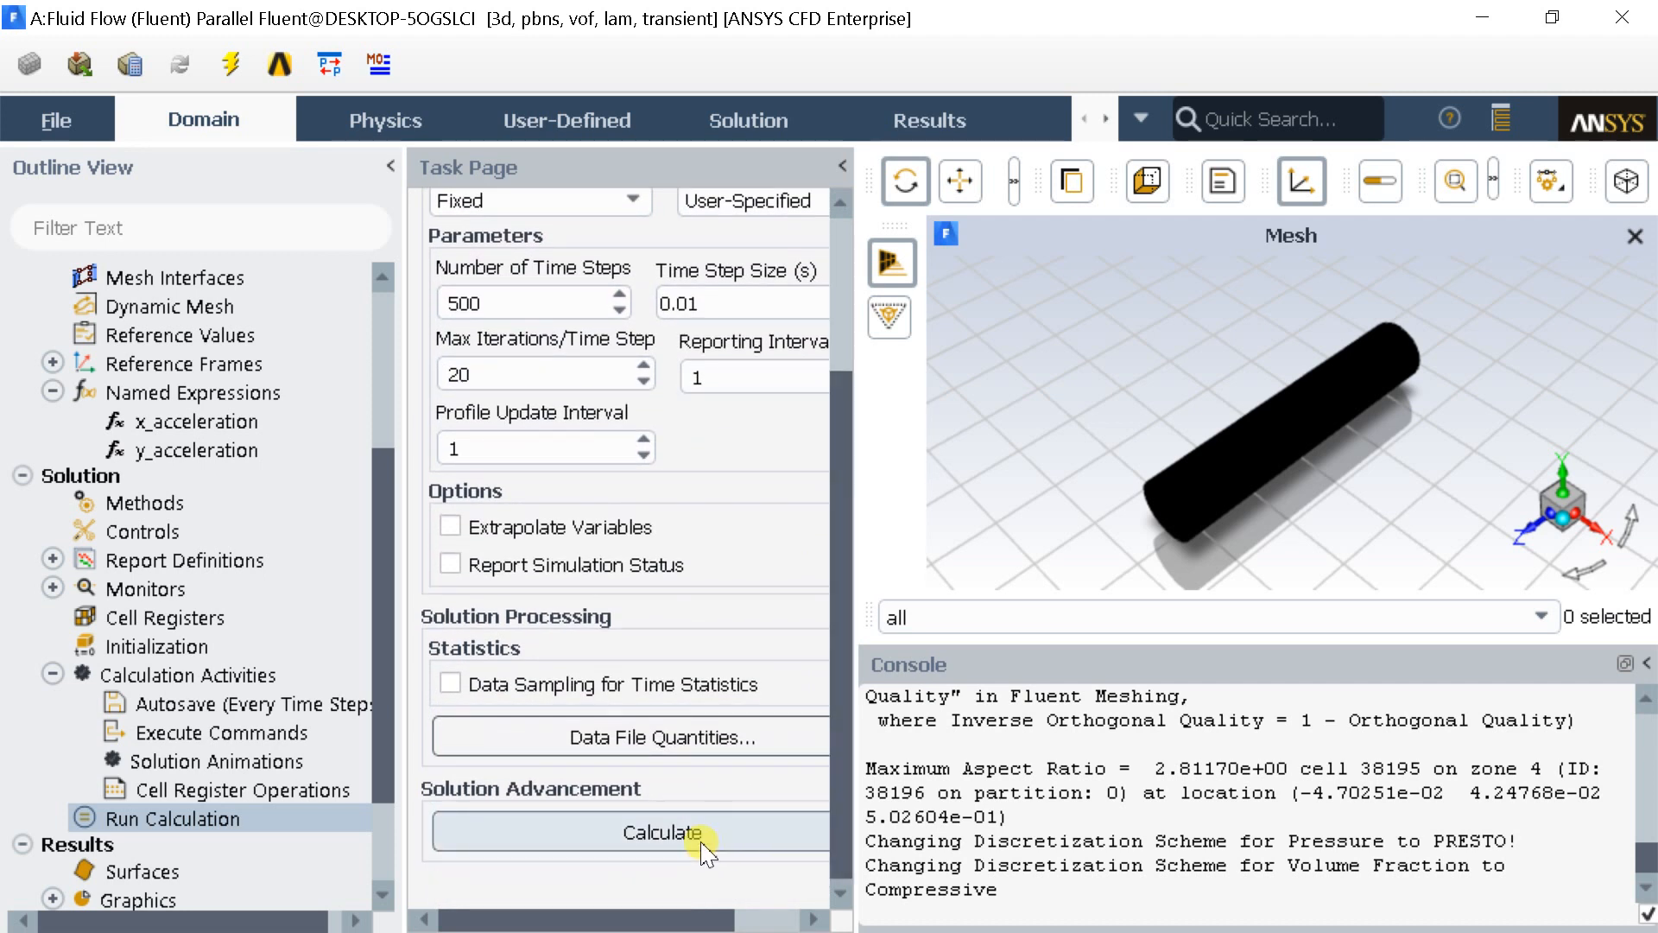
click(656, 832)
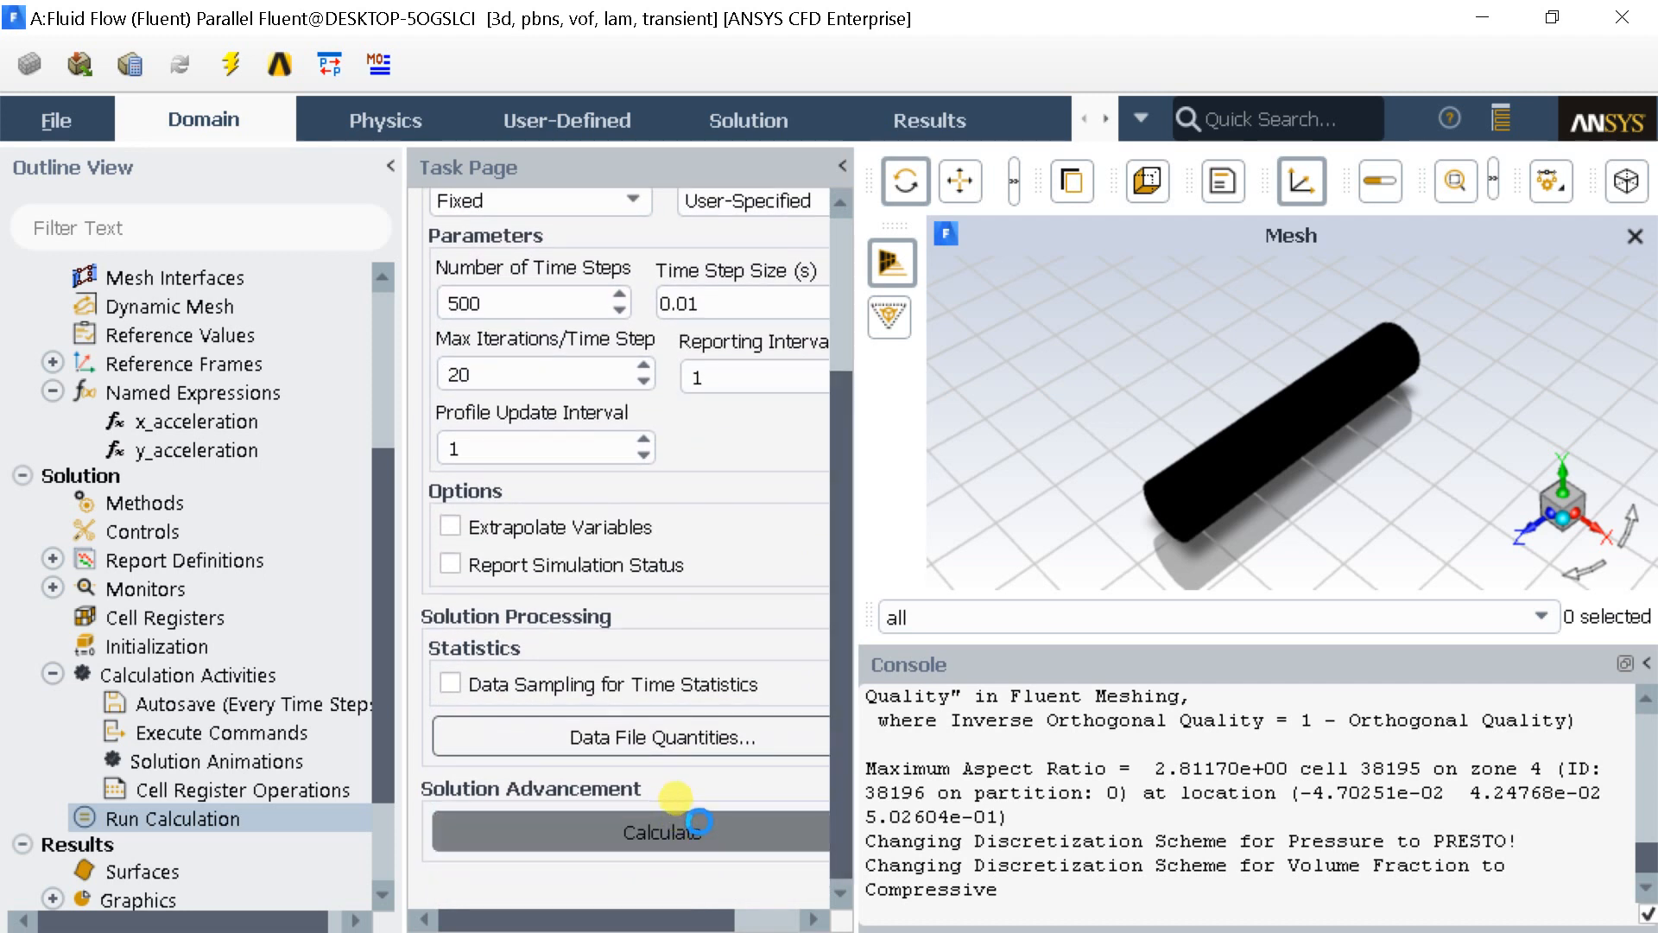
mouse_move(686, 787)
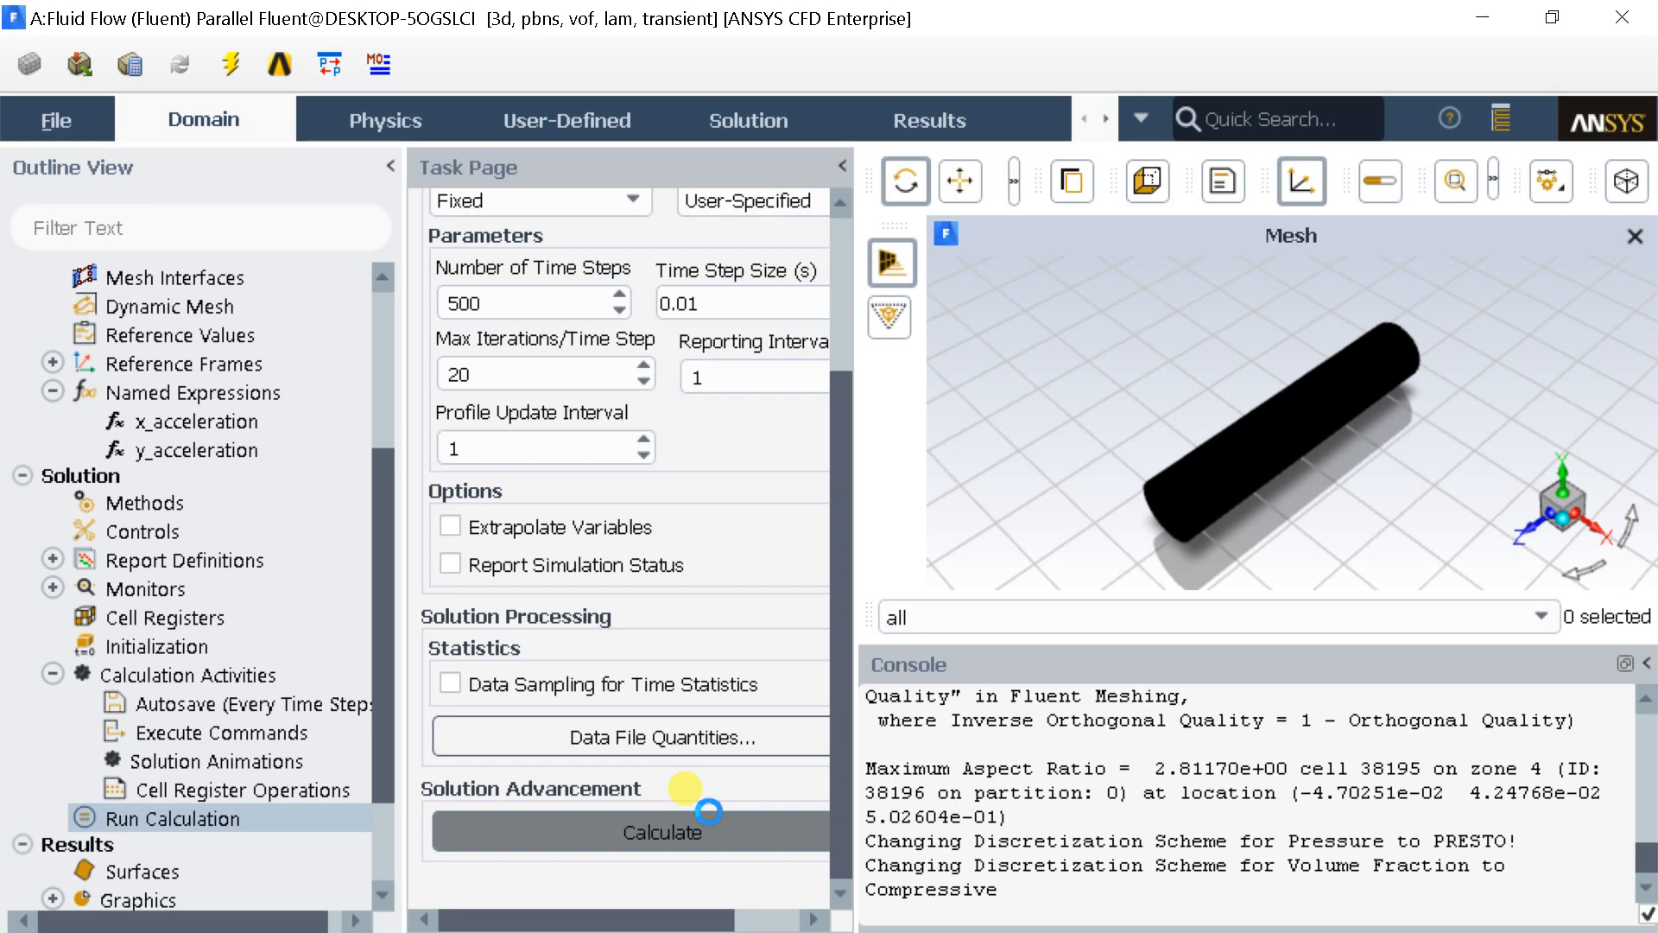
click(663, 833)
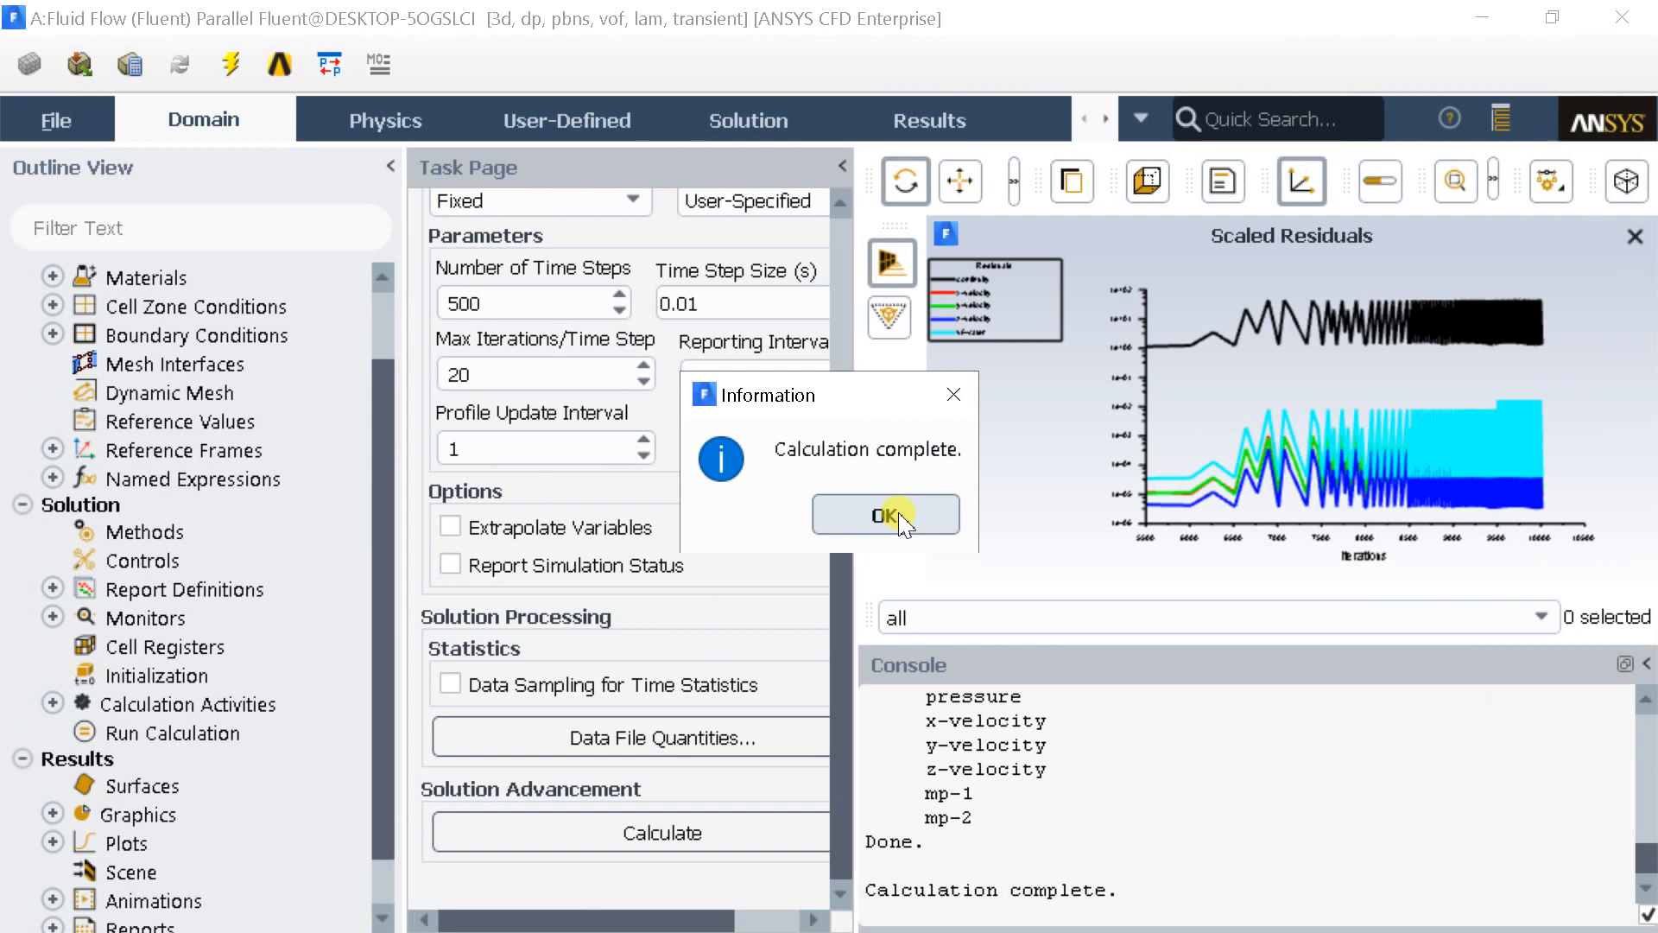
Step: Dismiss the completion message and close Fluent, keeping changes for the current calculation only
click(884, 515)
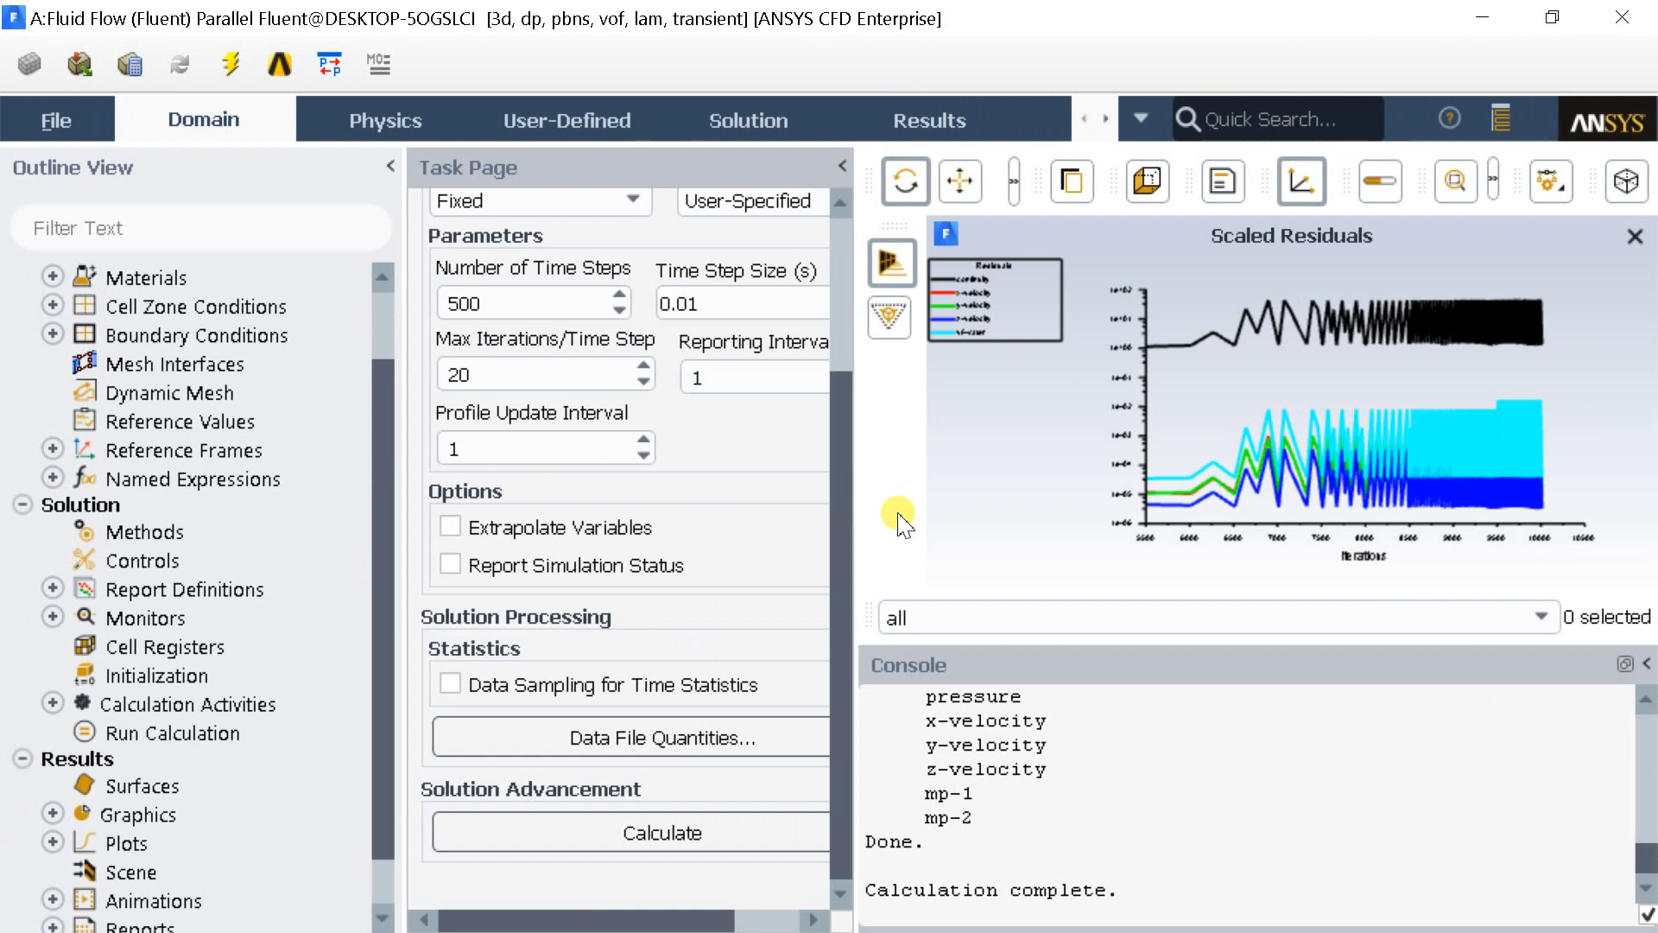
click(55, 119)
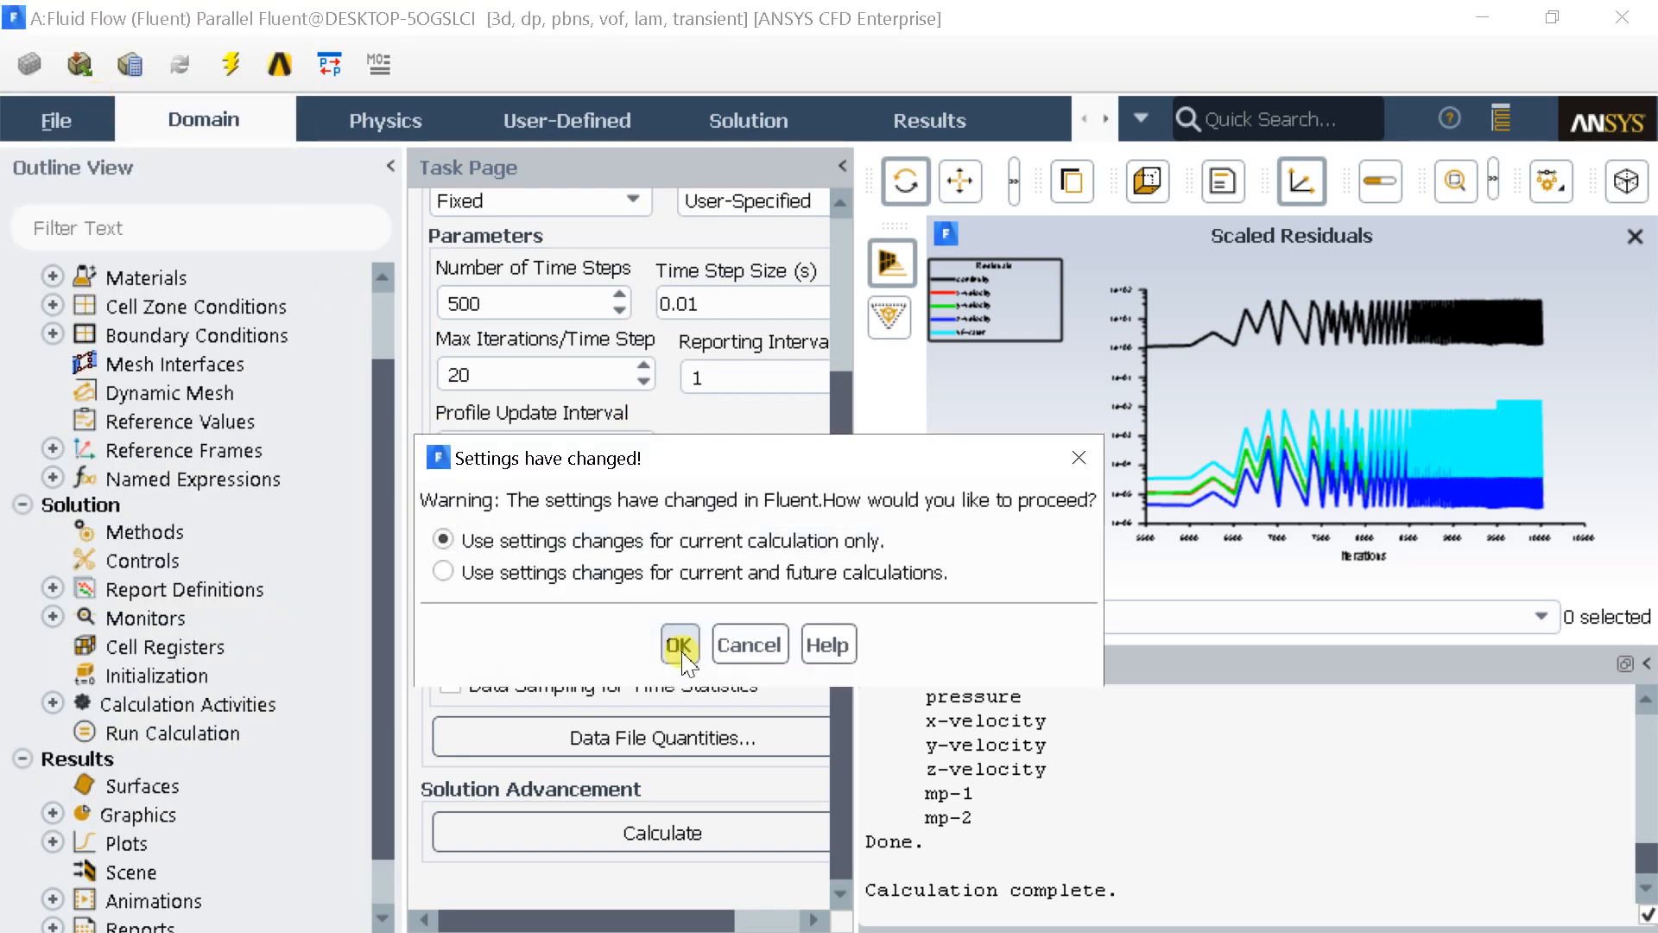
click(677, 644)
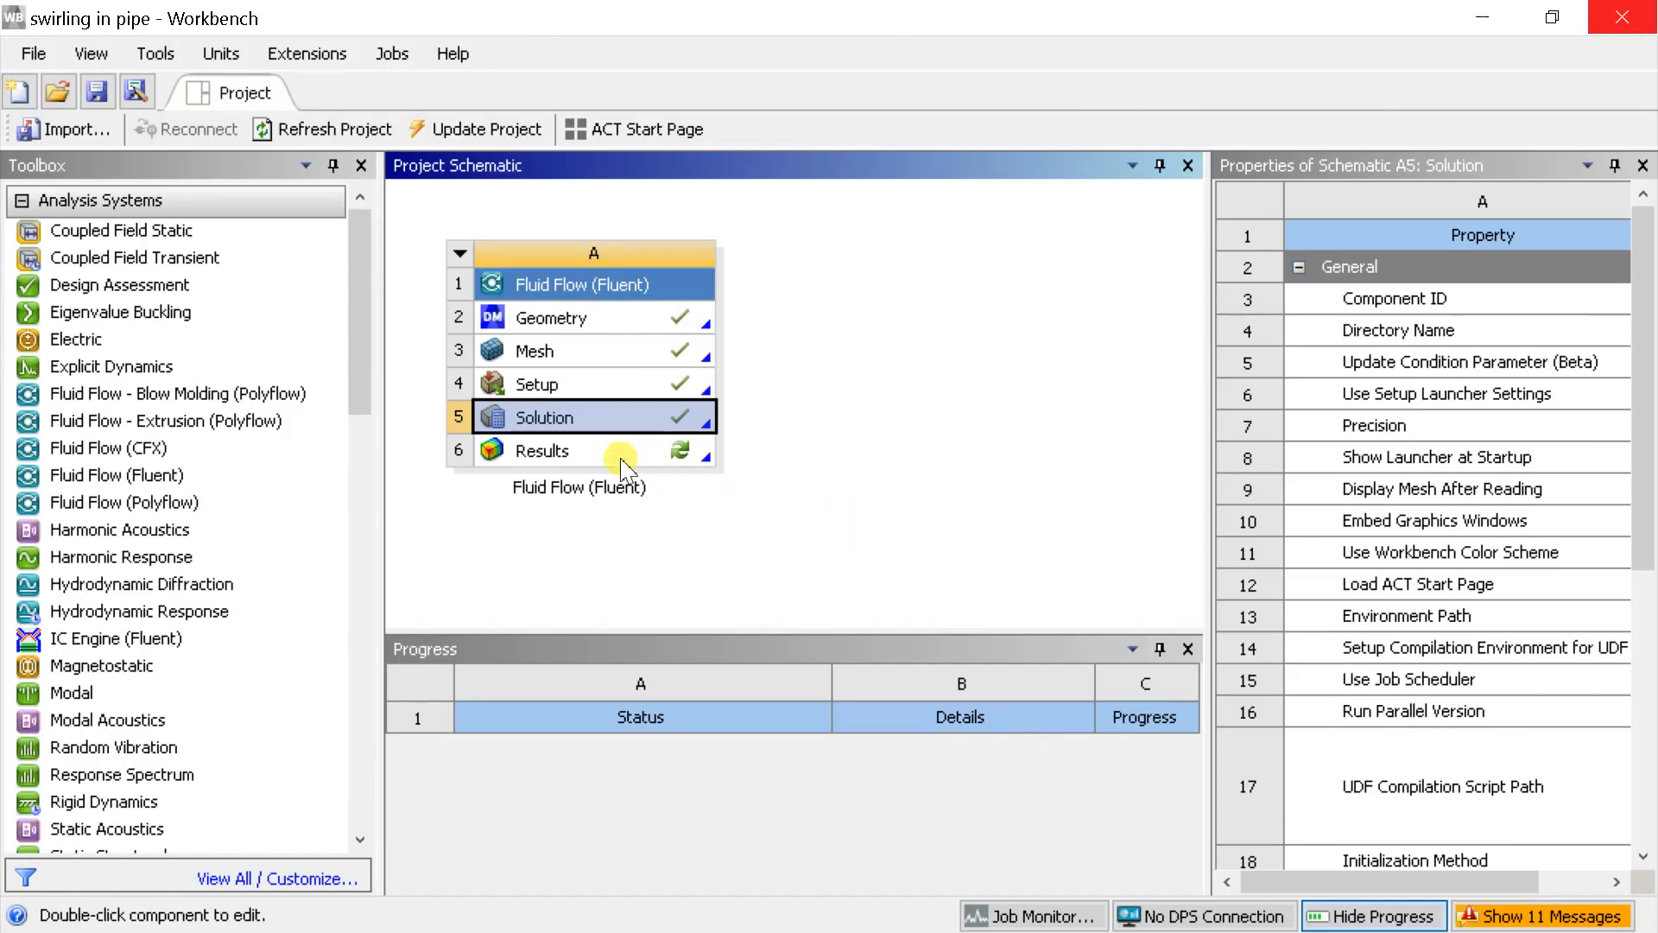
Step: Load the Results cell from the Workbench schematic into CFD-Post
click(543, 451)
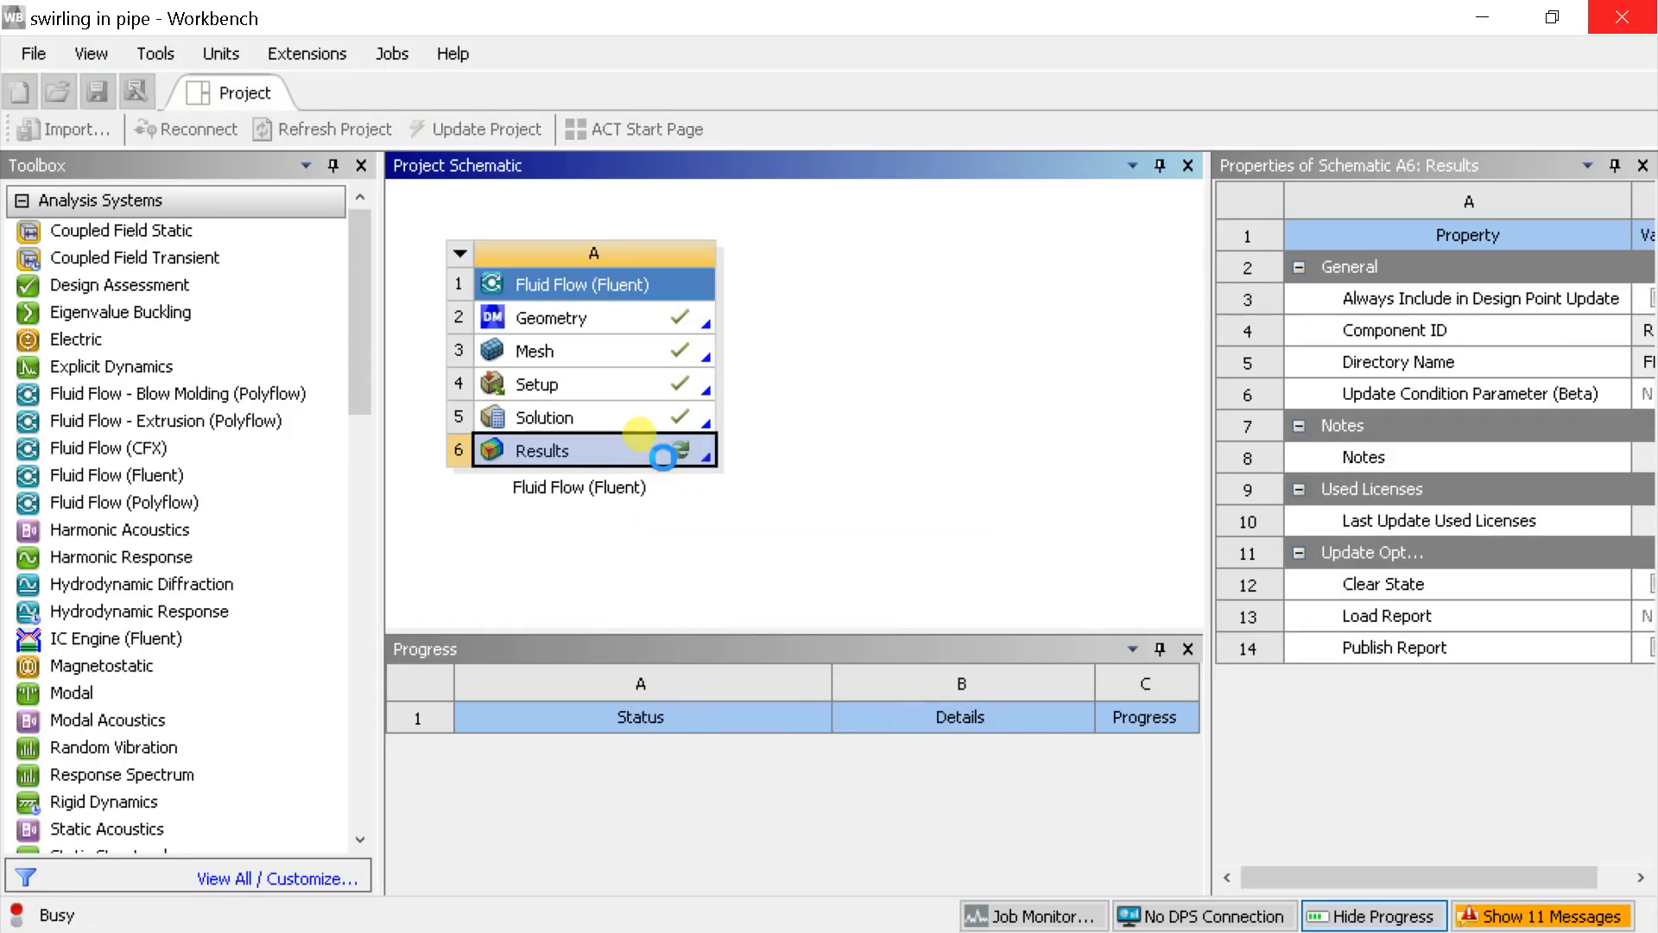
double_click(540, 450)
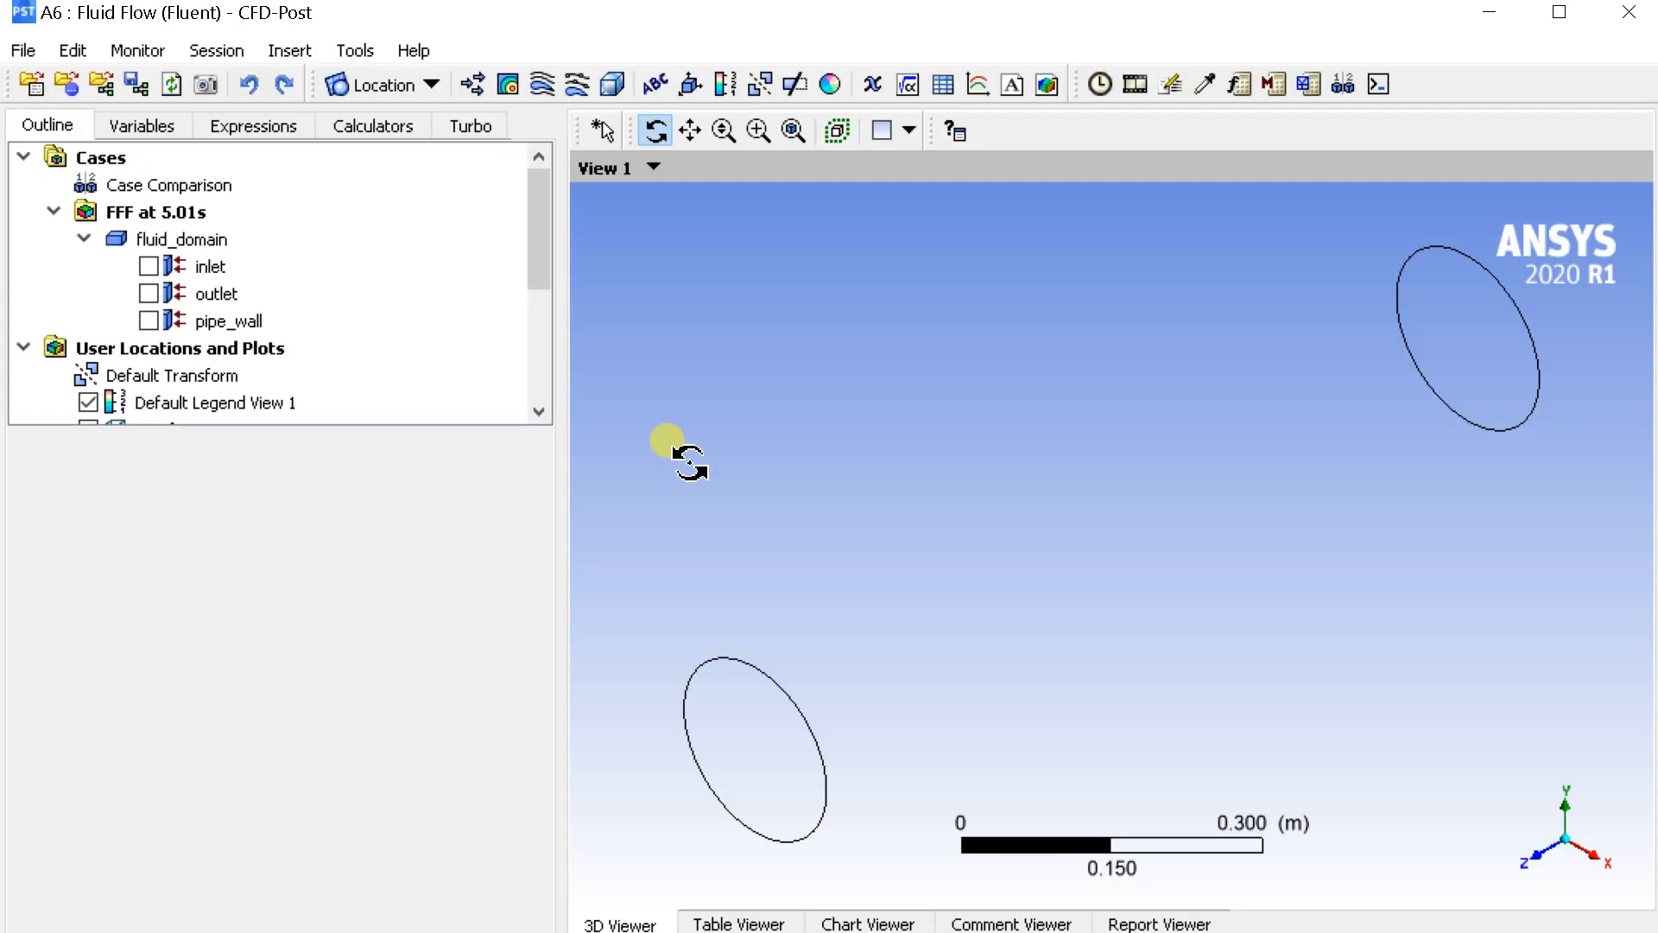
mouse_move(466, 225)
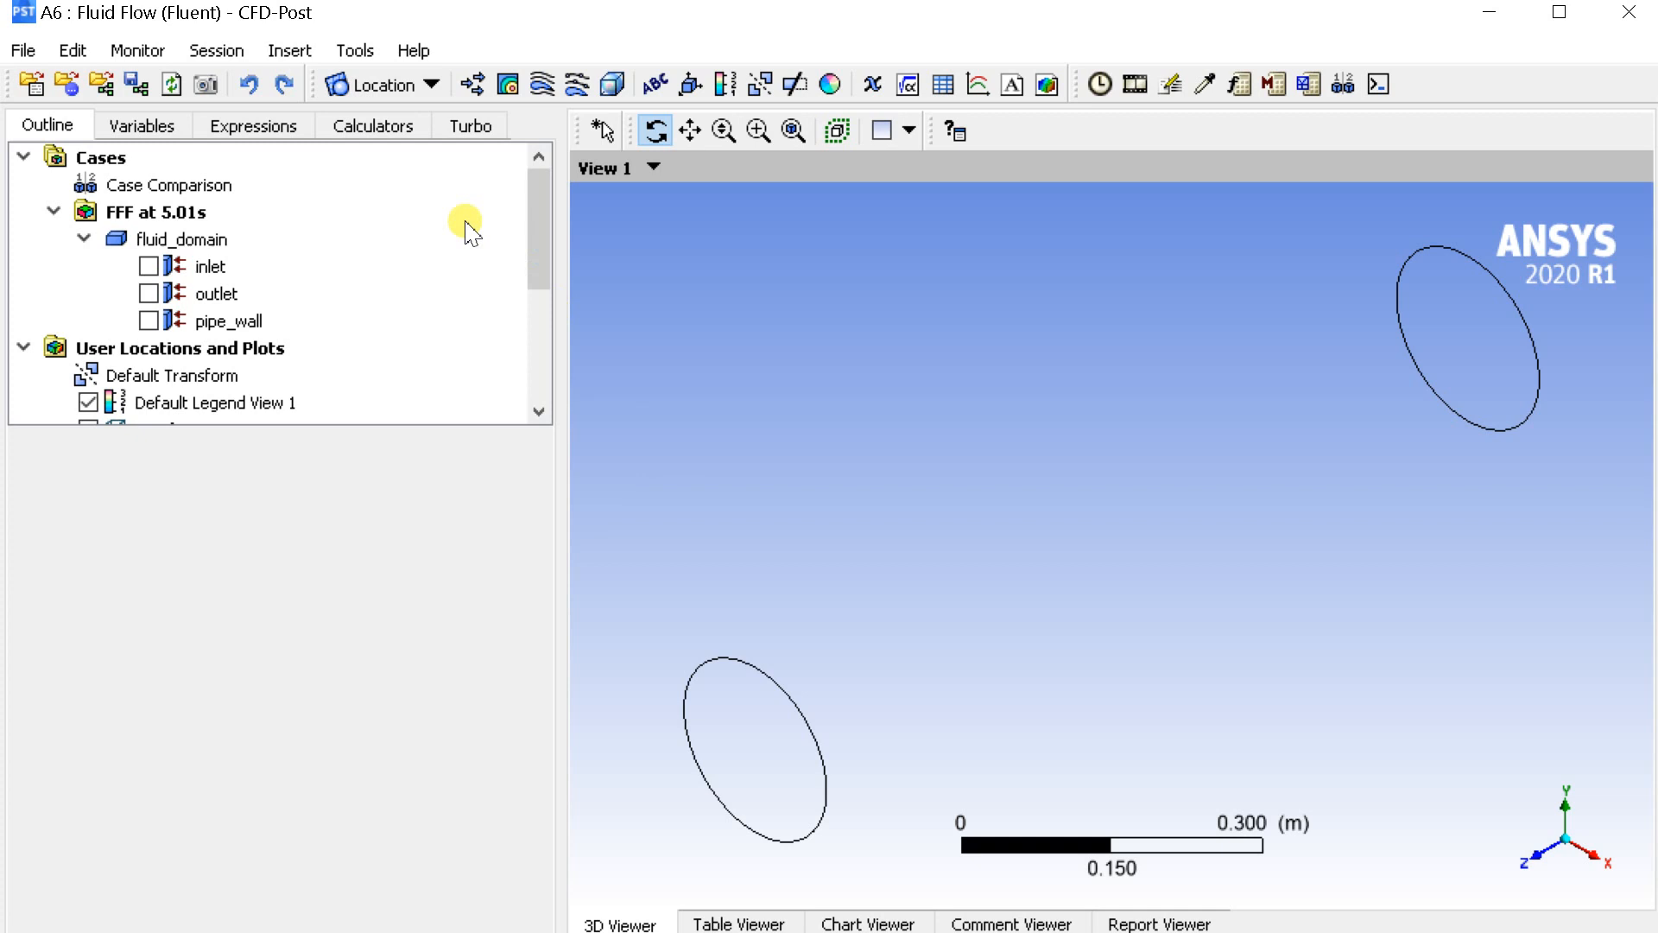
Step: Create Isosurface 1 of Water.Volume Fraction at value 0 and inspect it along the pipe
click(380, 85)
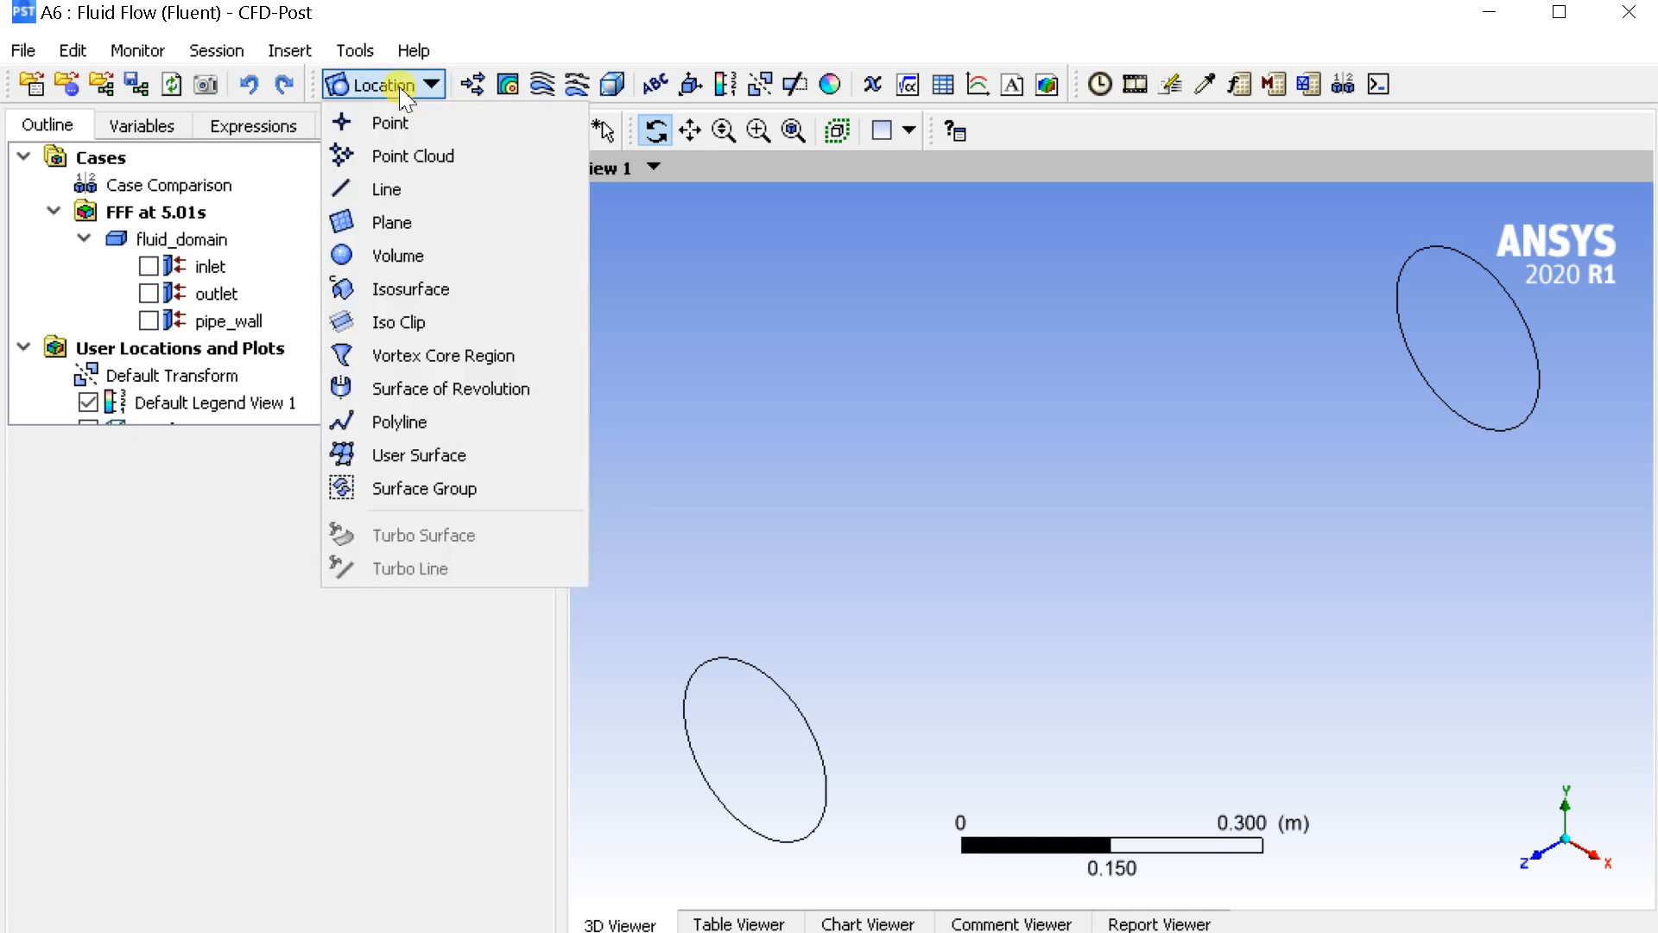
mouse_move(399, 422)
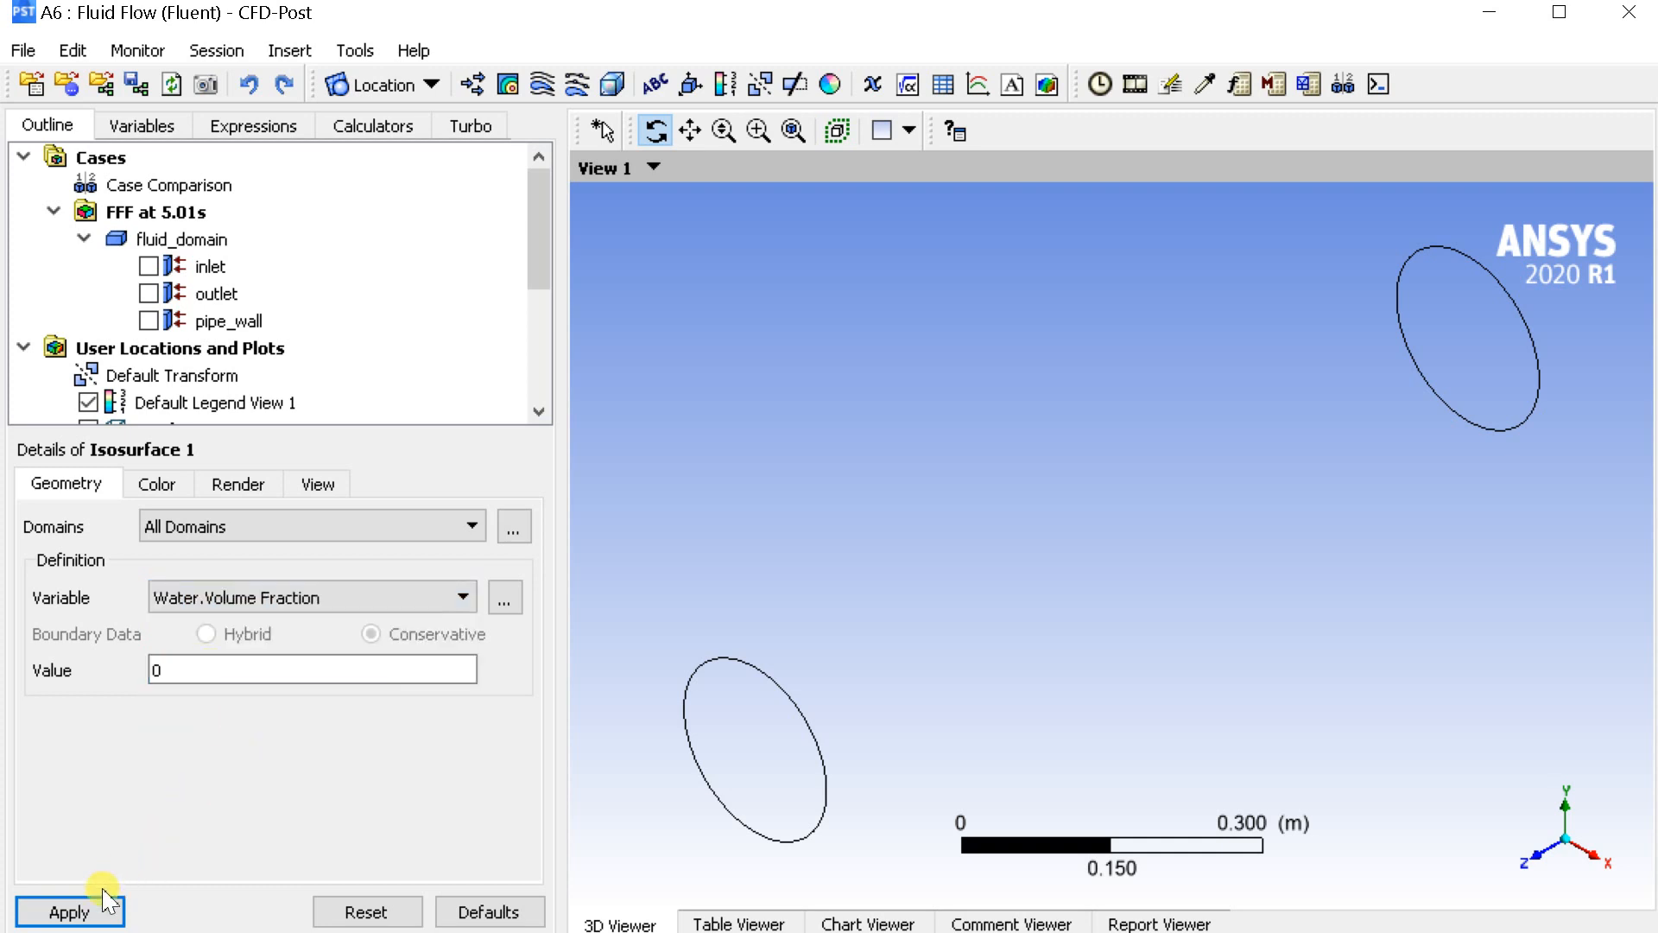
click(69, 912)
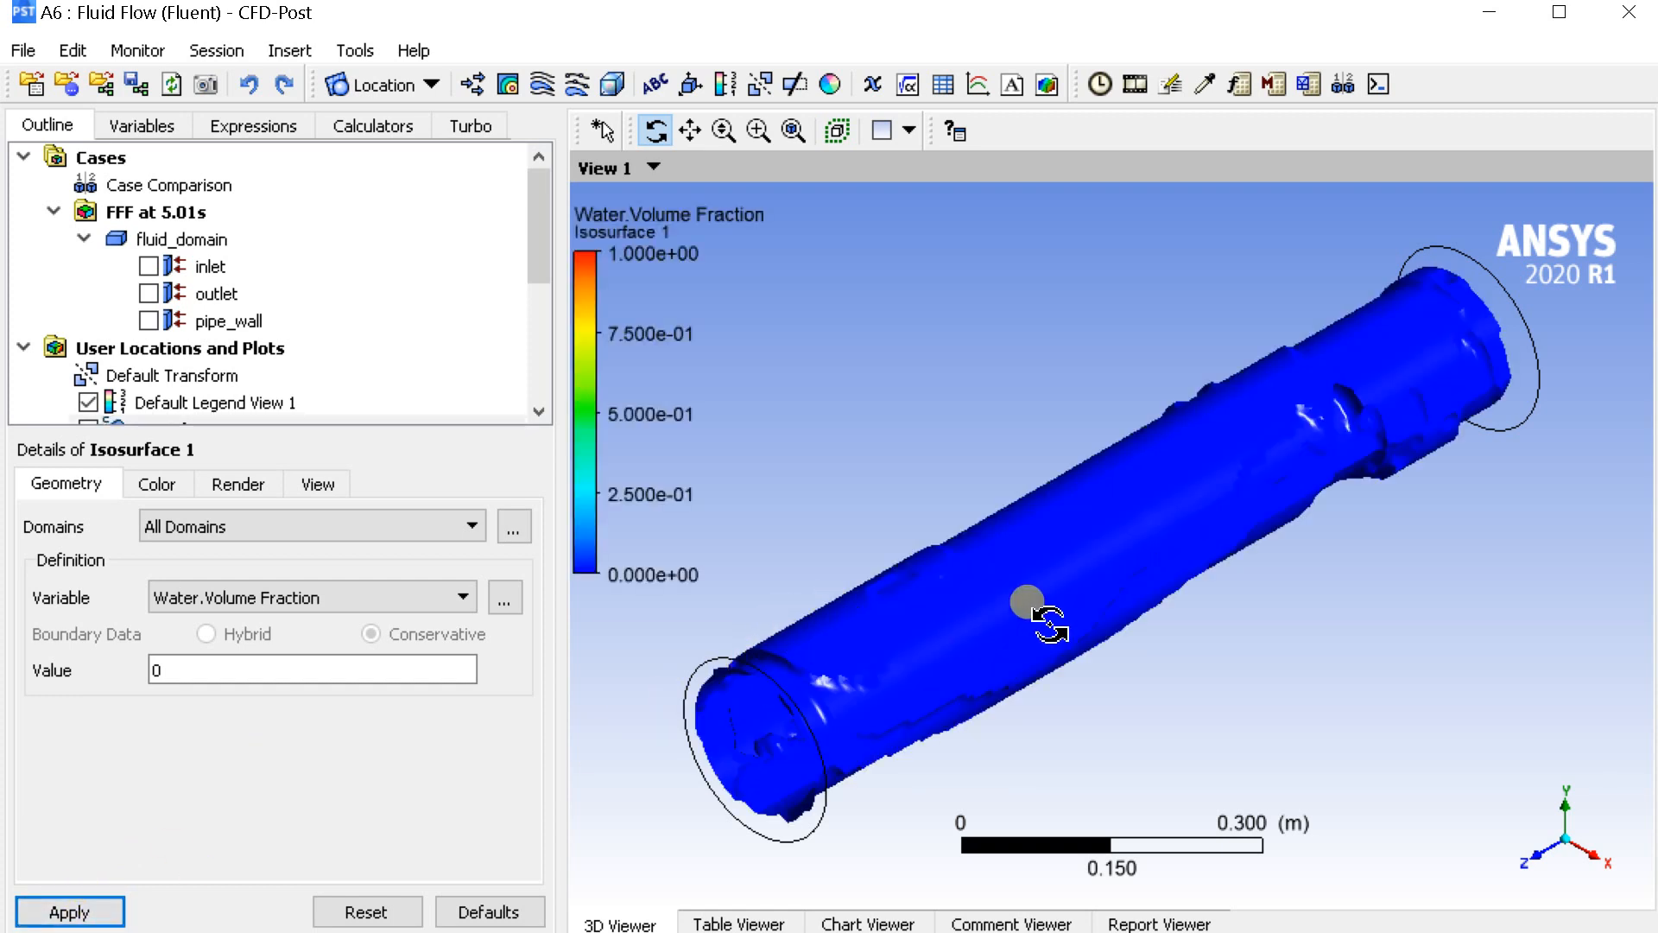
drag(1026, 601, 964, 527)
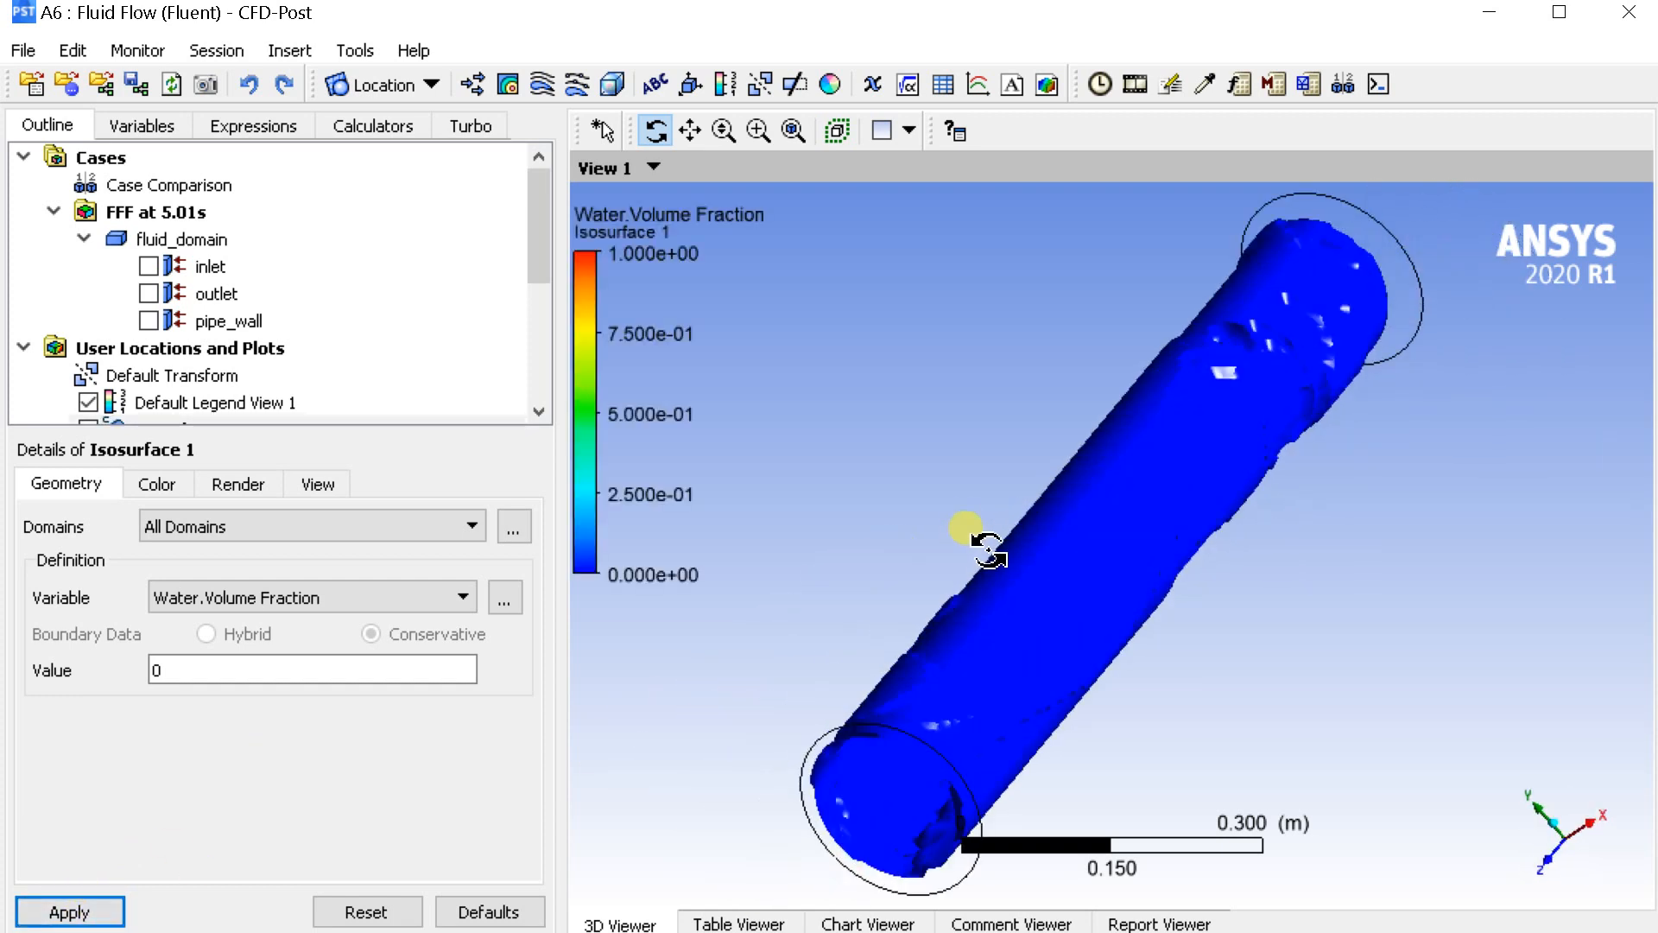
drag(988, 550, 920, 651)
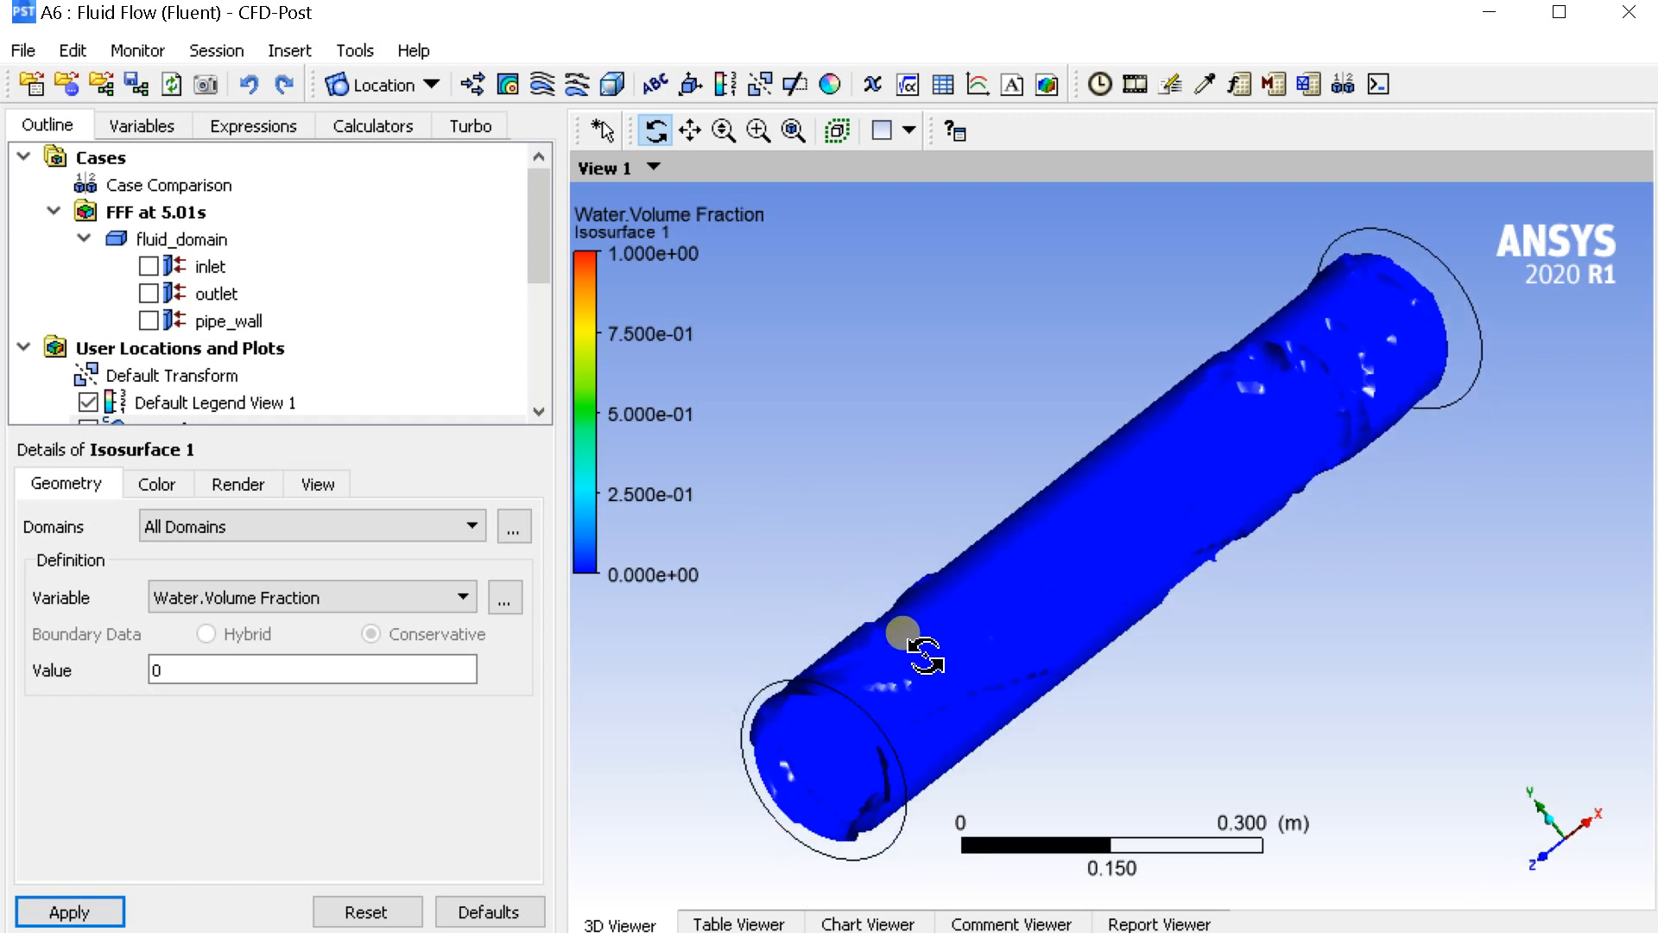
click(1133, 84)
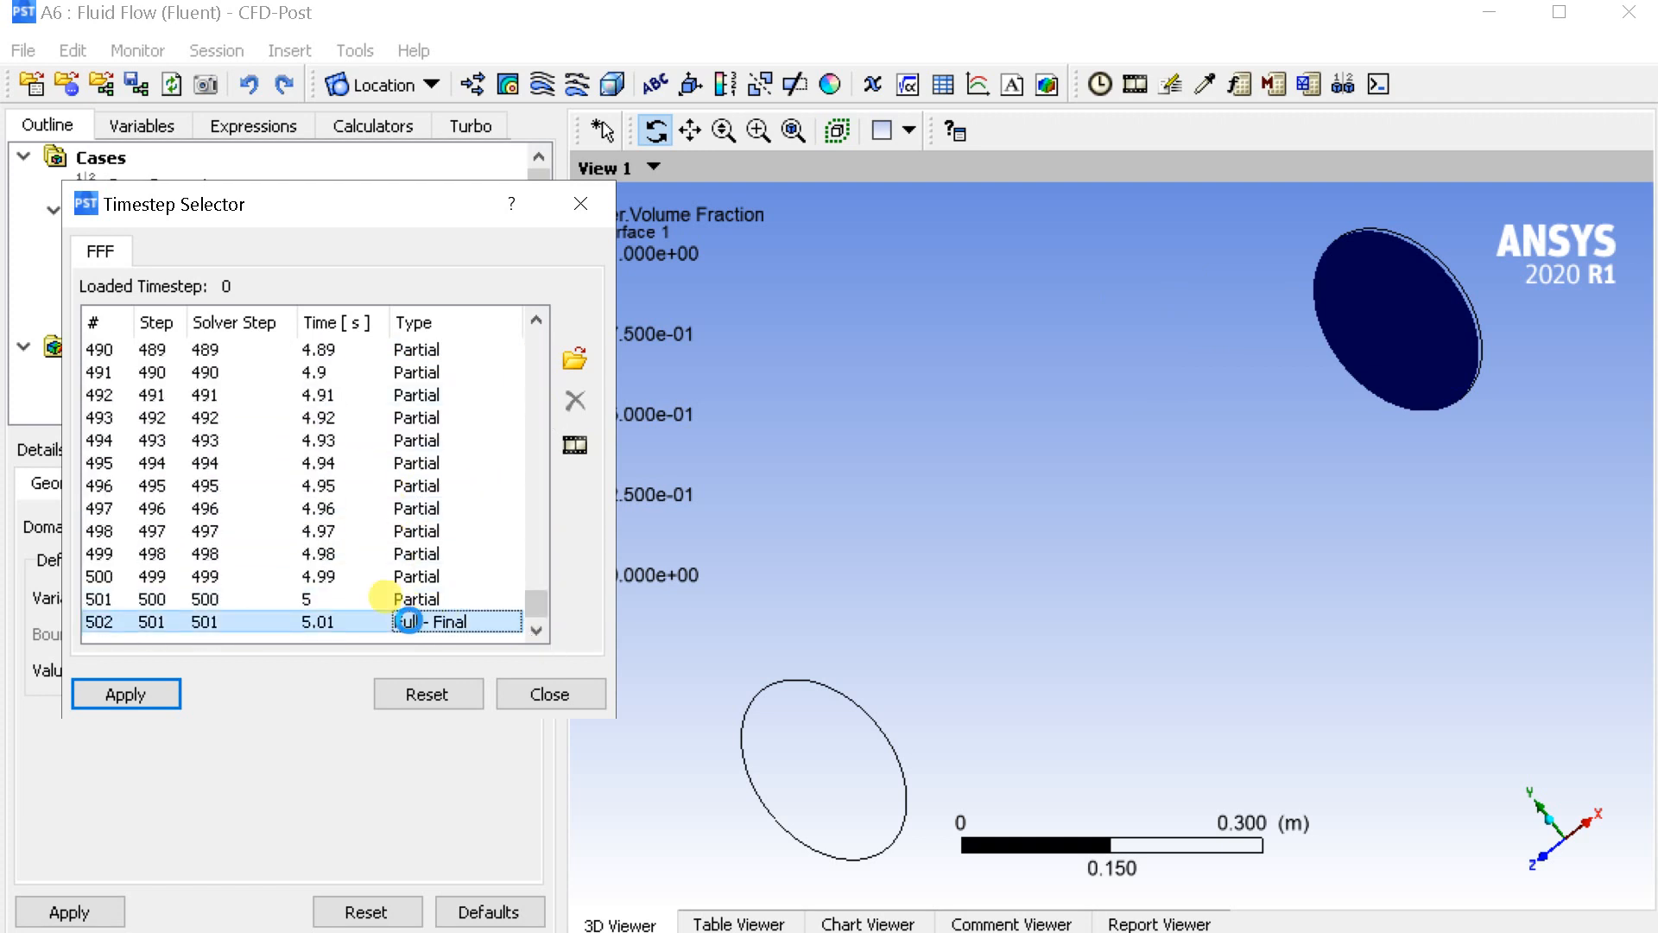
Step: Load the final 5.01 s time step (501) and bring up the timestep animation settings
click(125, 694)
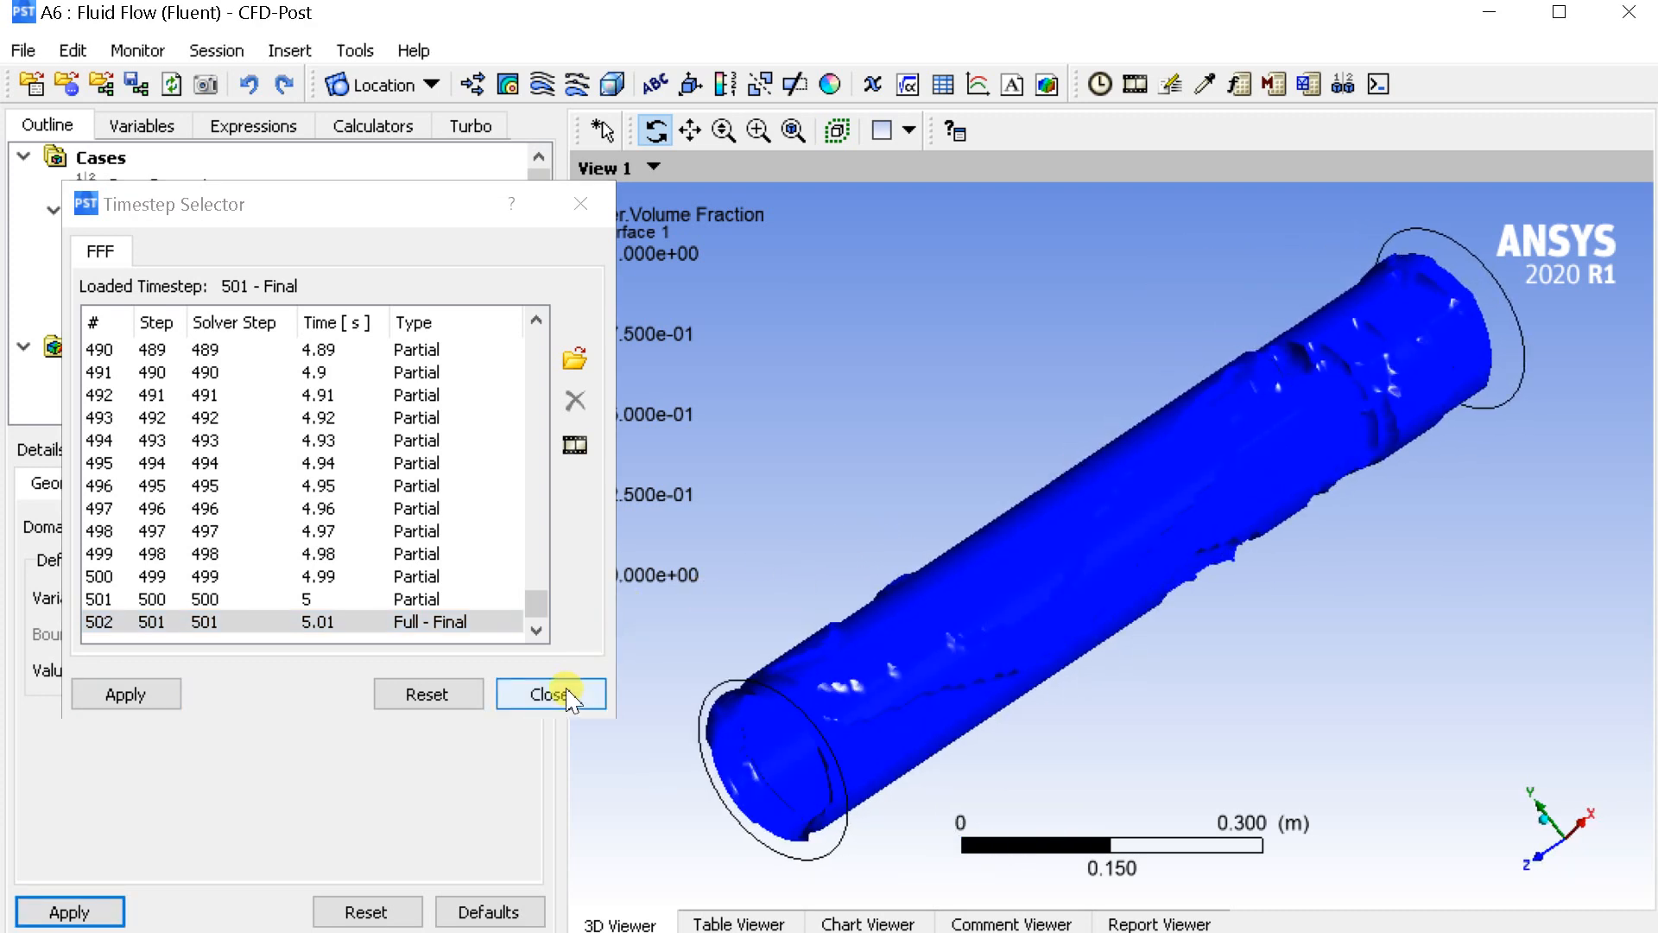
mouse_move(574, 444)
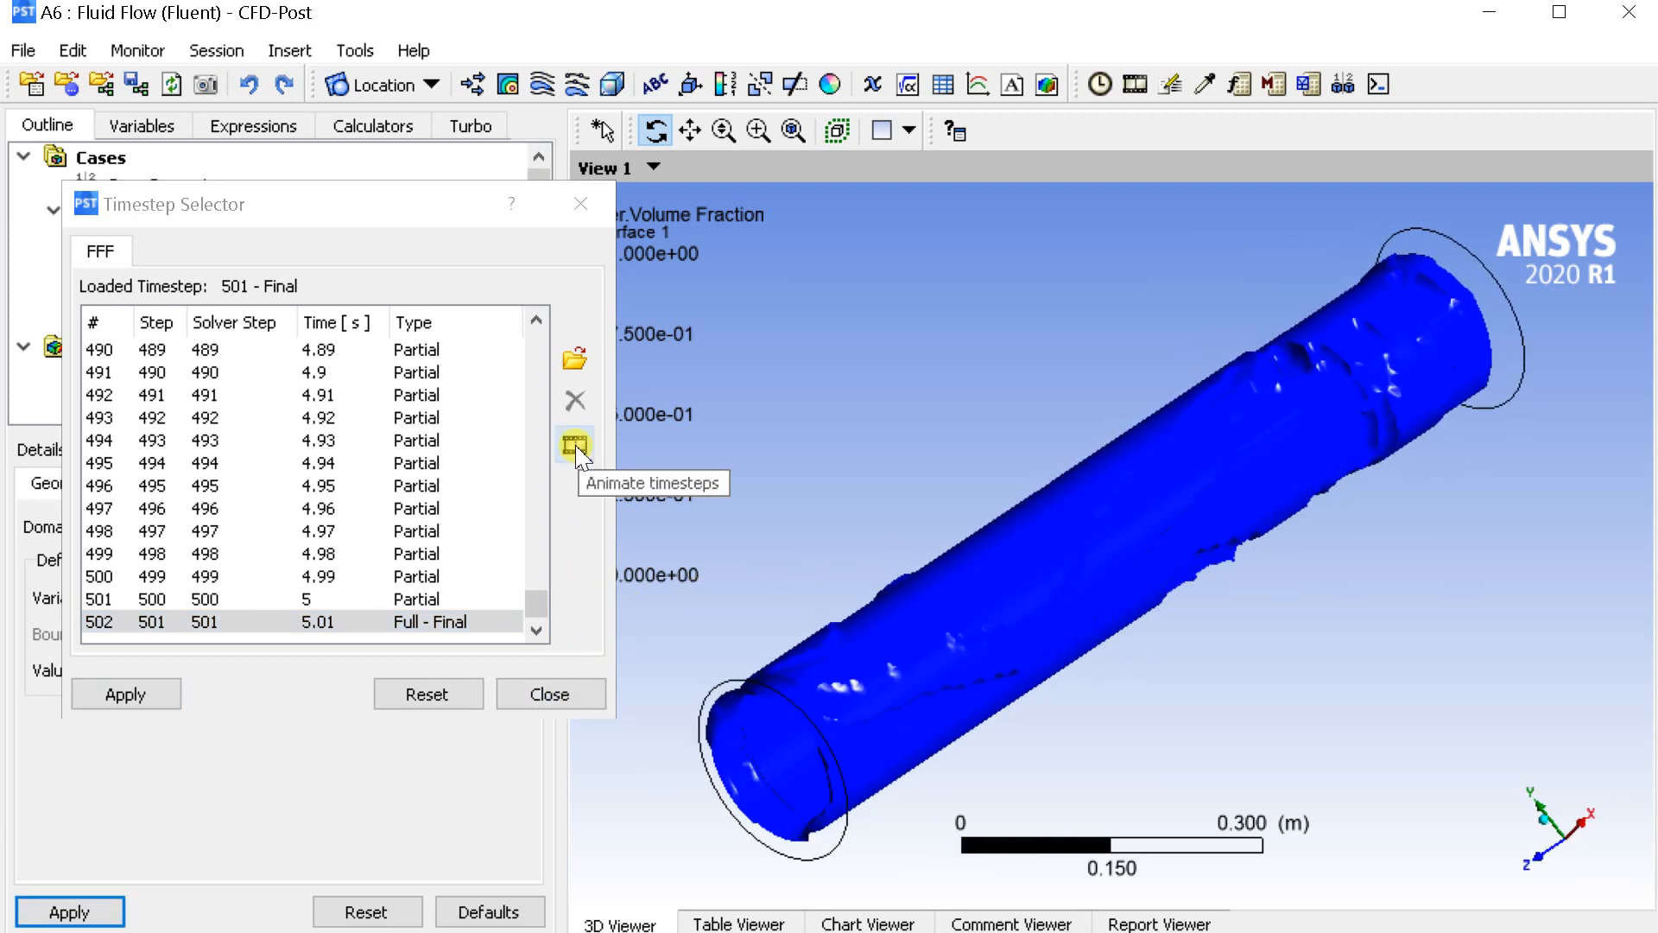
click(573, 445)
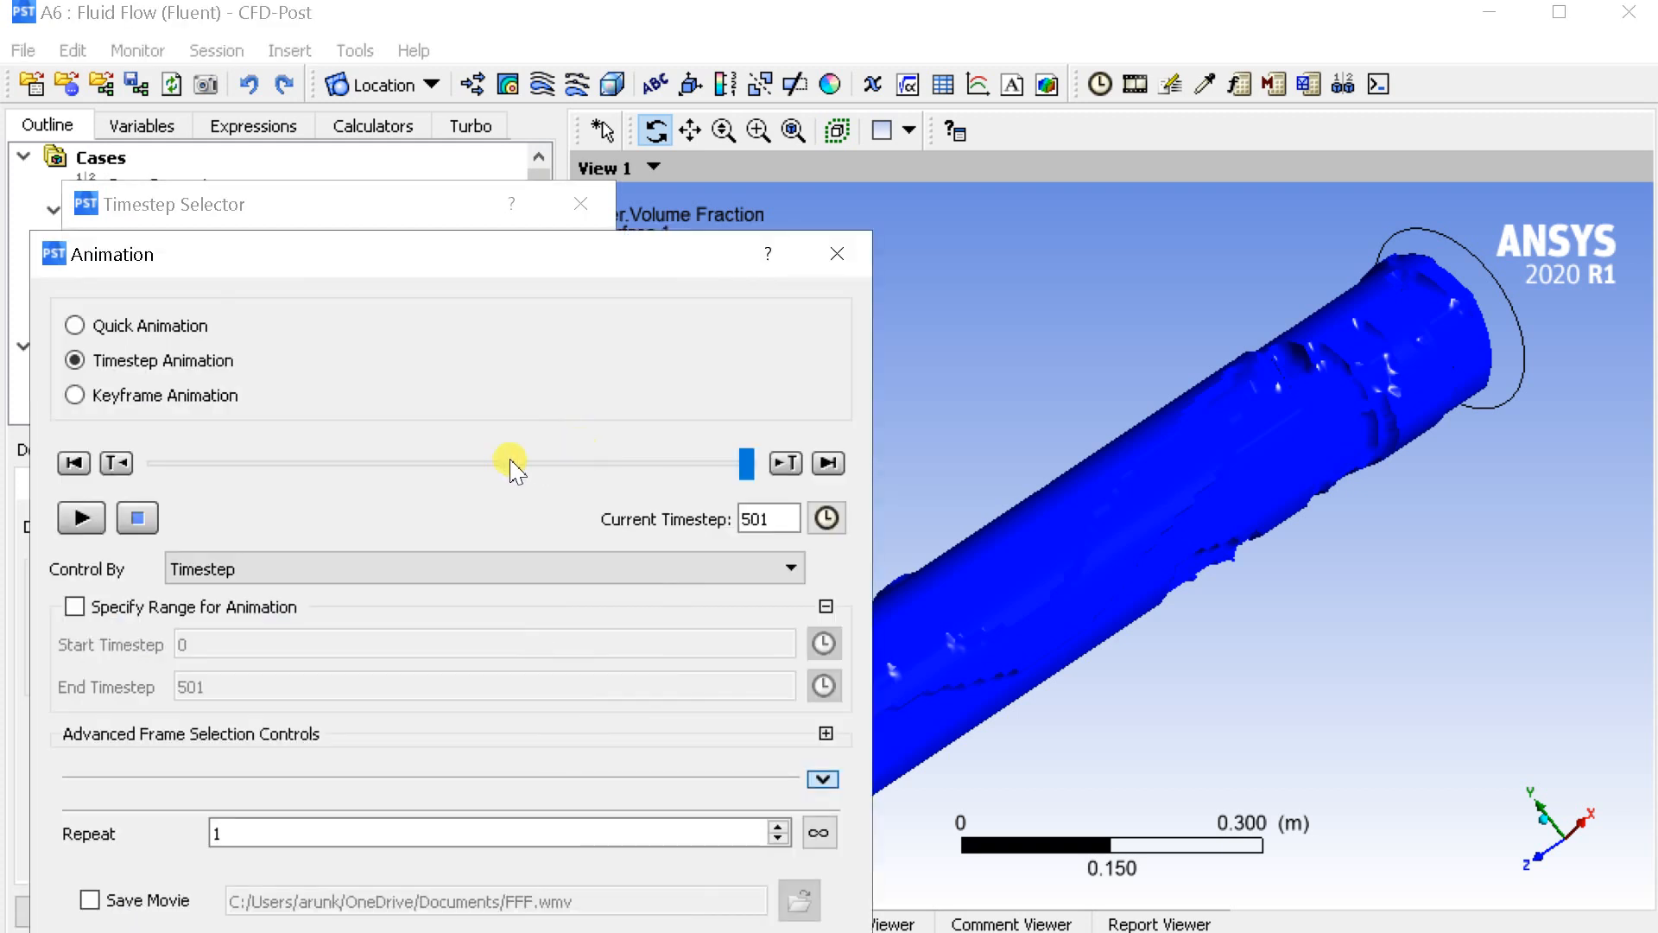
Step: Rewind to time step 0 and enable saving the animation as an MPEG4 movie
click(72, 463)
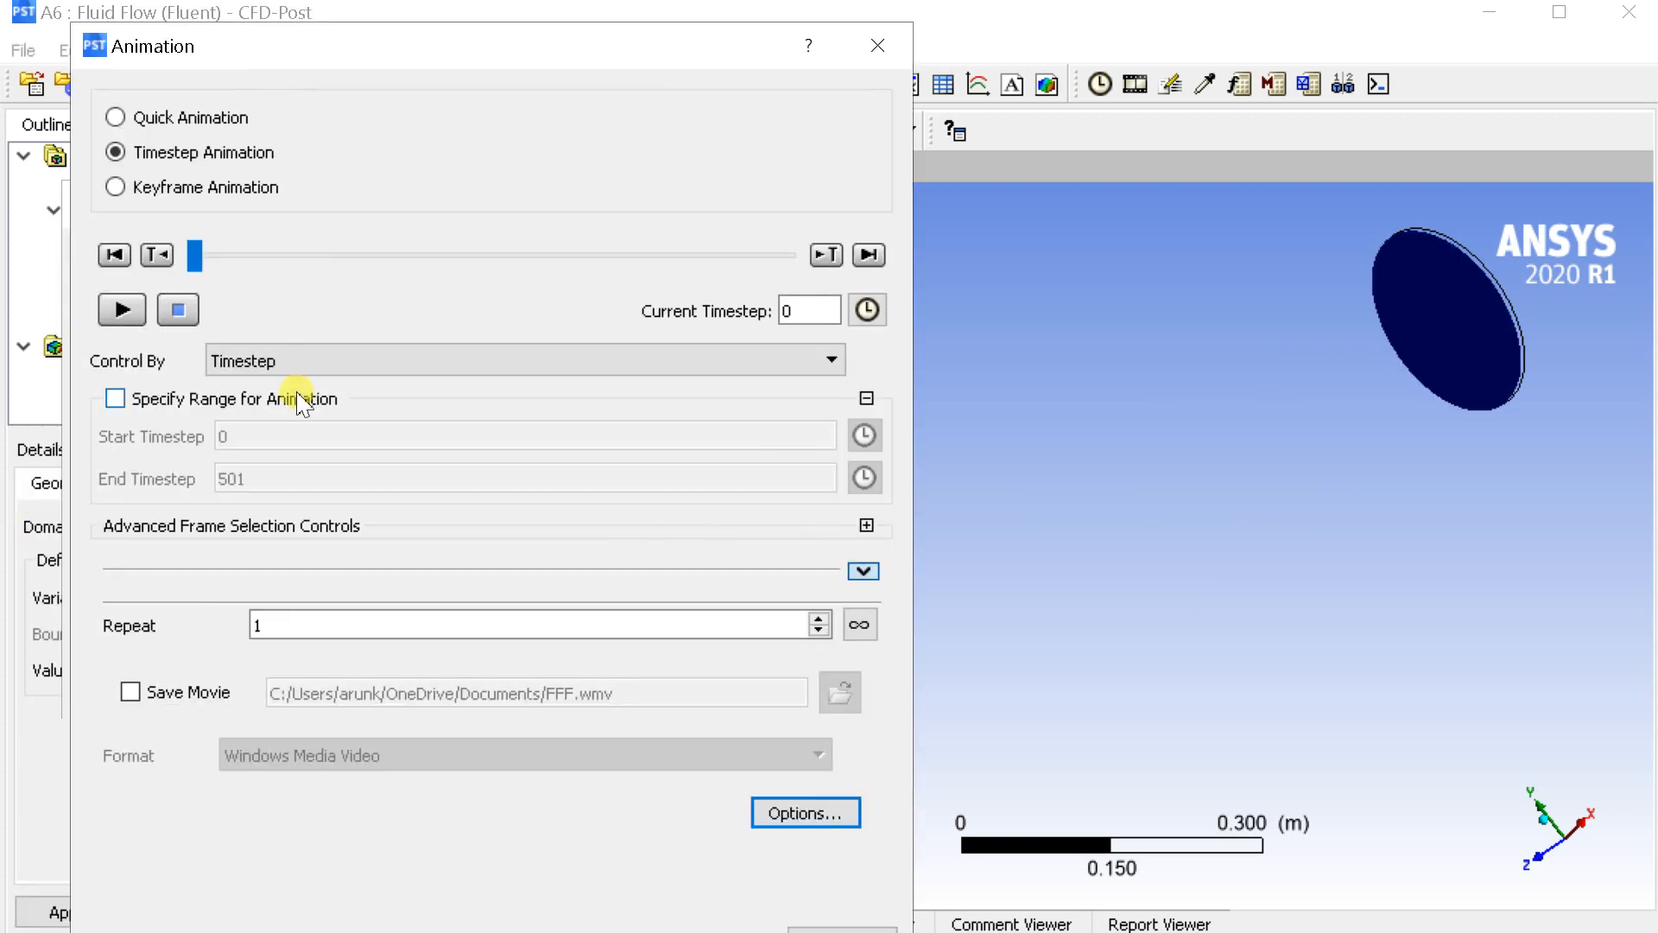
click(130, 693)
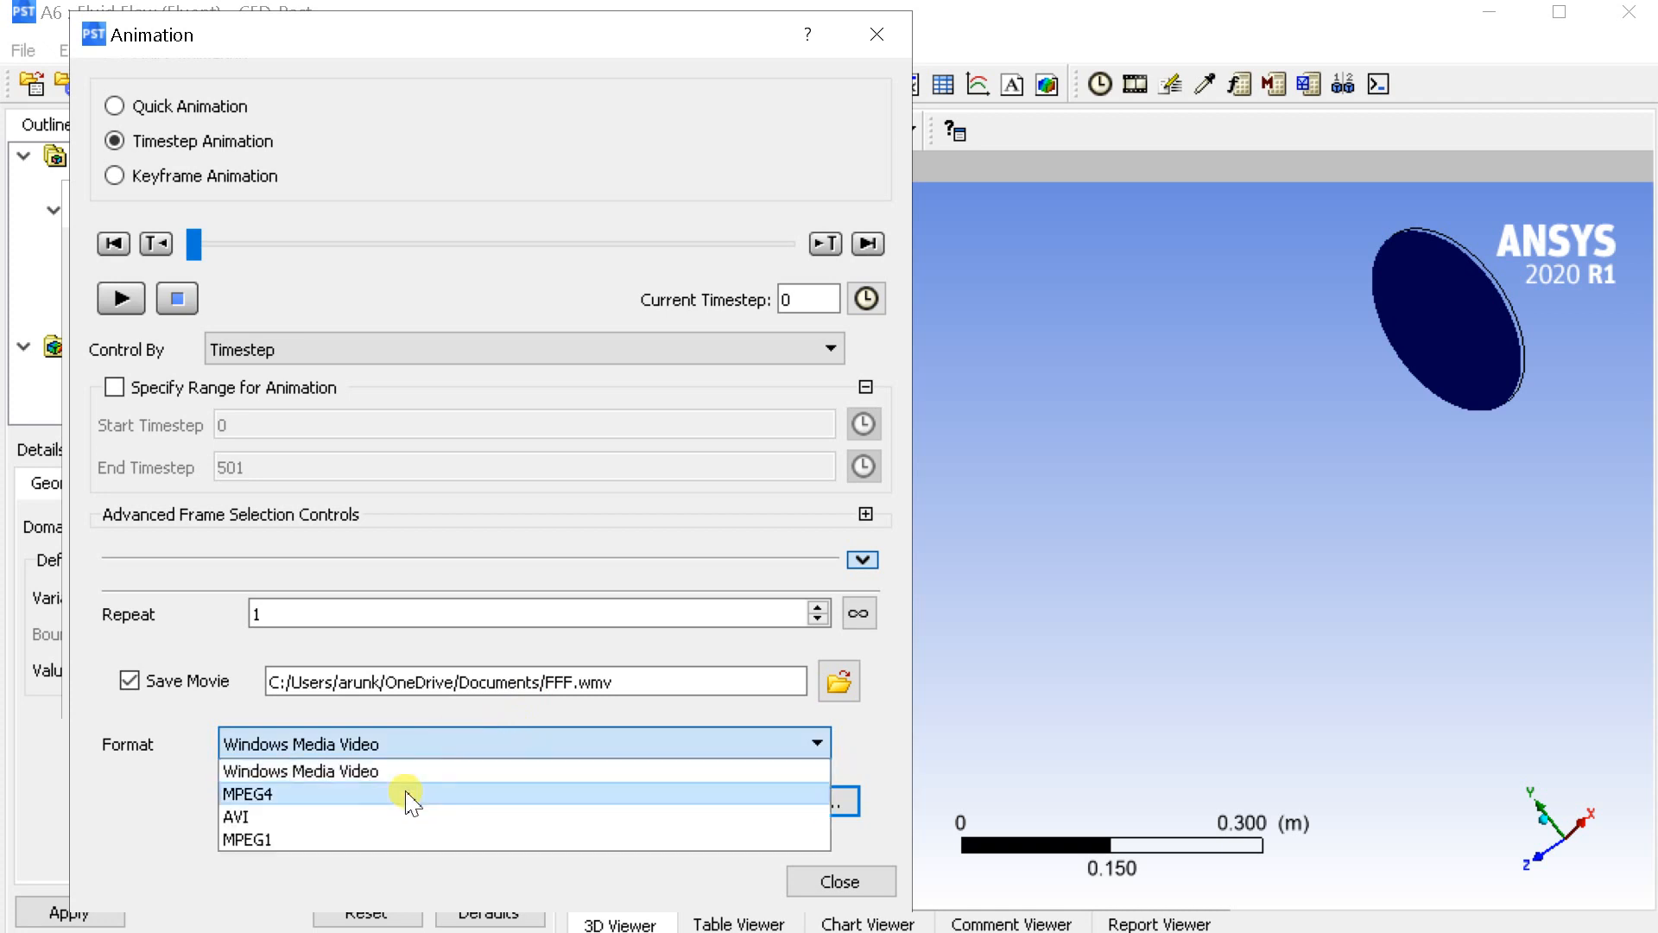
click(245, 795)
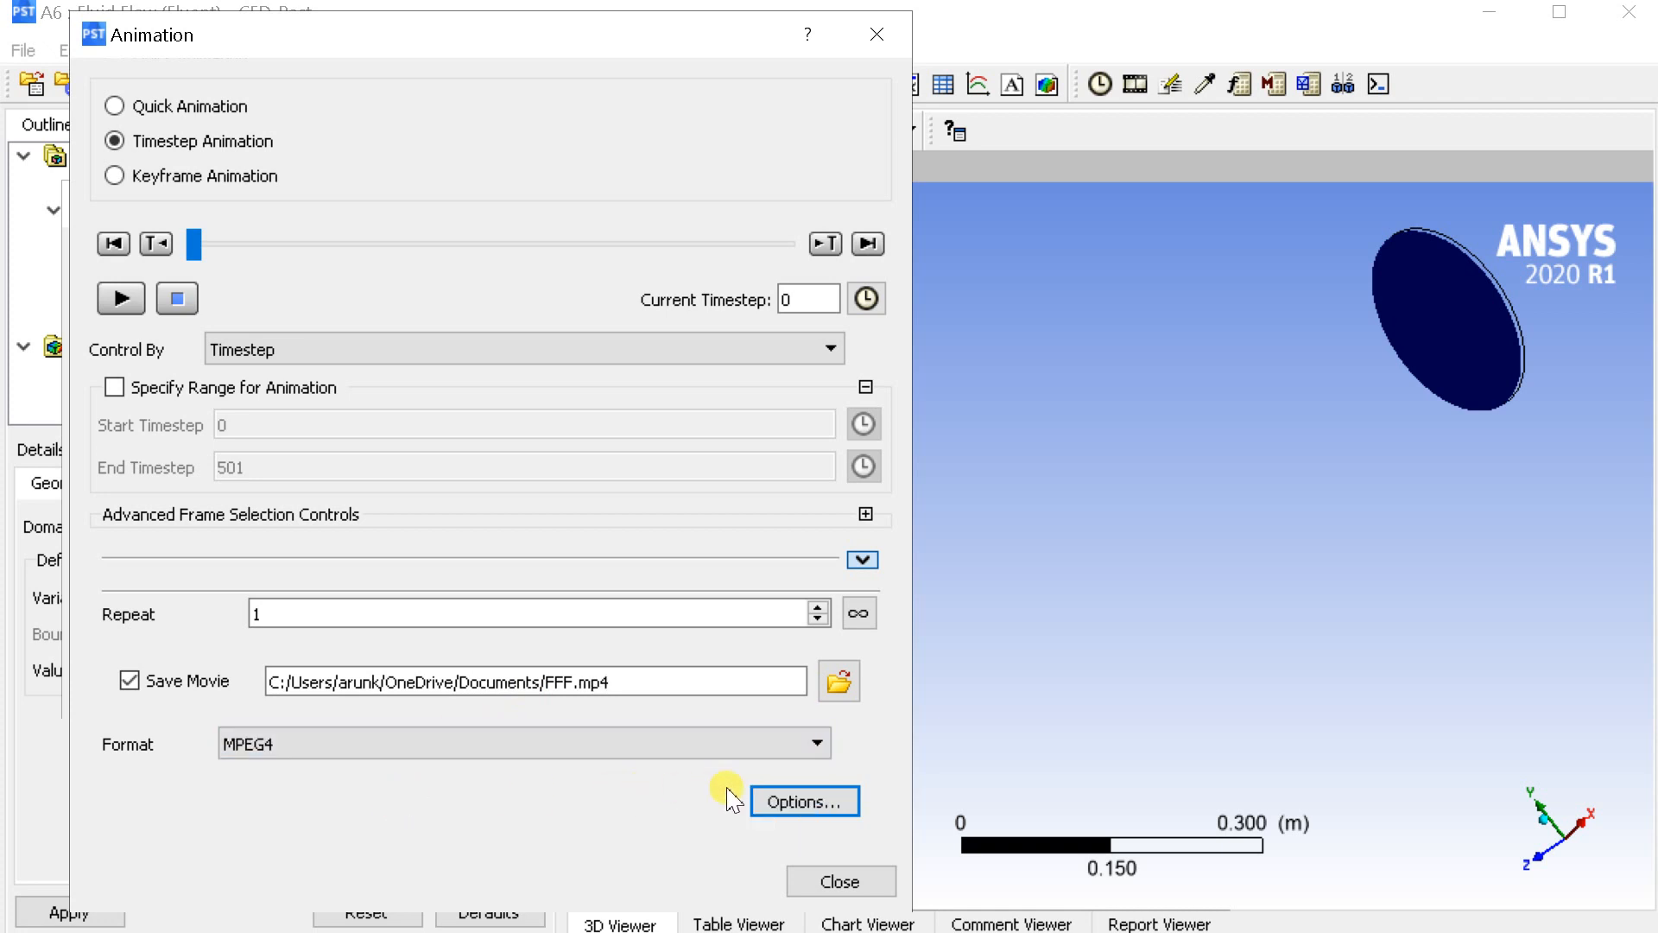
click(803, 800)
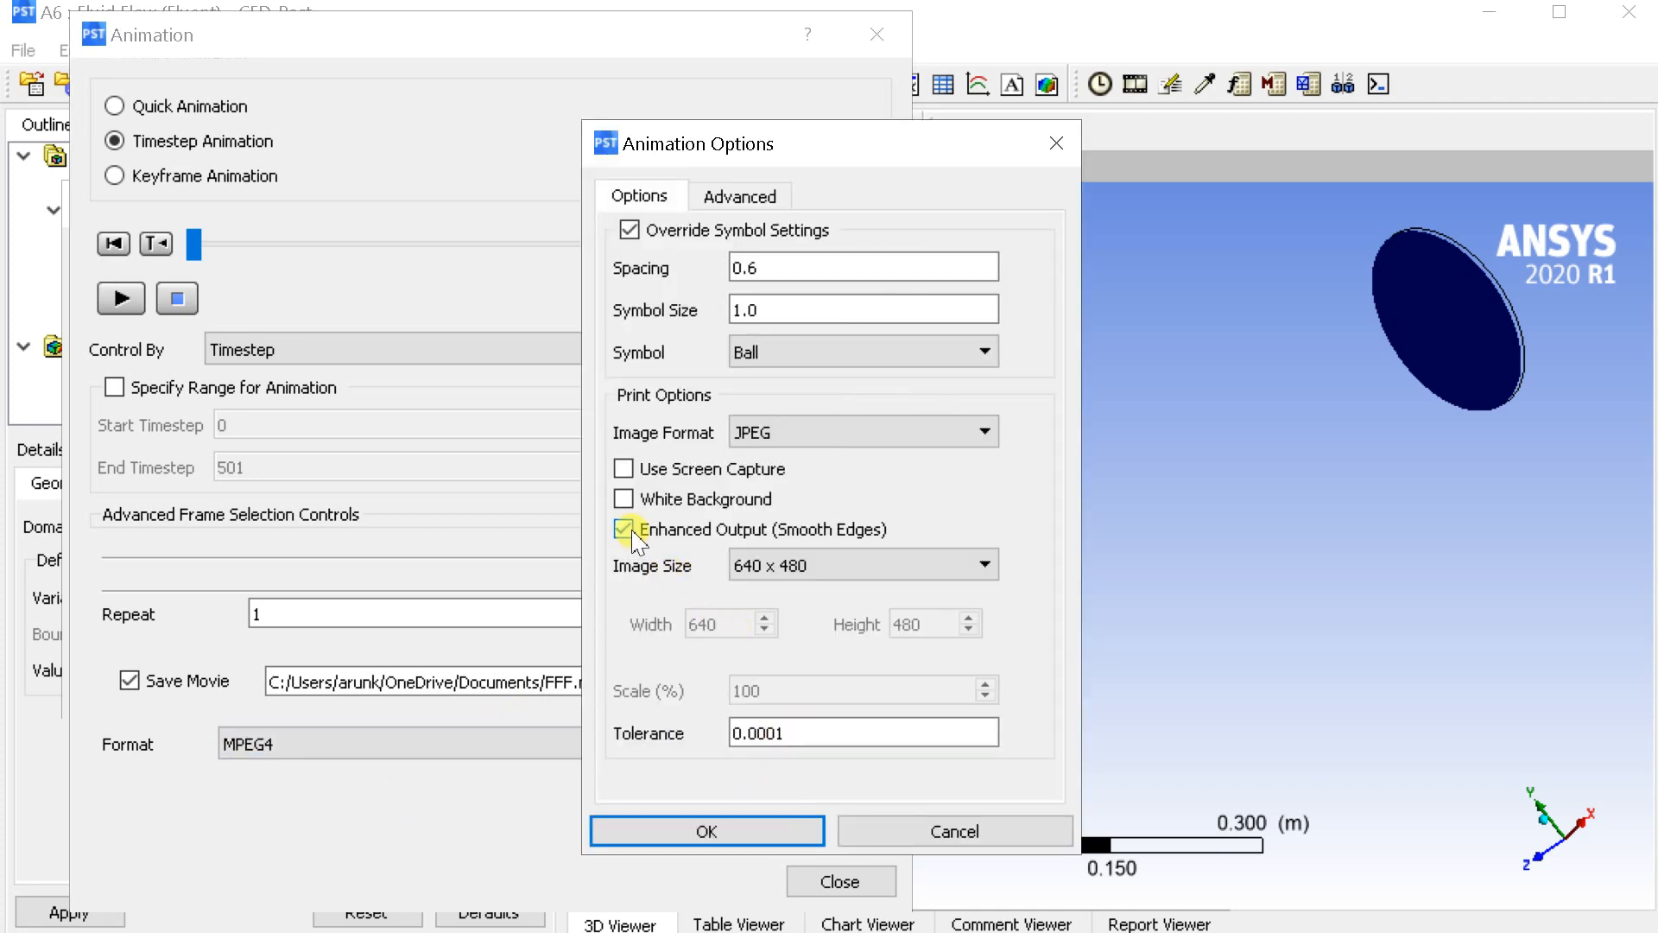
Step: Set movie output to white background, smooth edges, HD 1080p frames and 30 fps frame rate
click(623, 497)
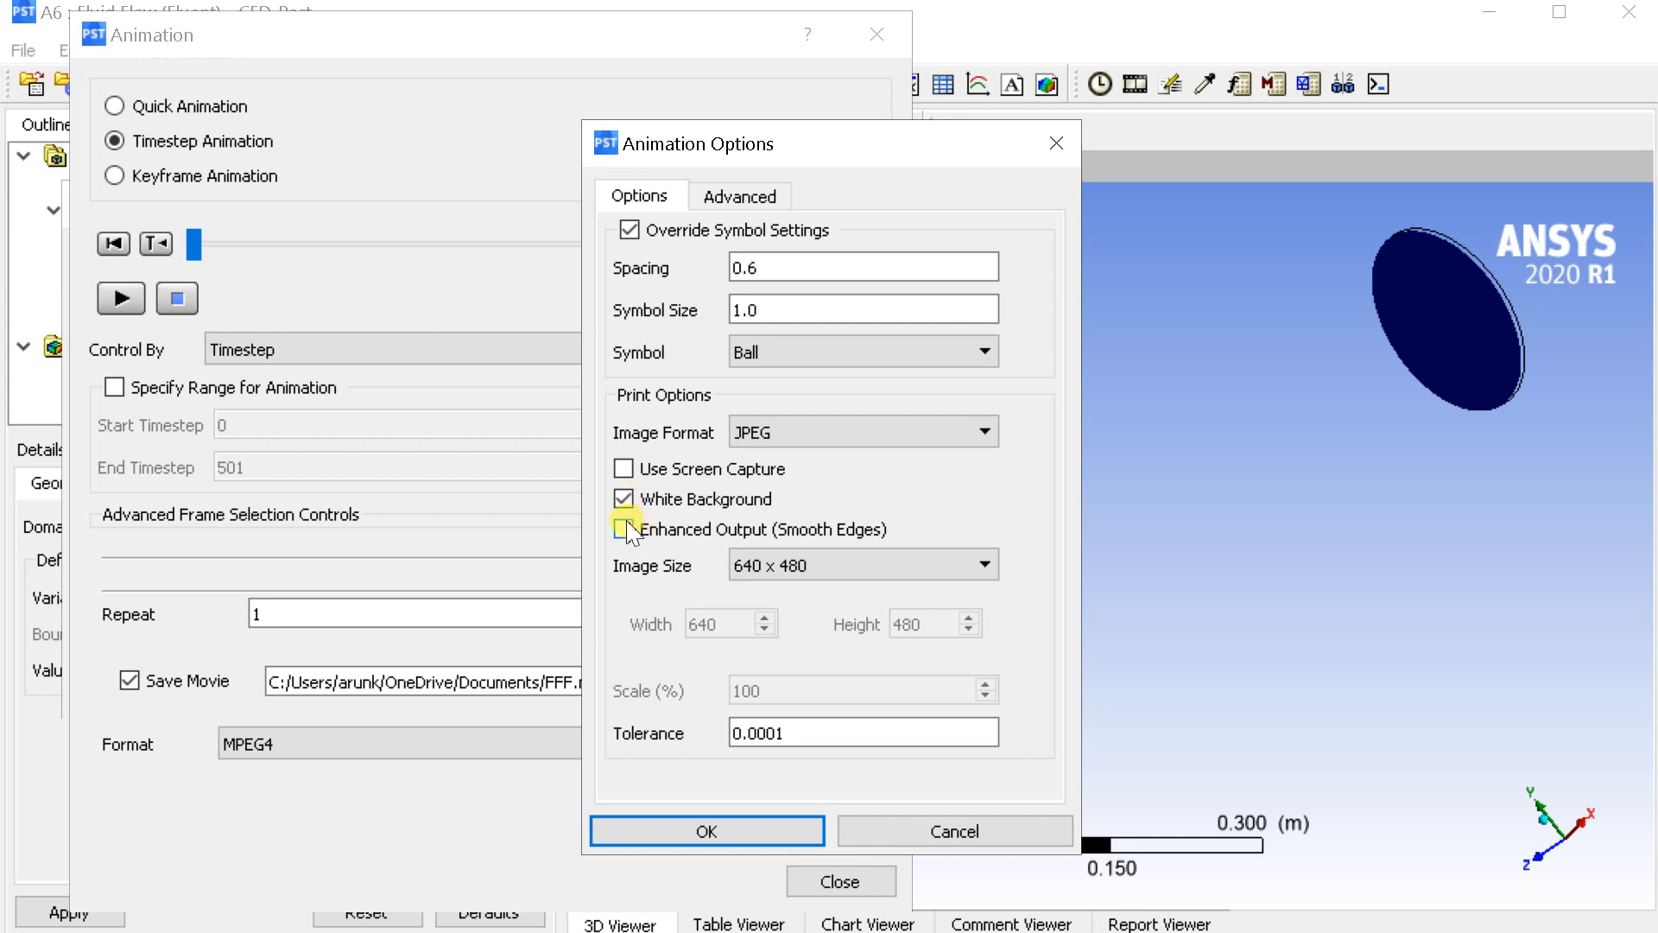
click(623, 529)
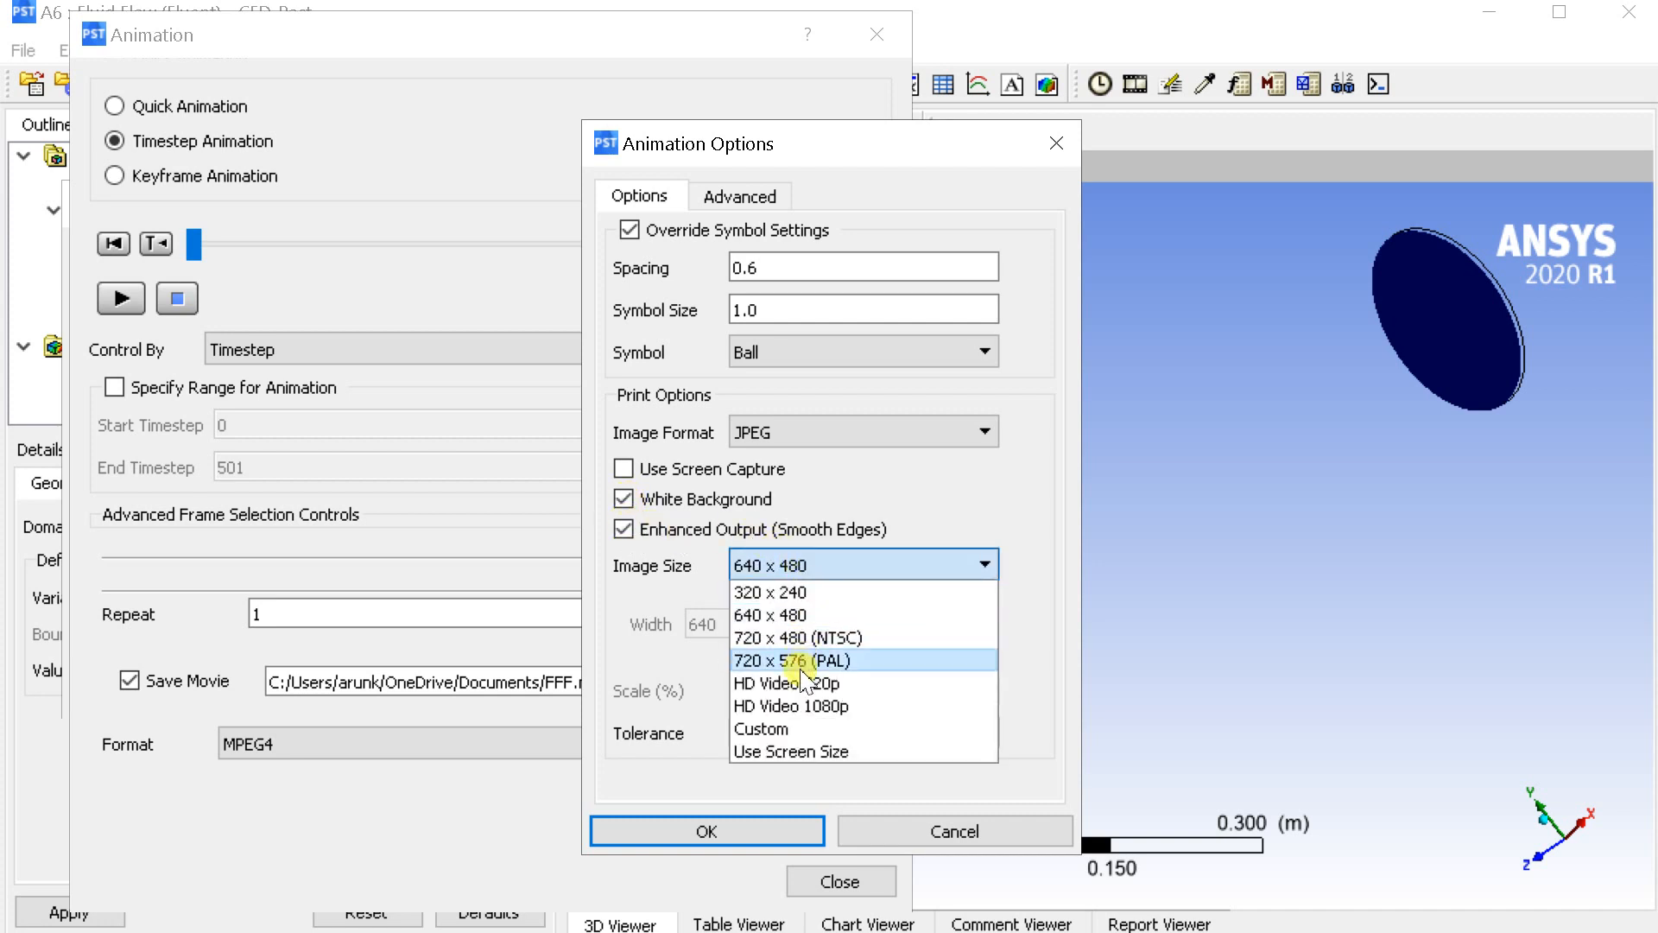
click(789, 706)
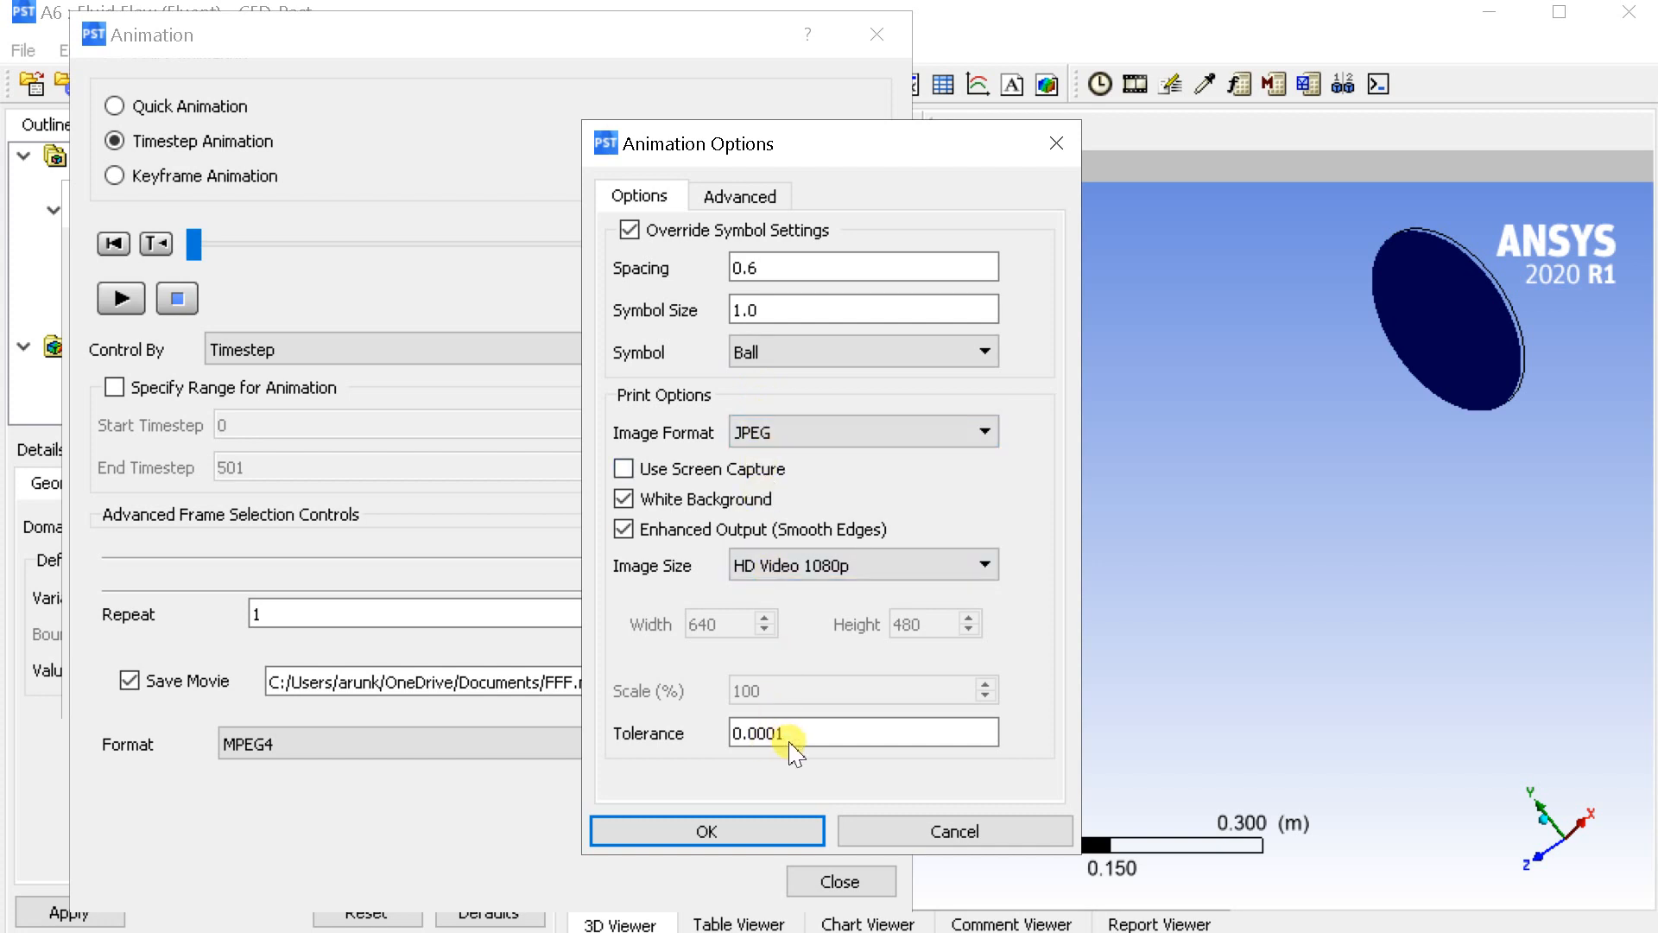
click(740, 195)
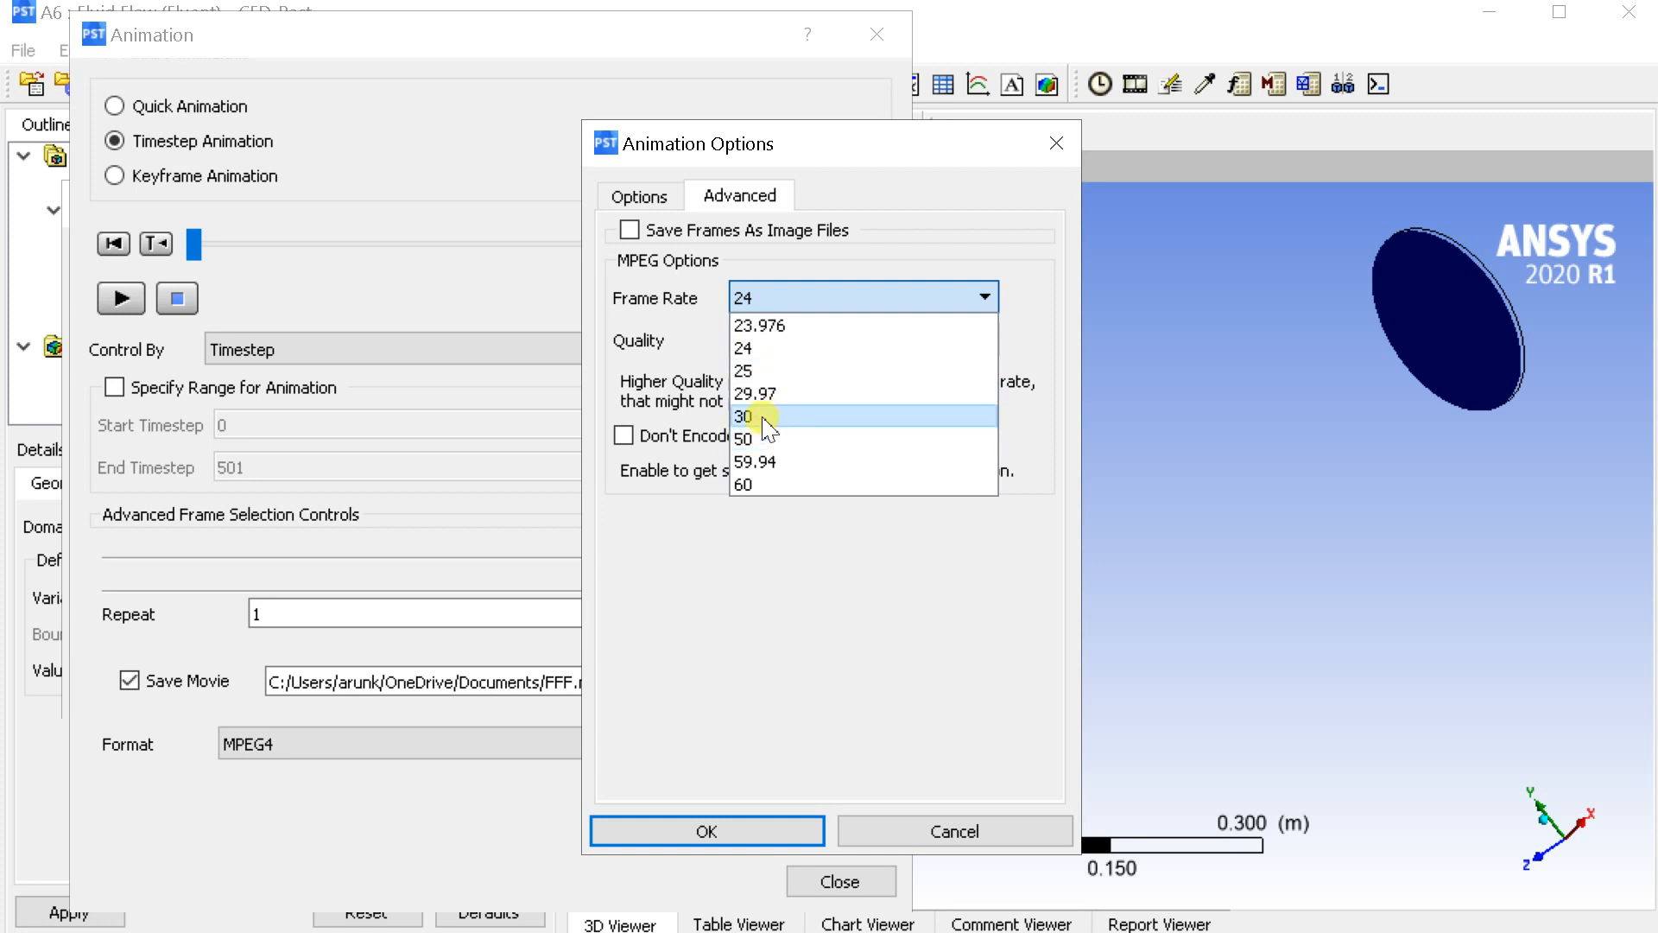
click(746, 416)
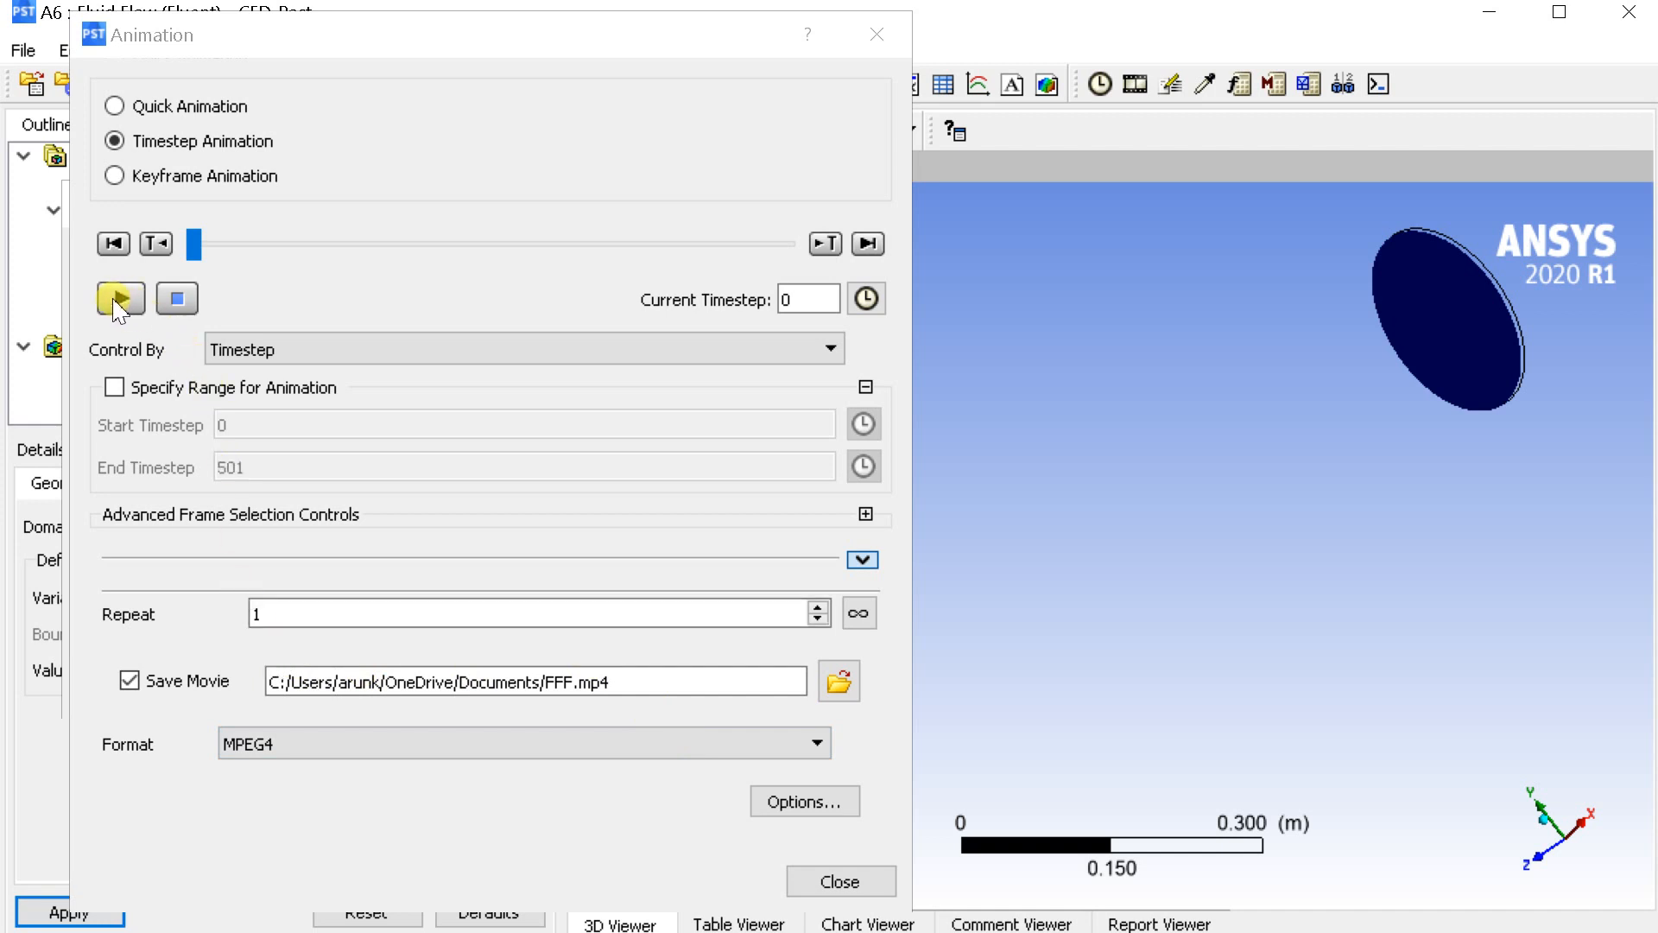
mouse_move(120, 299)
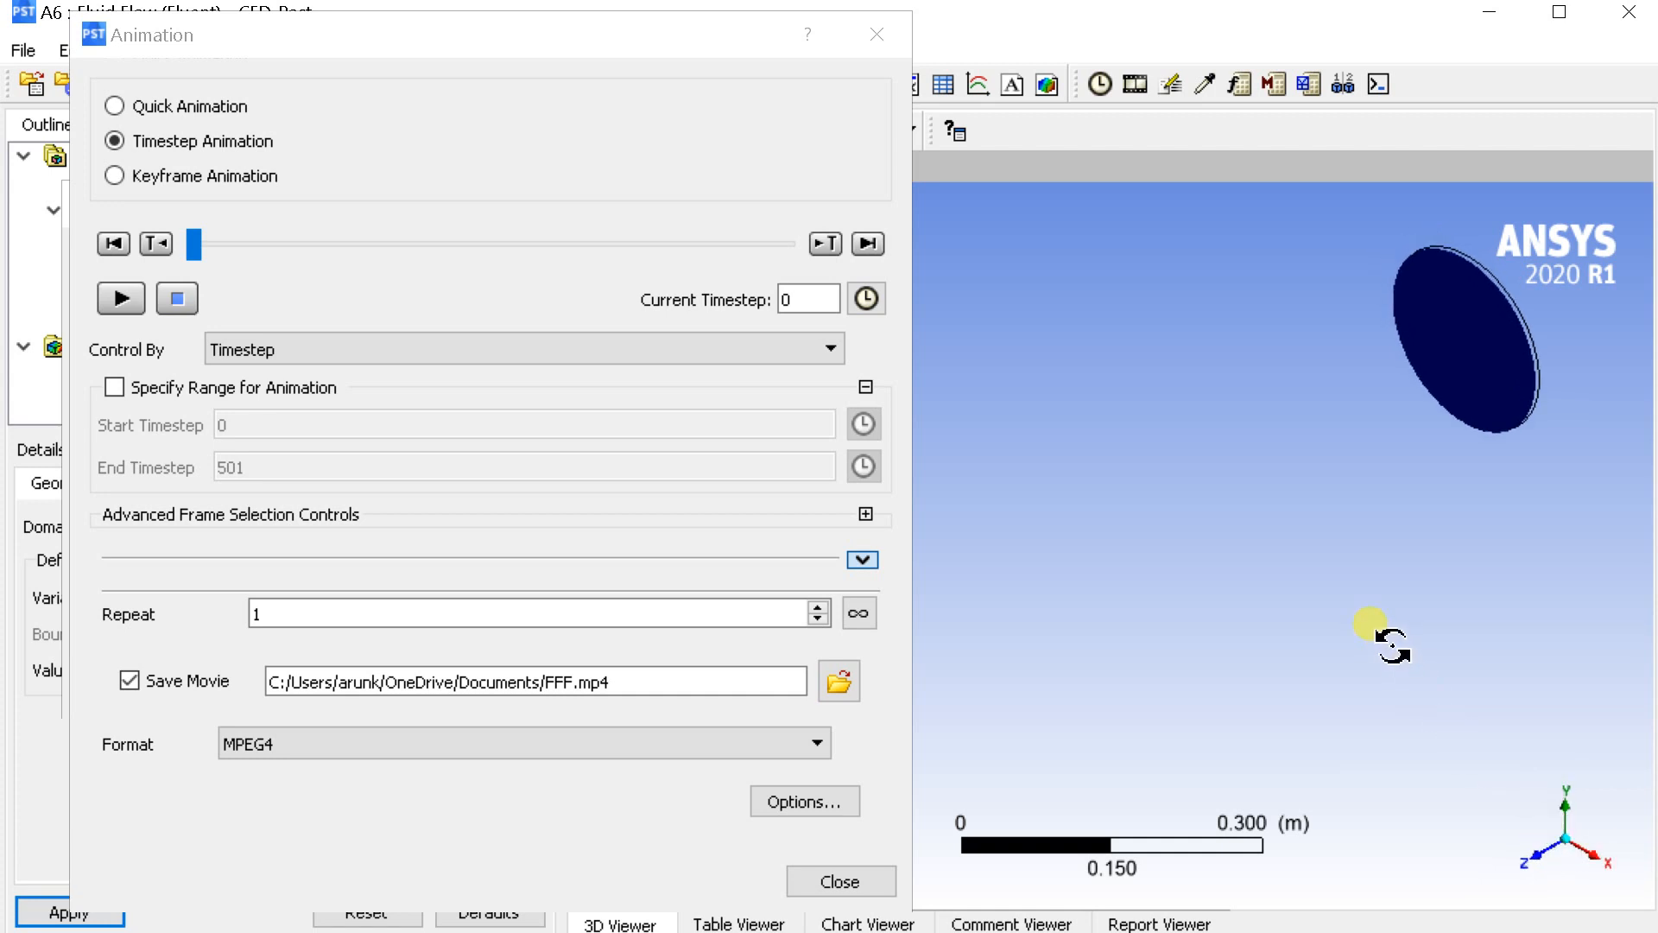
Step: Play the timestep animation so it runs through the steps while recording the MP4
click(121, 299)
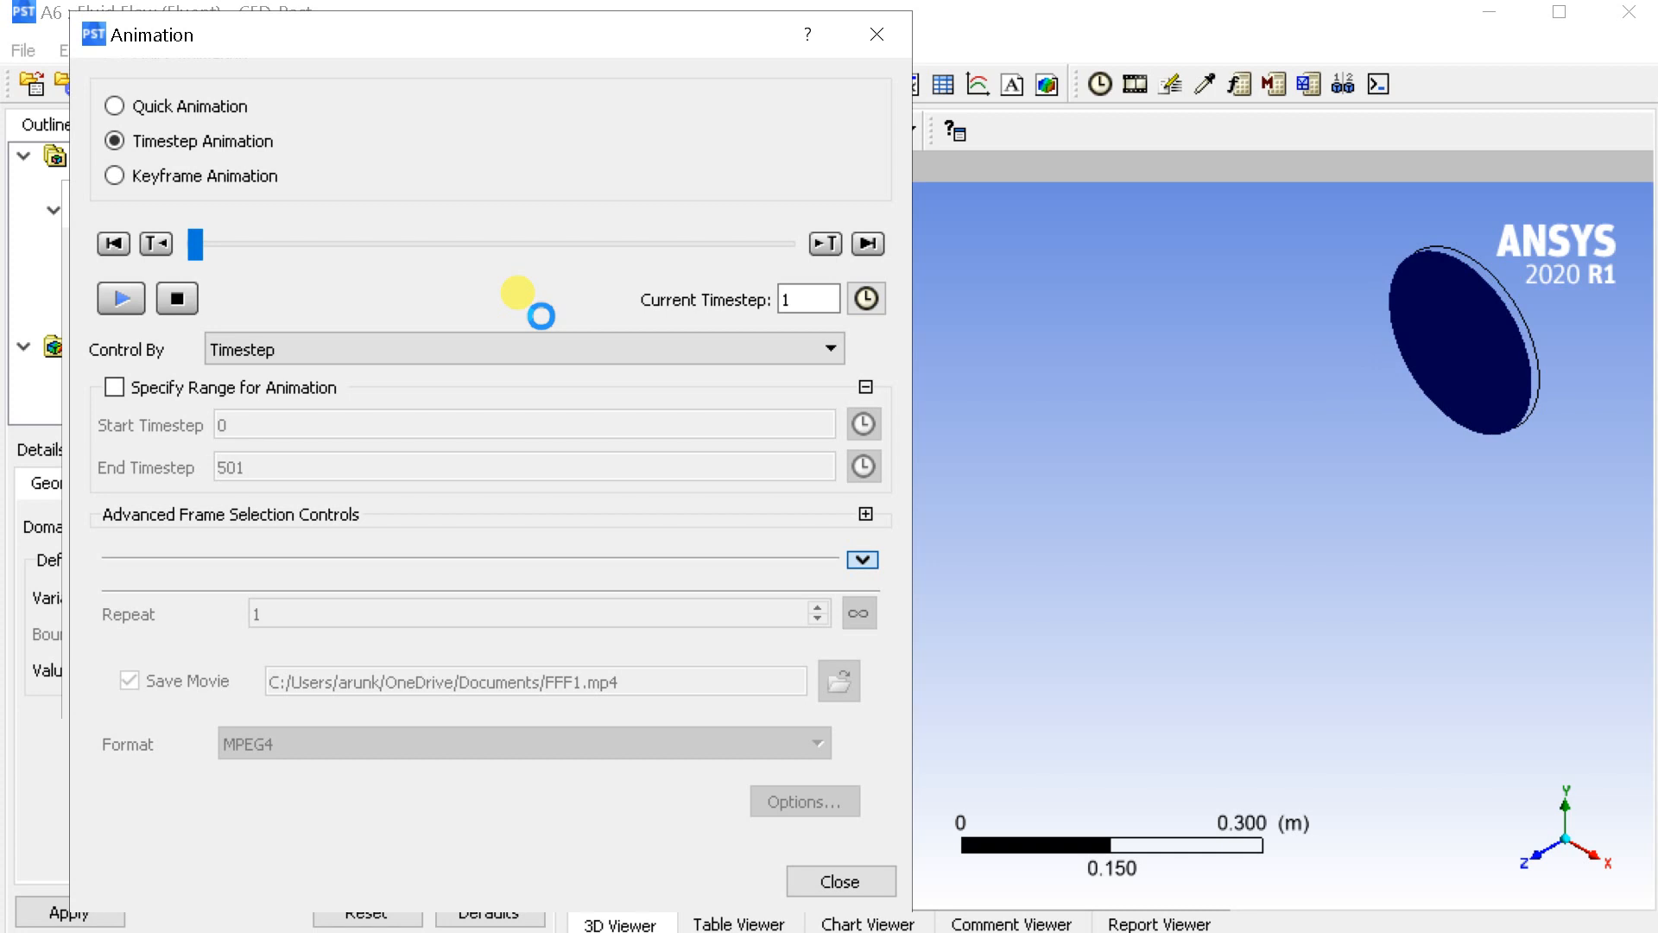
click(121, 297)
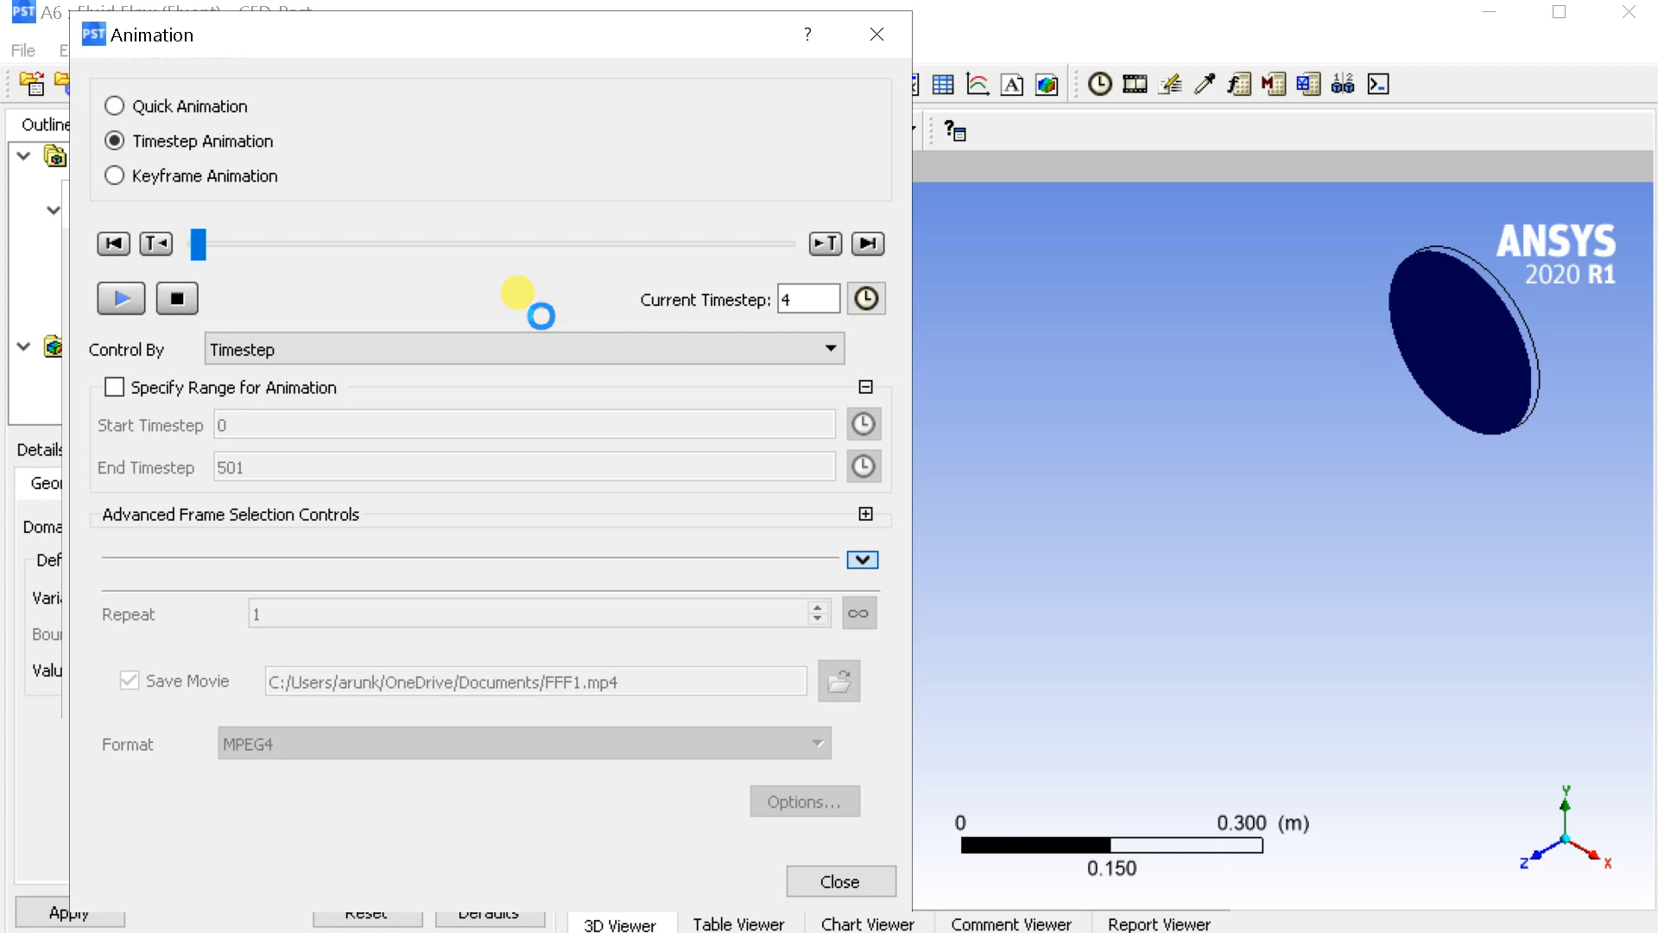